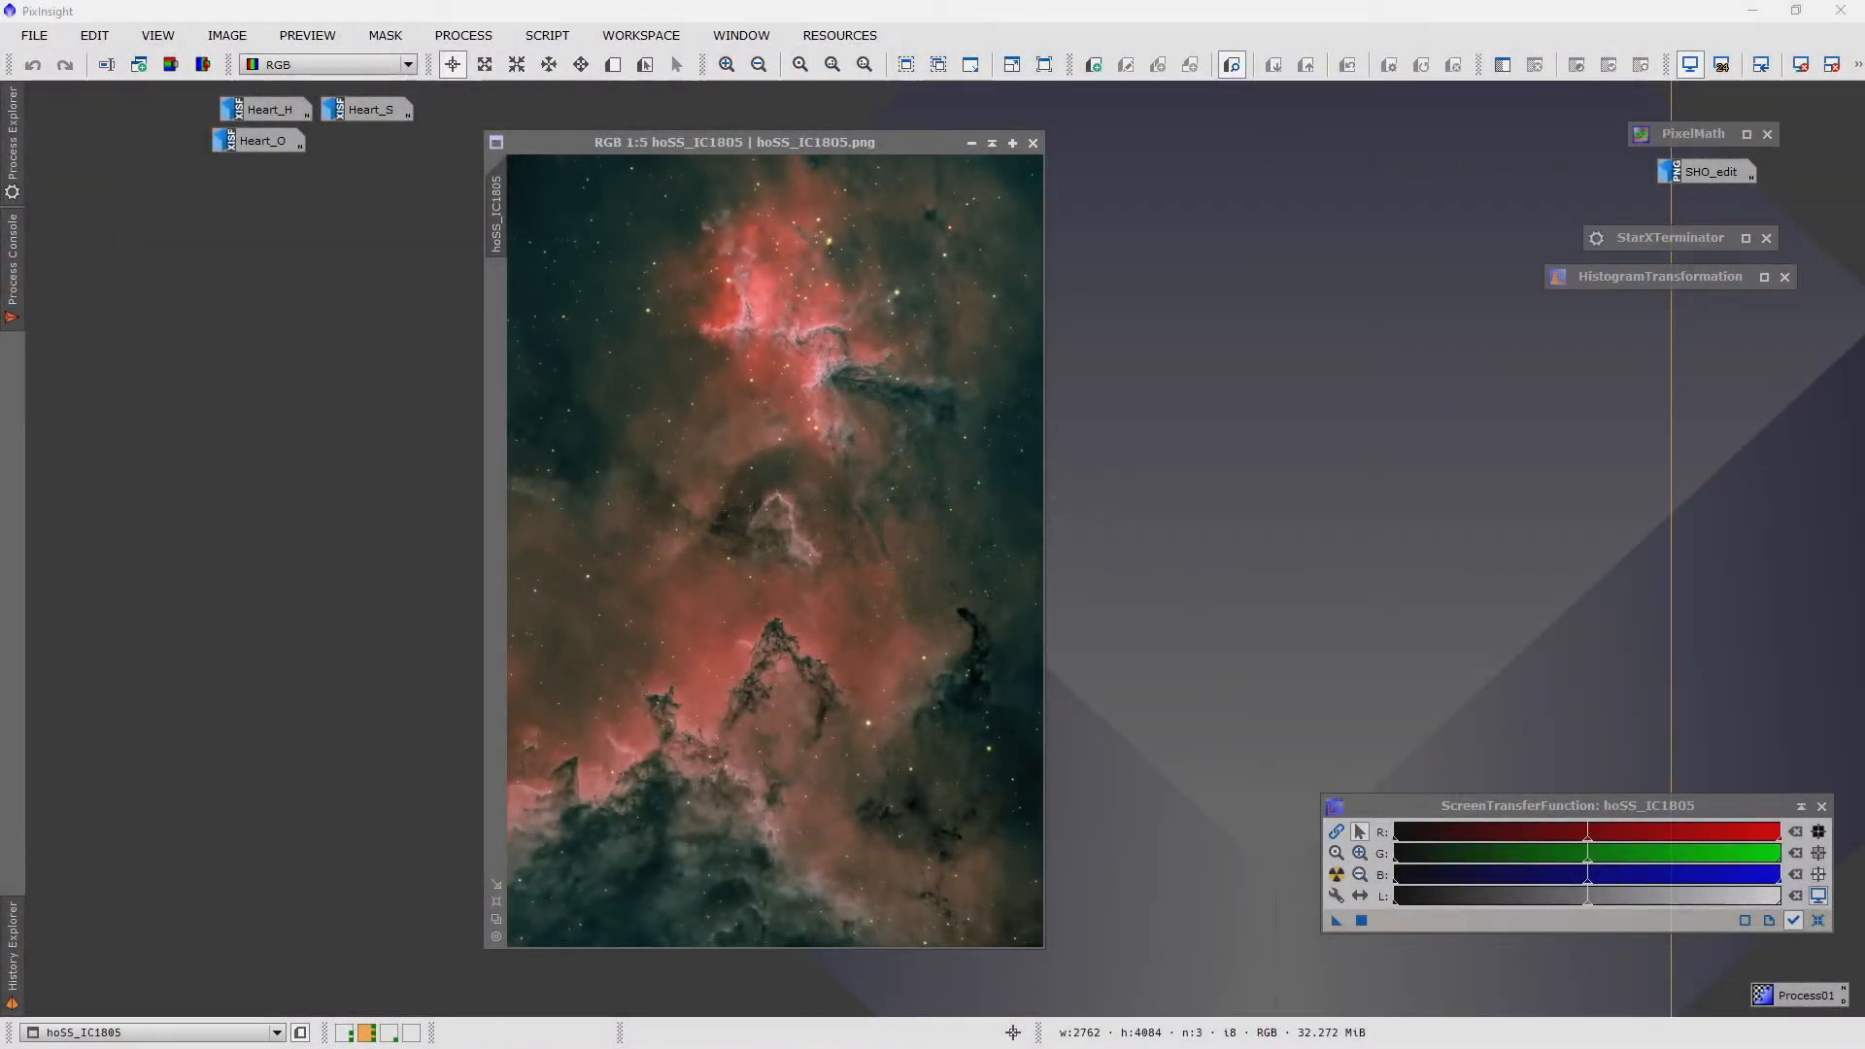
- Iconize the finished hoSS_IC1805 image and inspect the Heart_H master with HistogramTransformation
click(762, 142)
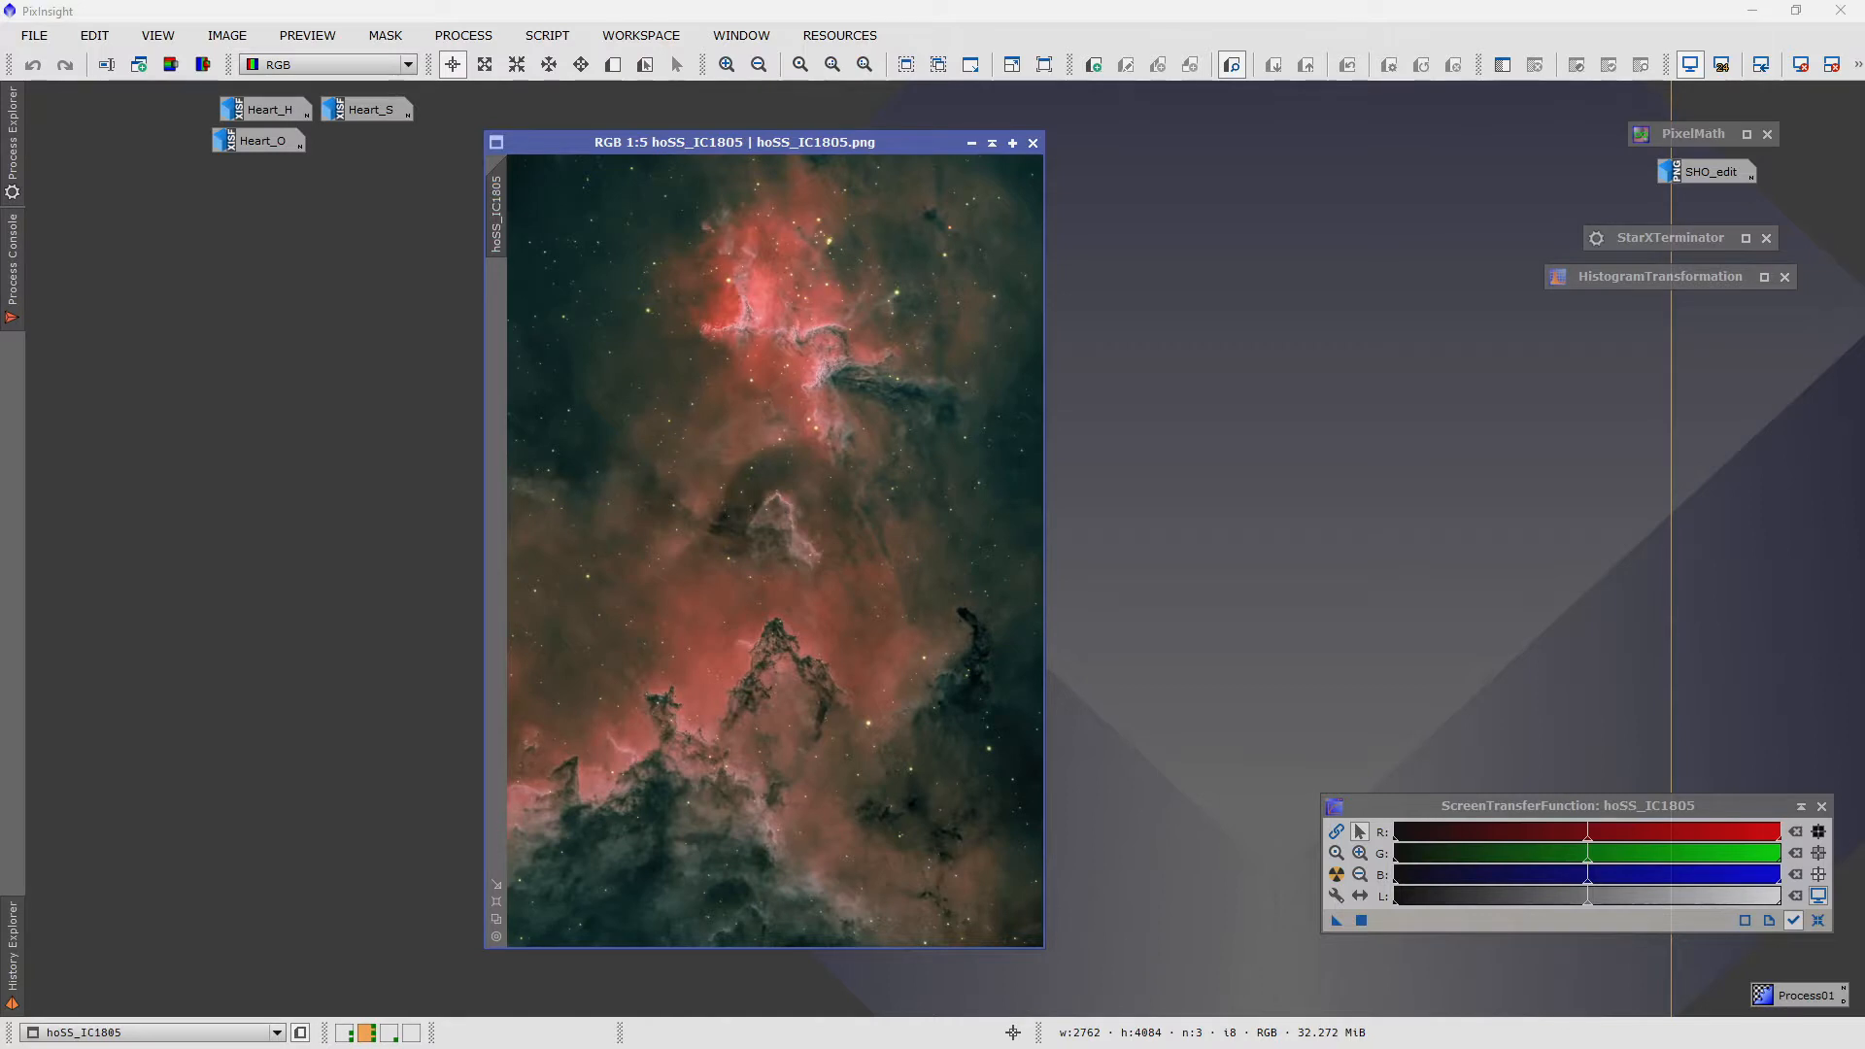
mouse_move(794, 448)
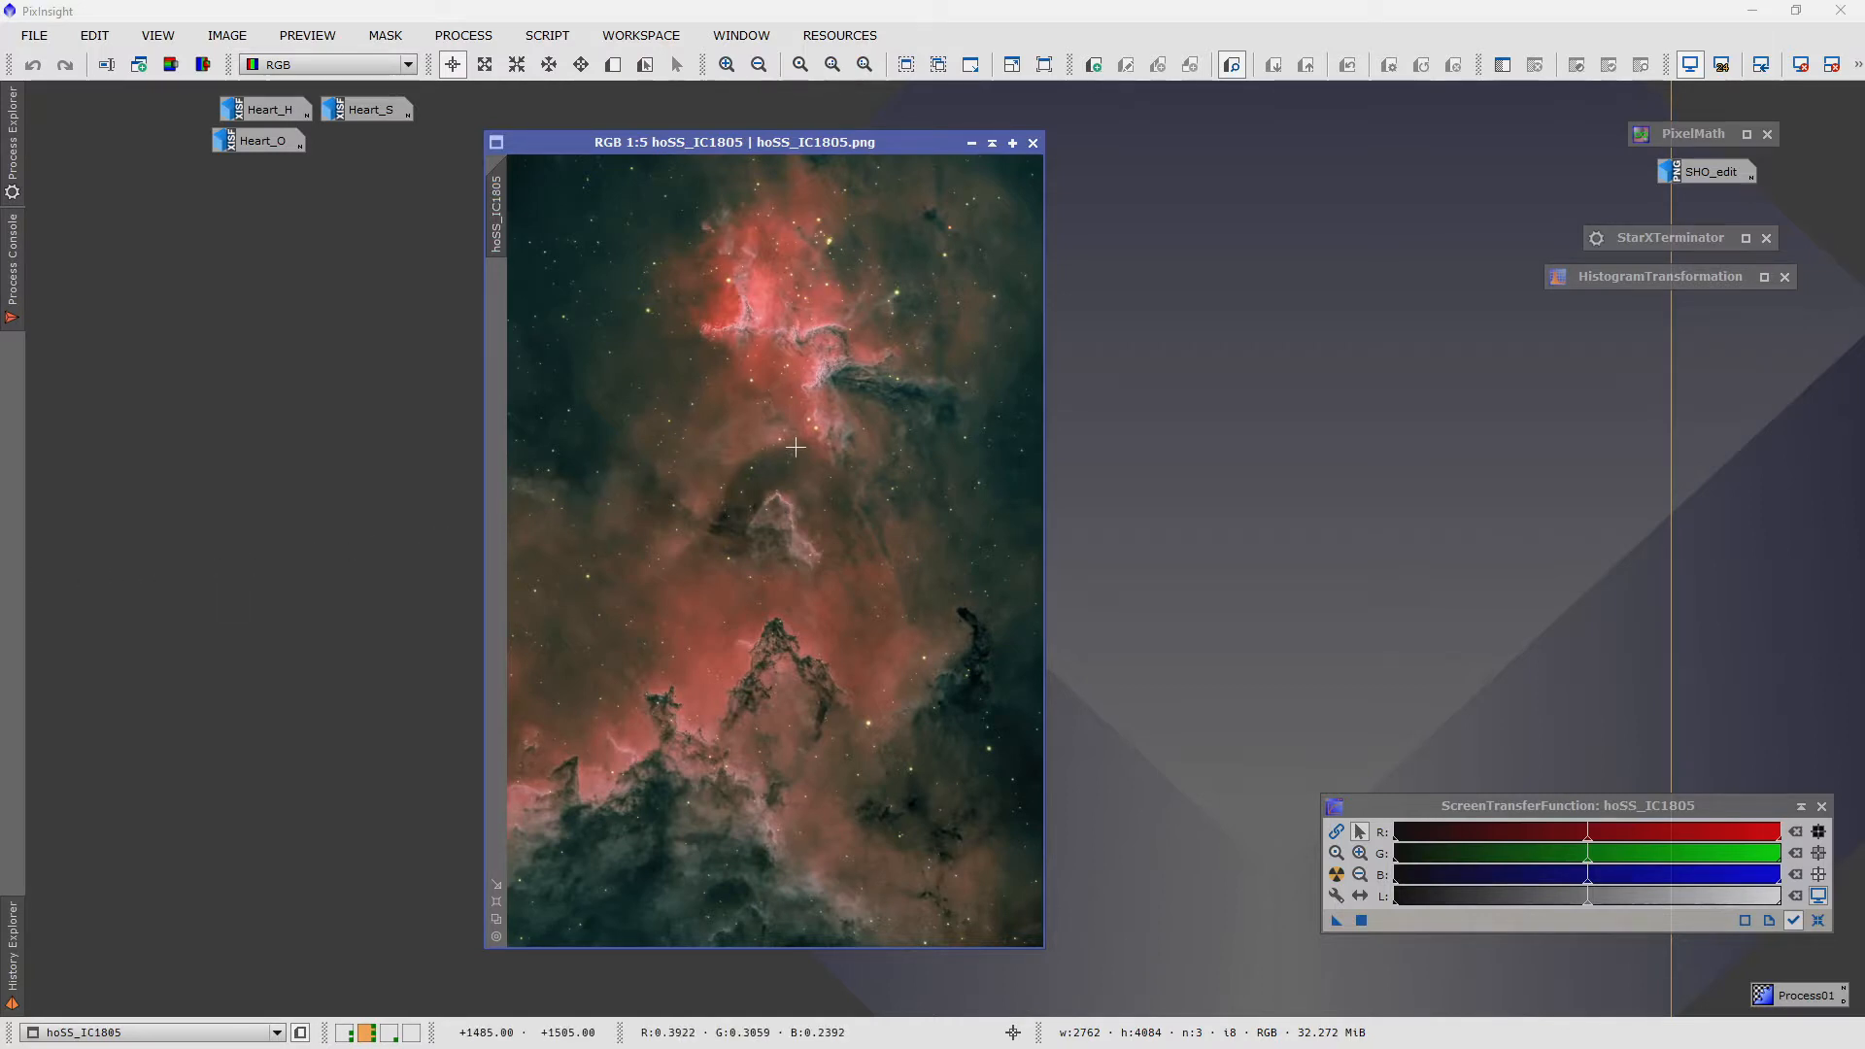
mouse_move(785, 437)
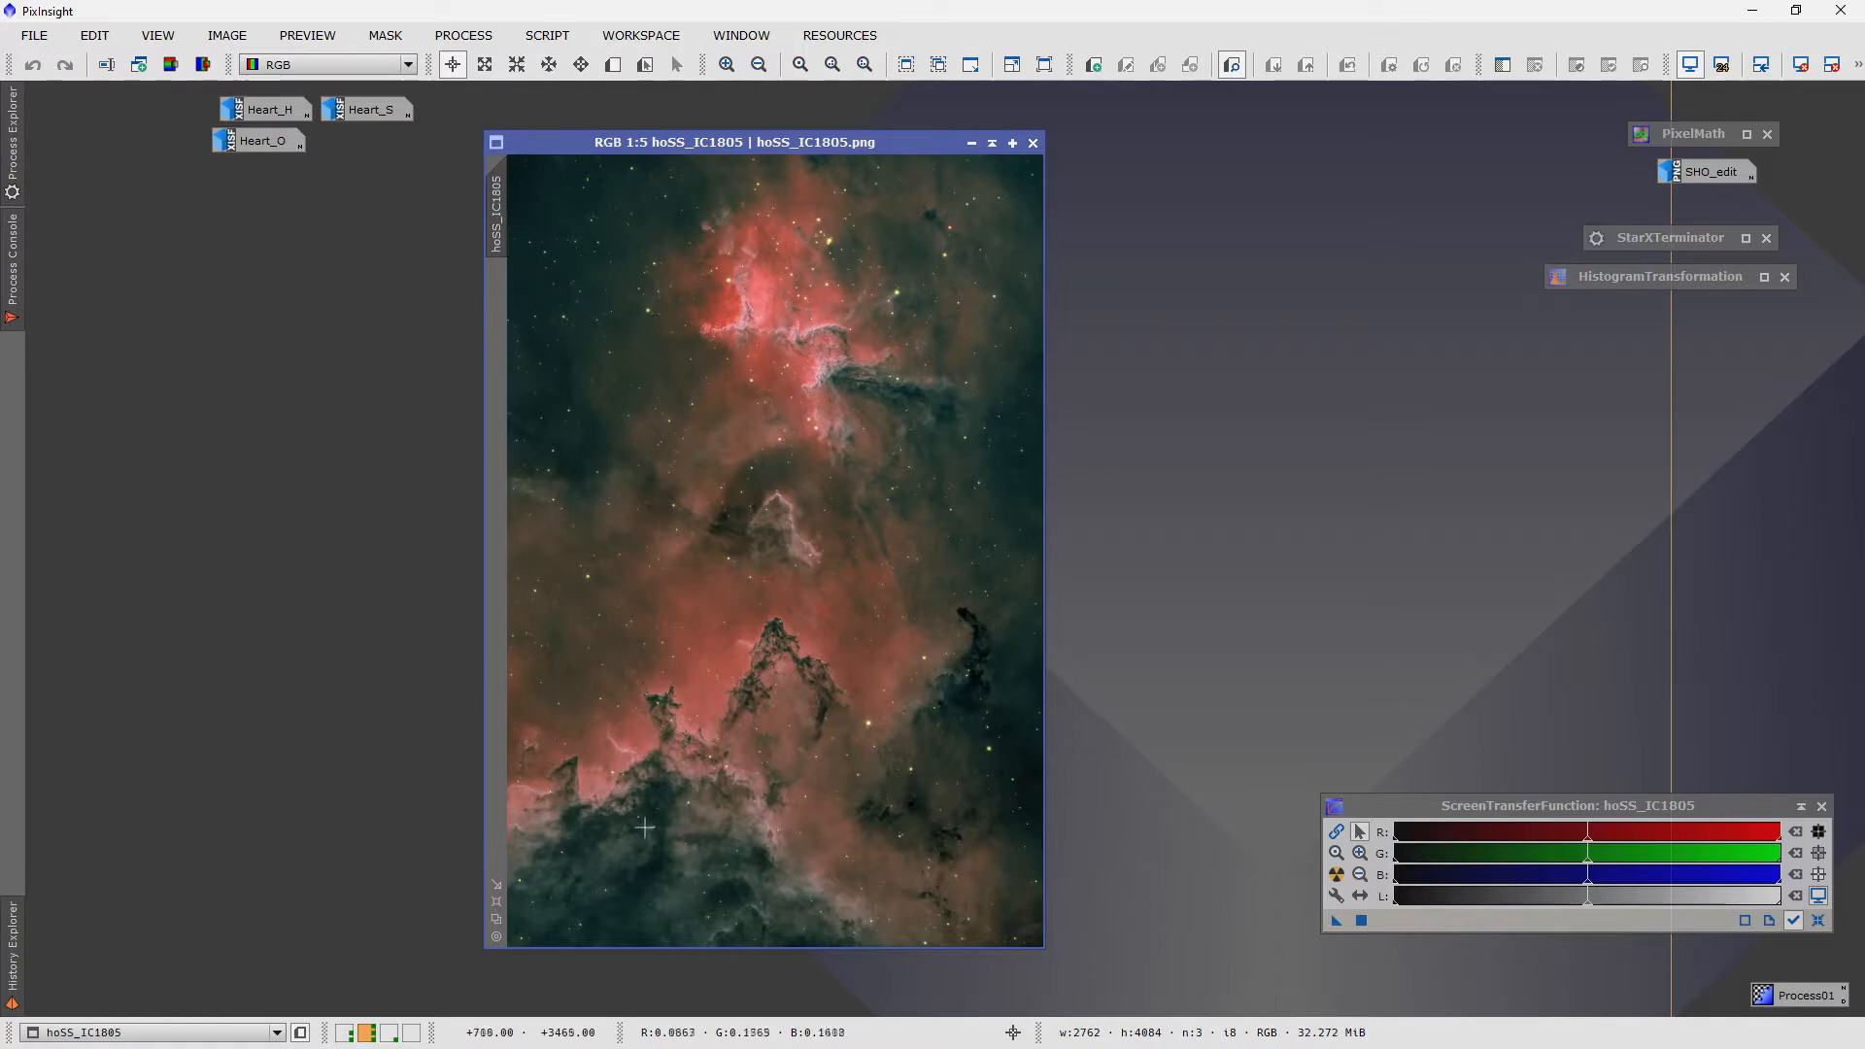
mouse_move(745, 301)
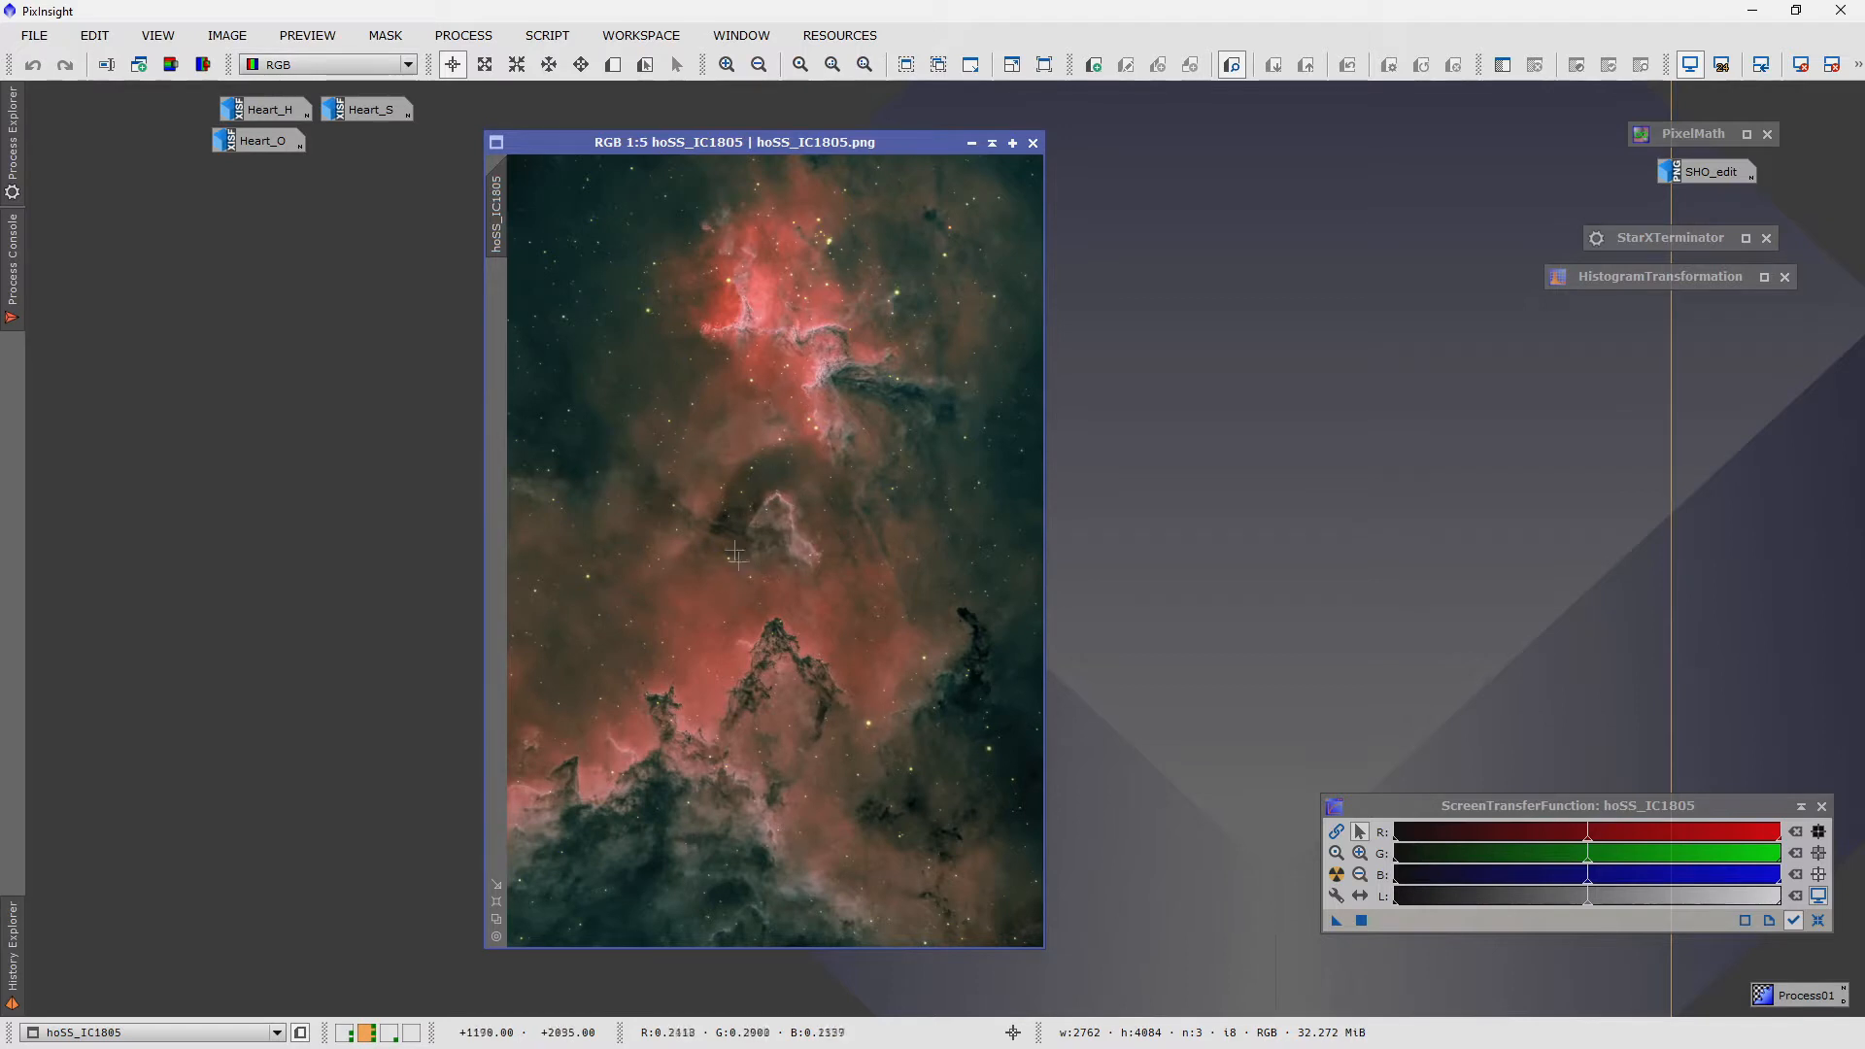
mouse_move(971, 141)
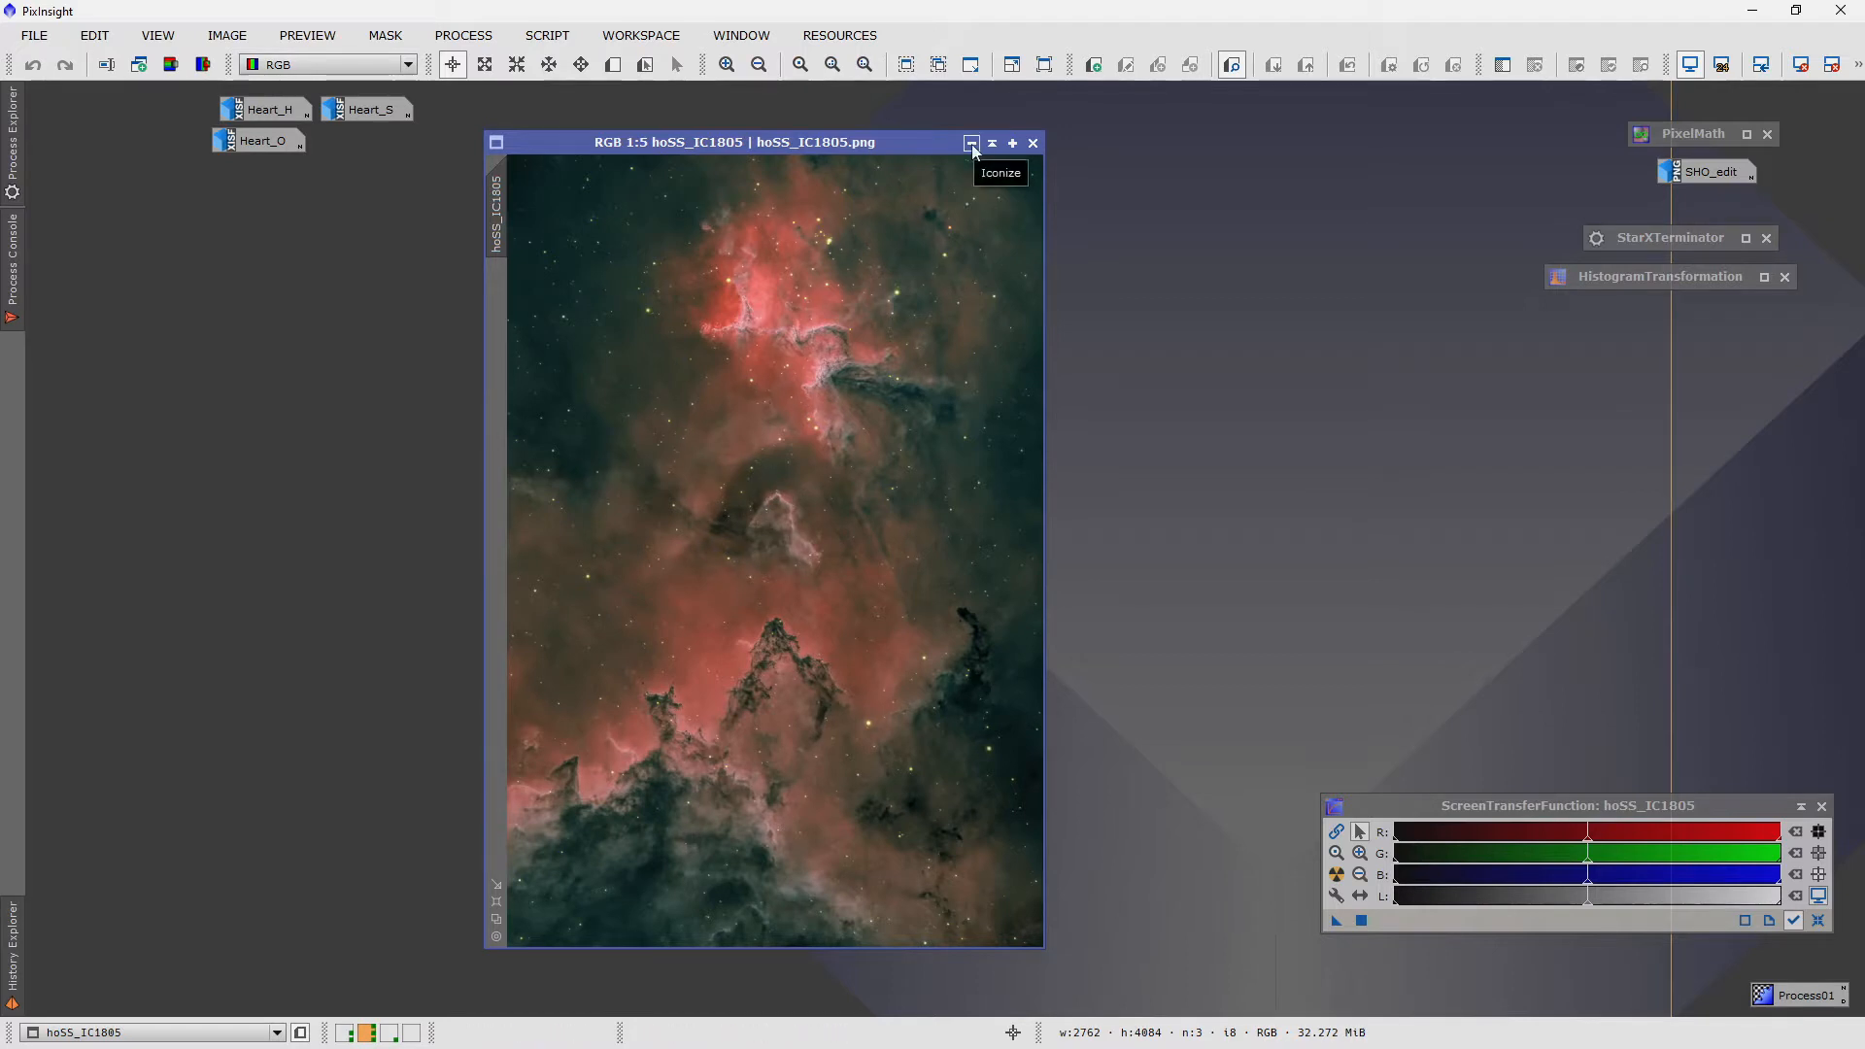
click(971, 142)
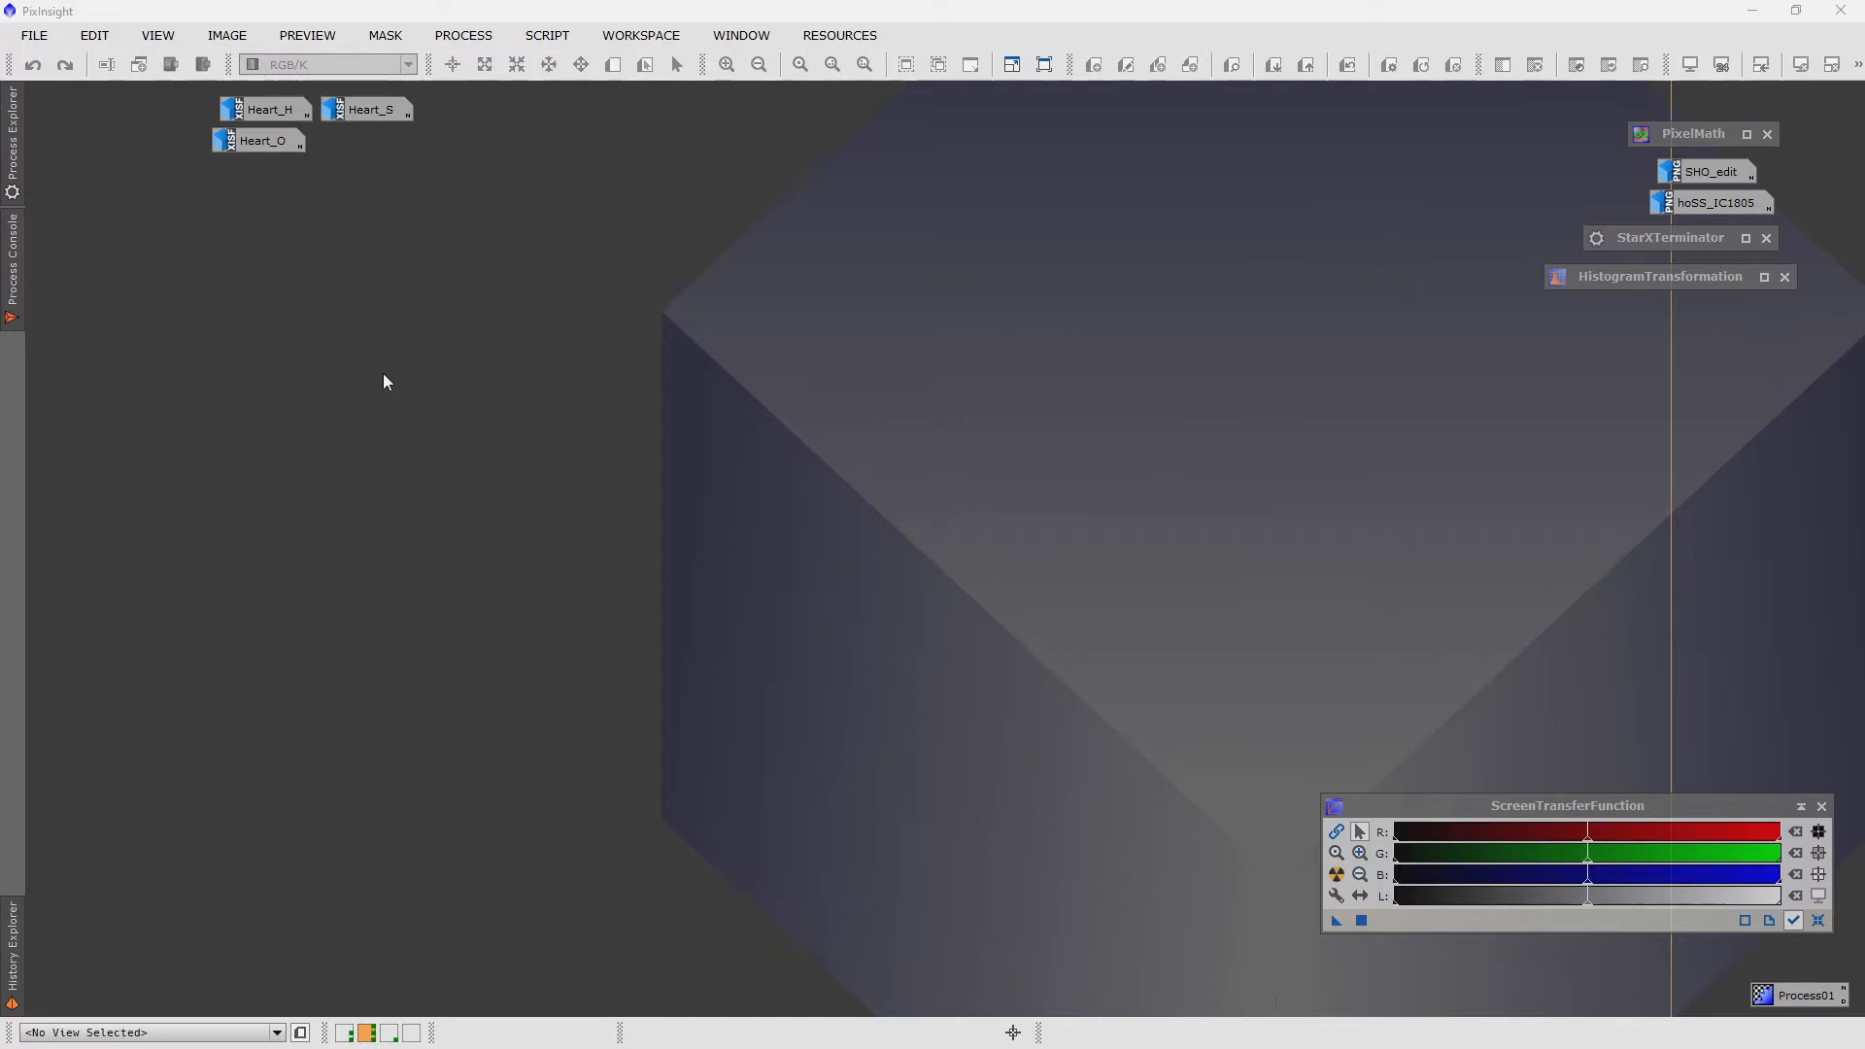
mouse_move(441, 286)
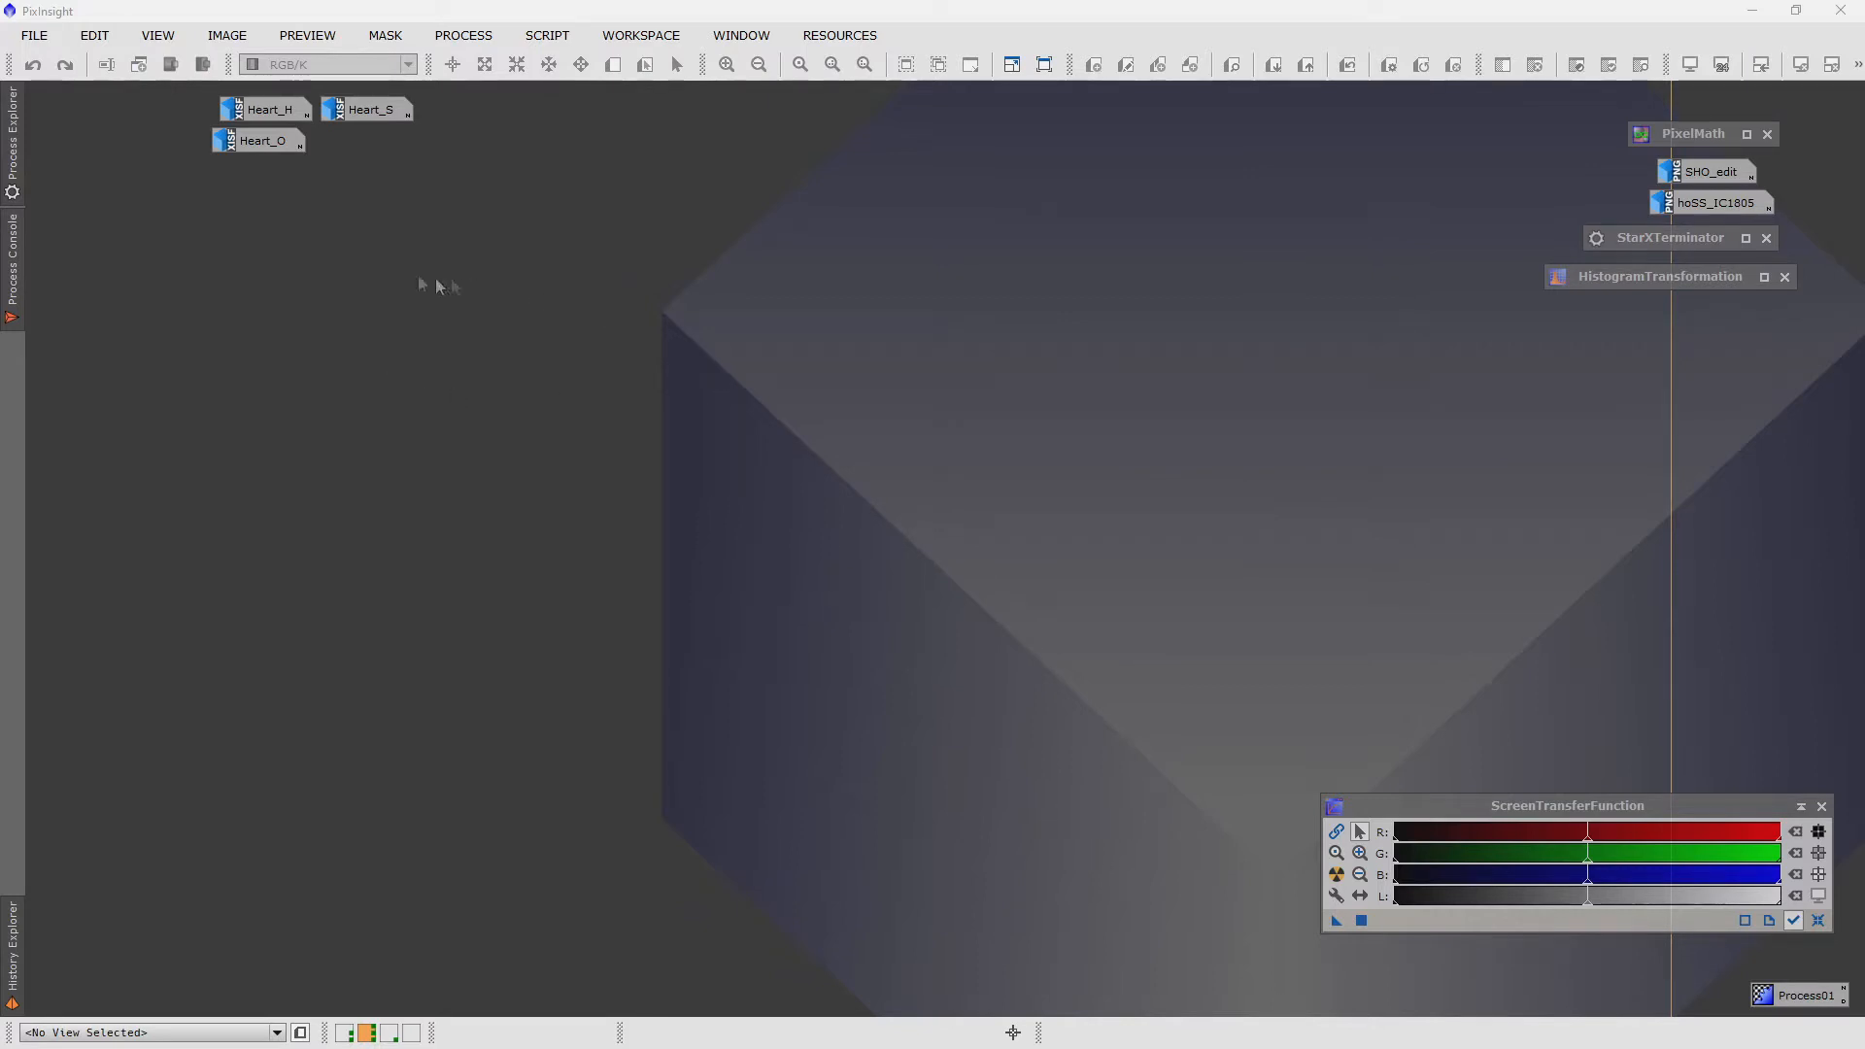
mouse_move(270, 108)
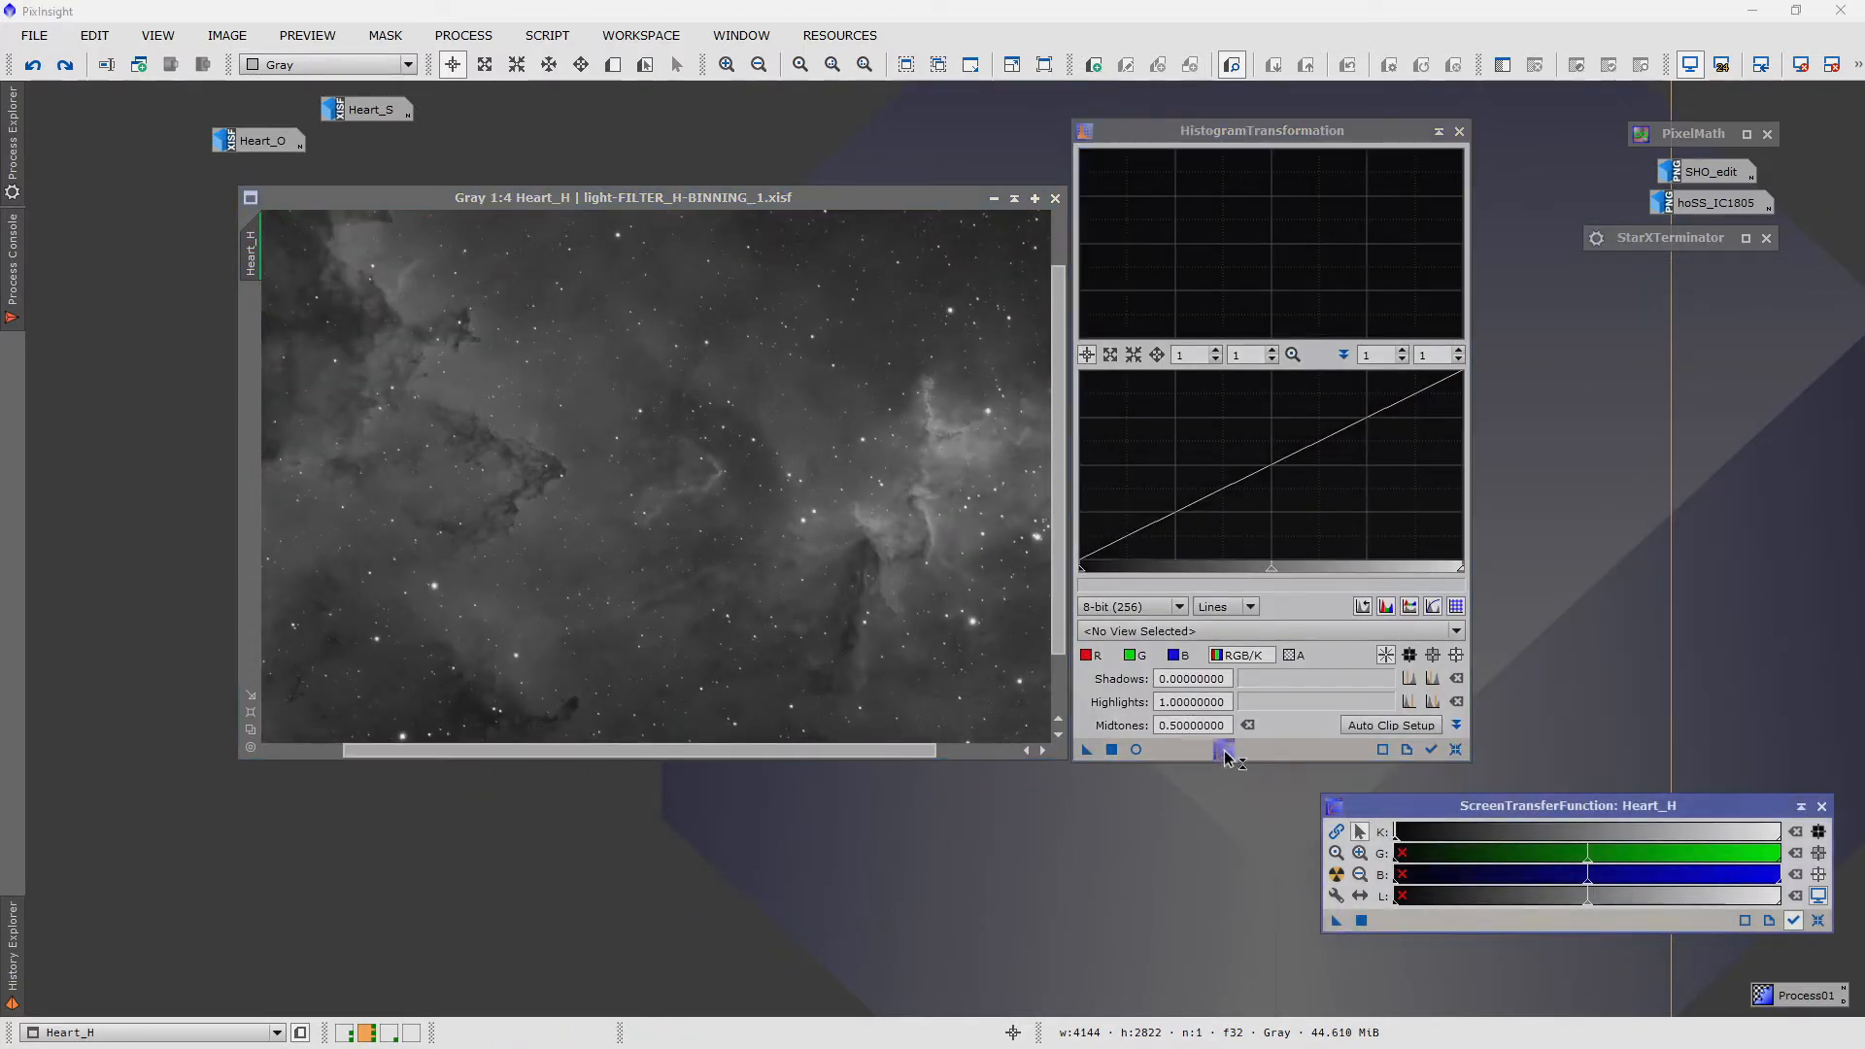
click(1223, 750)
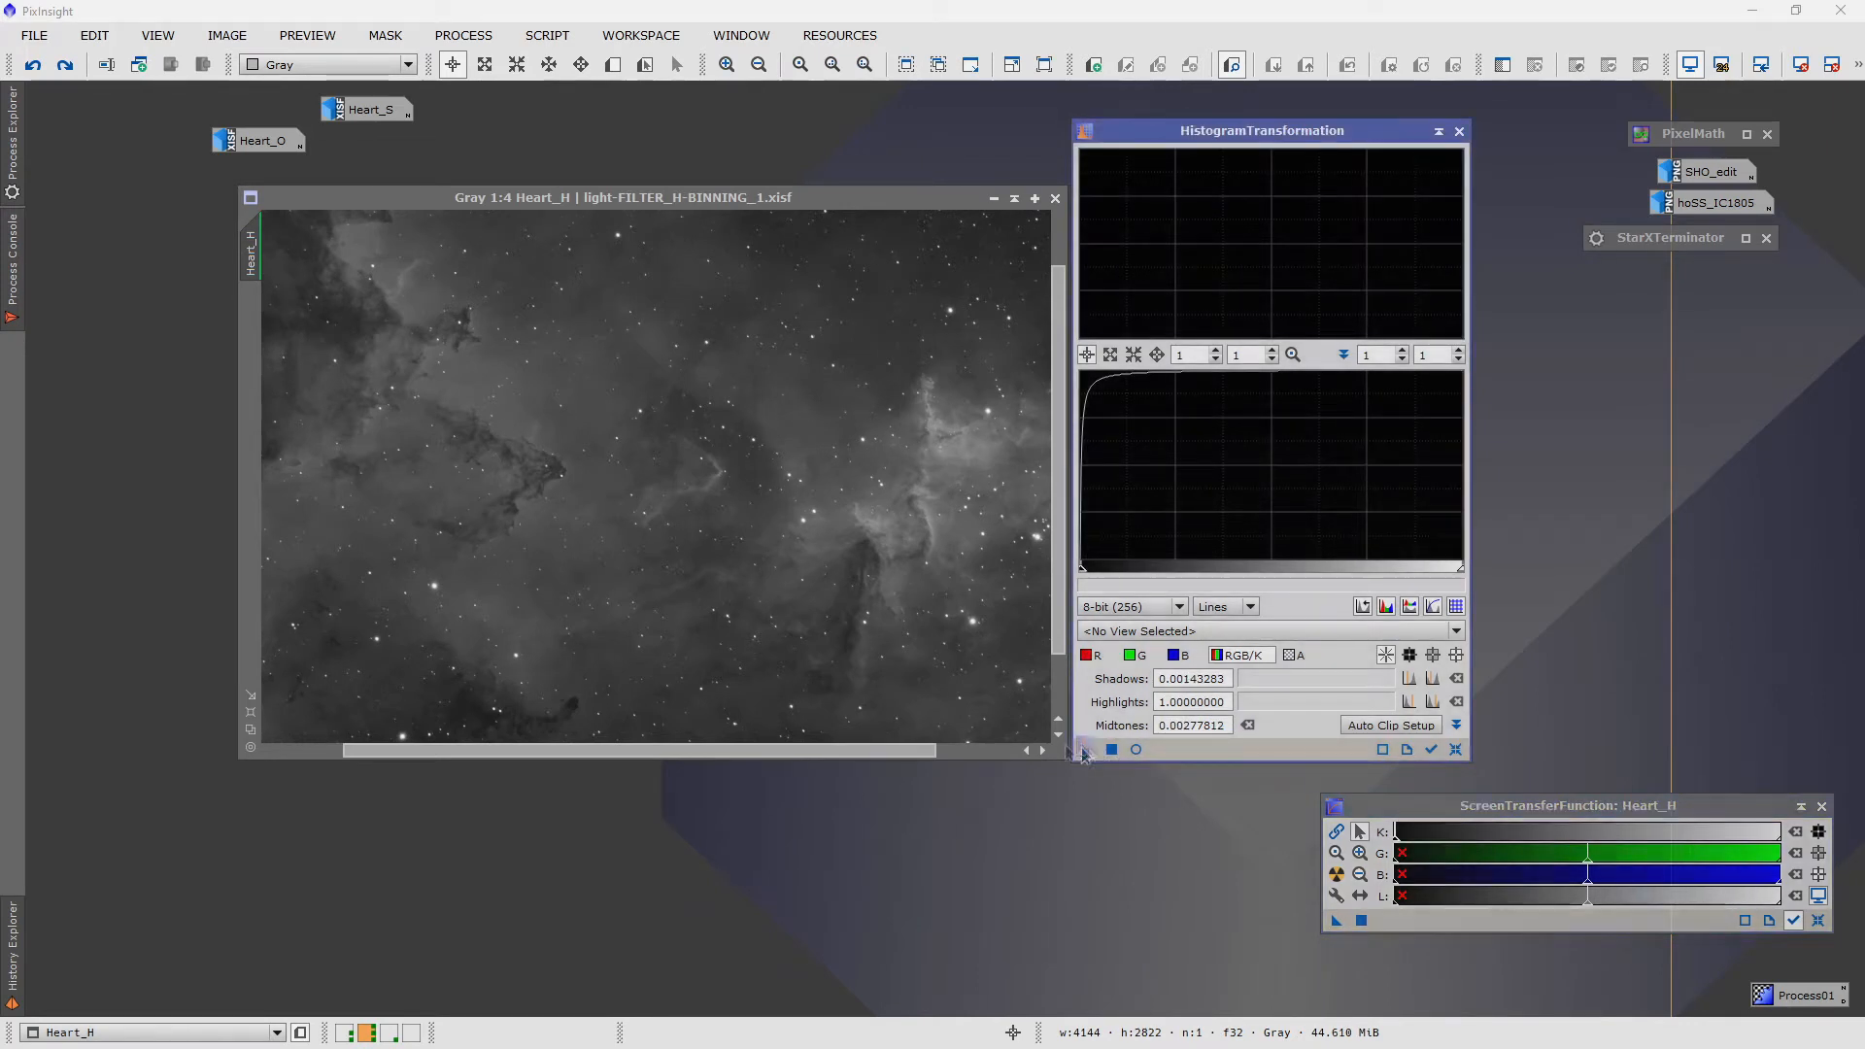
click(1082, 750)
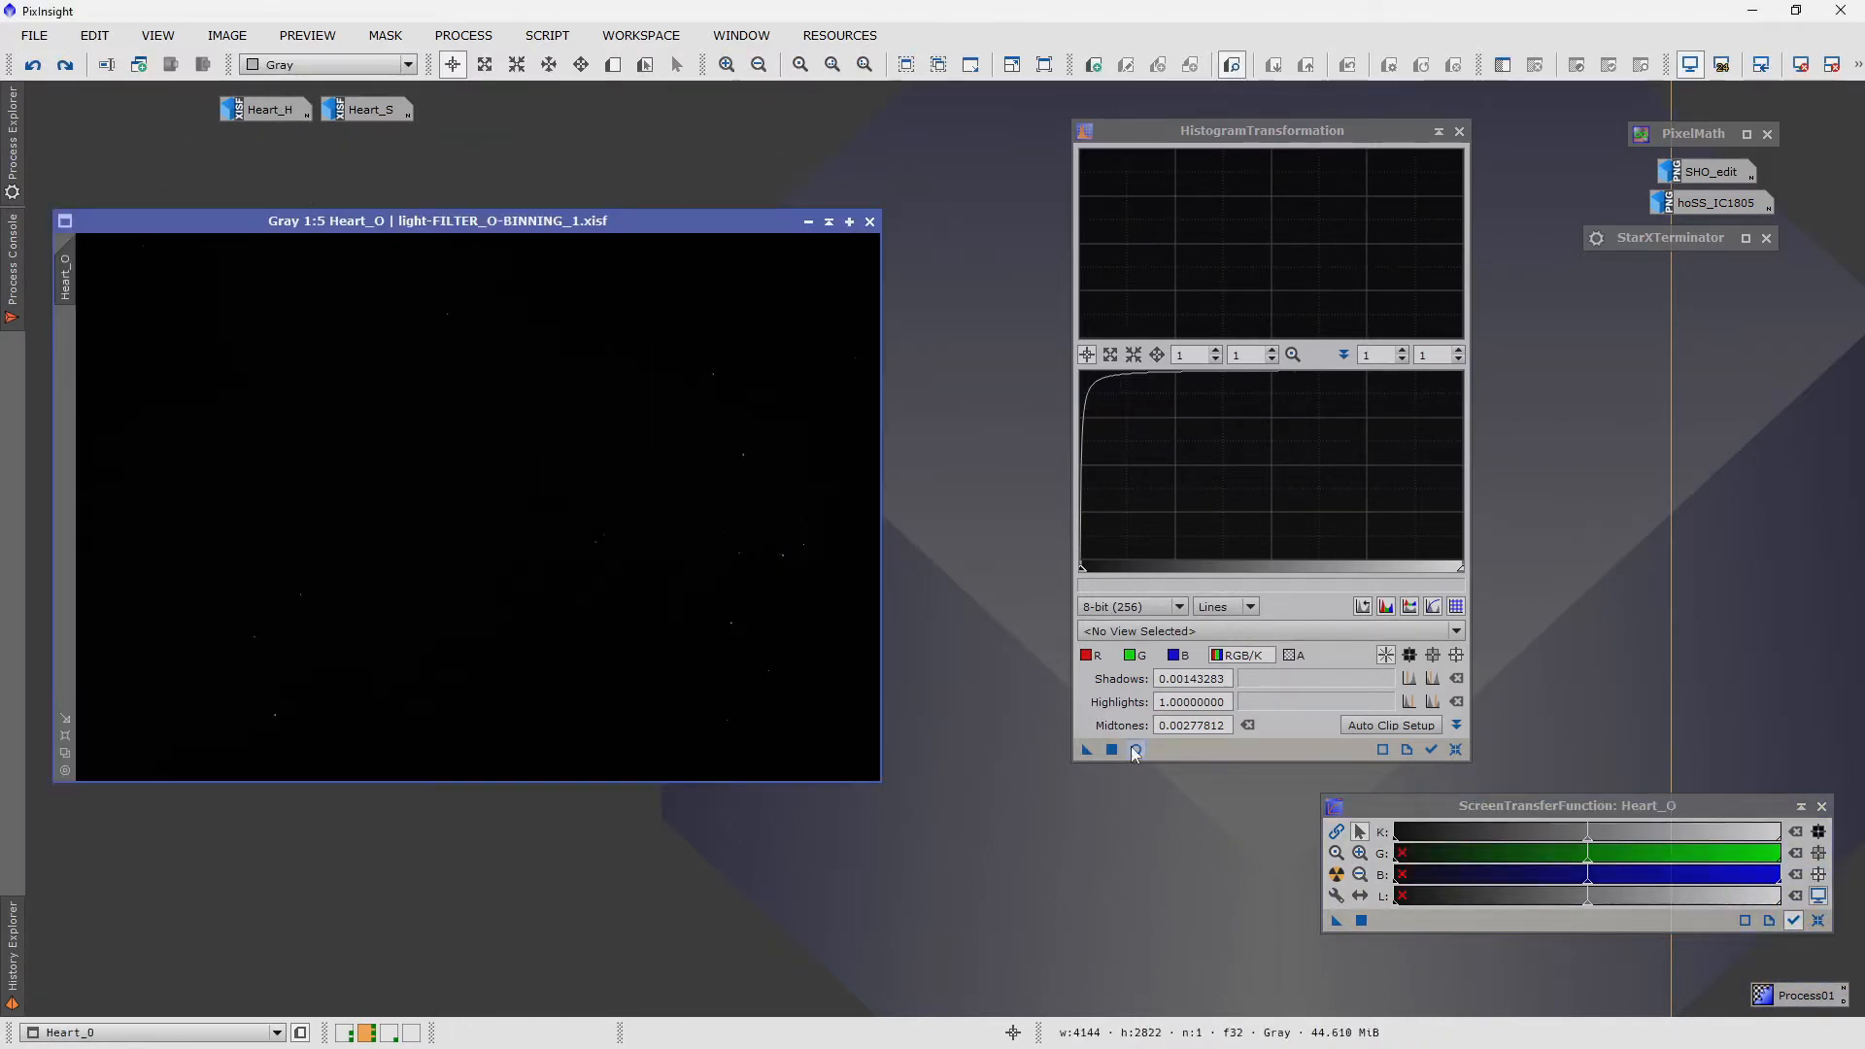
- Inspect the Heart_O and Heart_S masters in turn, then leave them iconized
click(1210, 750)
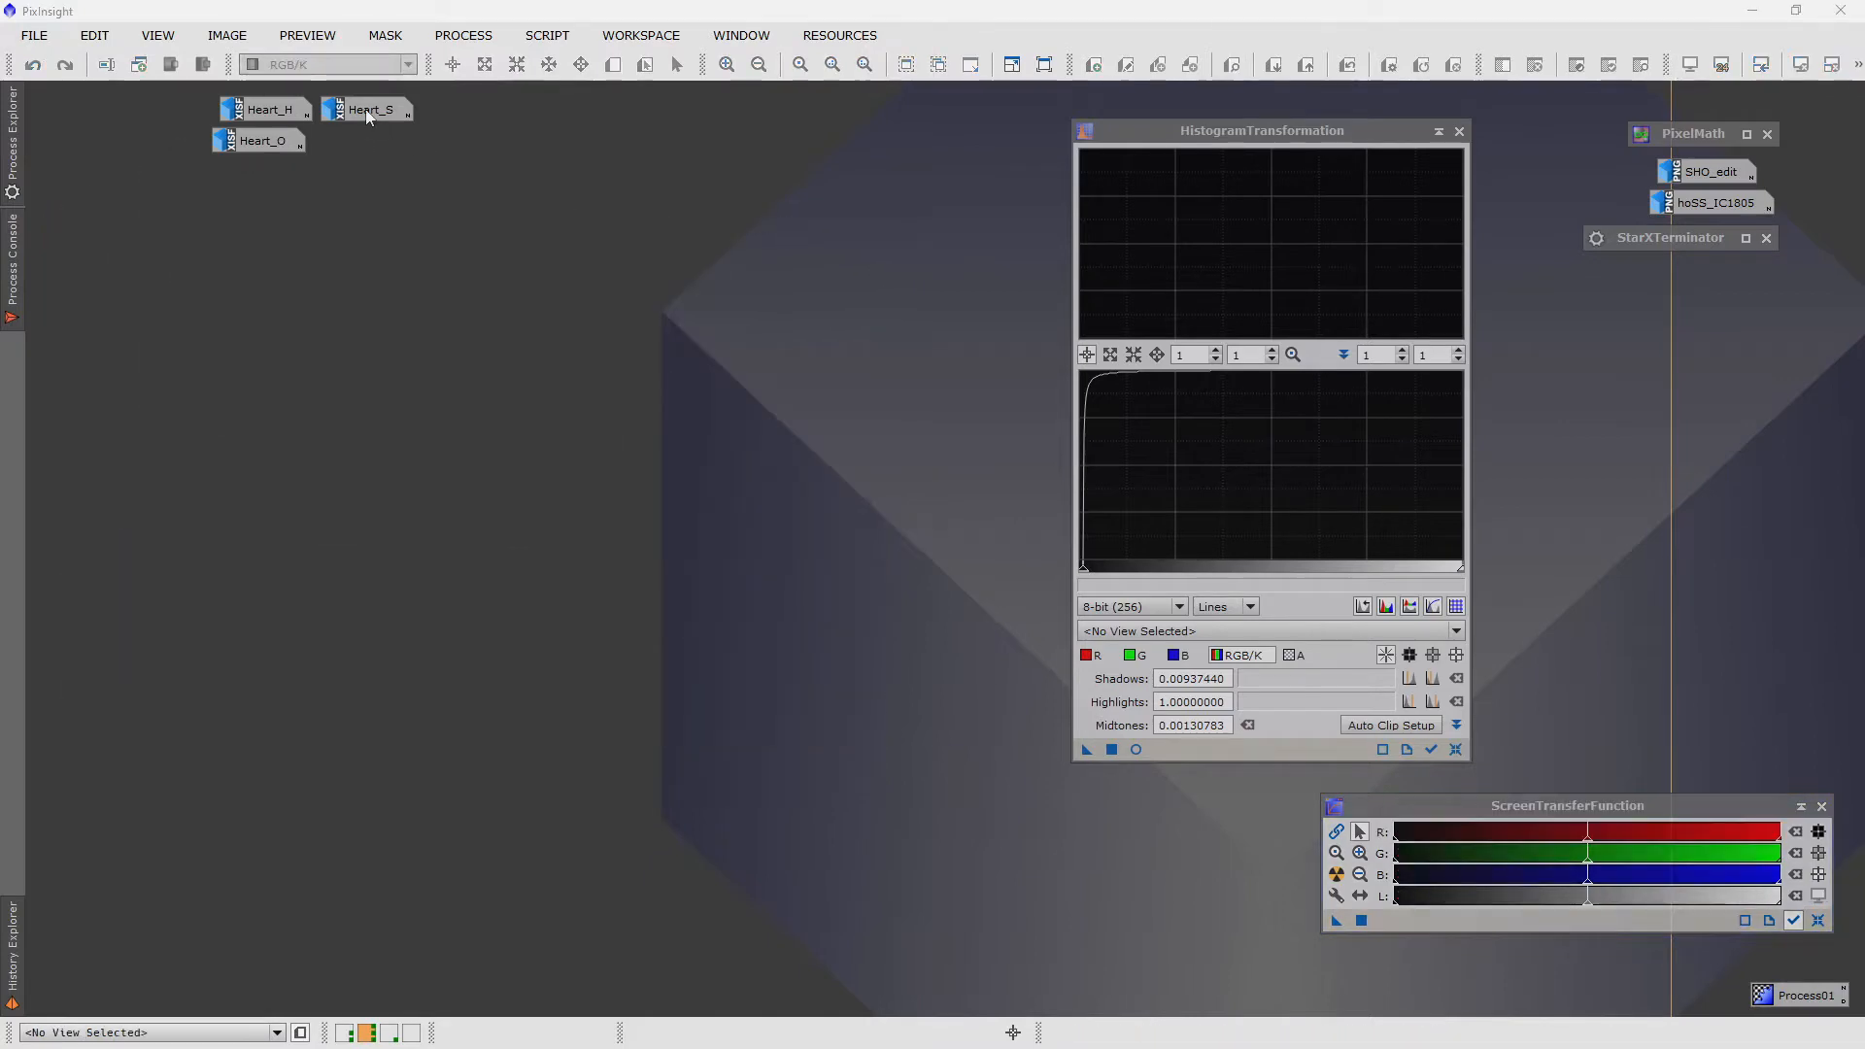
double_click(369, 109)
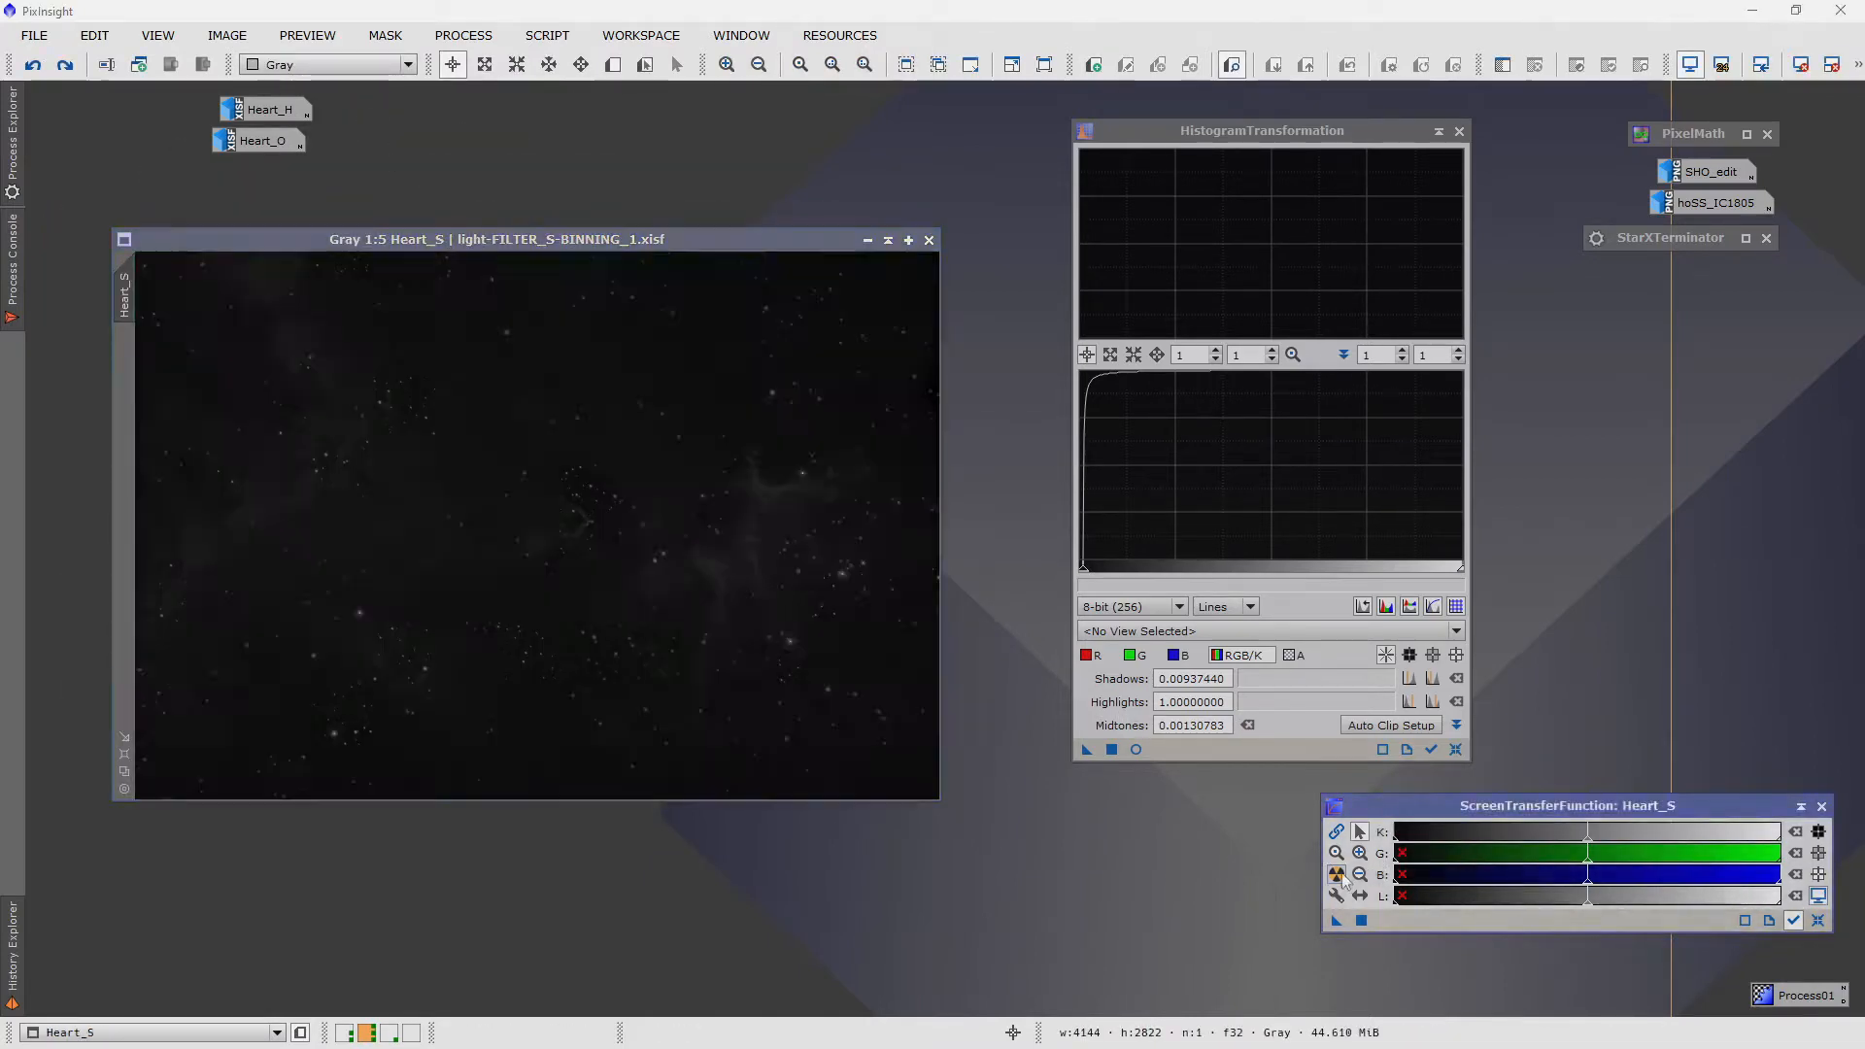
click(1195, 749)
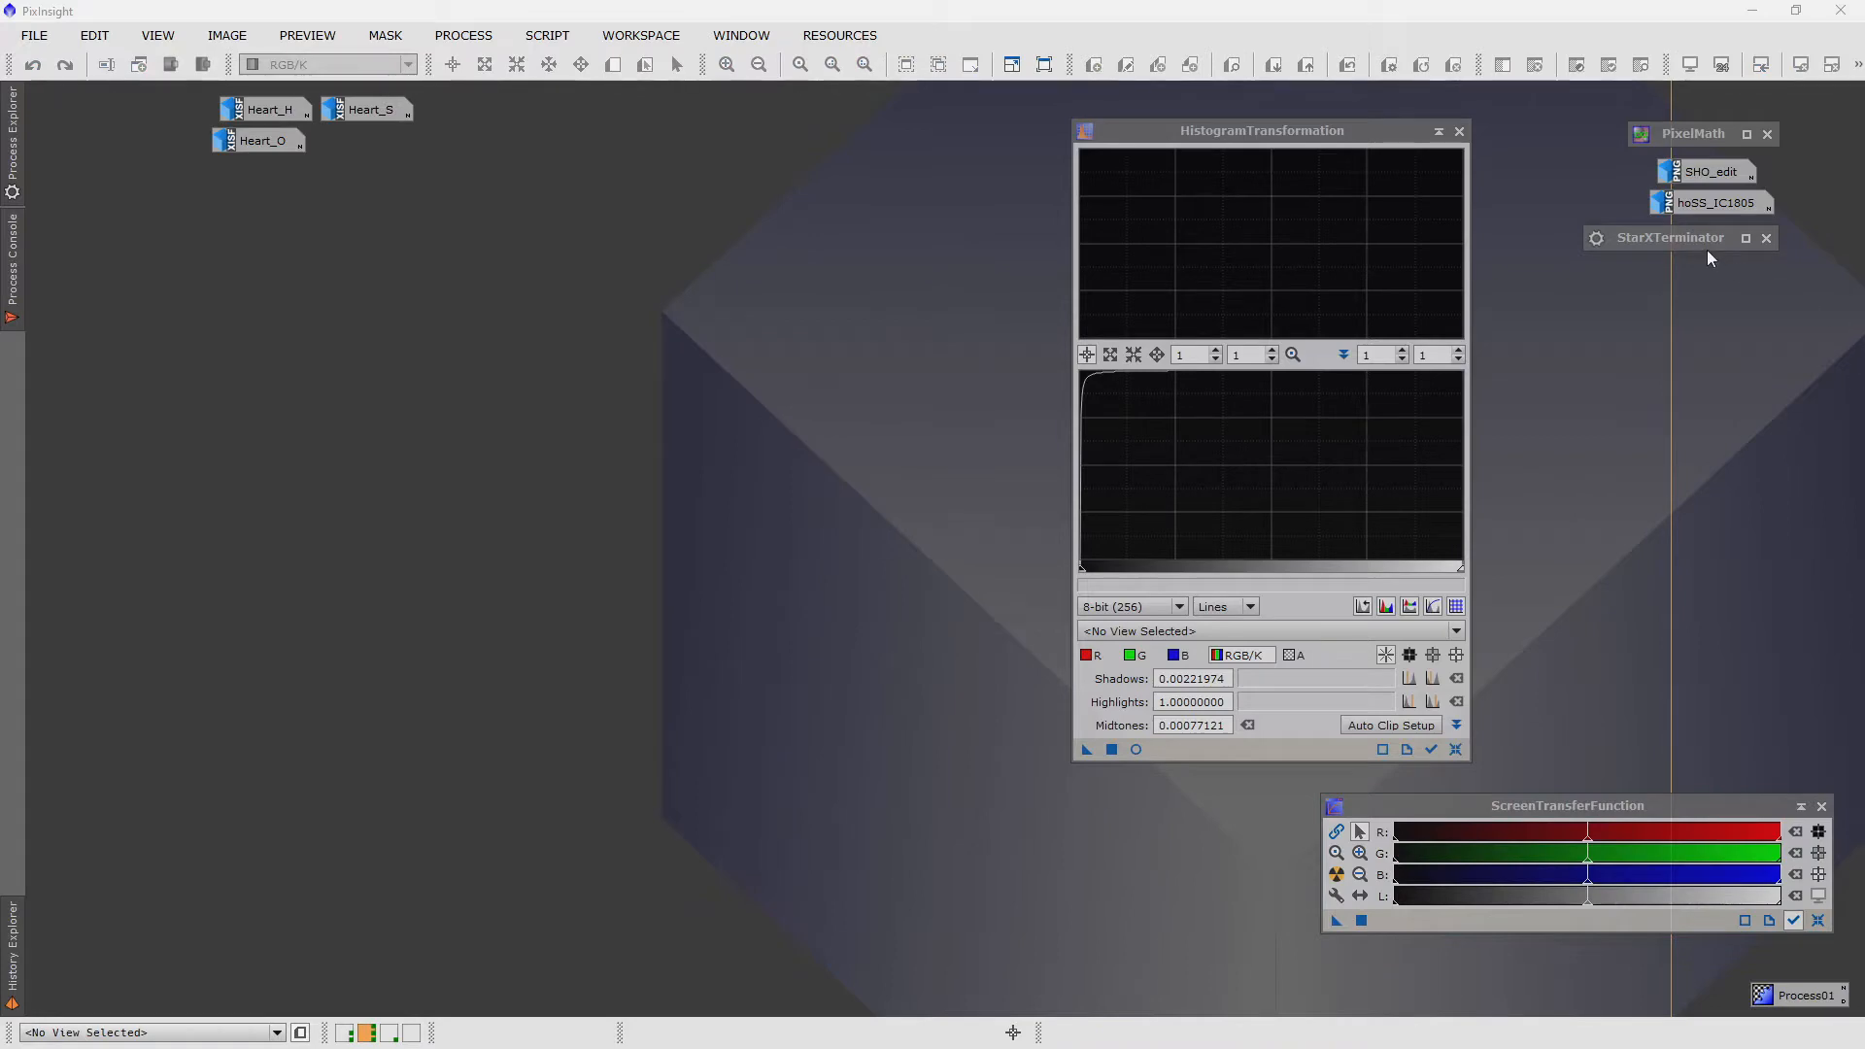
- In PixelMath with per-channel expressions, set R/K to Heart_H*.5+Heart_O*.5
click(1692, 134)
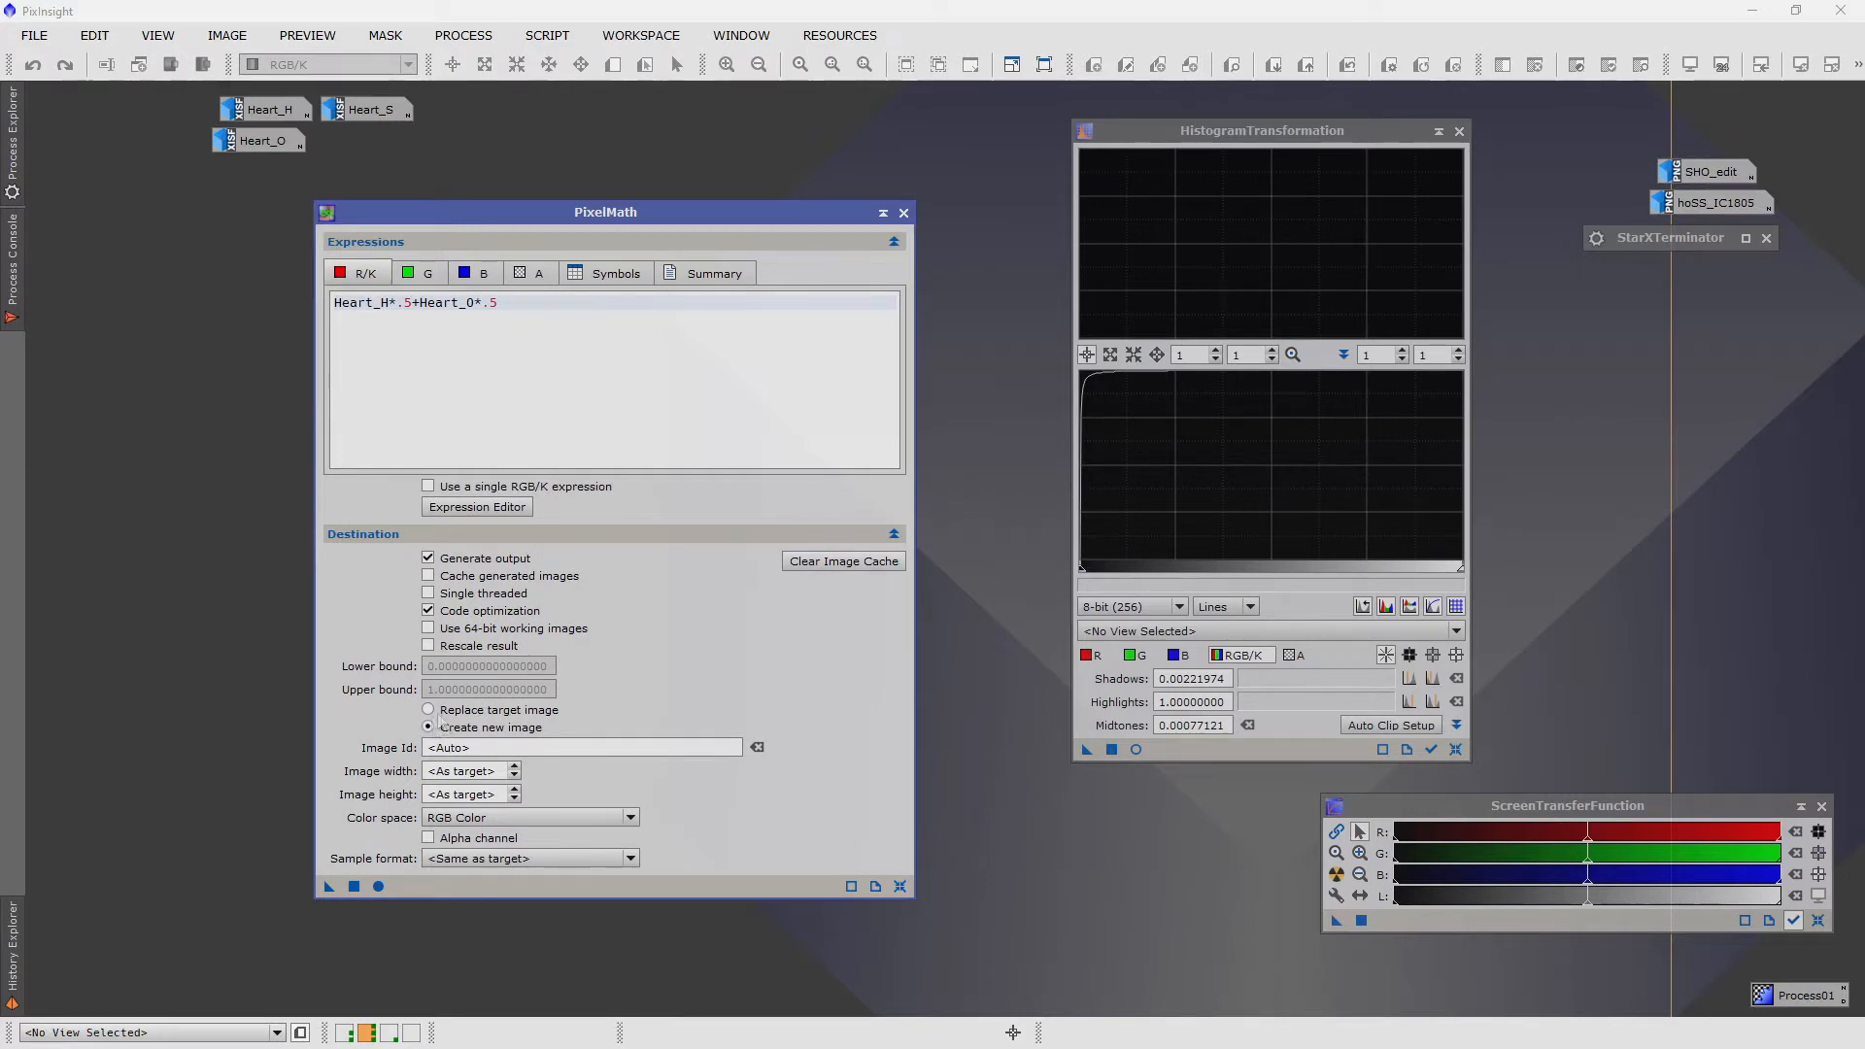
mouse_move(528, 817)
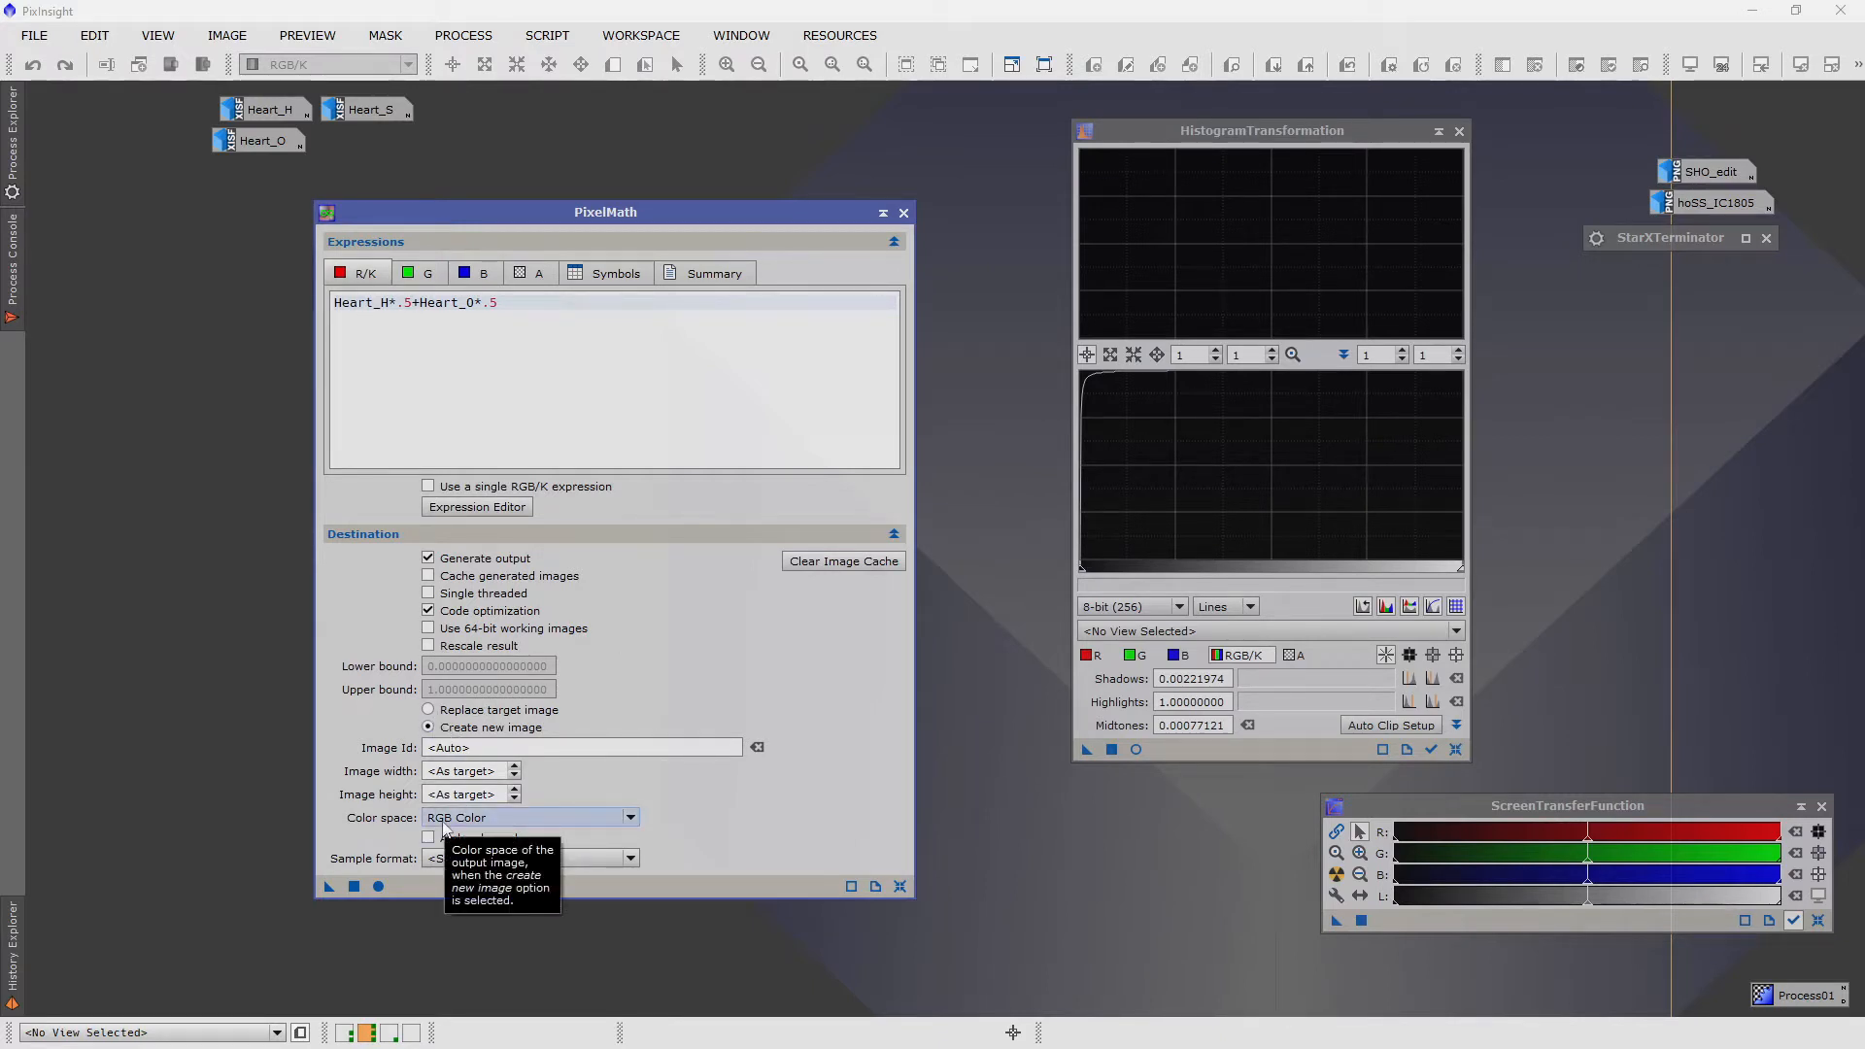
click(427, 486)
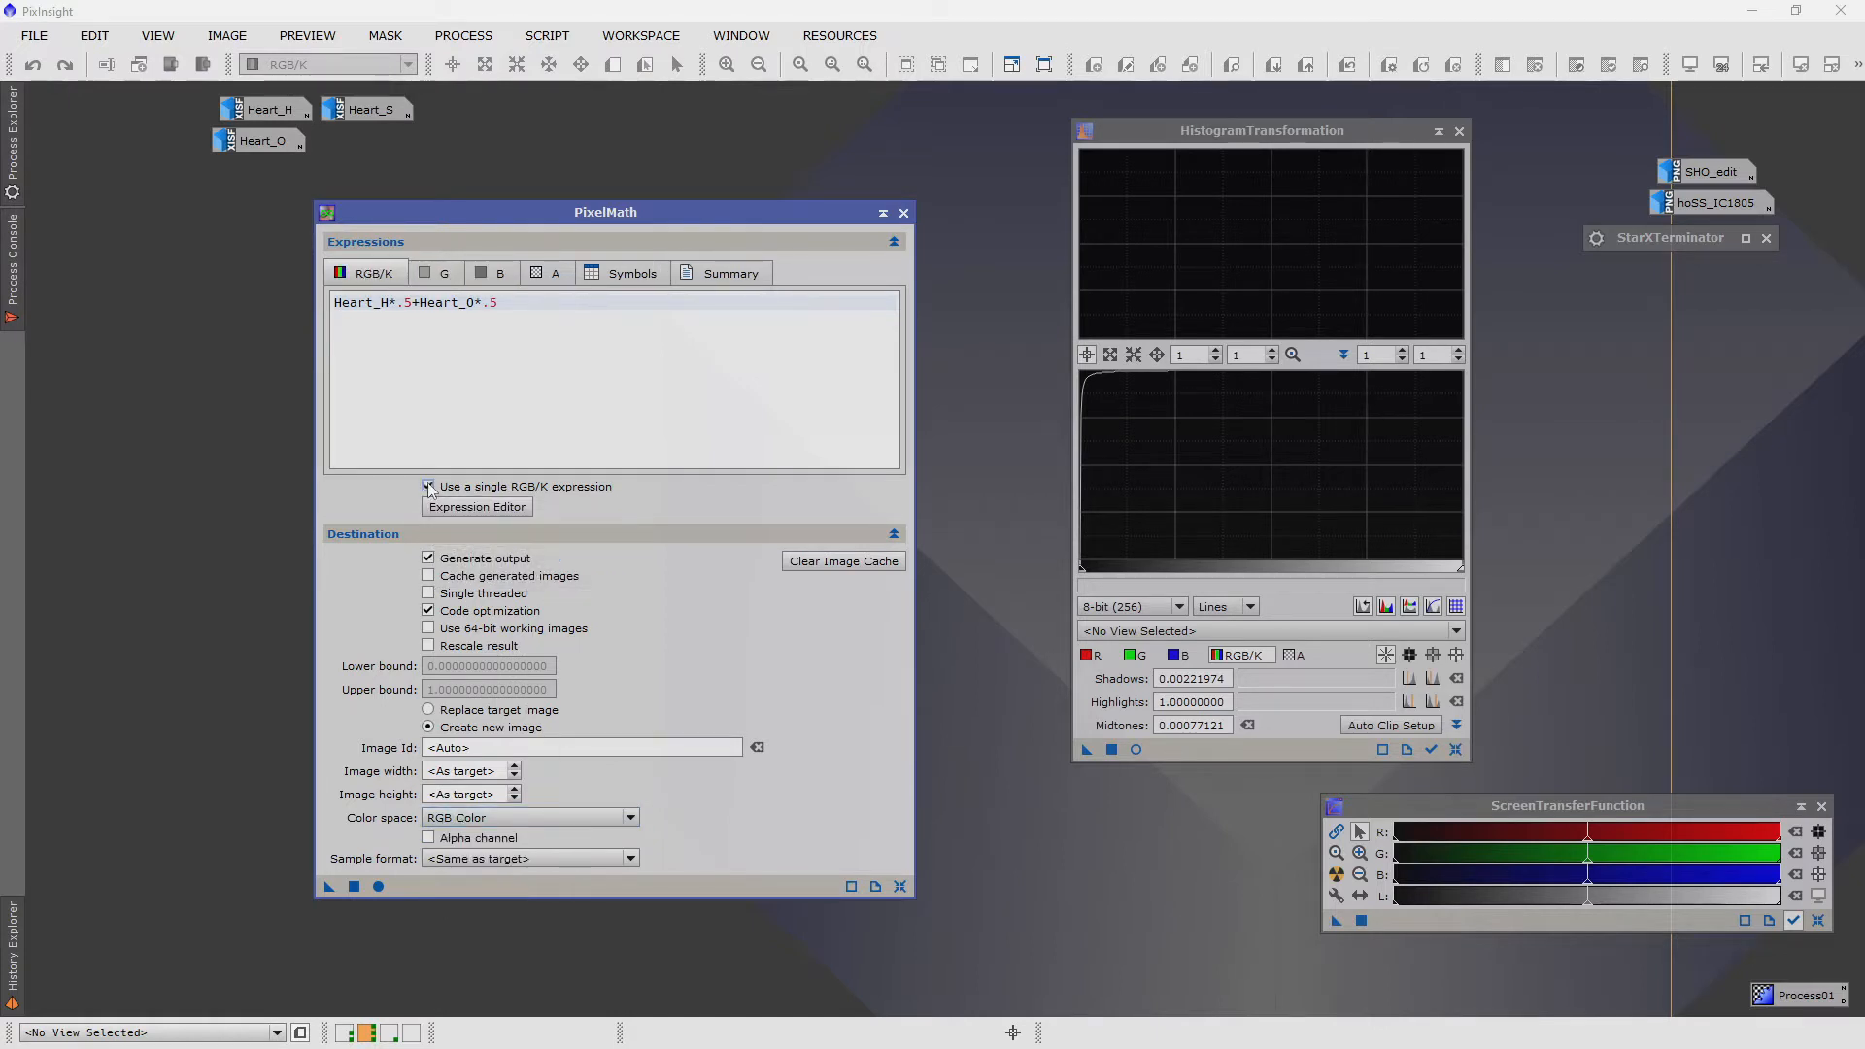
mouse_move(427, 485)
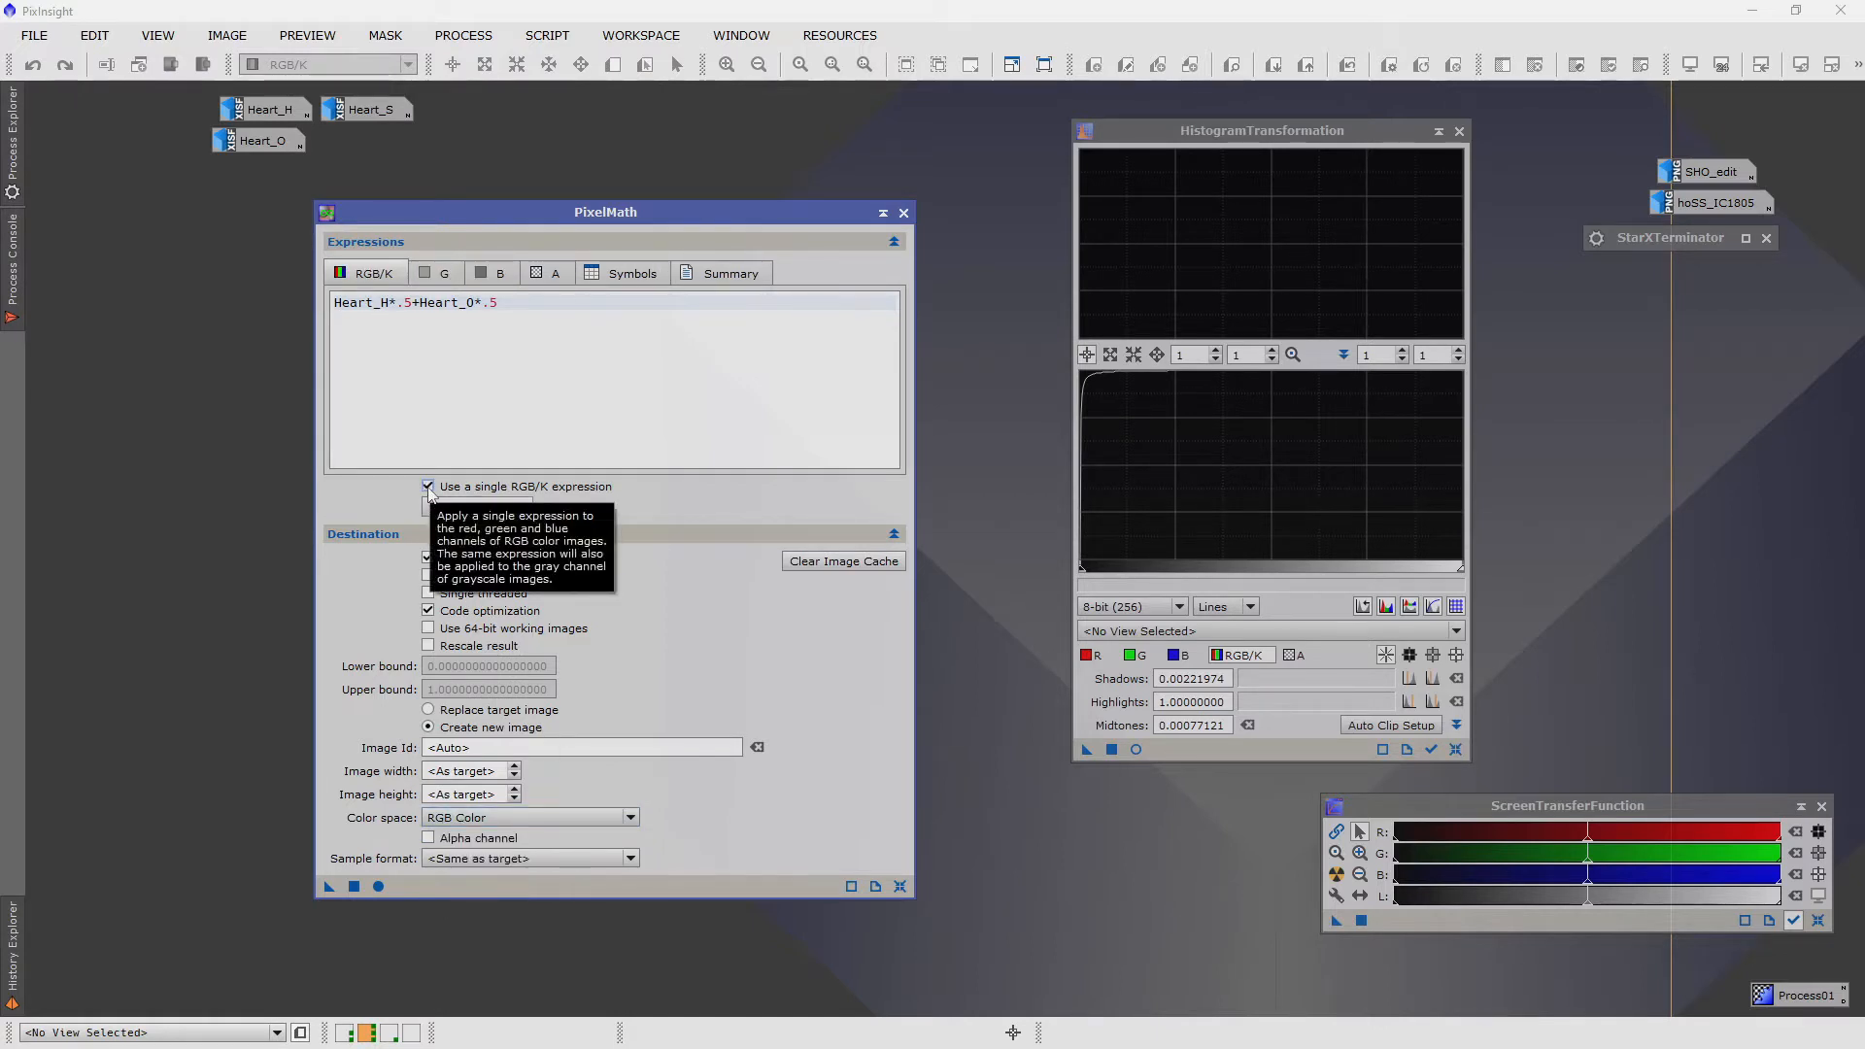
click(427, 485)
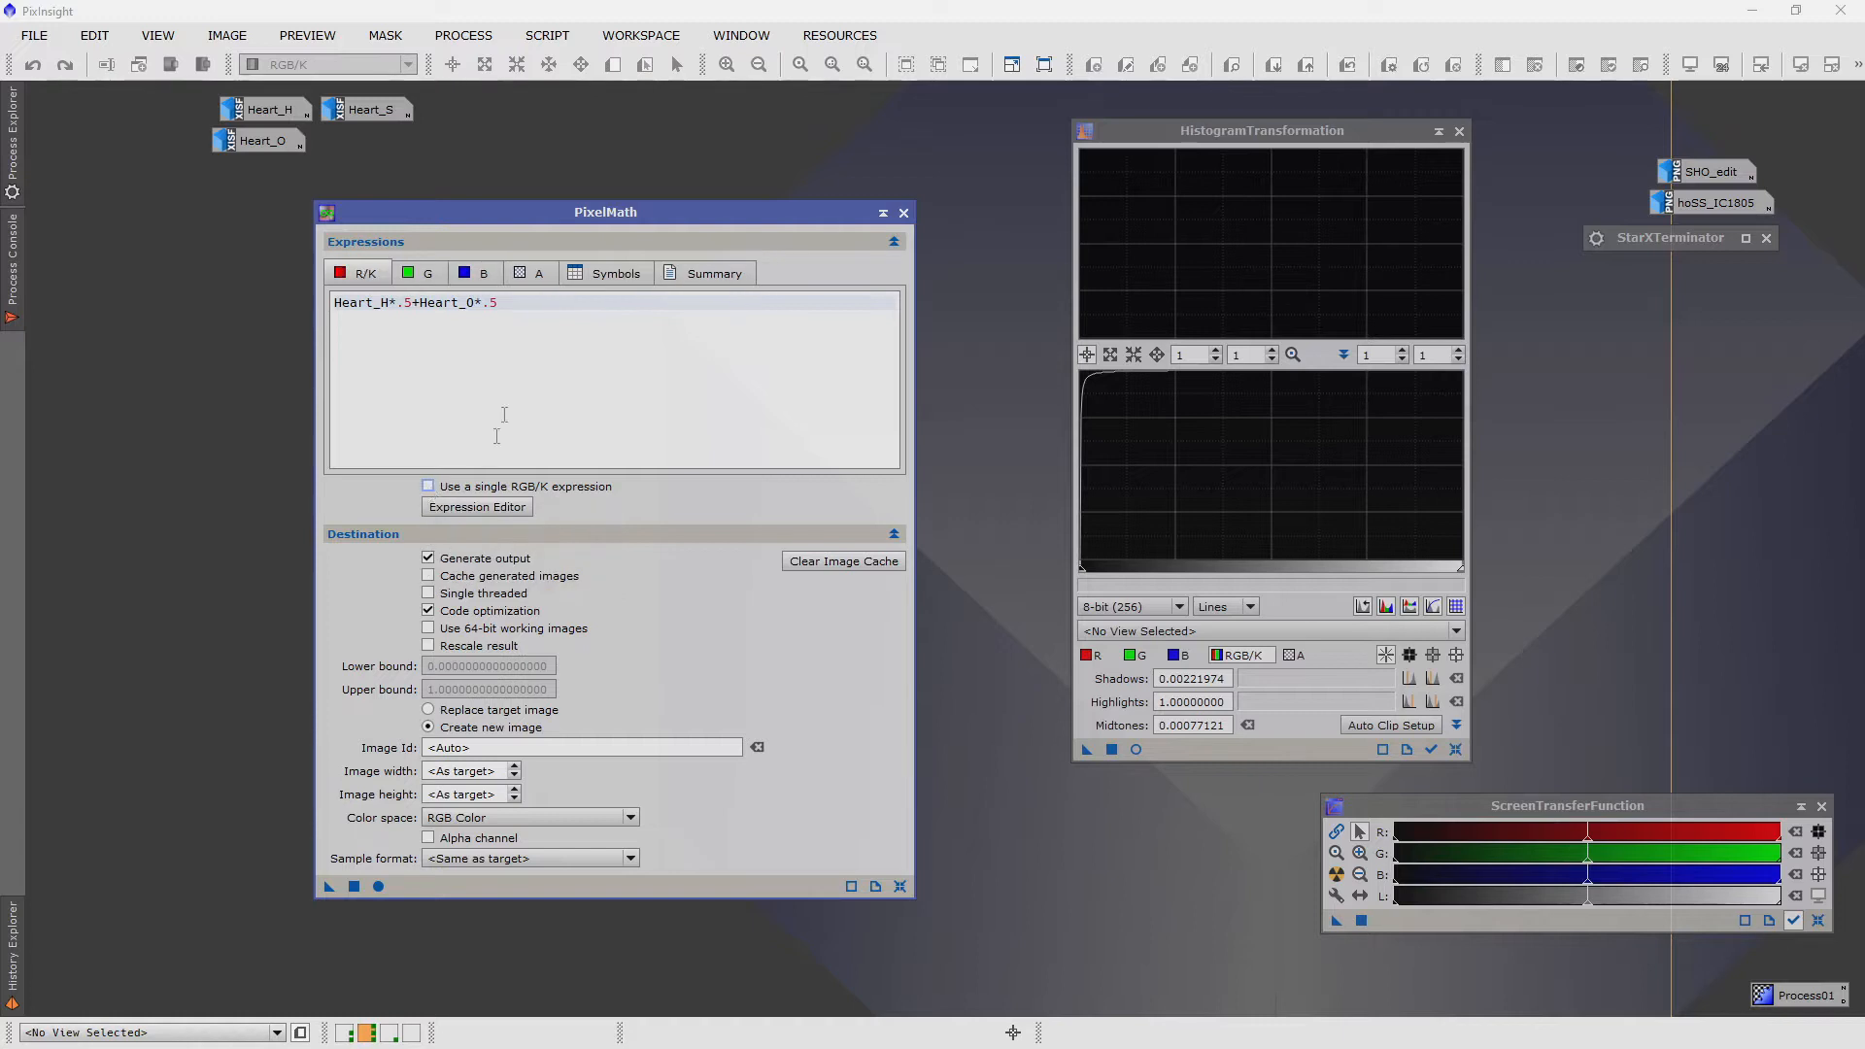
click(363, 272)
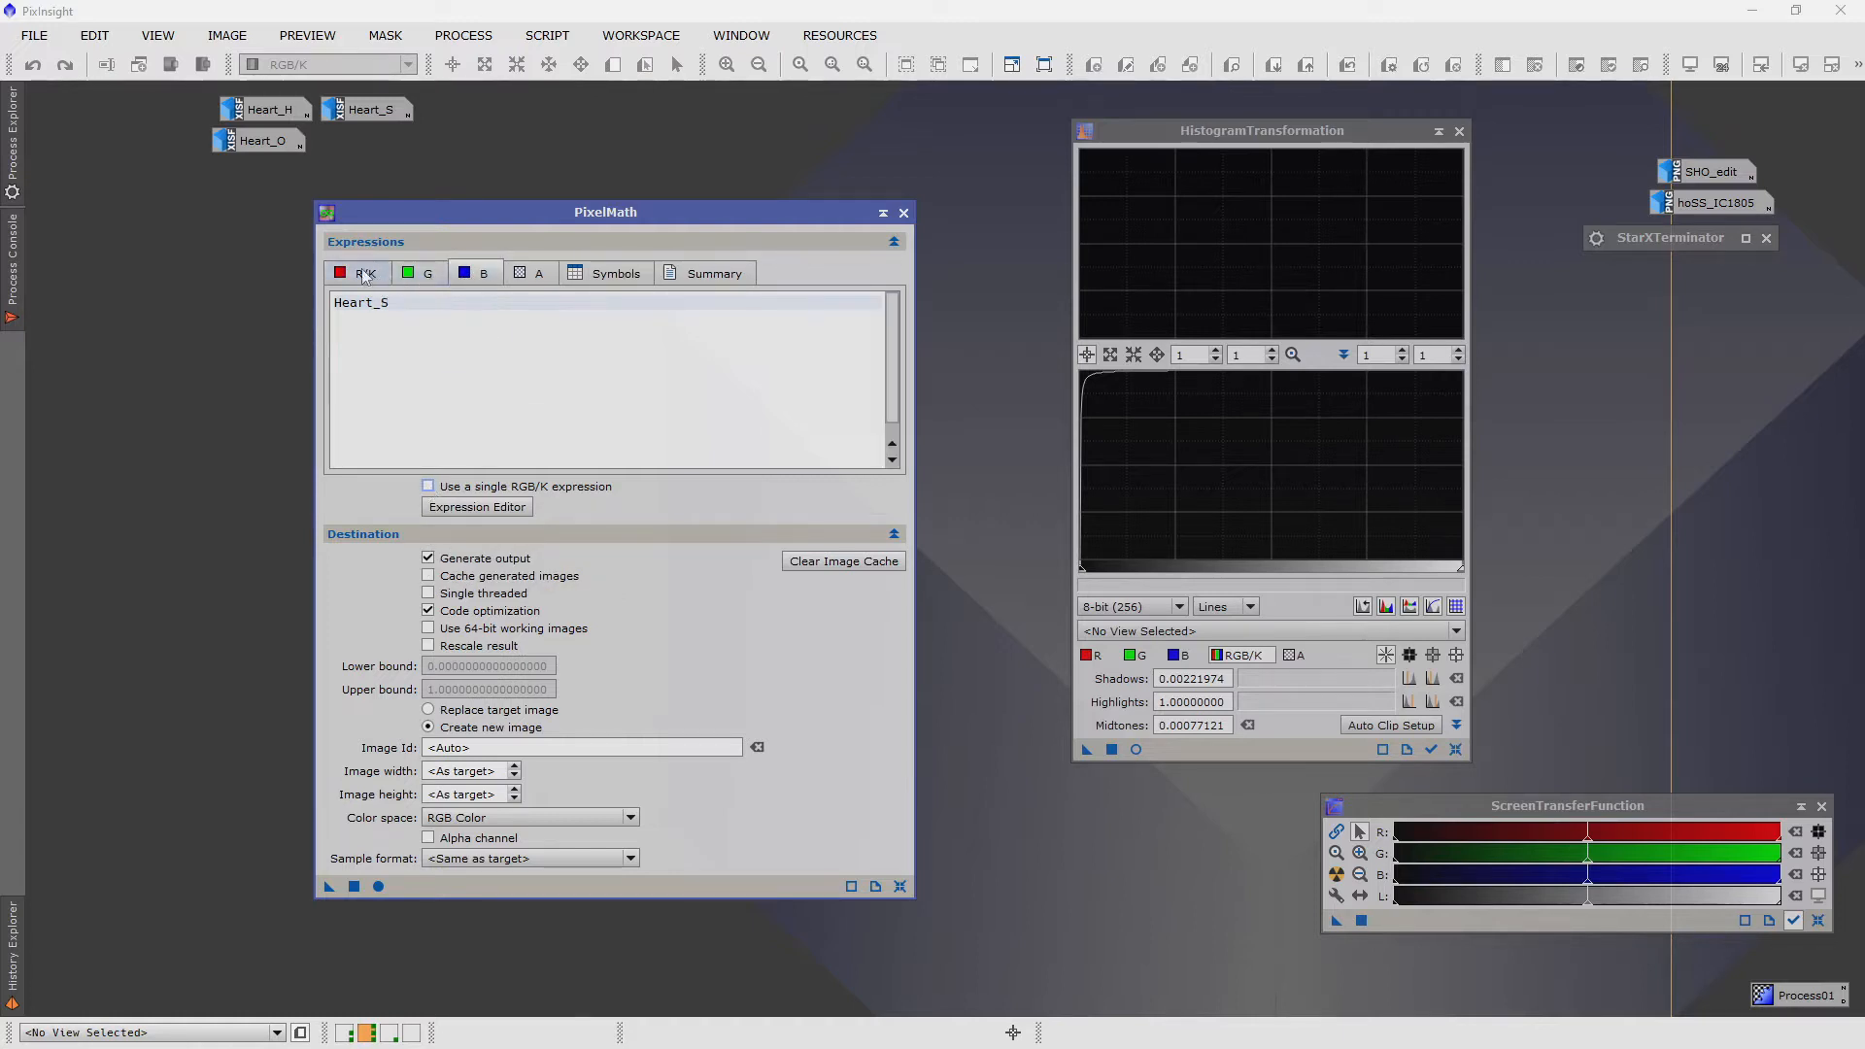
text(Heart_H*.5+Heart_O*.5)
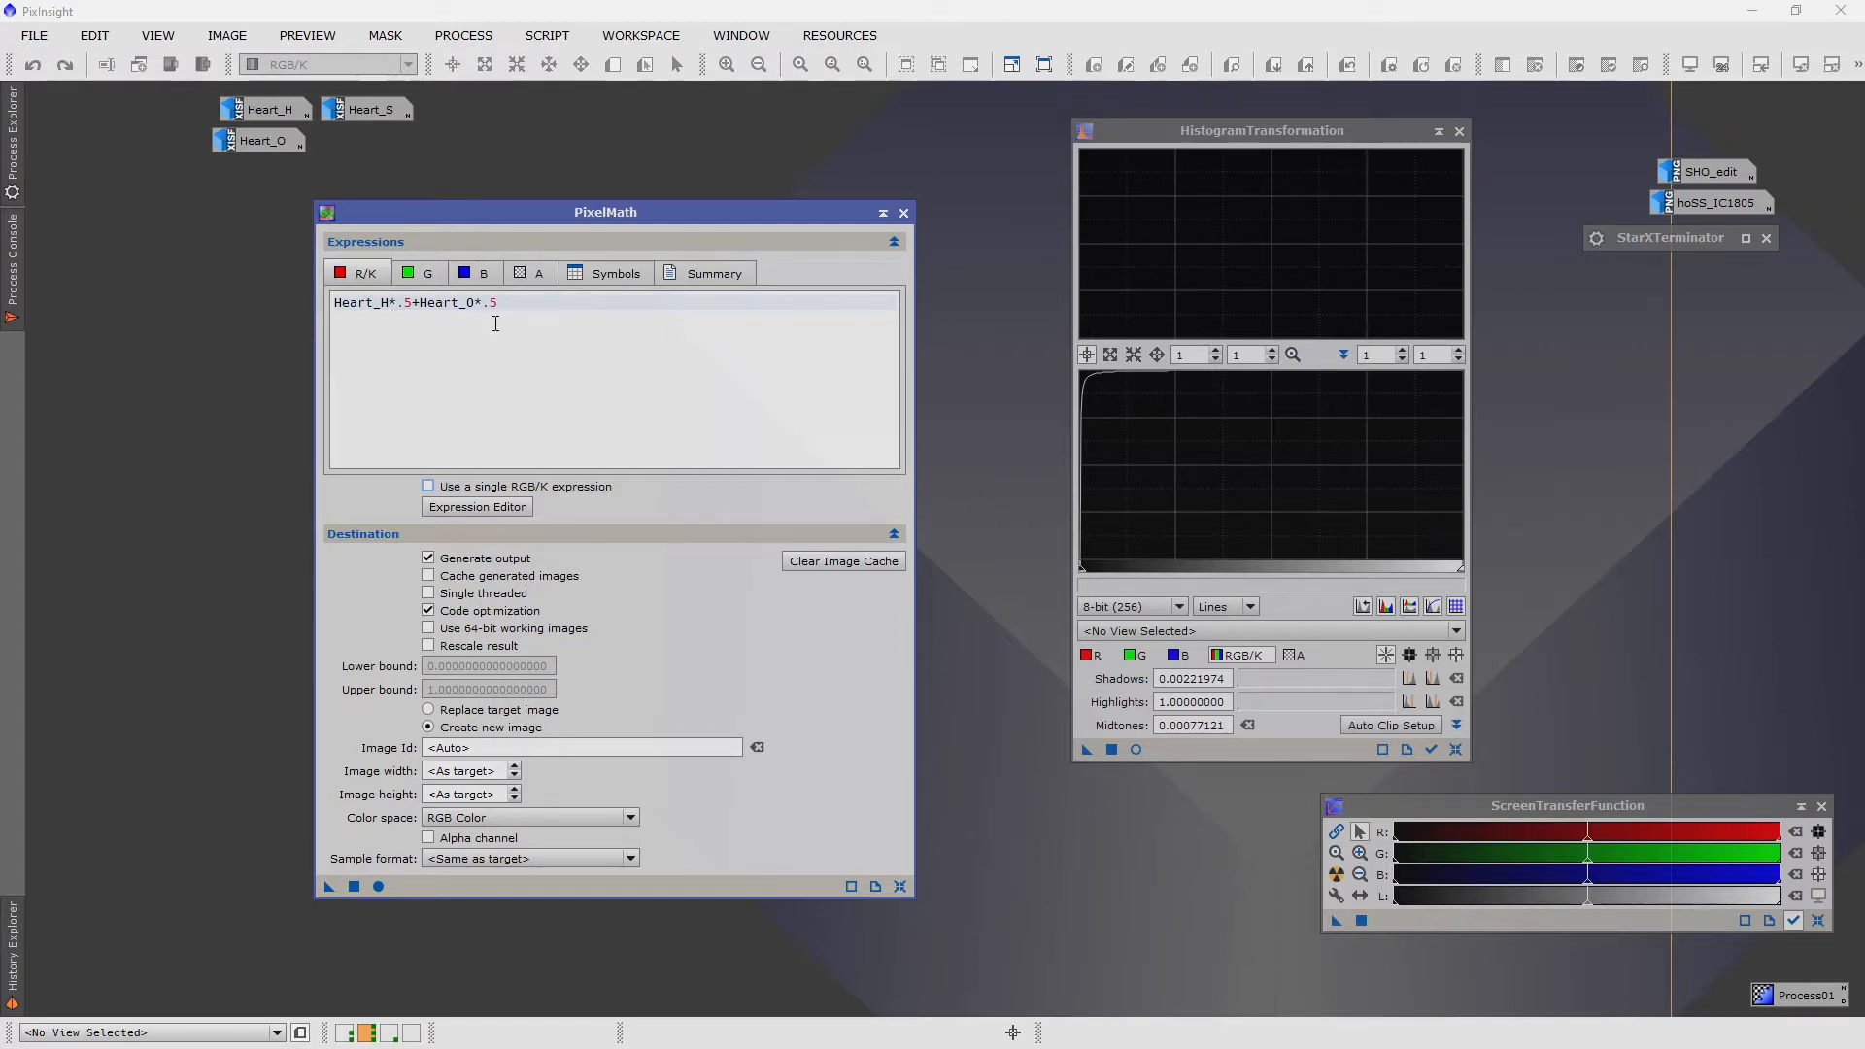
- Confirm G and B use Heart_S and apply globally to create the new image Image45
click(419, 272)
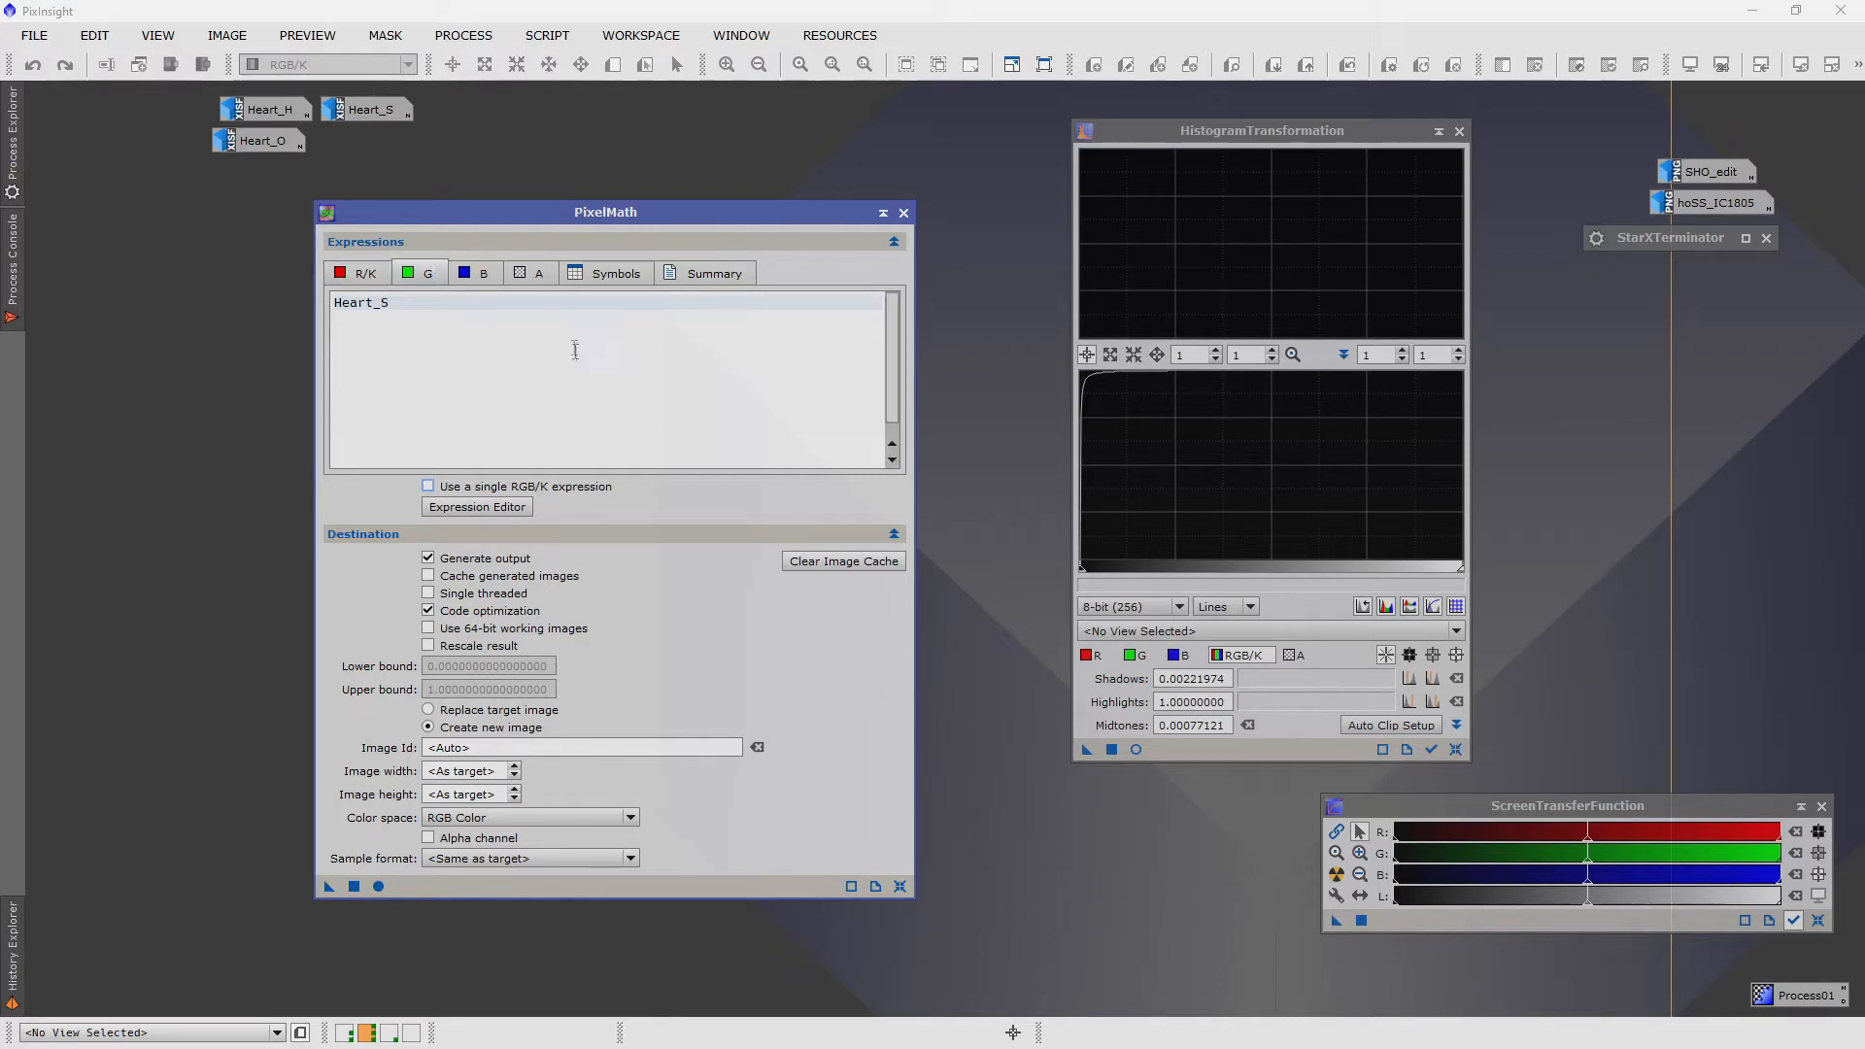
click(474, 272)
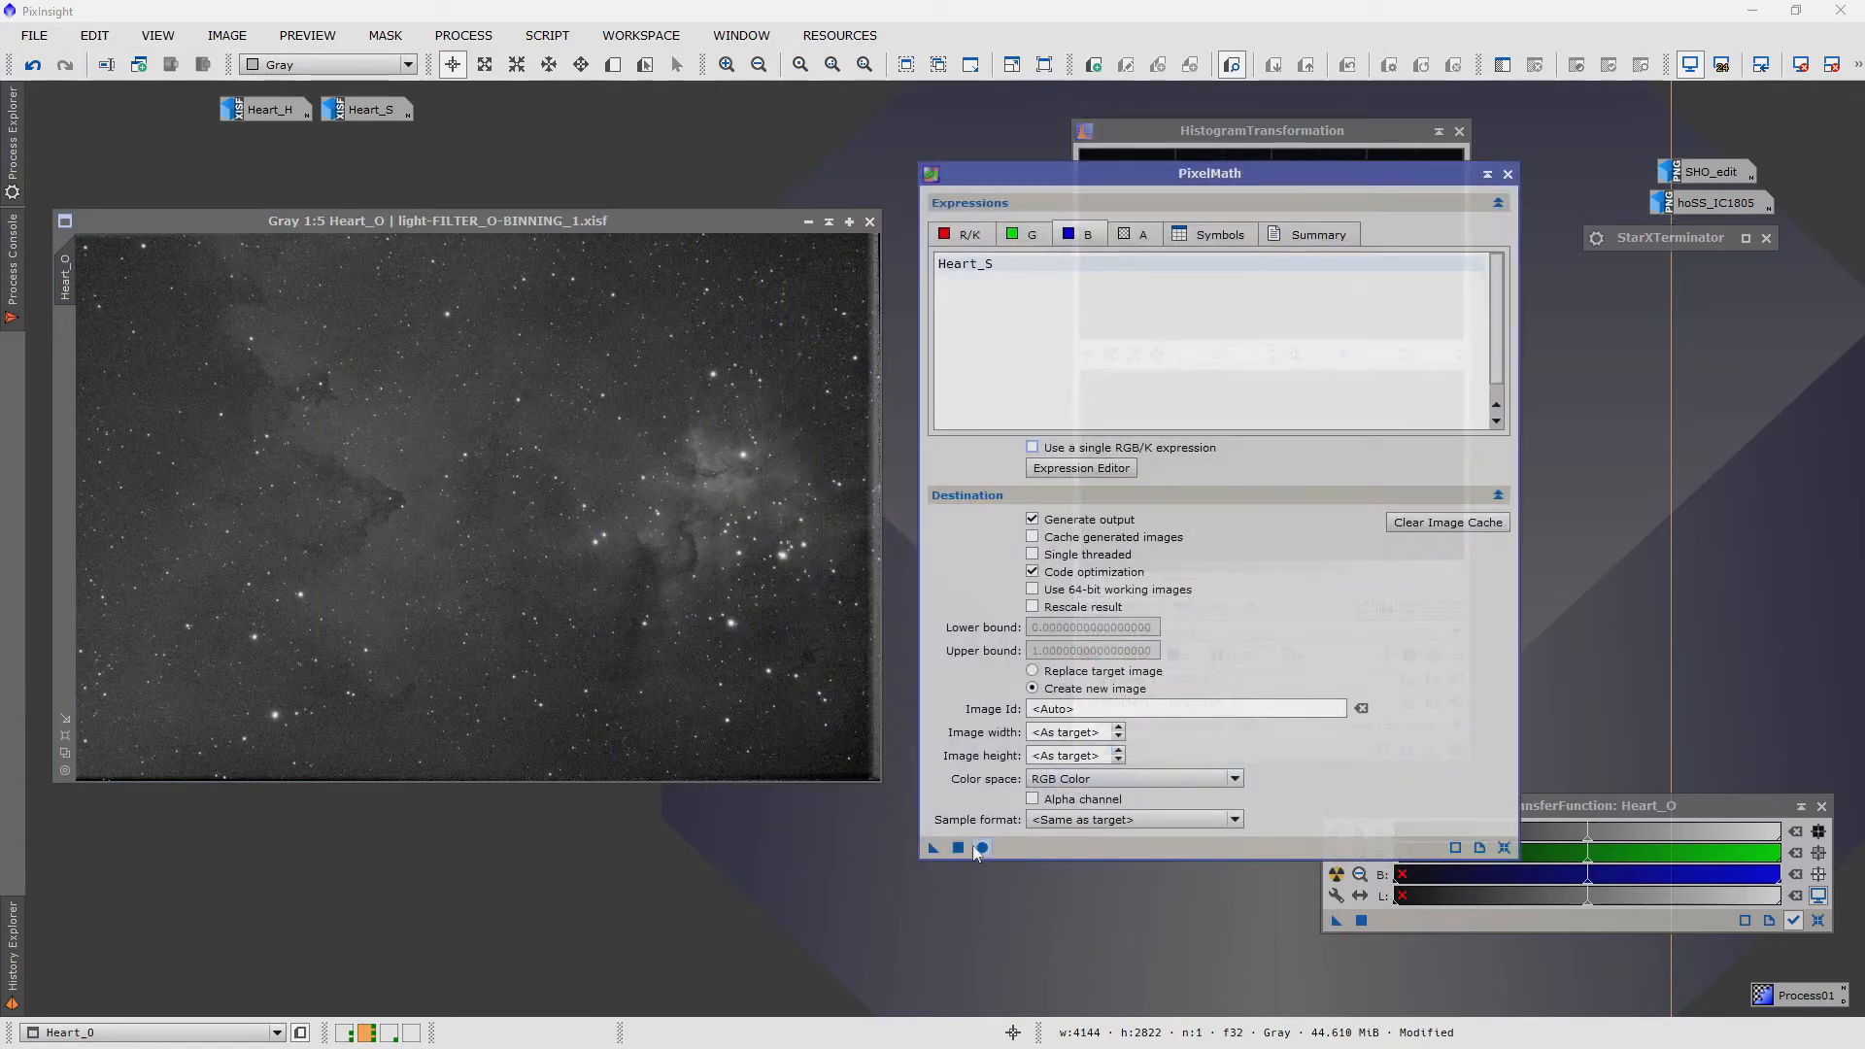
click(980, 847)
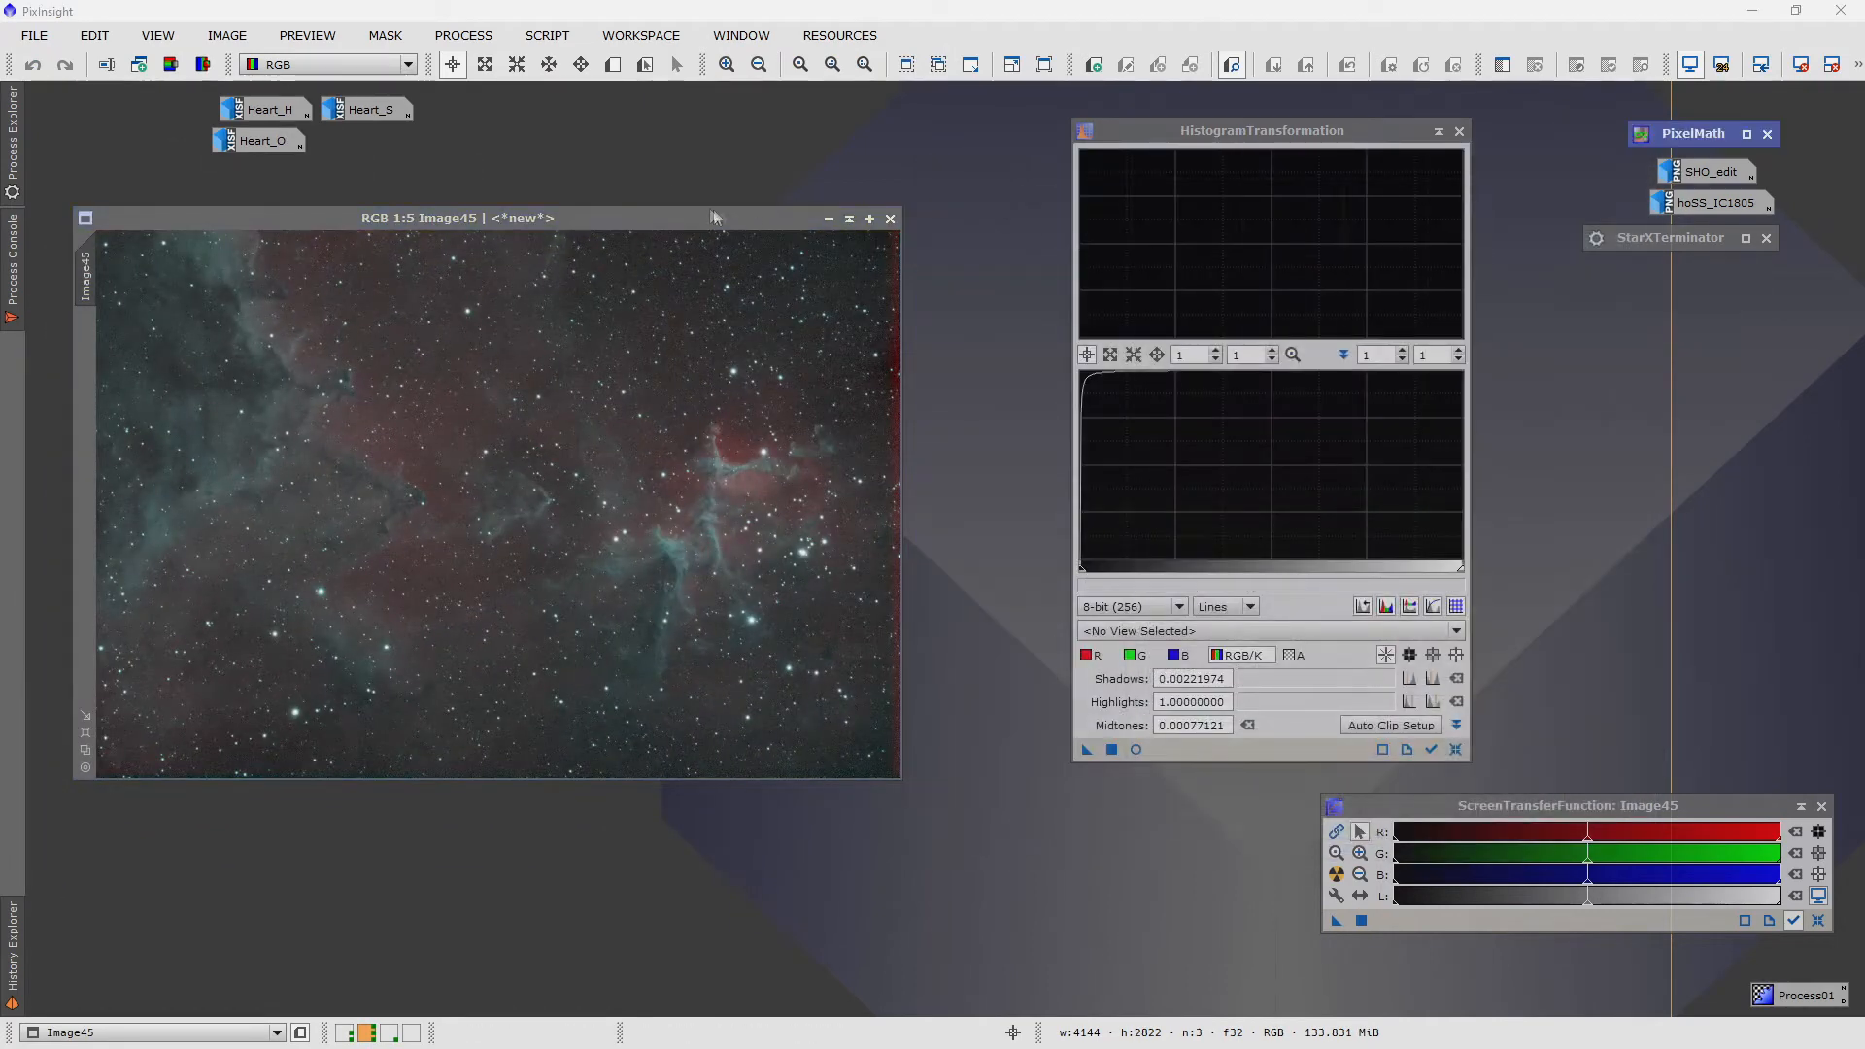
- Position the new Image45 window beside HistogramTransformation for inspection
drag(455, 218, 517, 237)
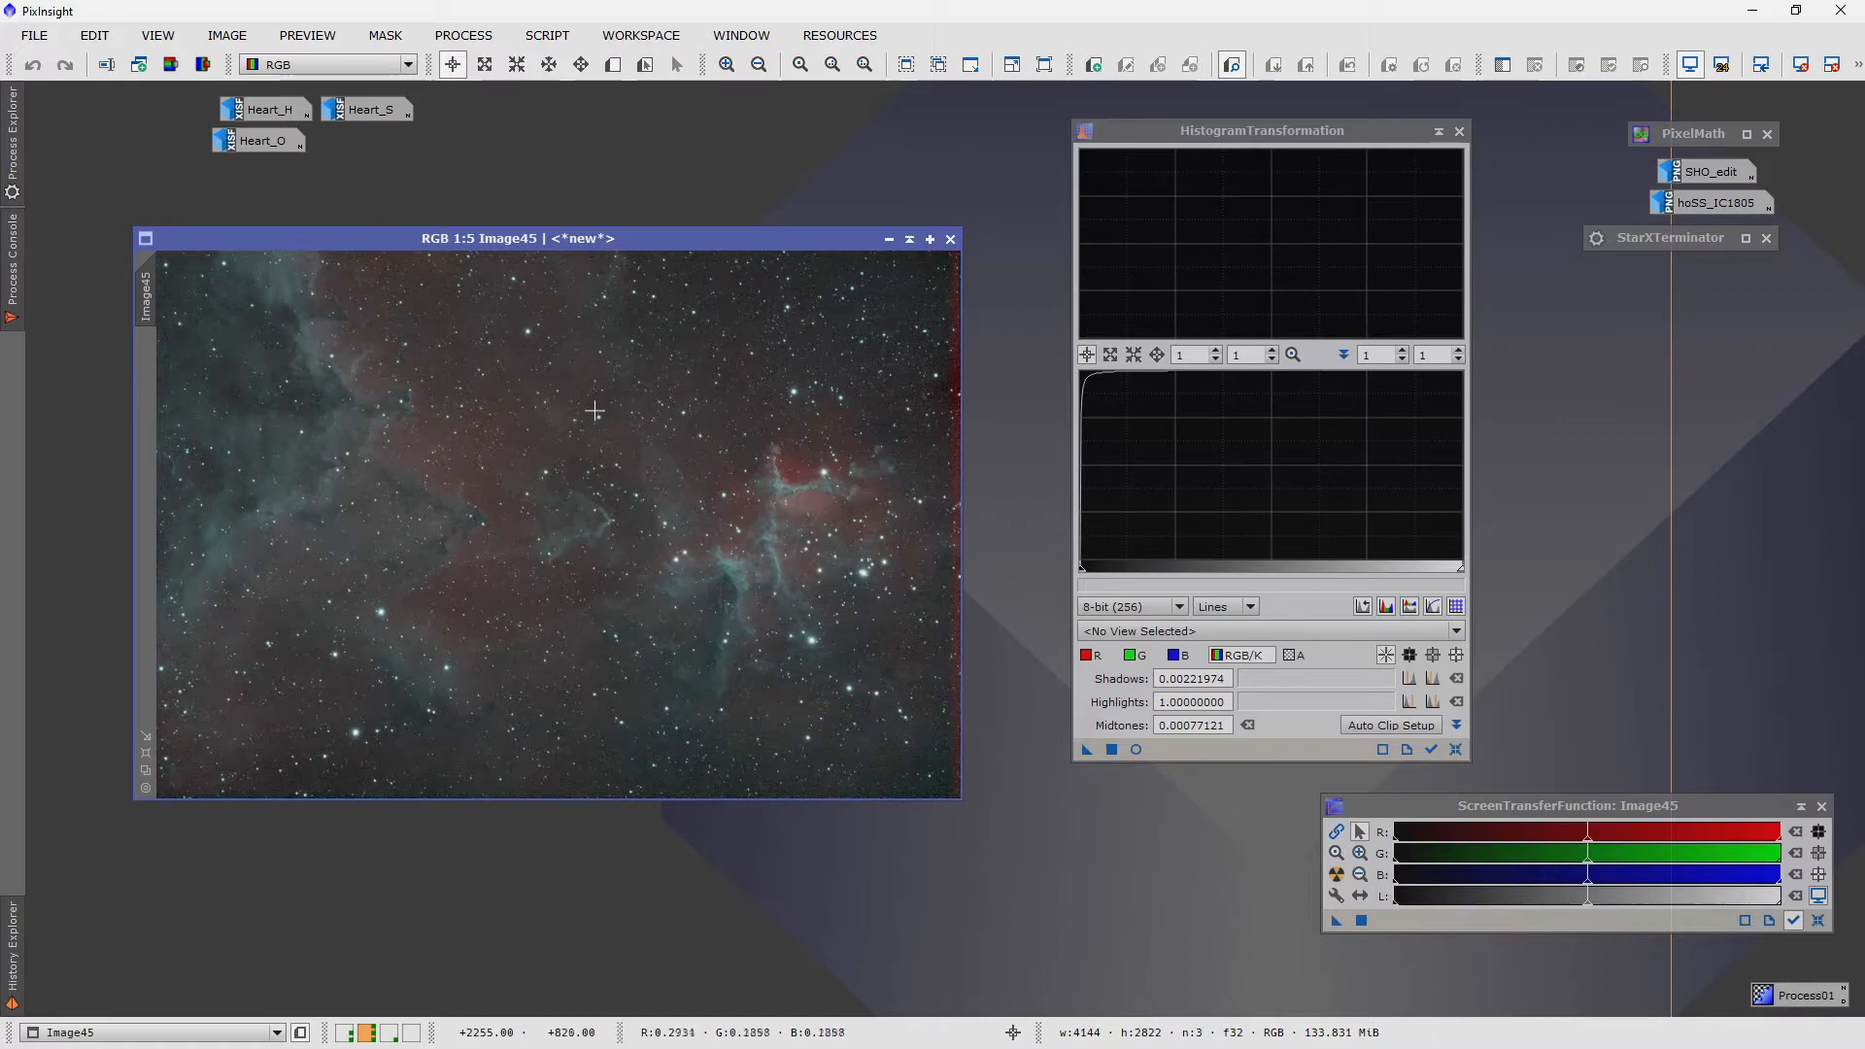
click(798, 64)
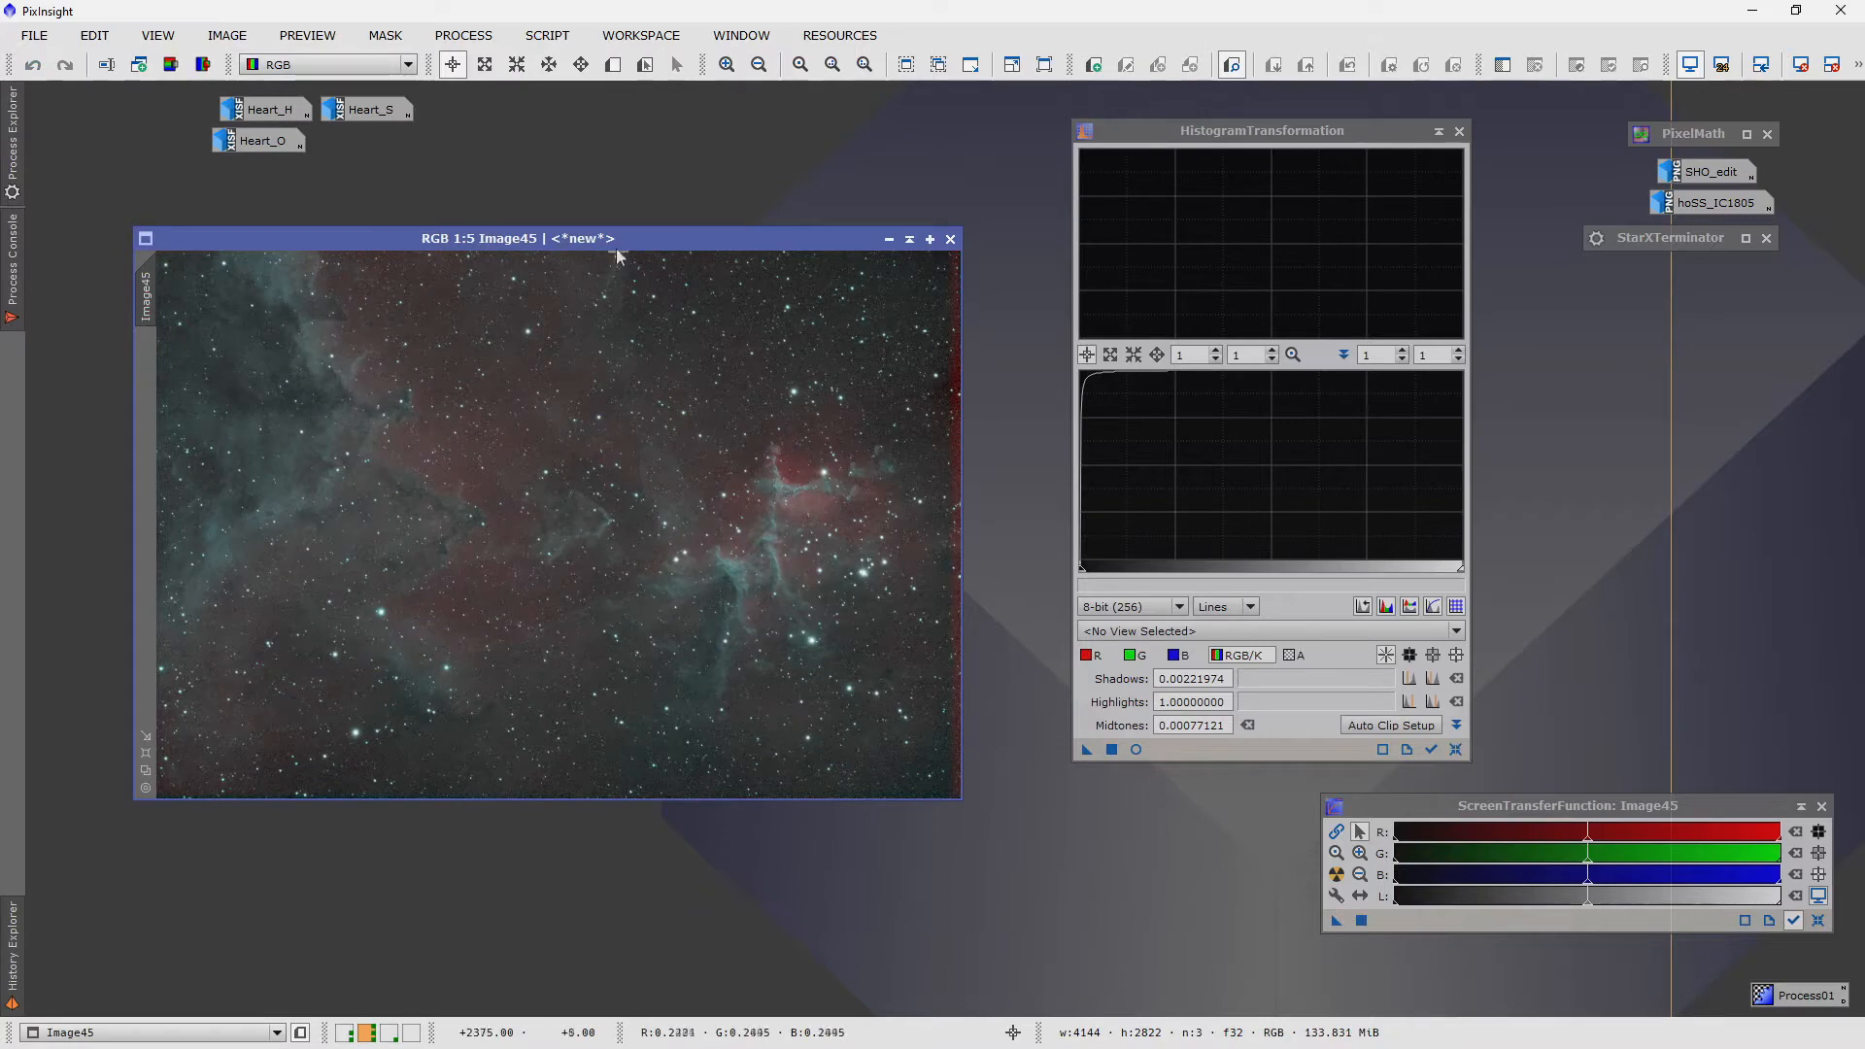
drag(514, 237, 515, 314)
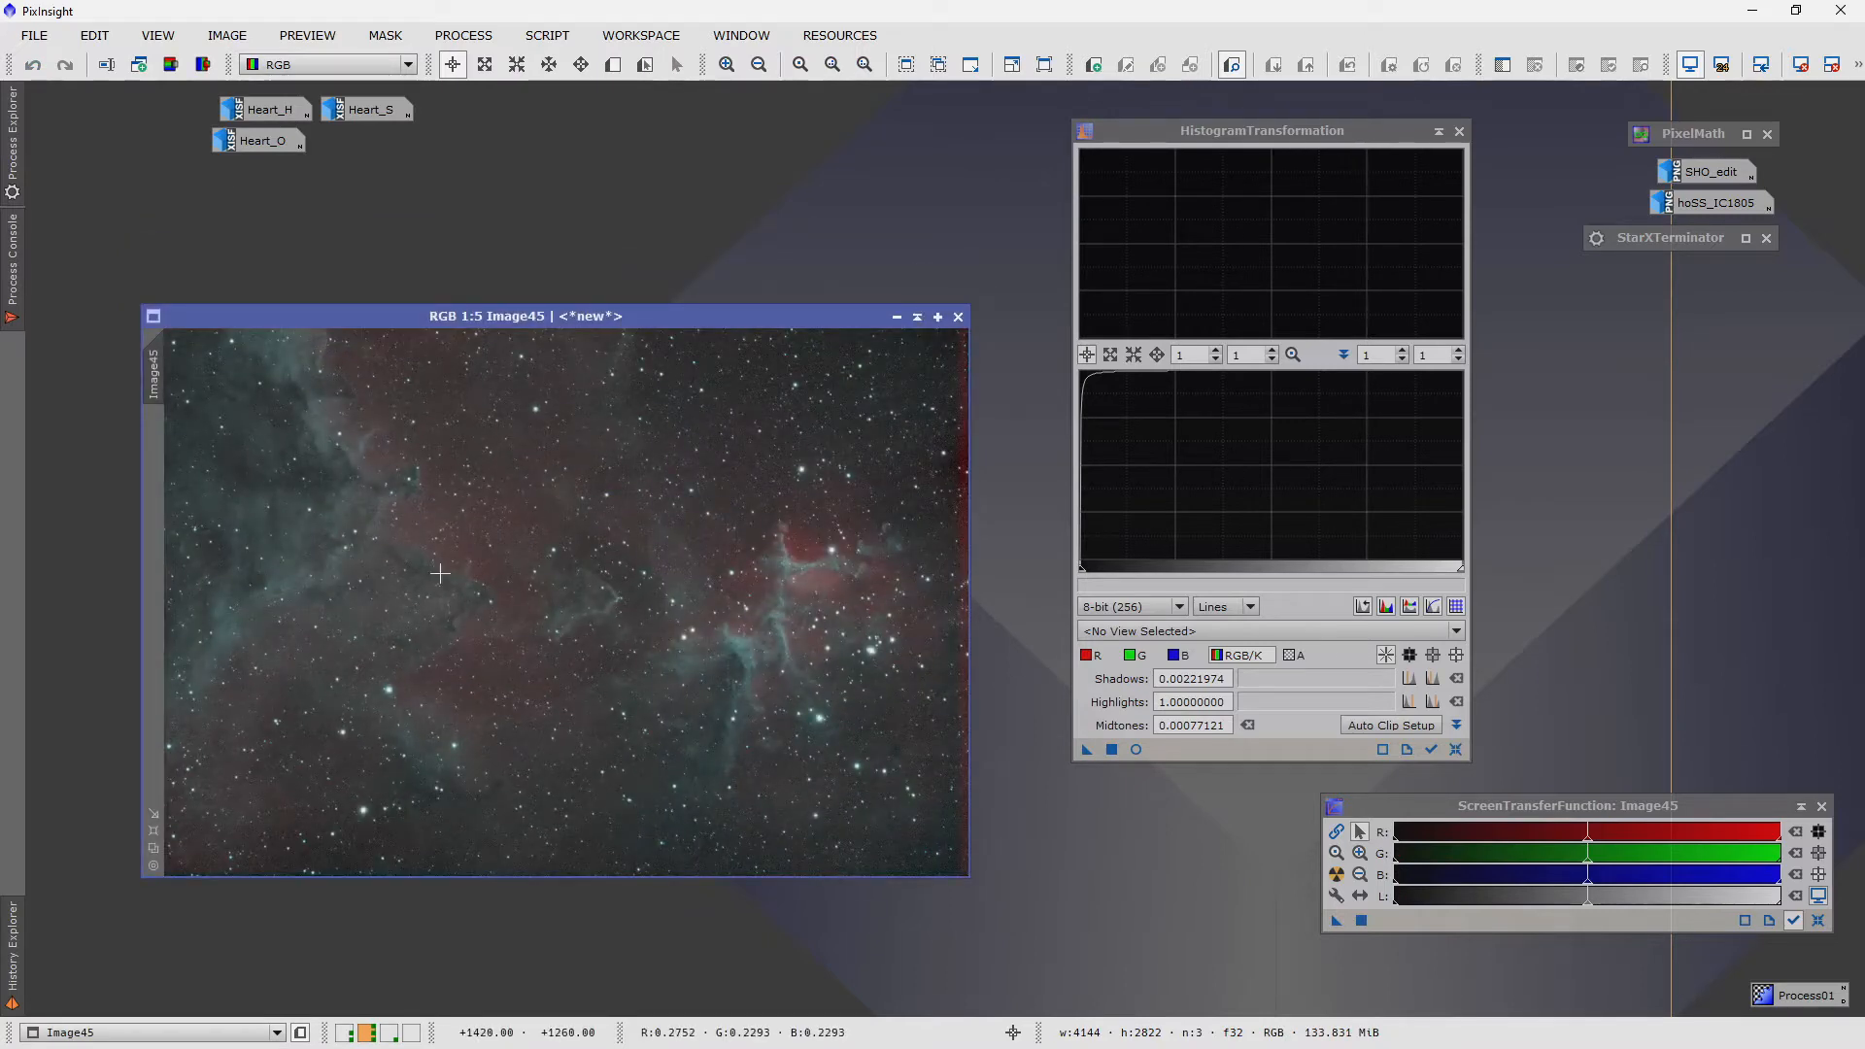
mouse_move(511, 587)
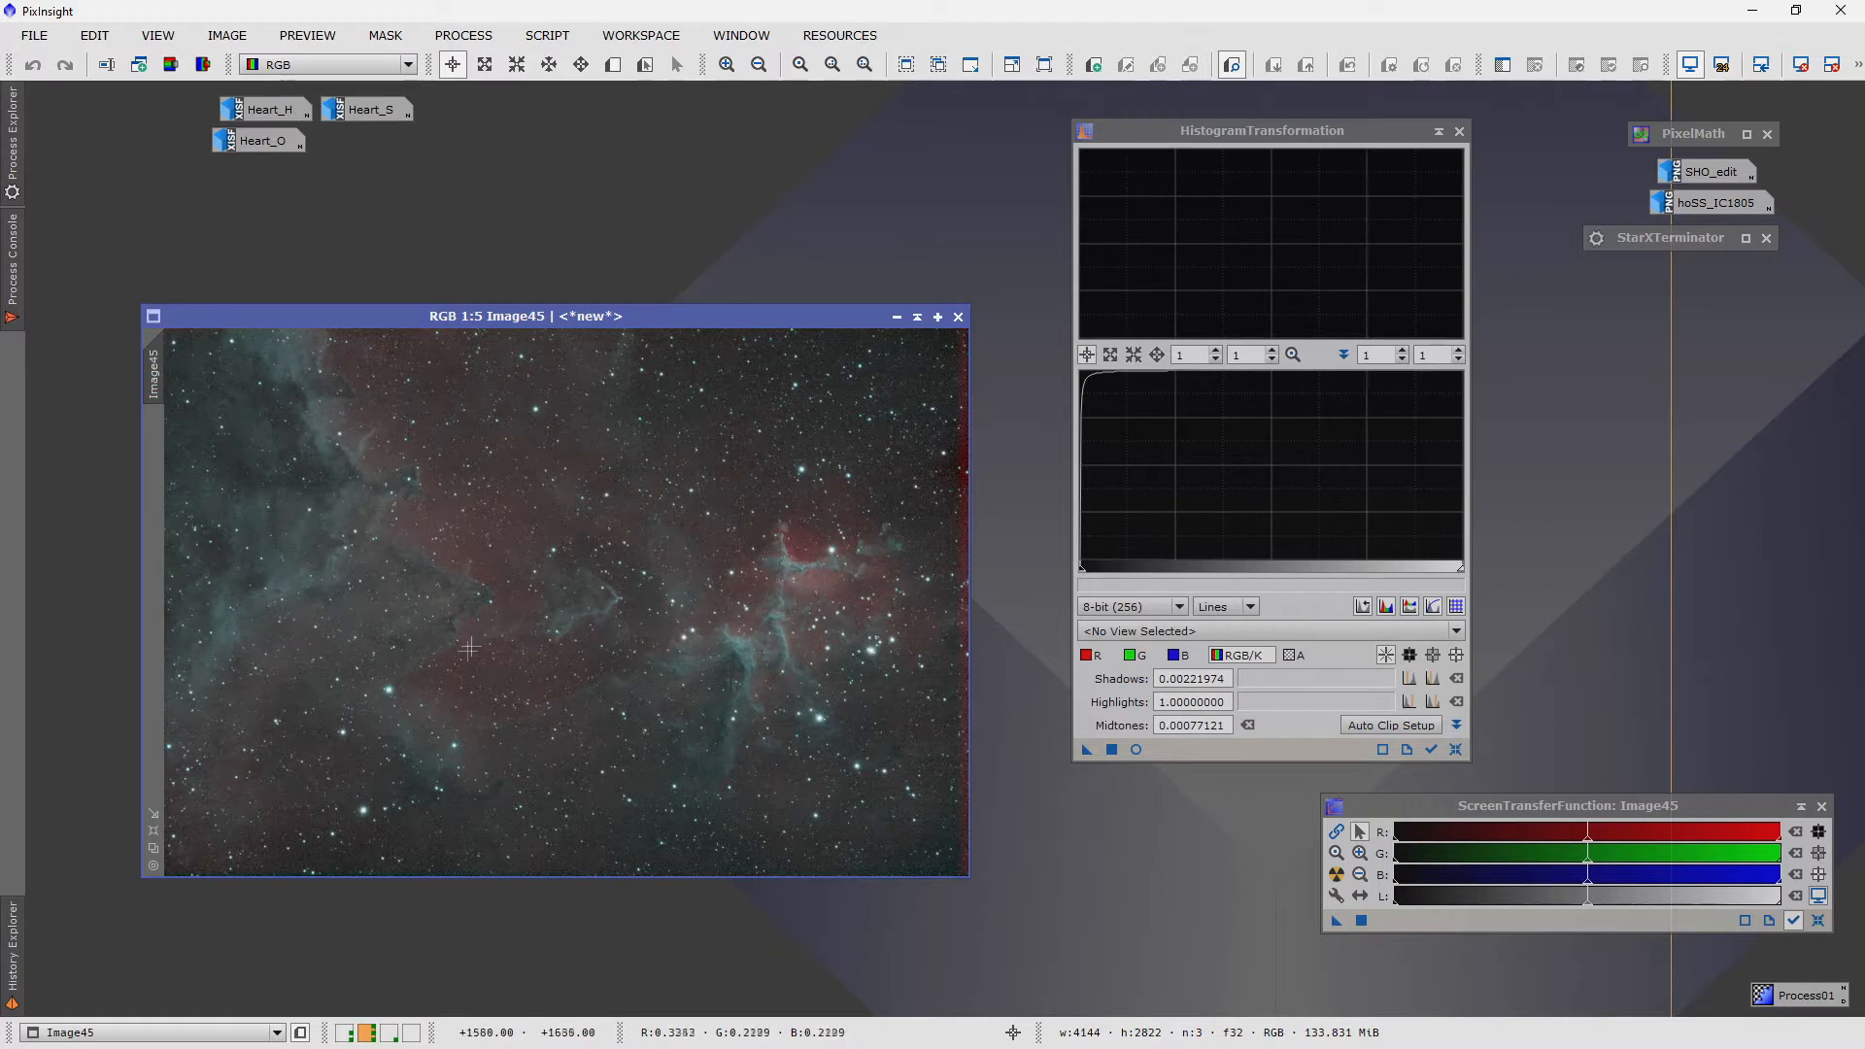
mouse_move(590, 826)
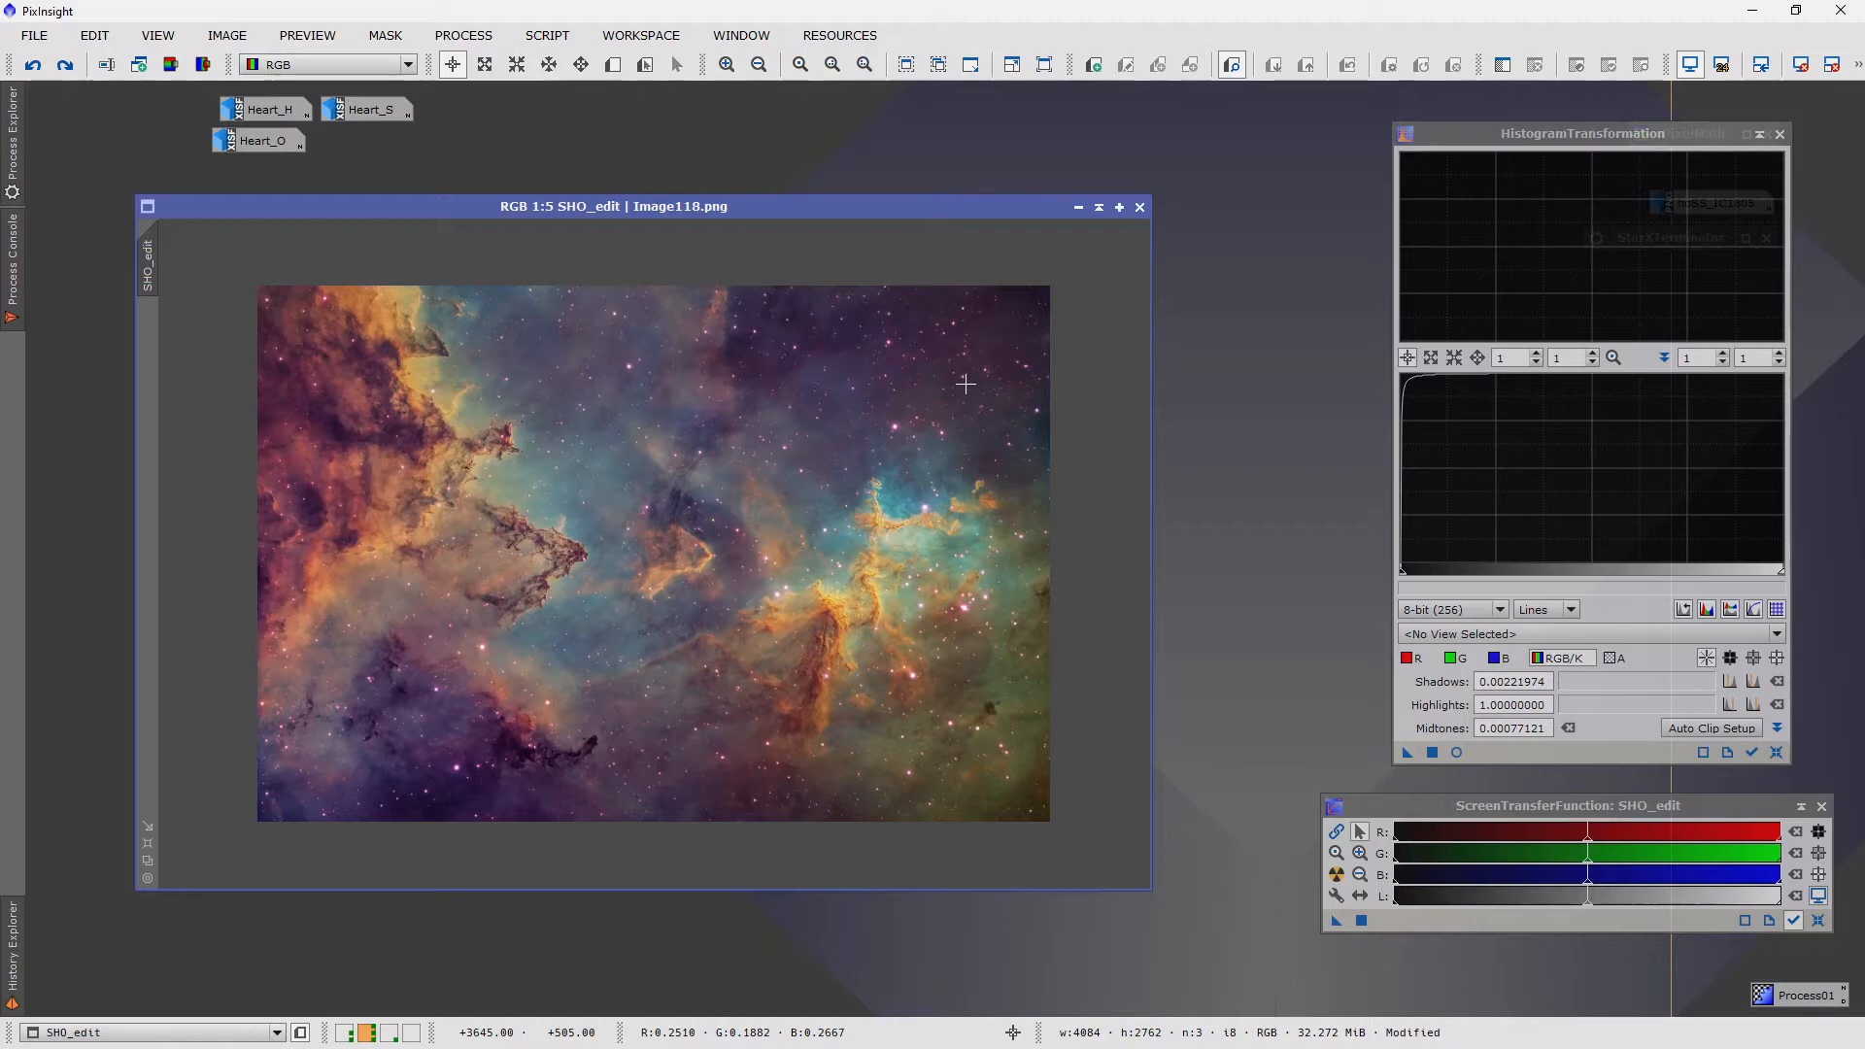
mouse_move(732, 221)
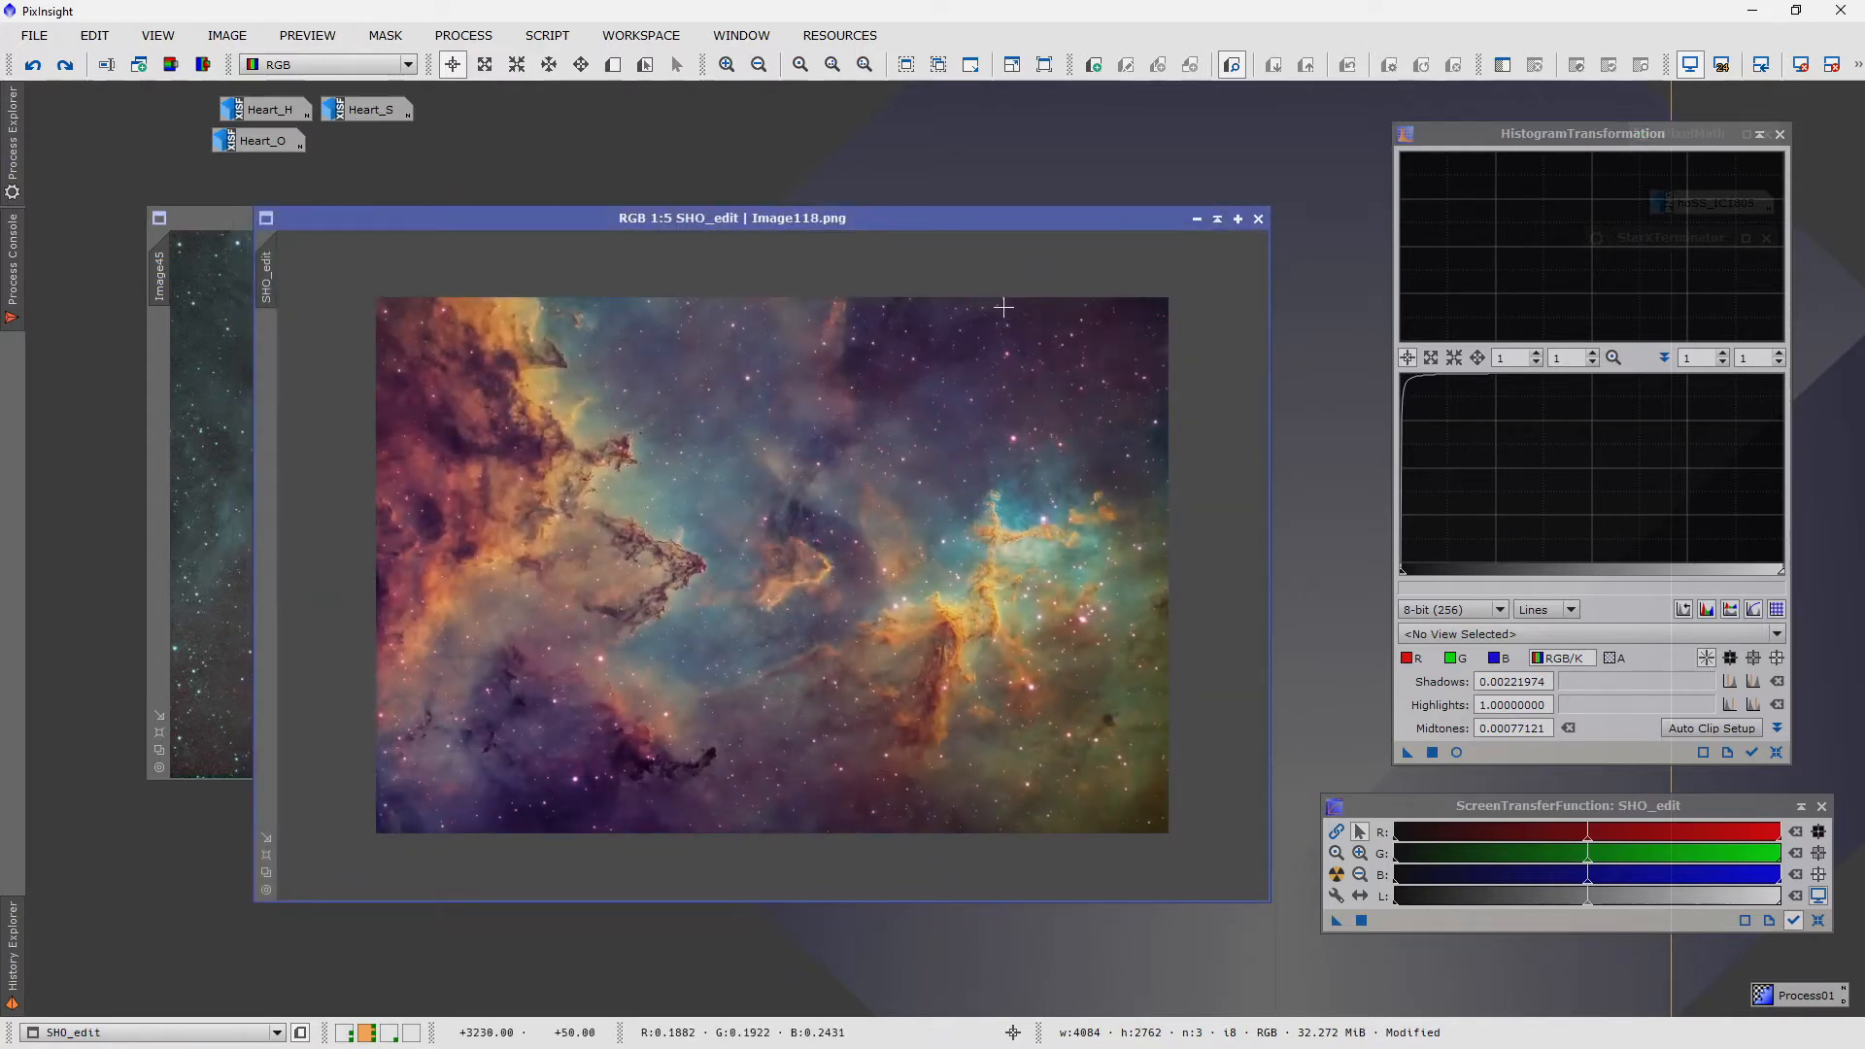
mouse_move(967, 226)
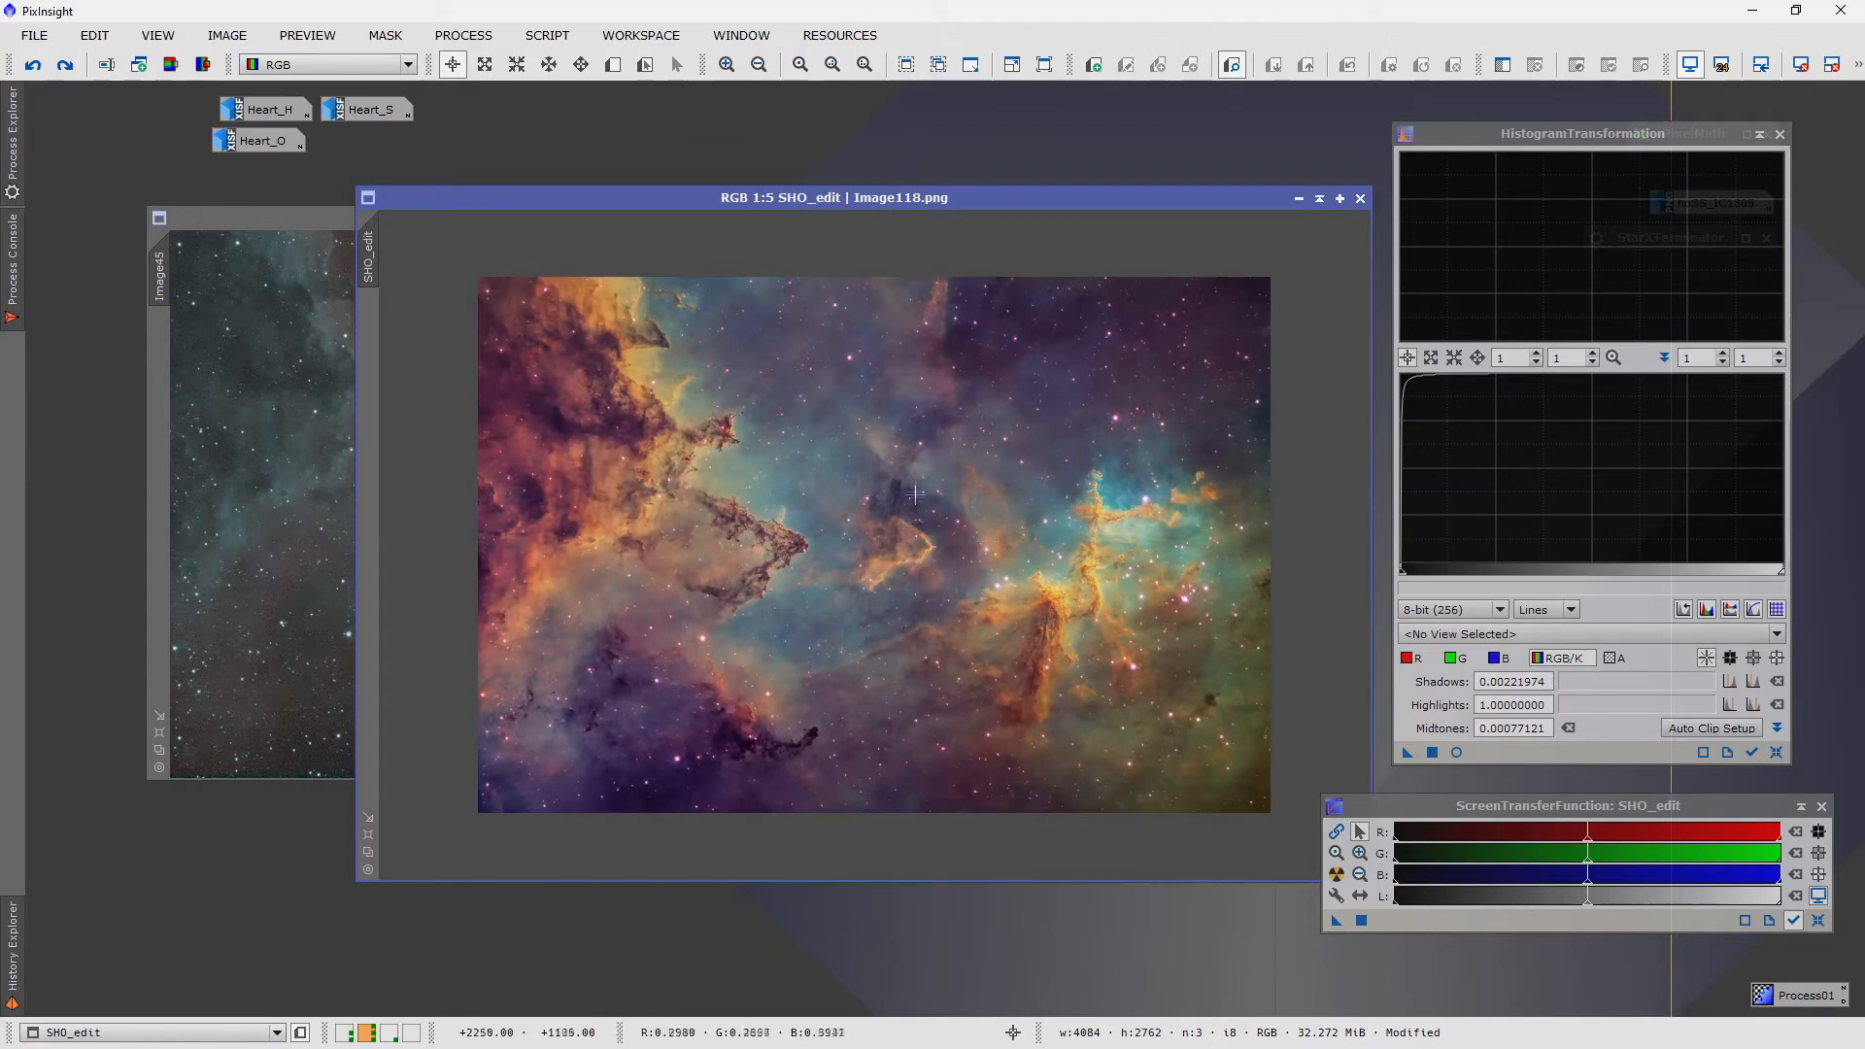
- Arrange the SHO_edit window so it and Image45 are both visible
drag(833, 198, 756, 218)
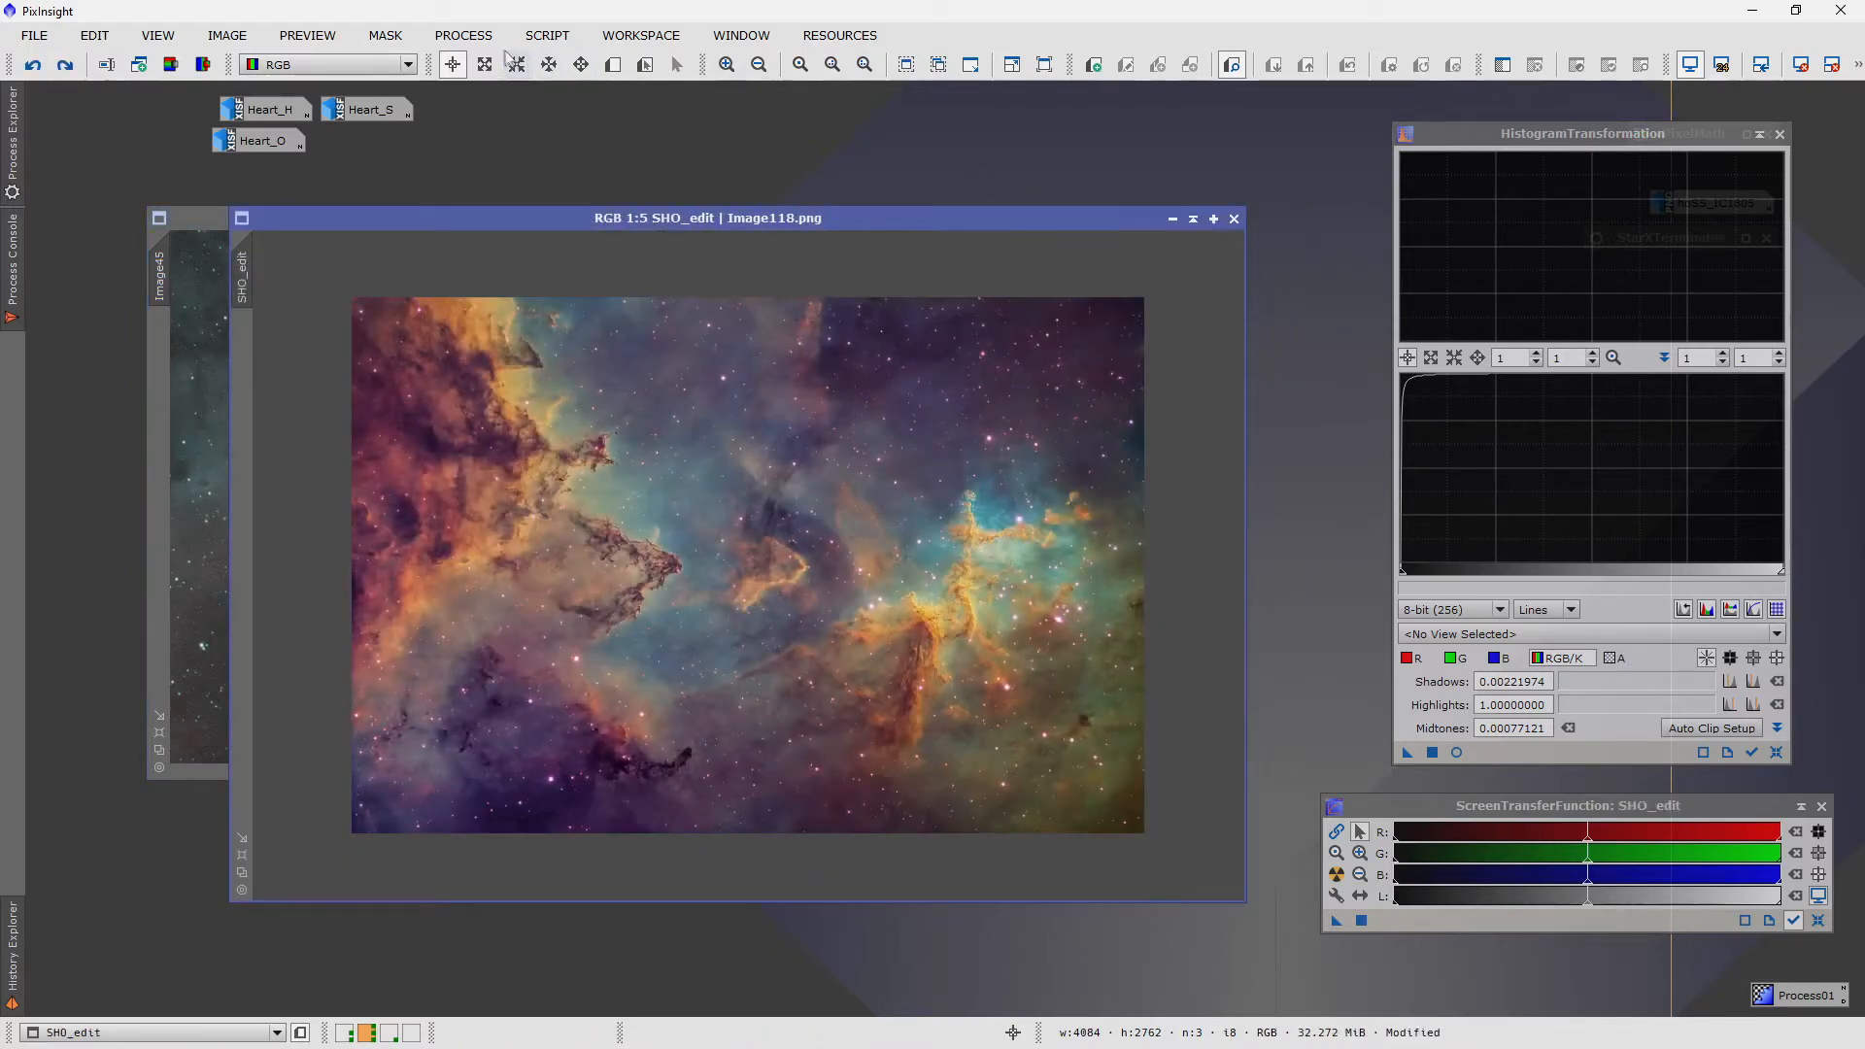
- Run StarAlignment with SHO_edit as reference to register Image45 as Image45_registered
click(462, 35)
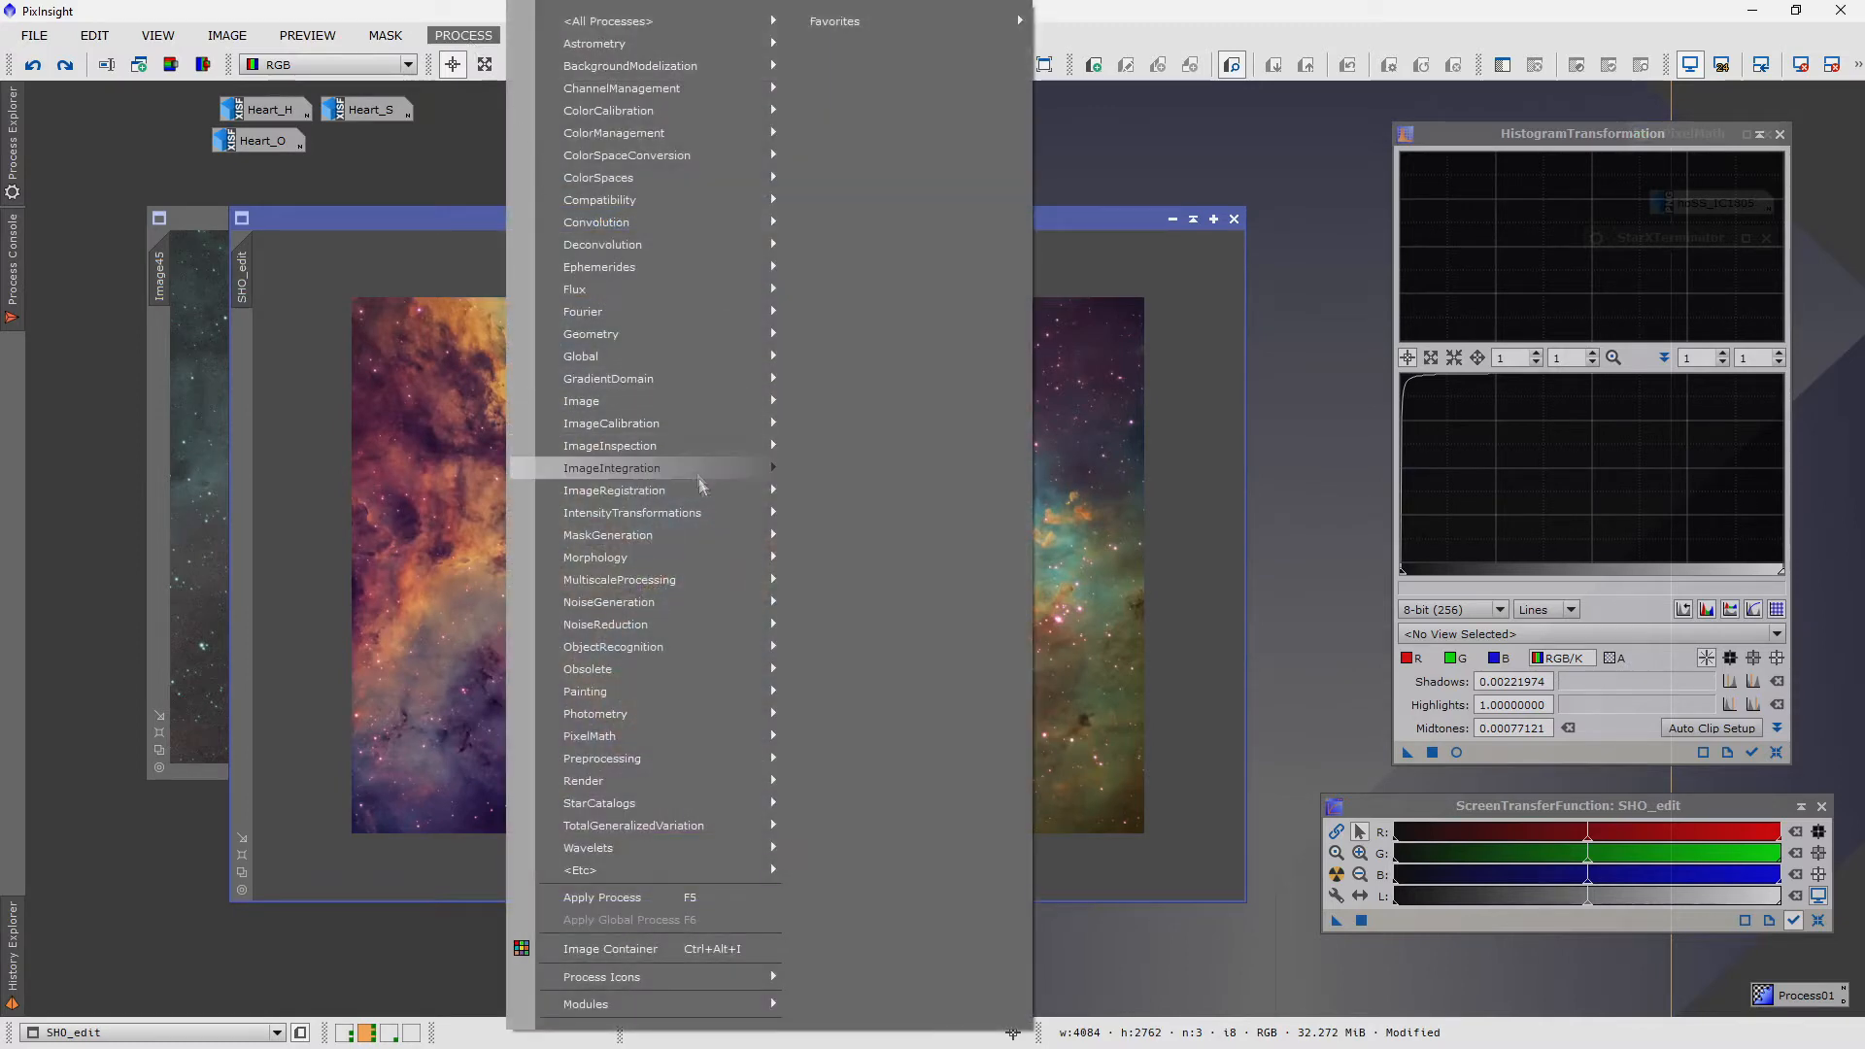
mouse_move(616, 489)
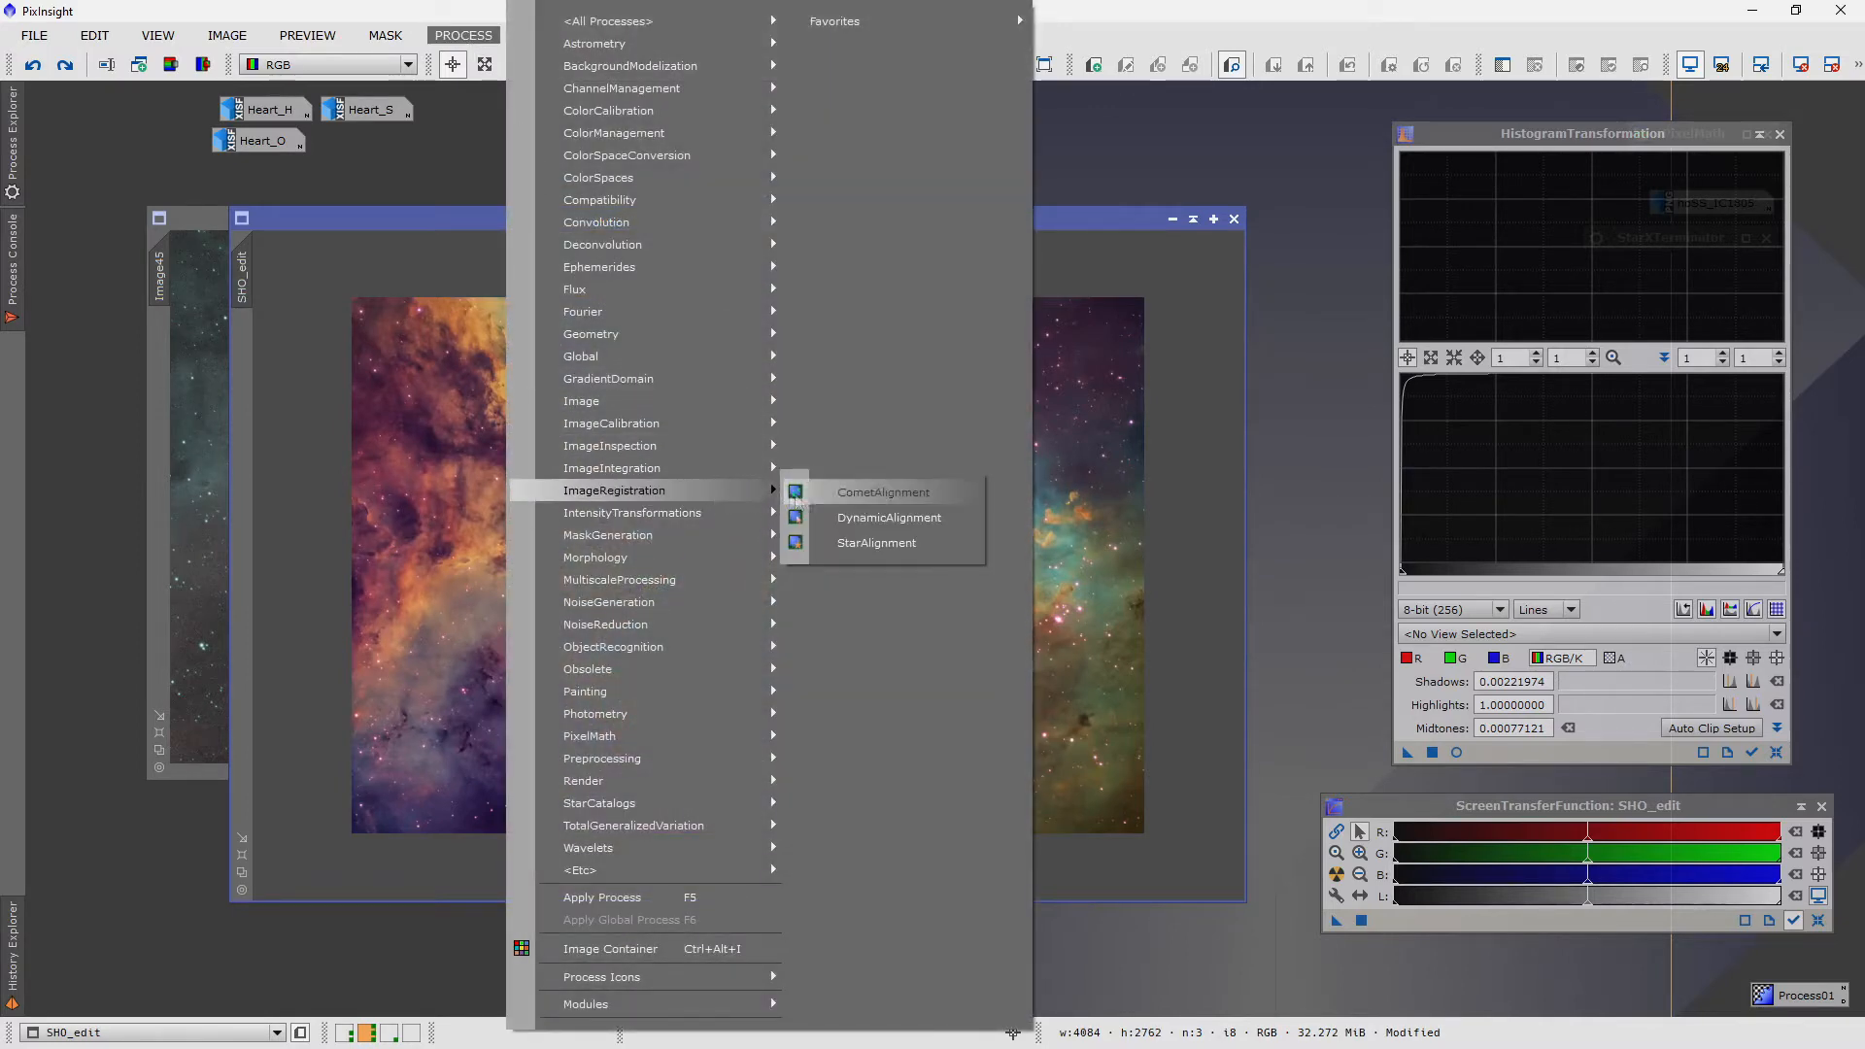
click(876, 542)
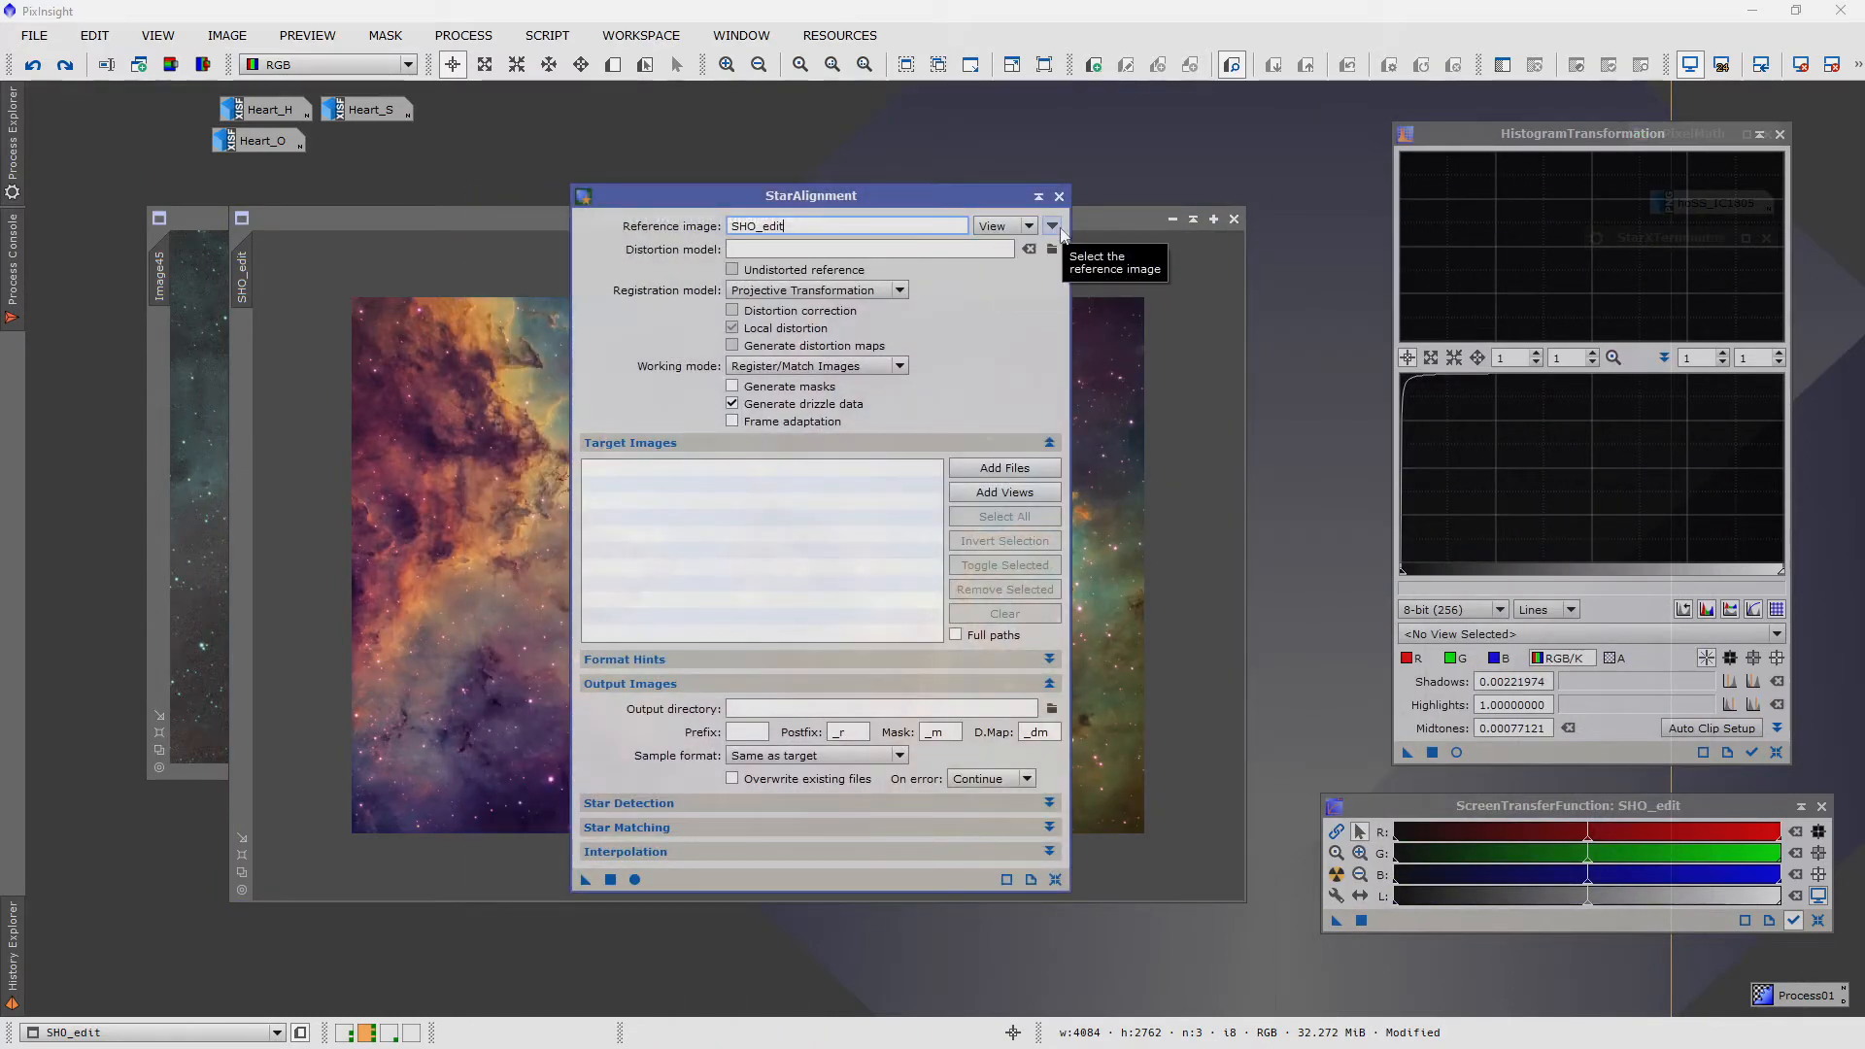
click(1051, 226)
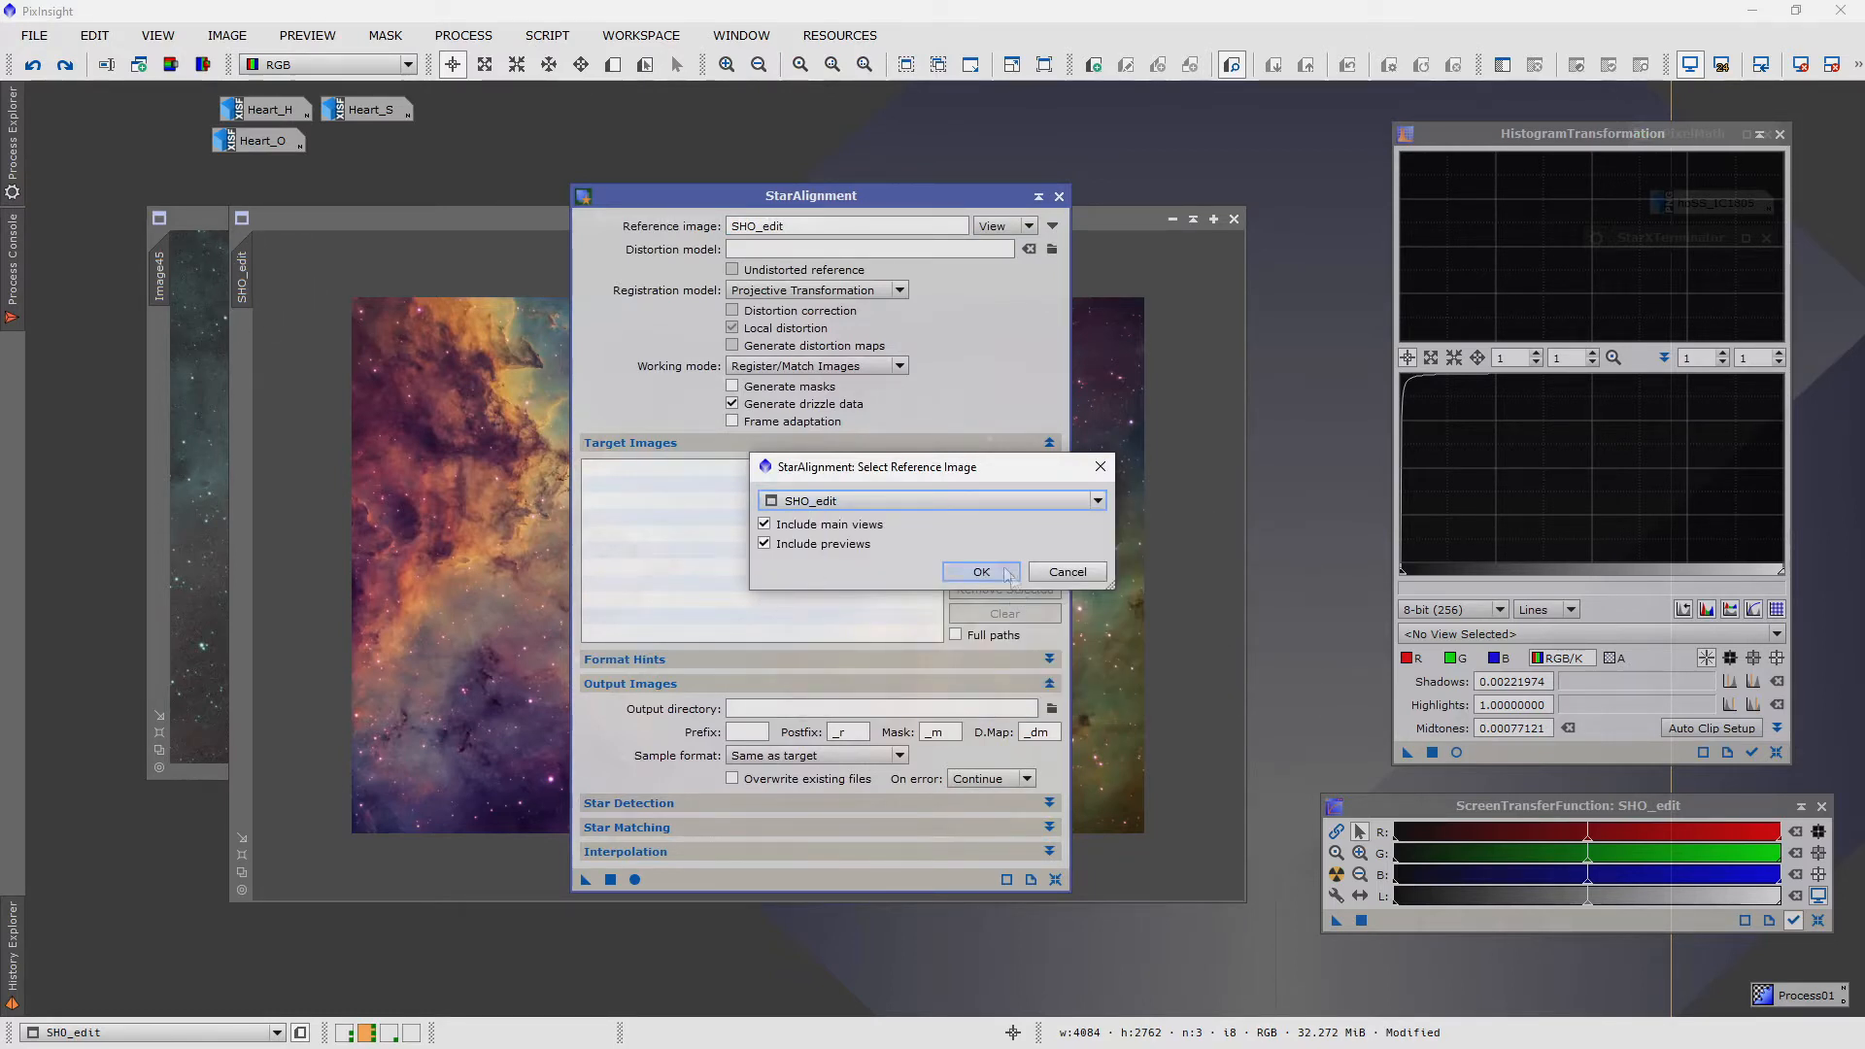
click(979, 571)
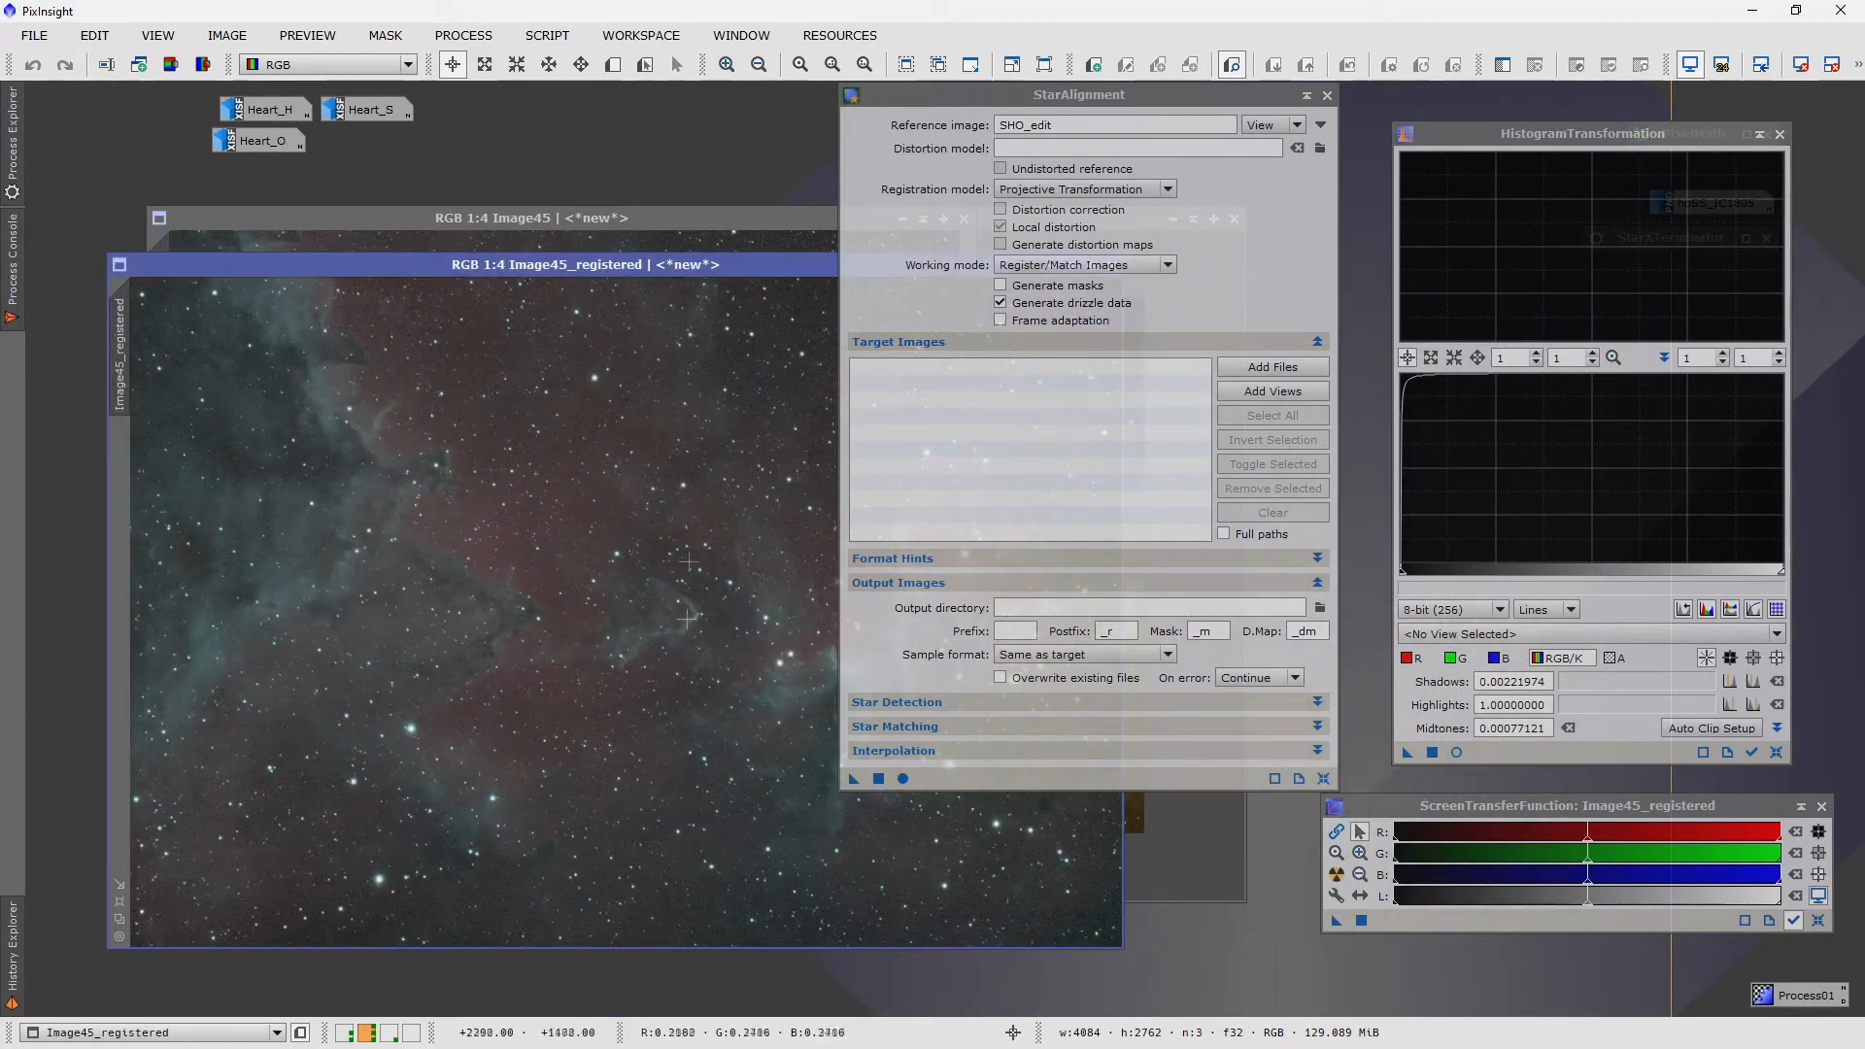
mouse_move(616, 670)
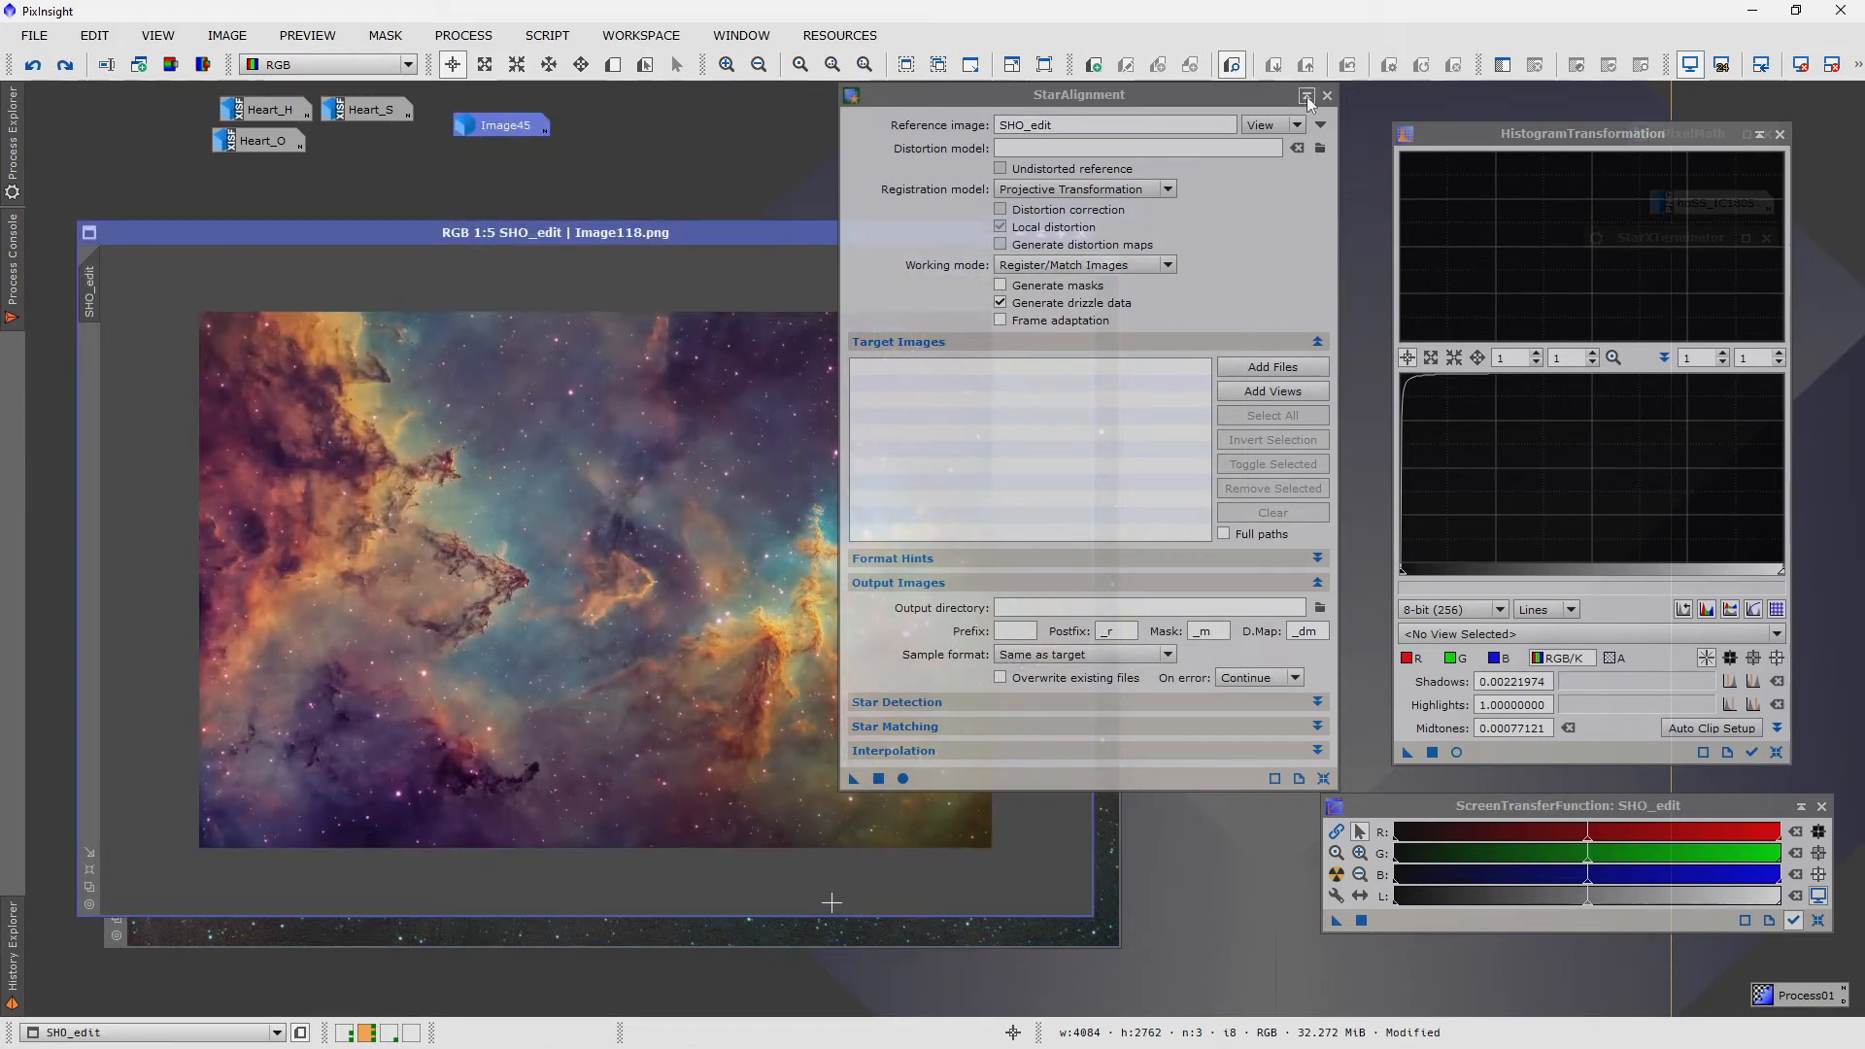
- Run StarXTerminator on Image45_registered and SHO_edit, keeping the extracted star images iconized
click(1305, 95)
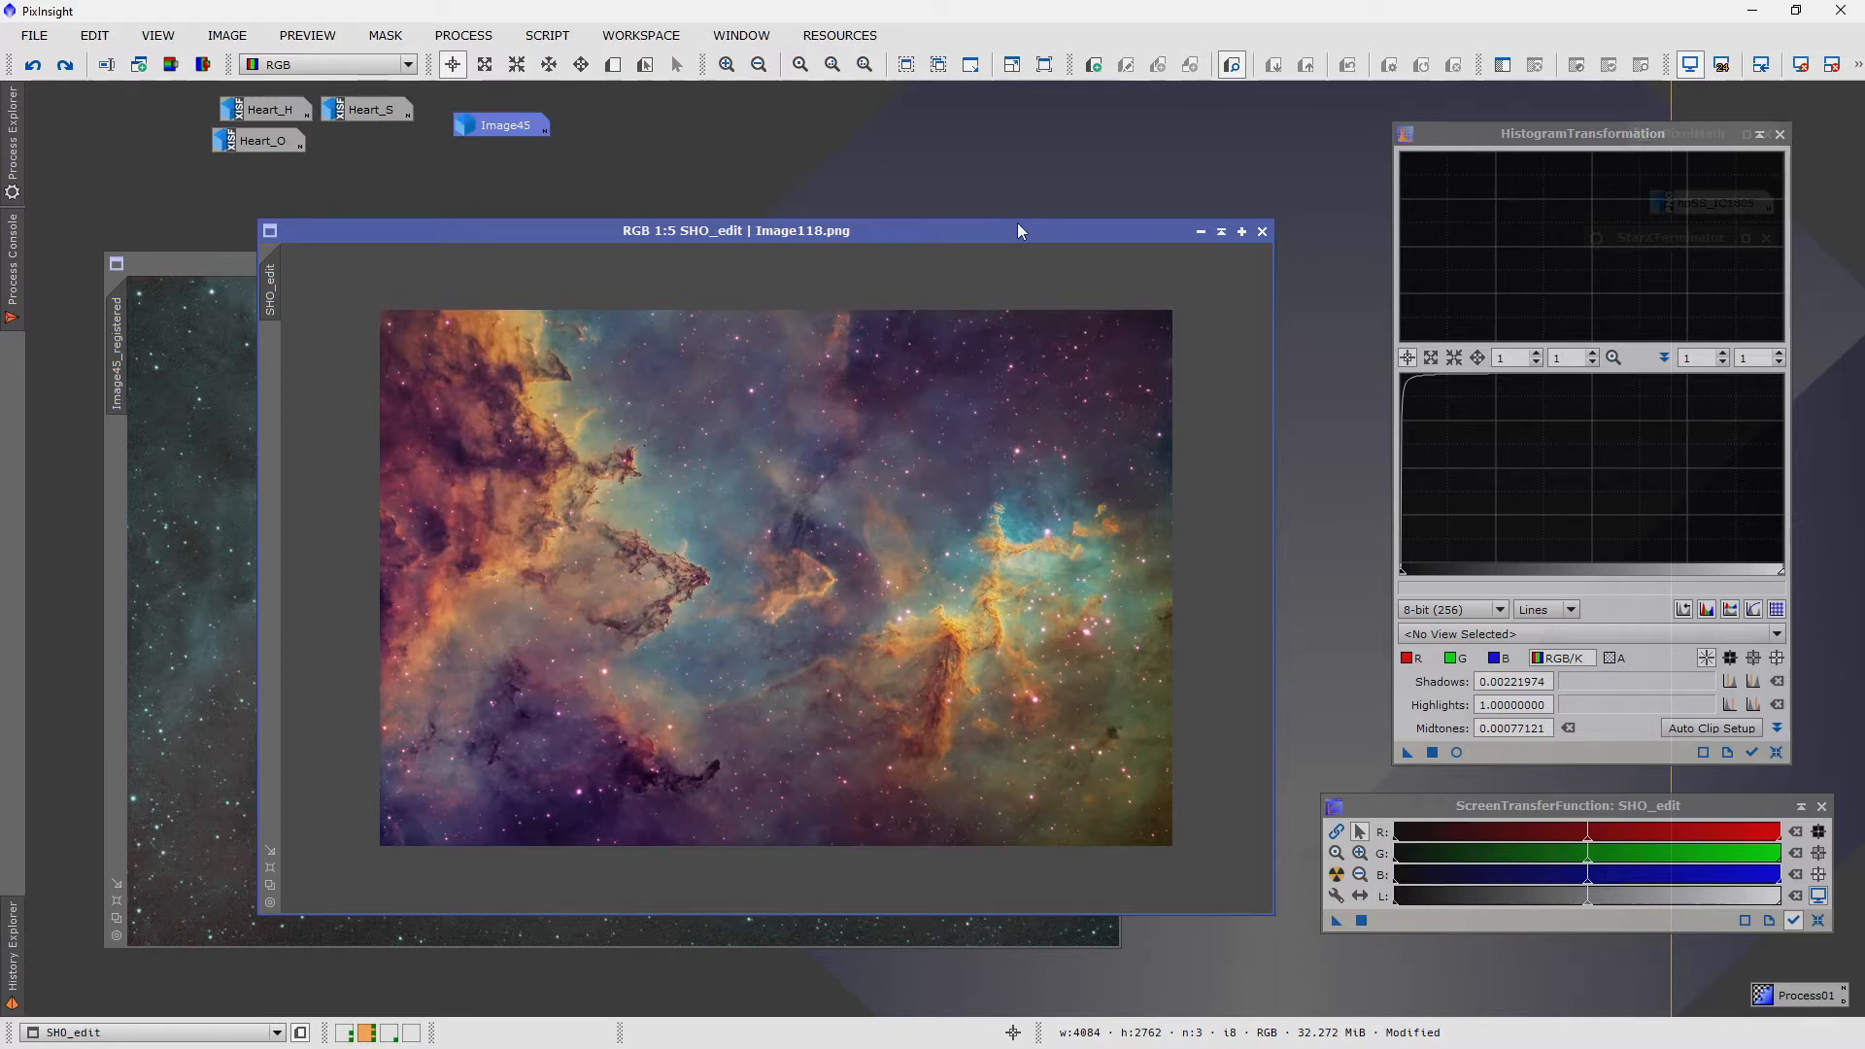
mouse_move(1798, 258)
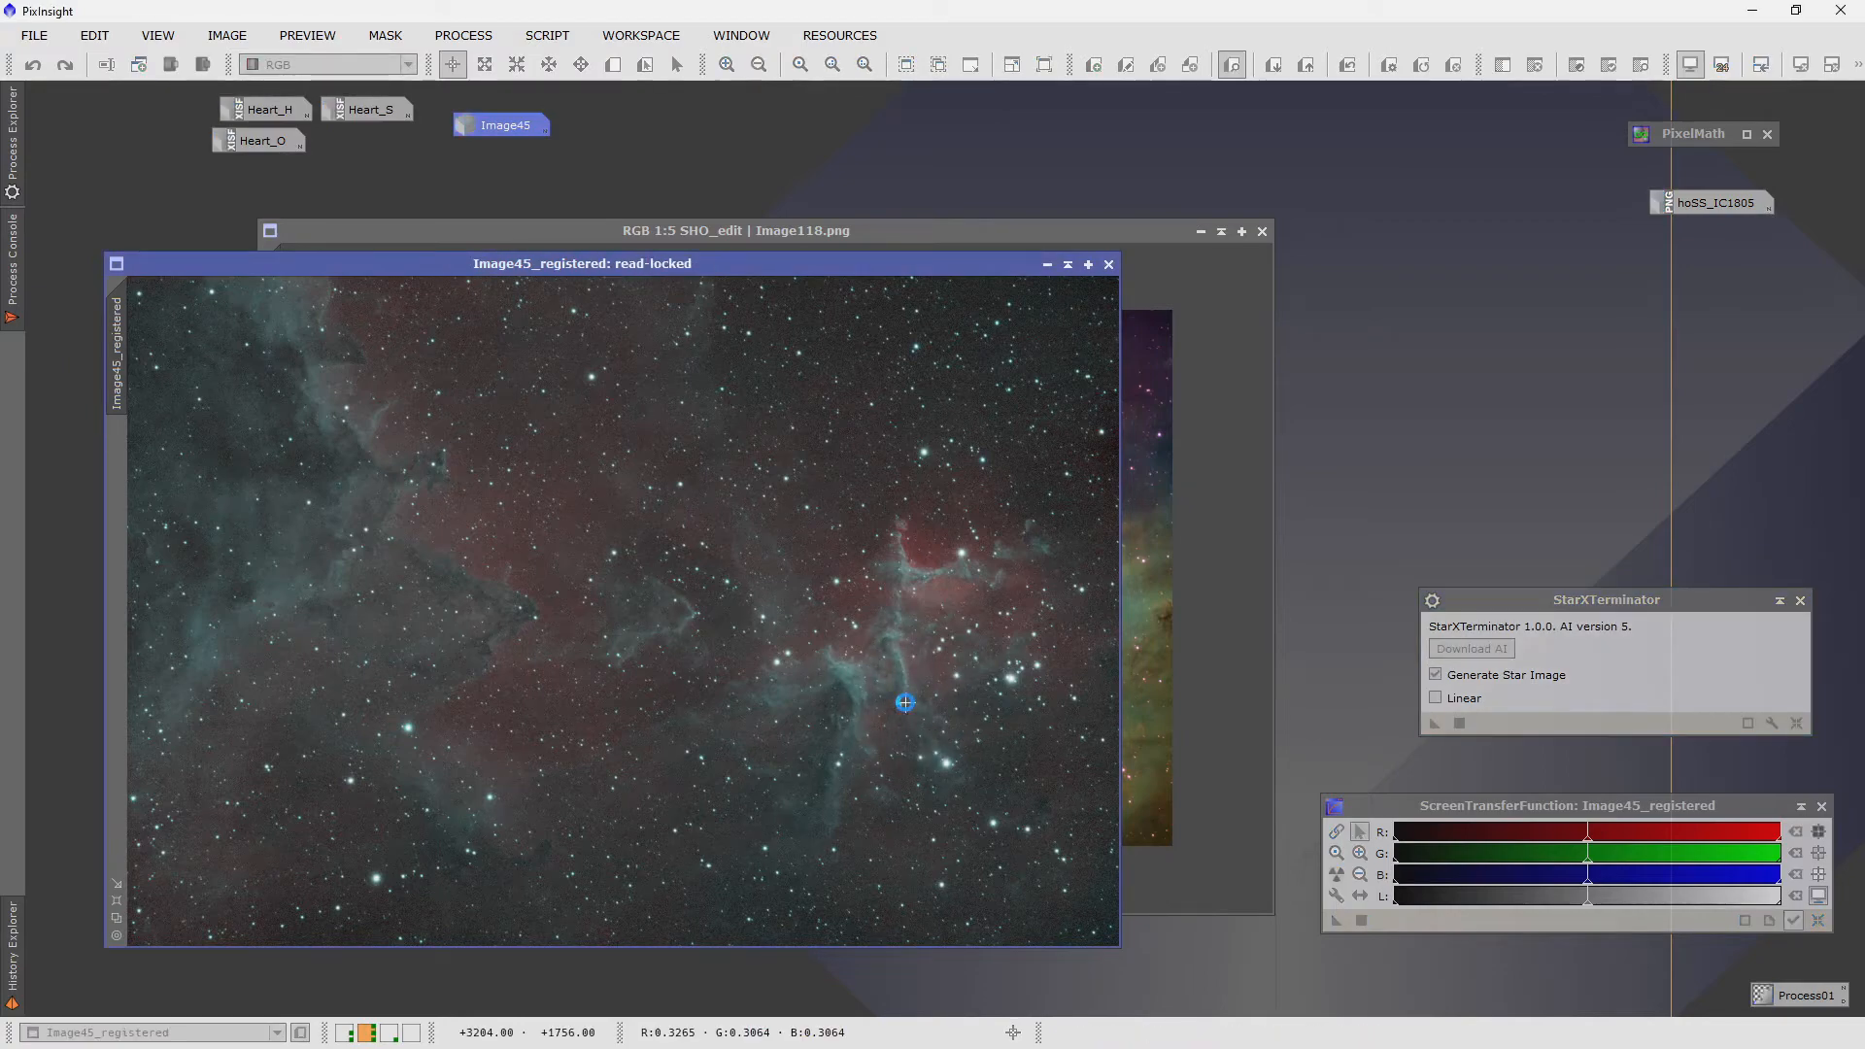
click(1433, 723)
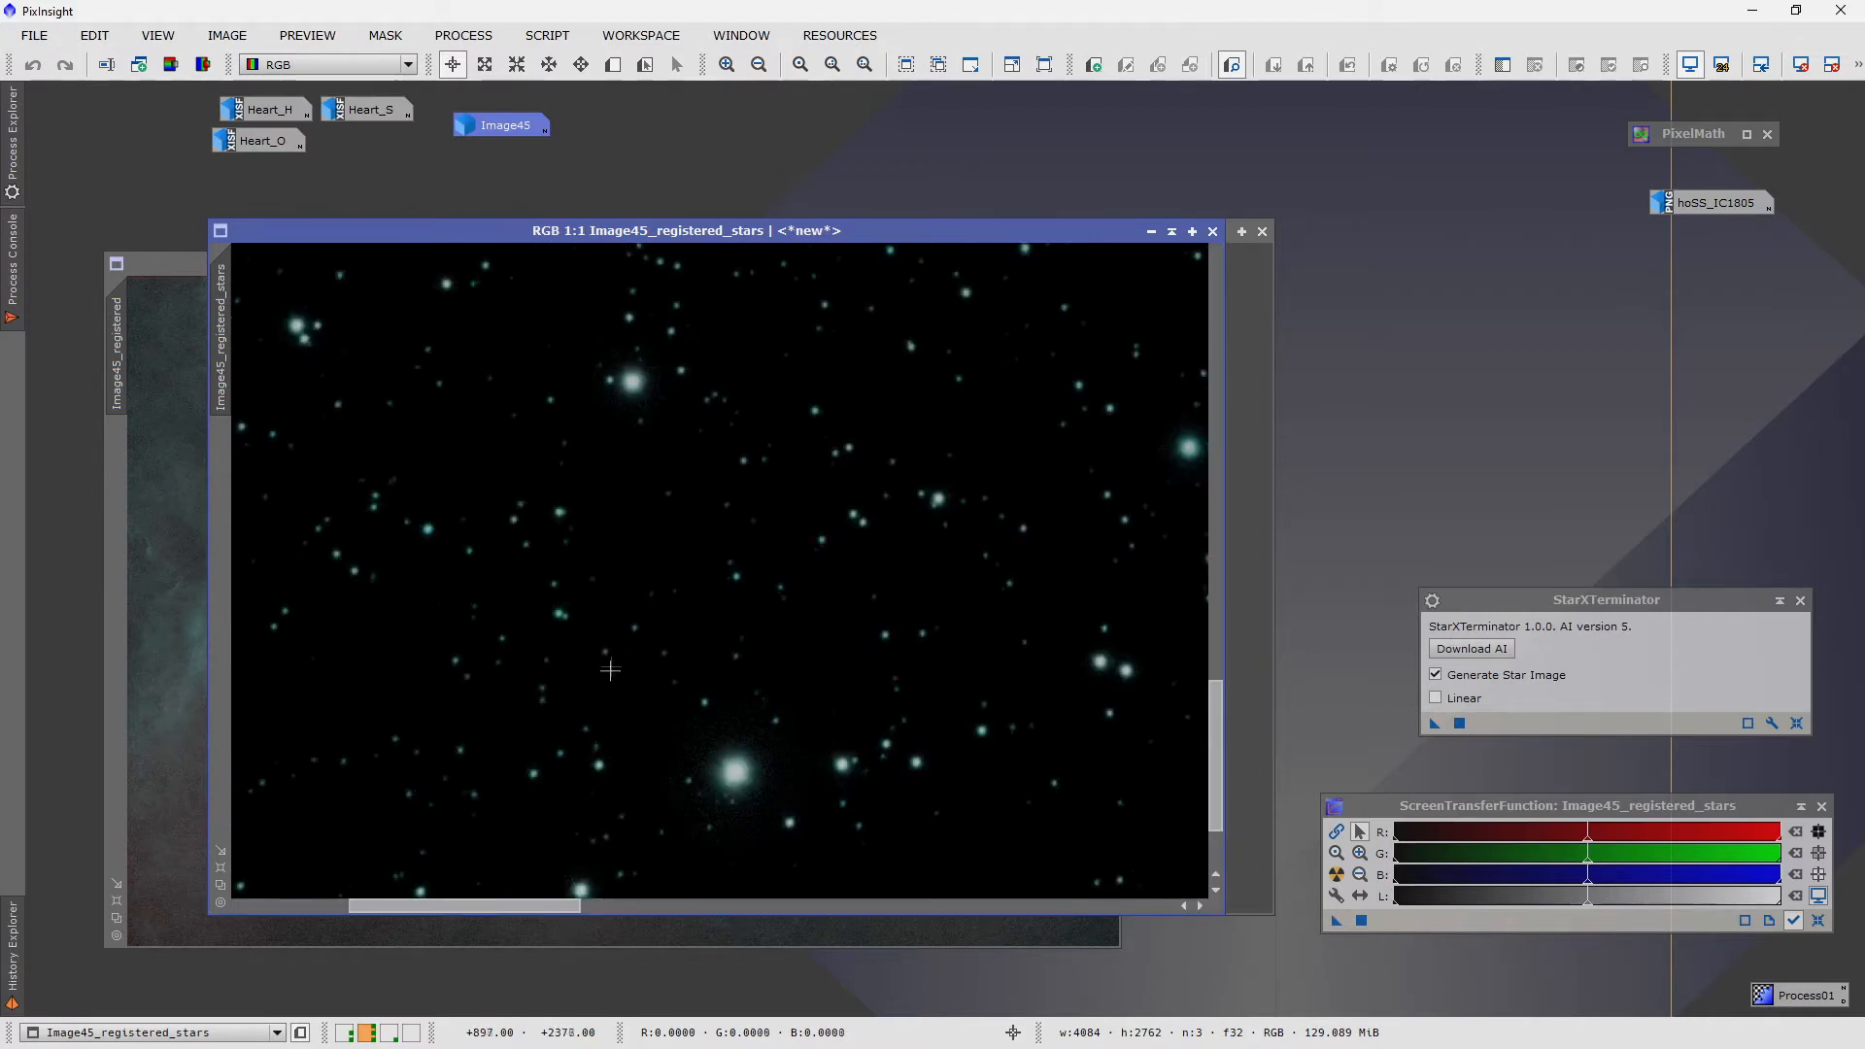
click(755, 65)
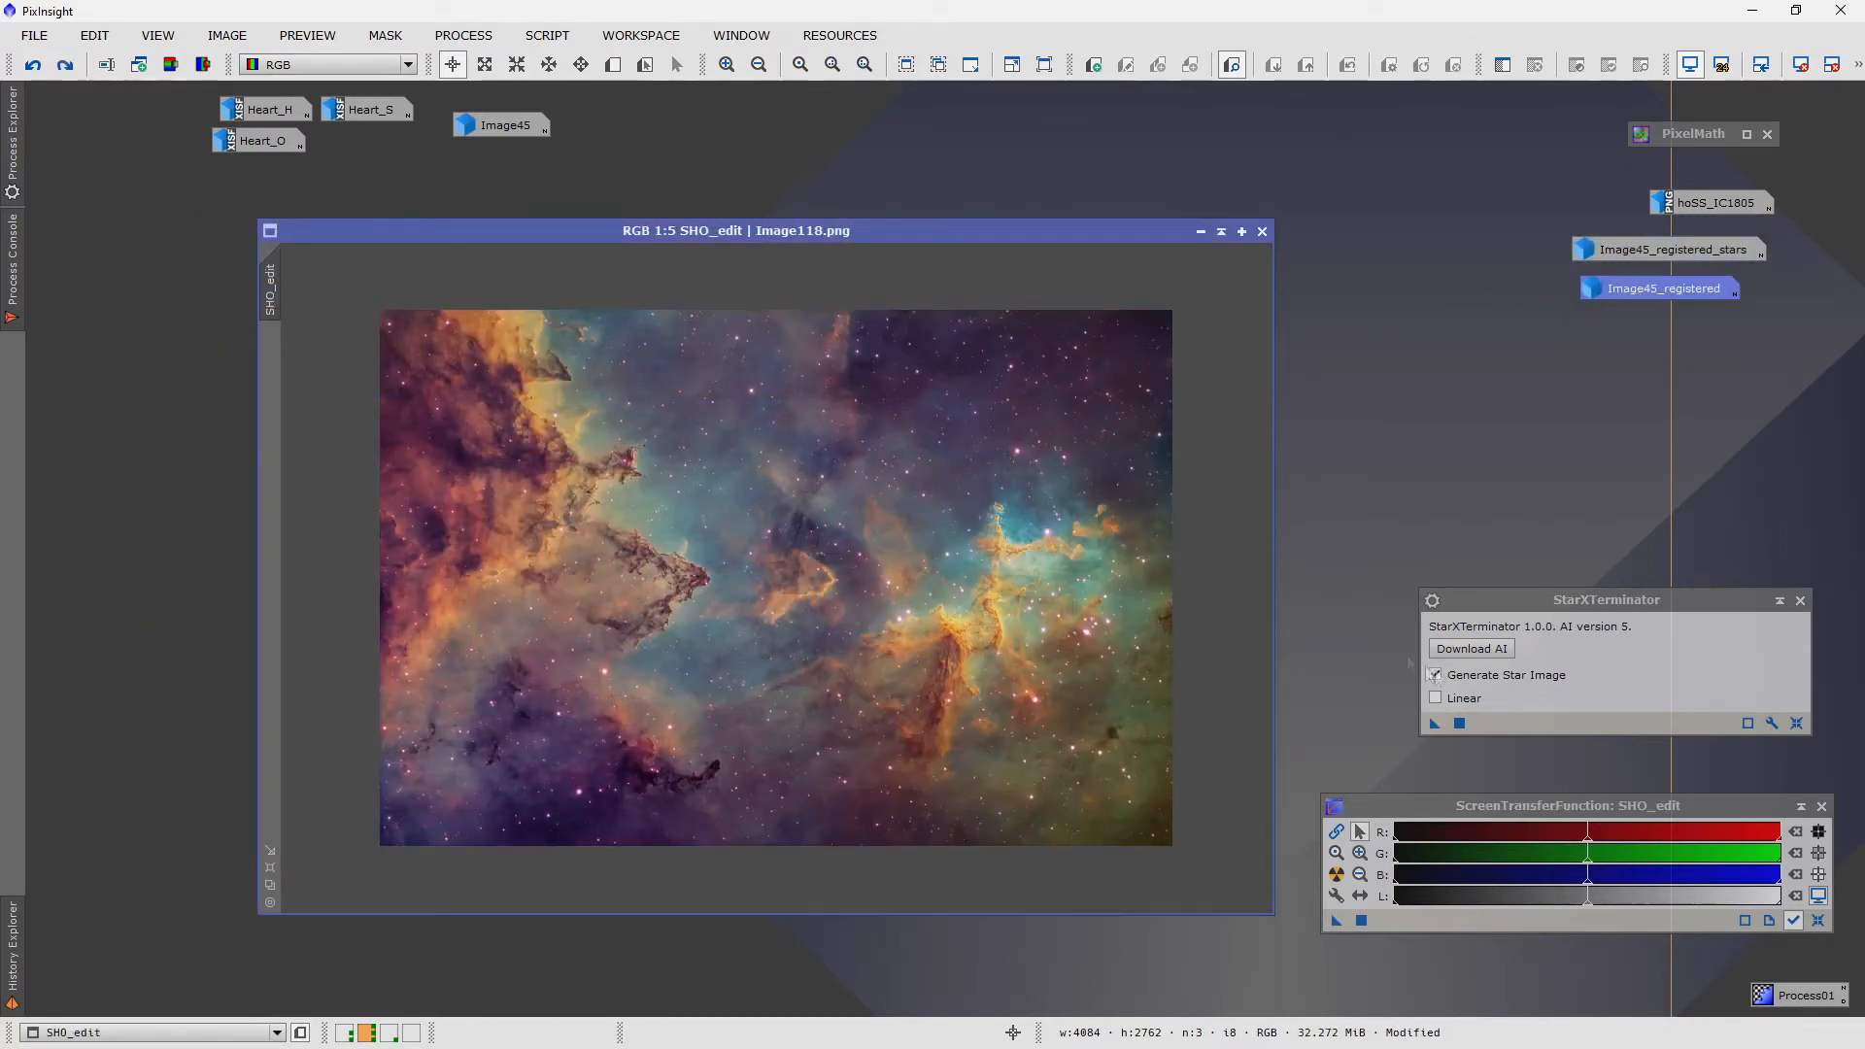
mouse_move(965, 679)
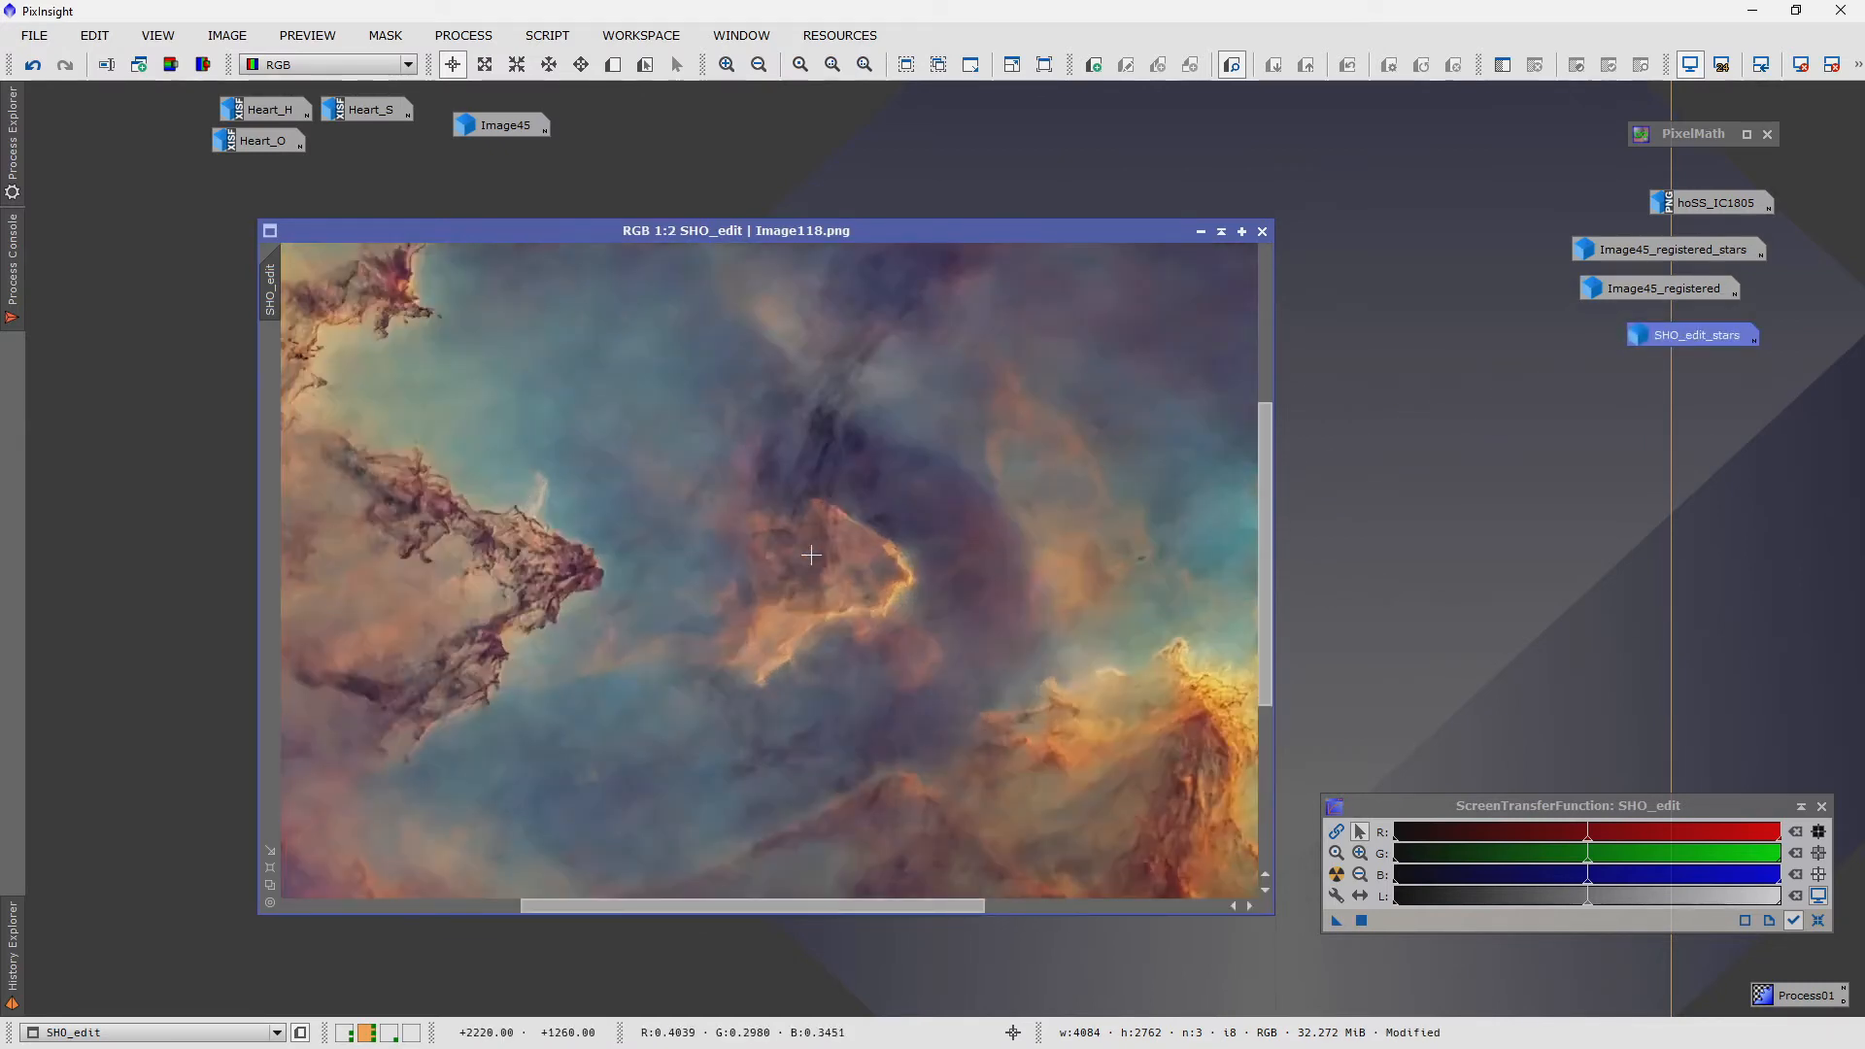
click(755, 64)
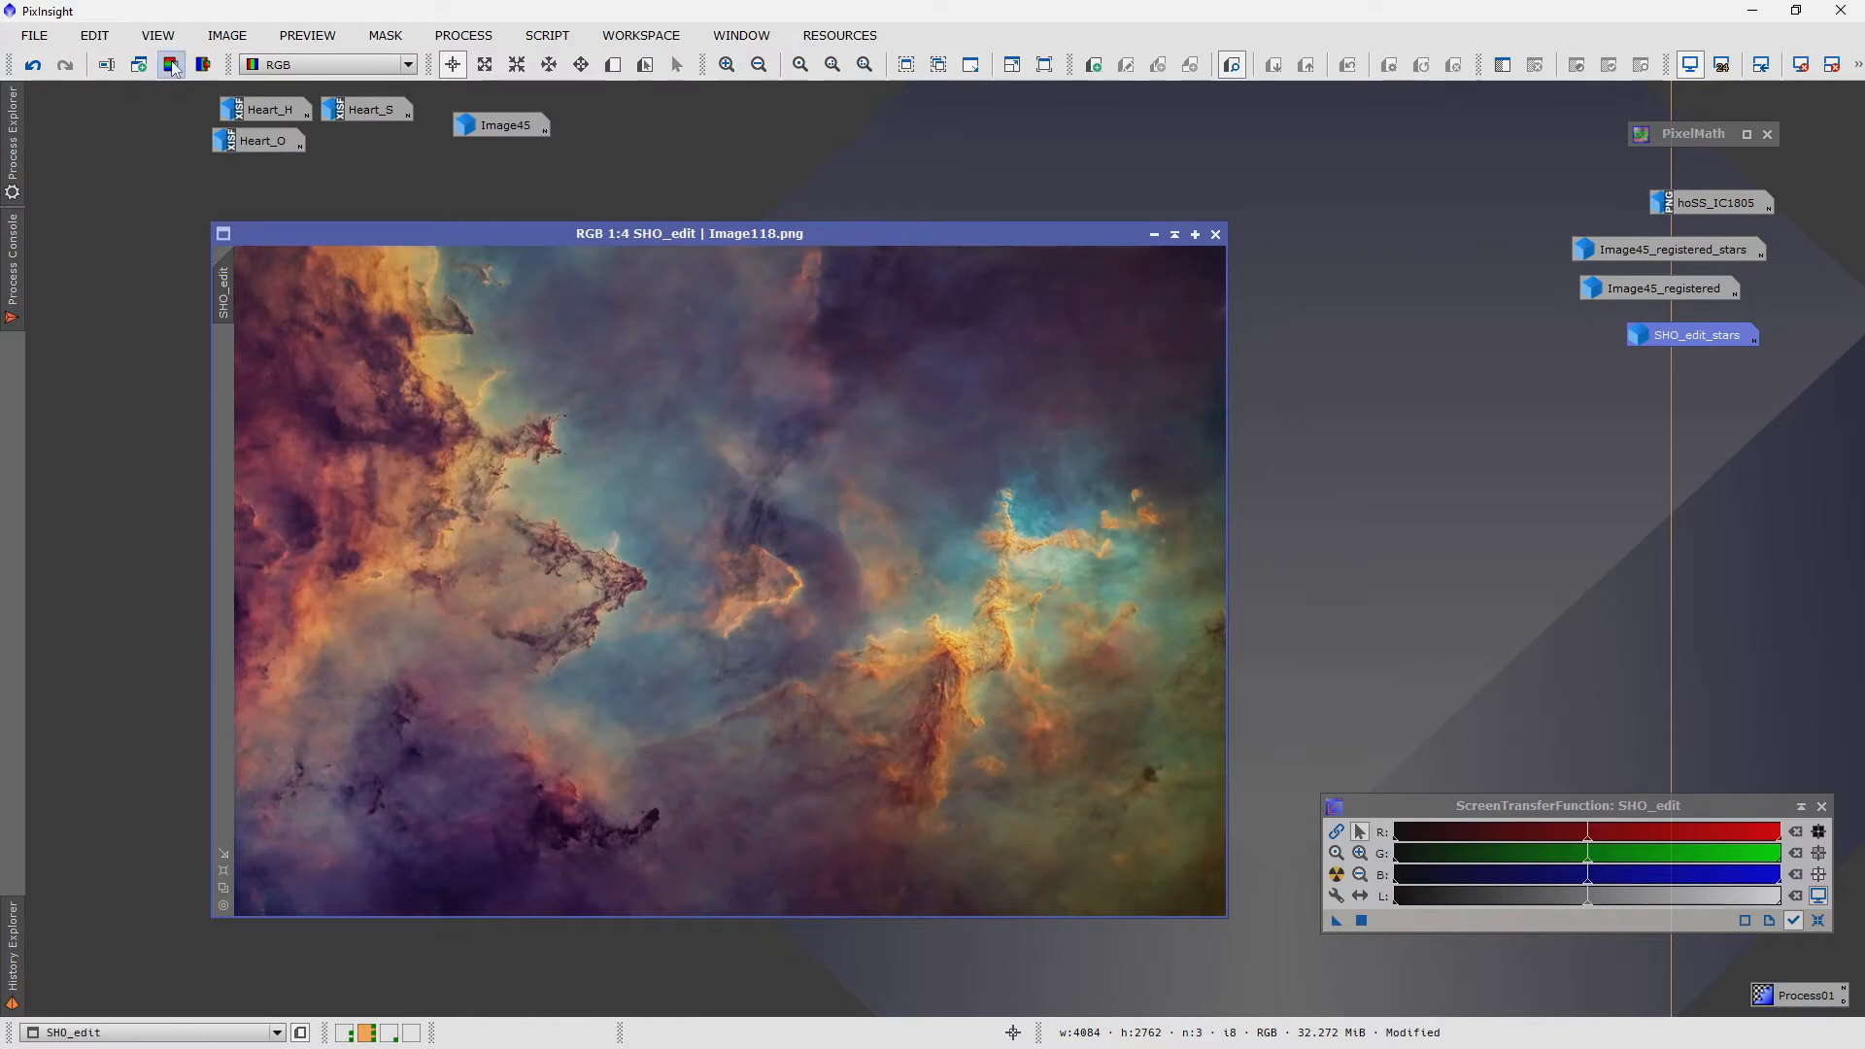
mouse_move(171, 64)
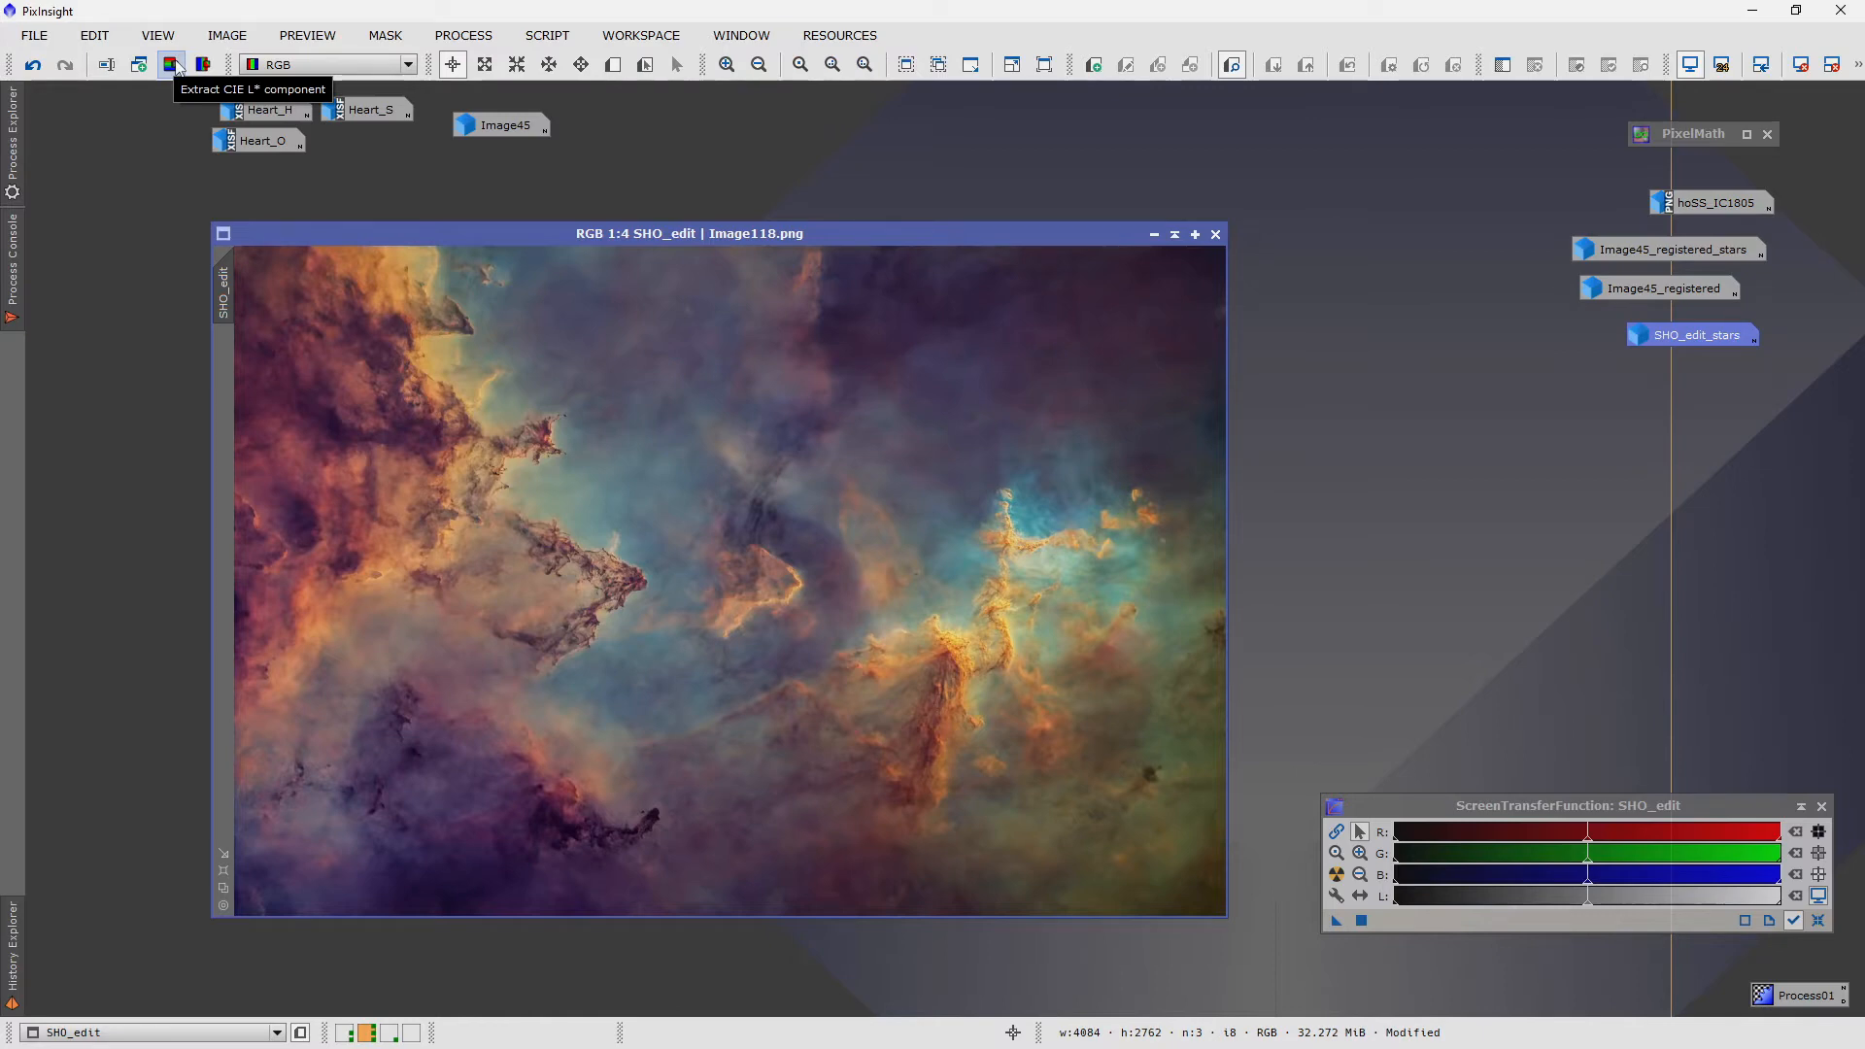
- Extract the CIE L* lightness of starless SHO_edit as grayscale SHO_edit_L
click(171, 64)
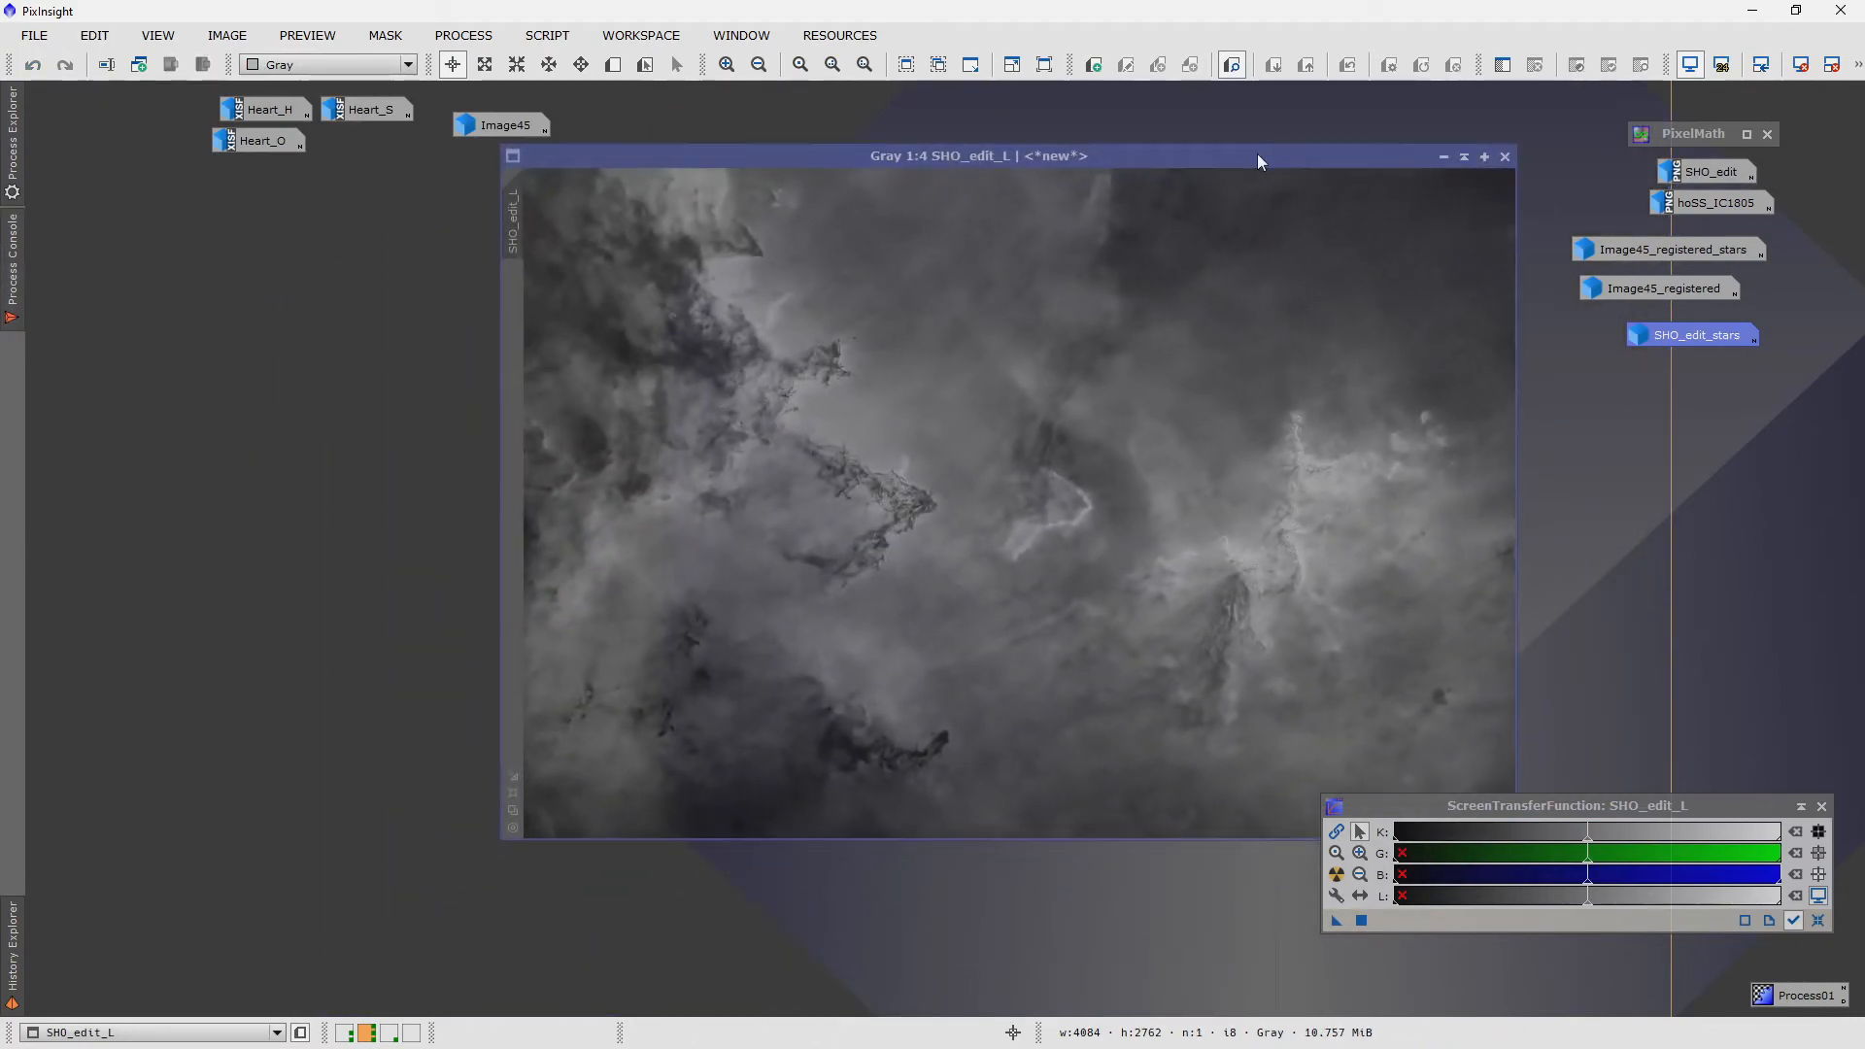
click(462, 35)
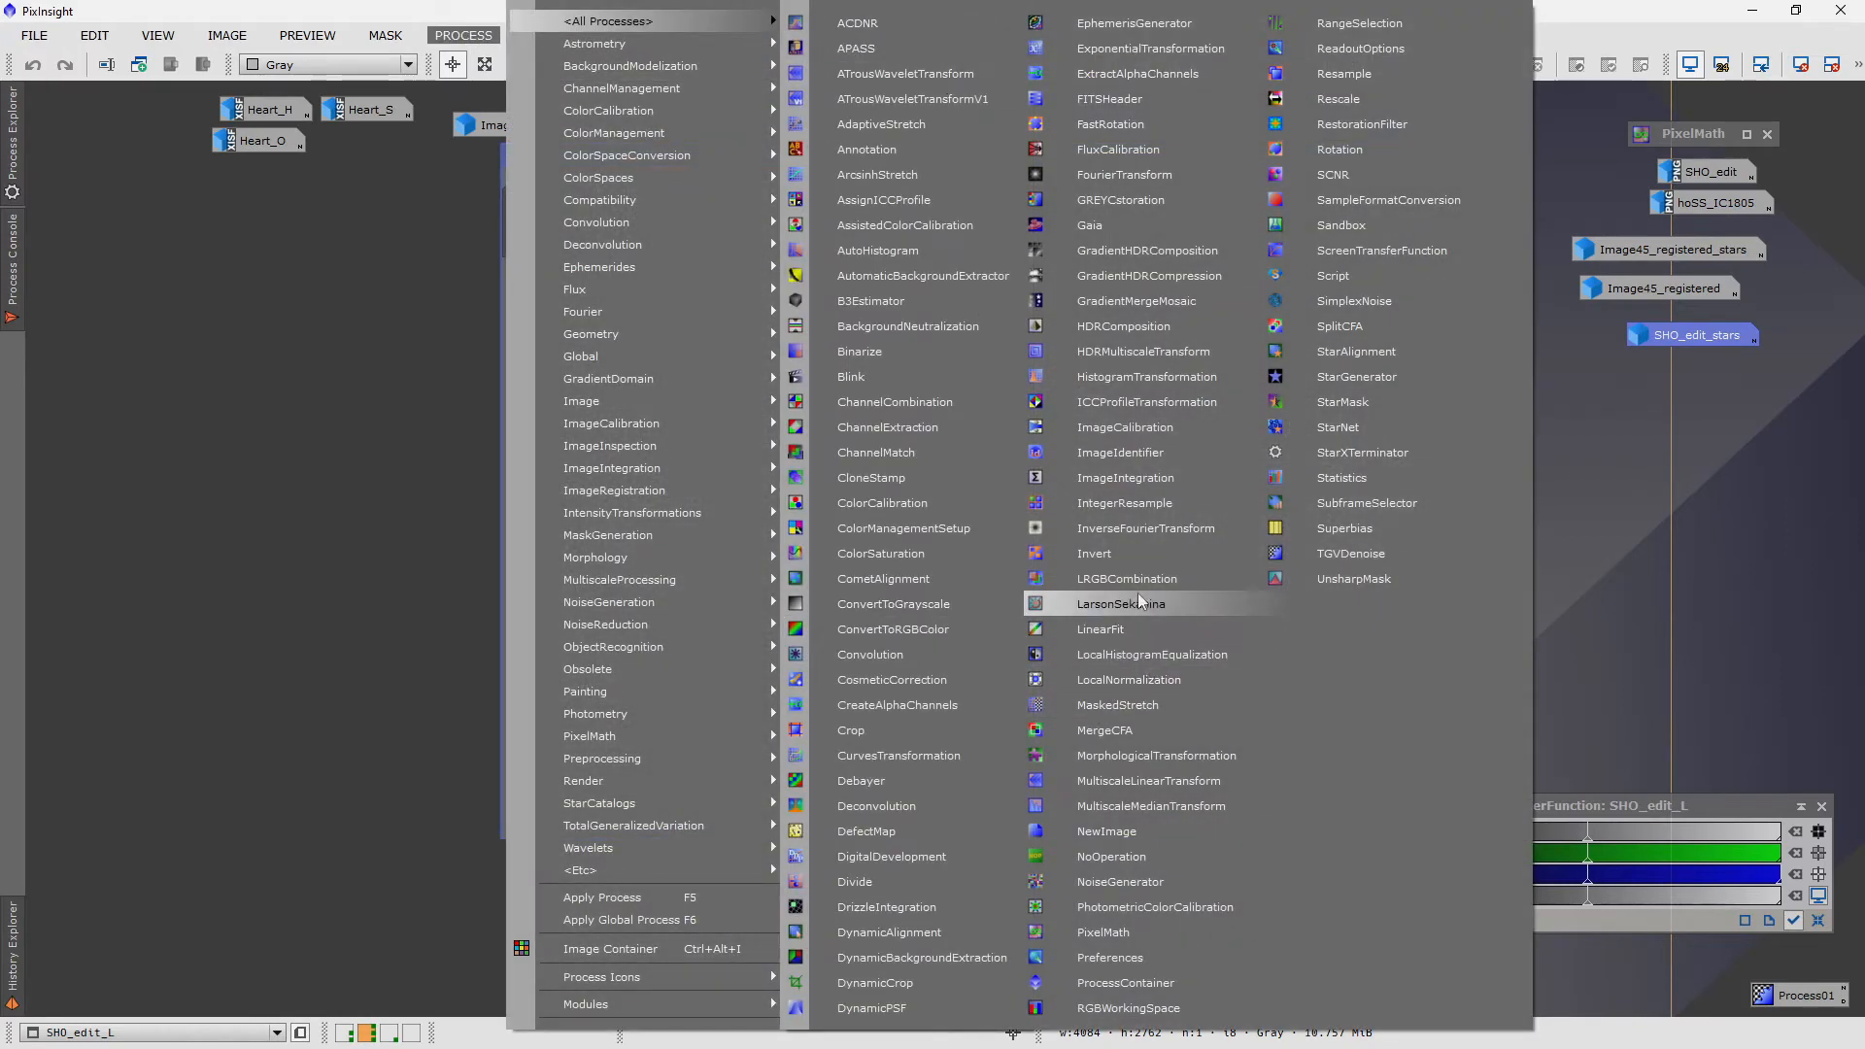
- Configure LRGBCombination with SHO_edit_L as luminance only and chrominance noise reduction enabled
click(1126, 578)
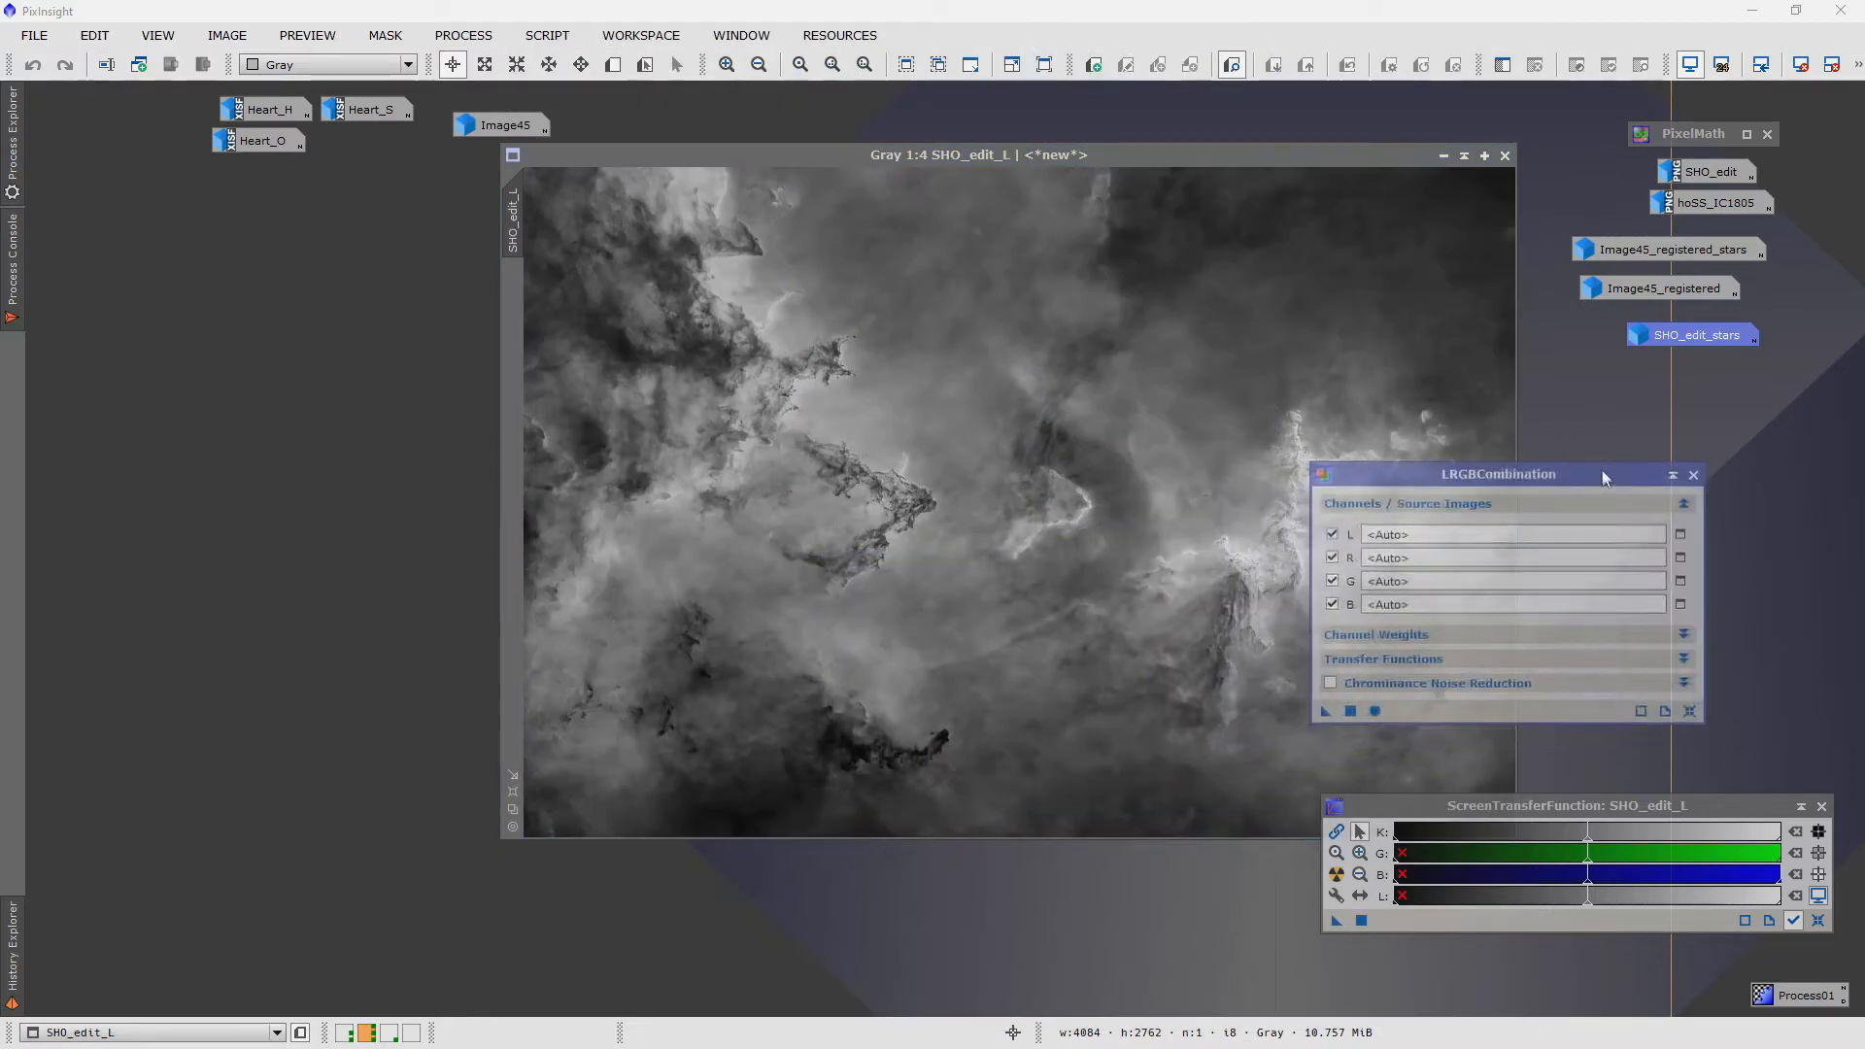
drag(979, 156, 818, 226)
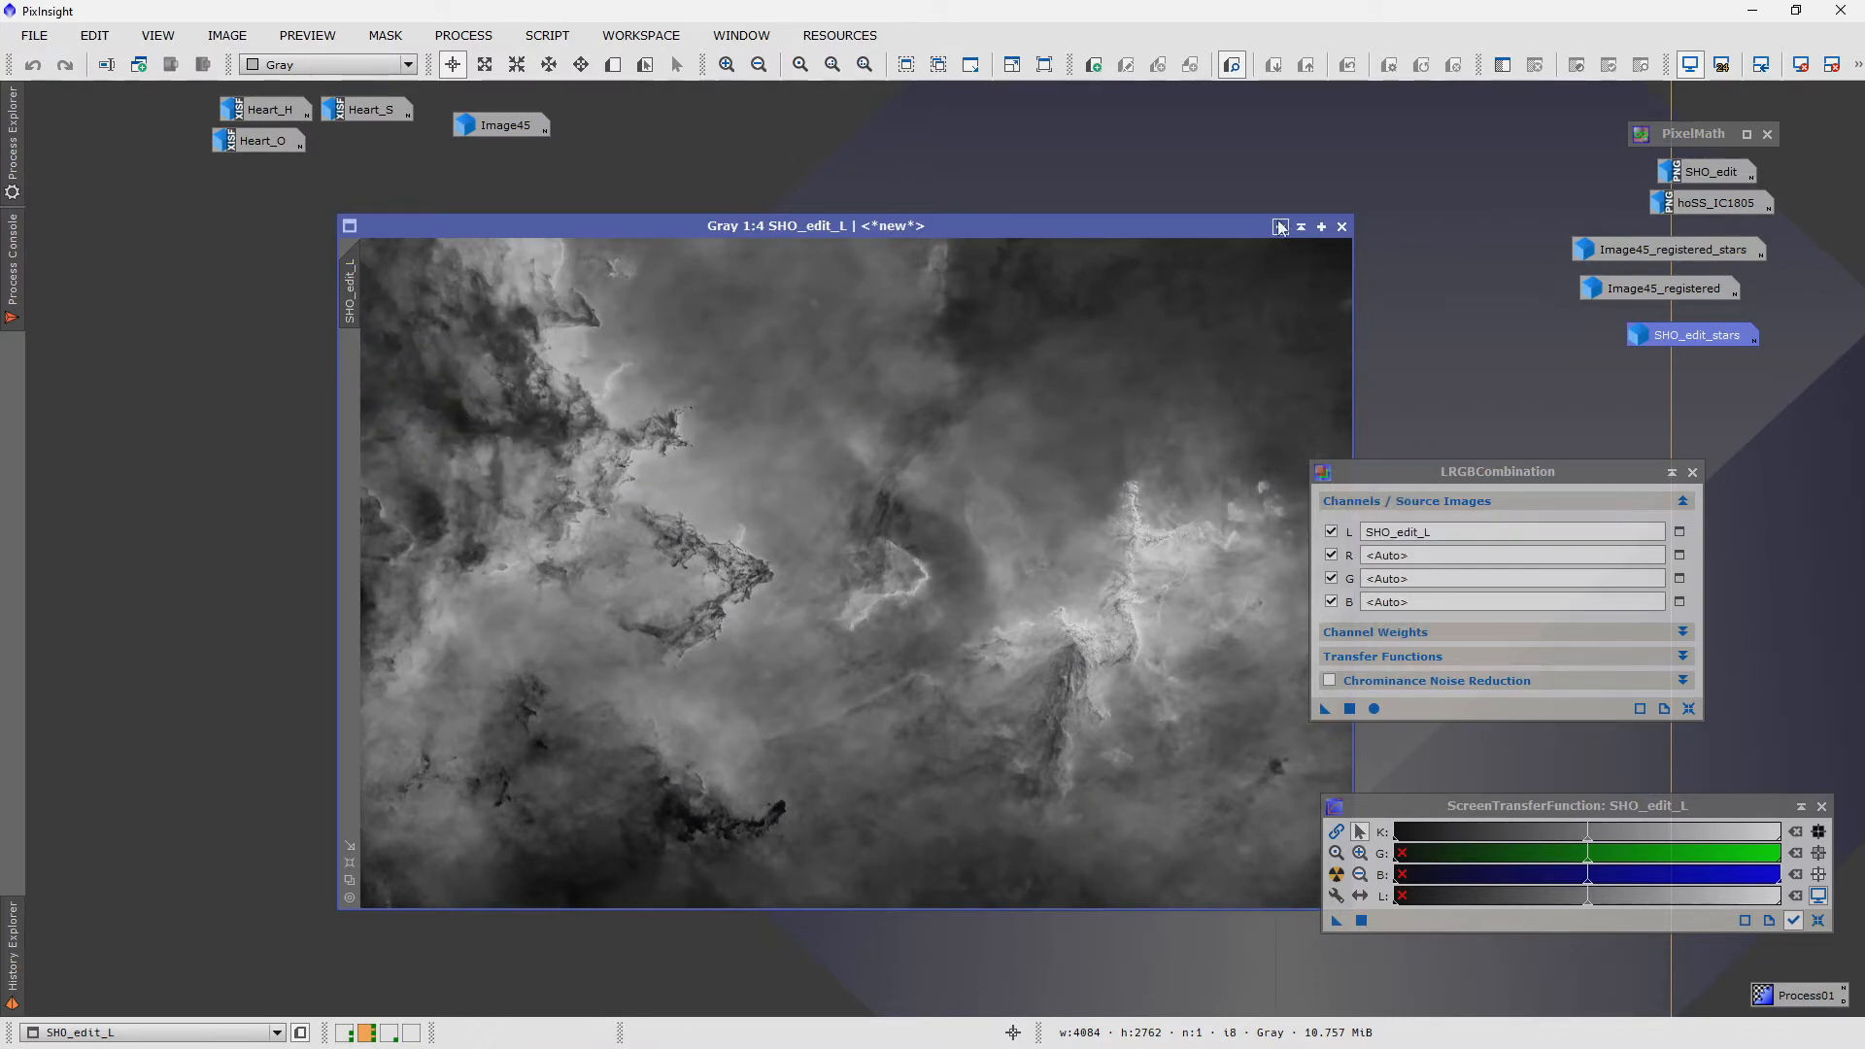
click(1340, 225)
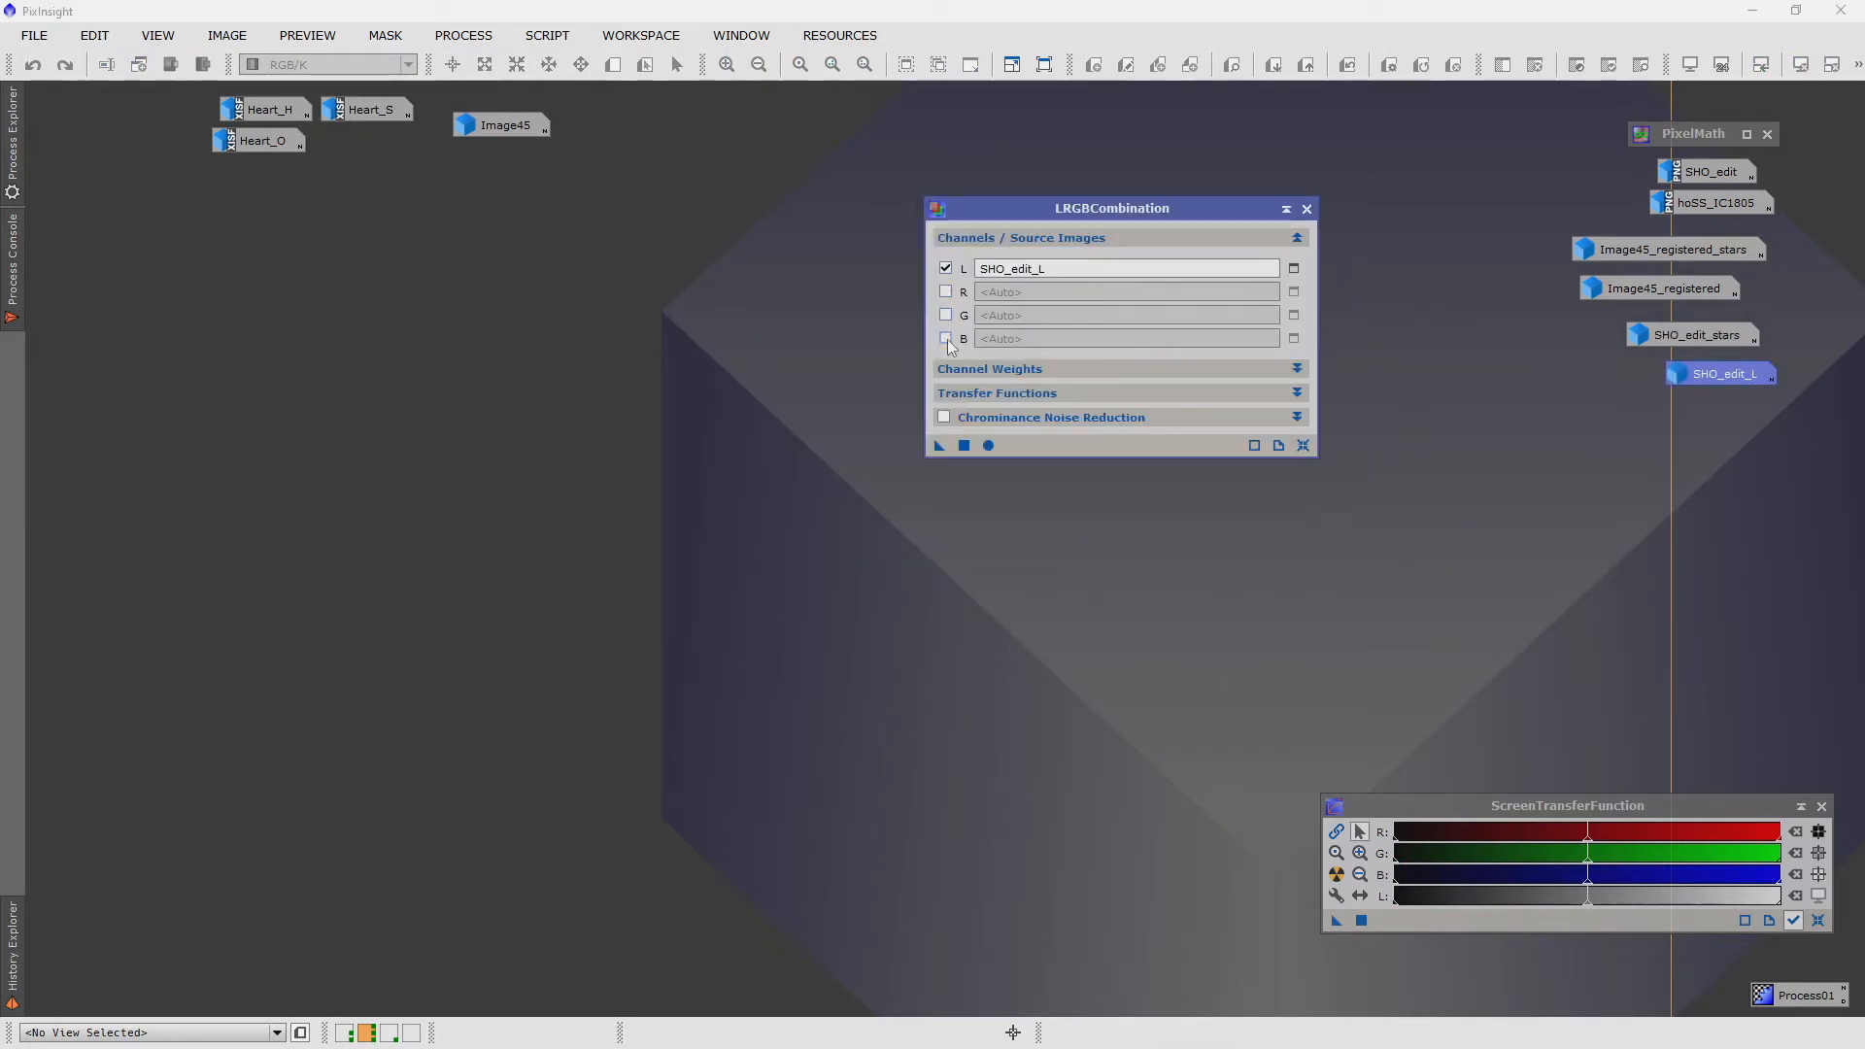
click(944, 416)
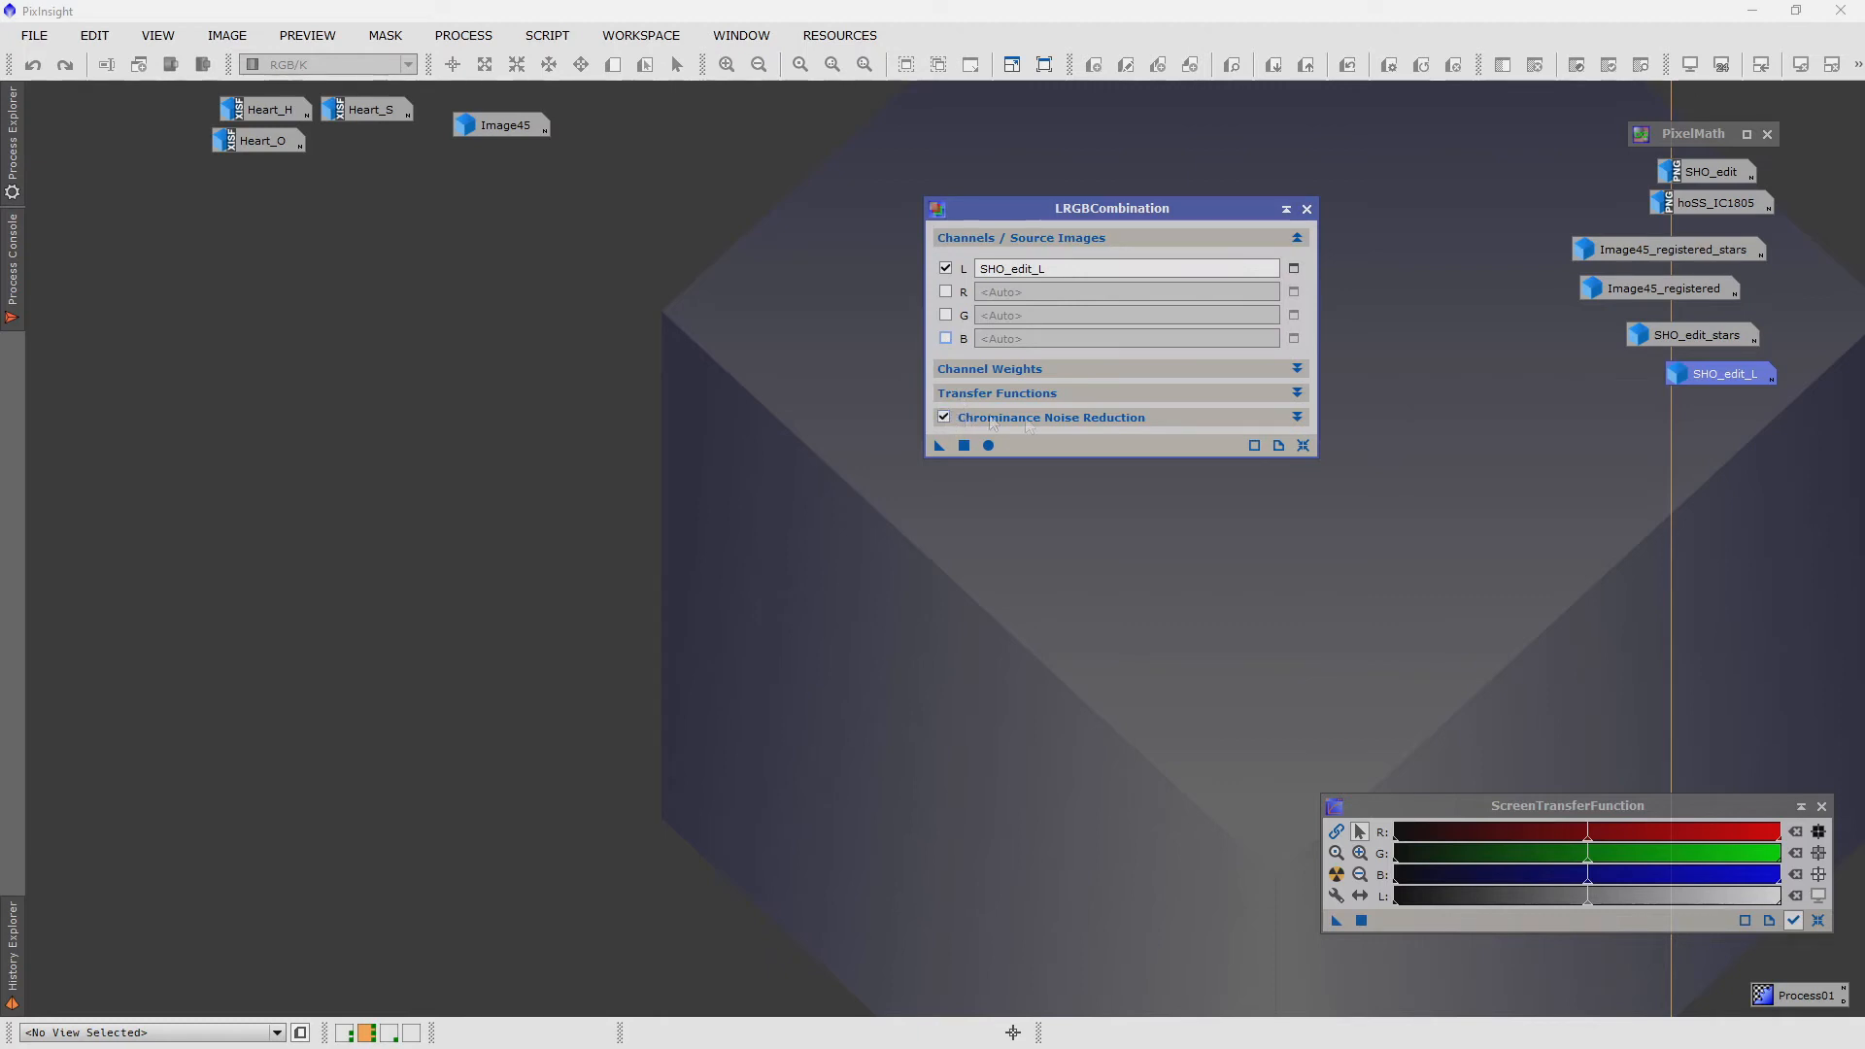
drag(1109, 208, 1295, 134)
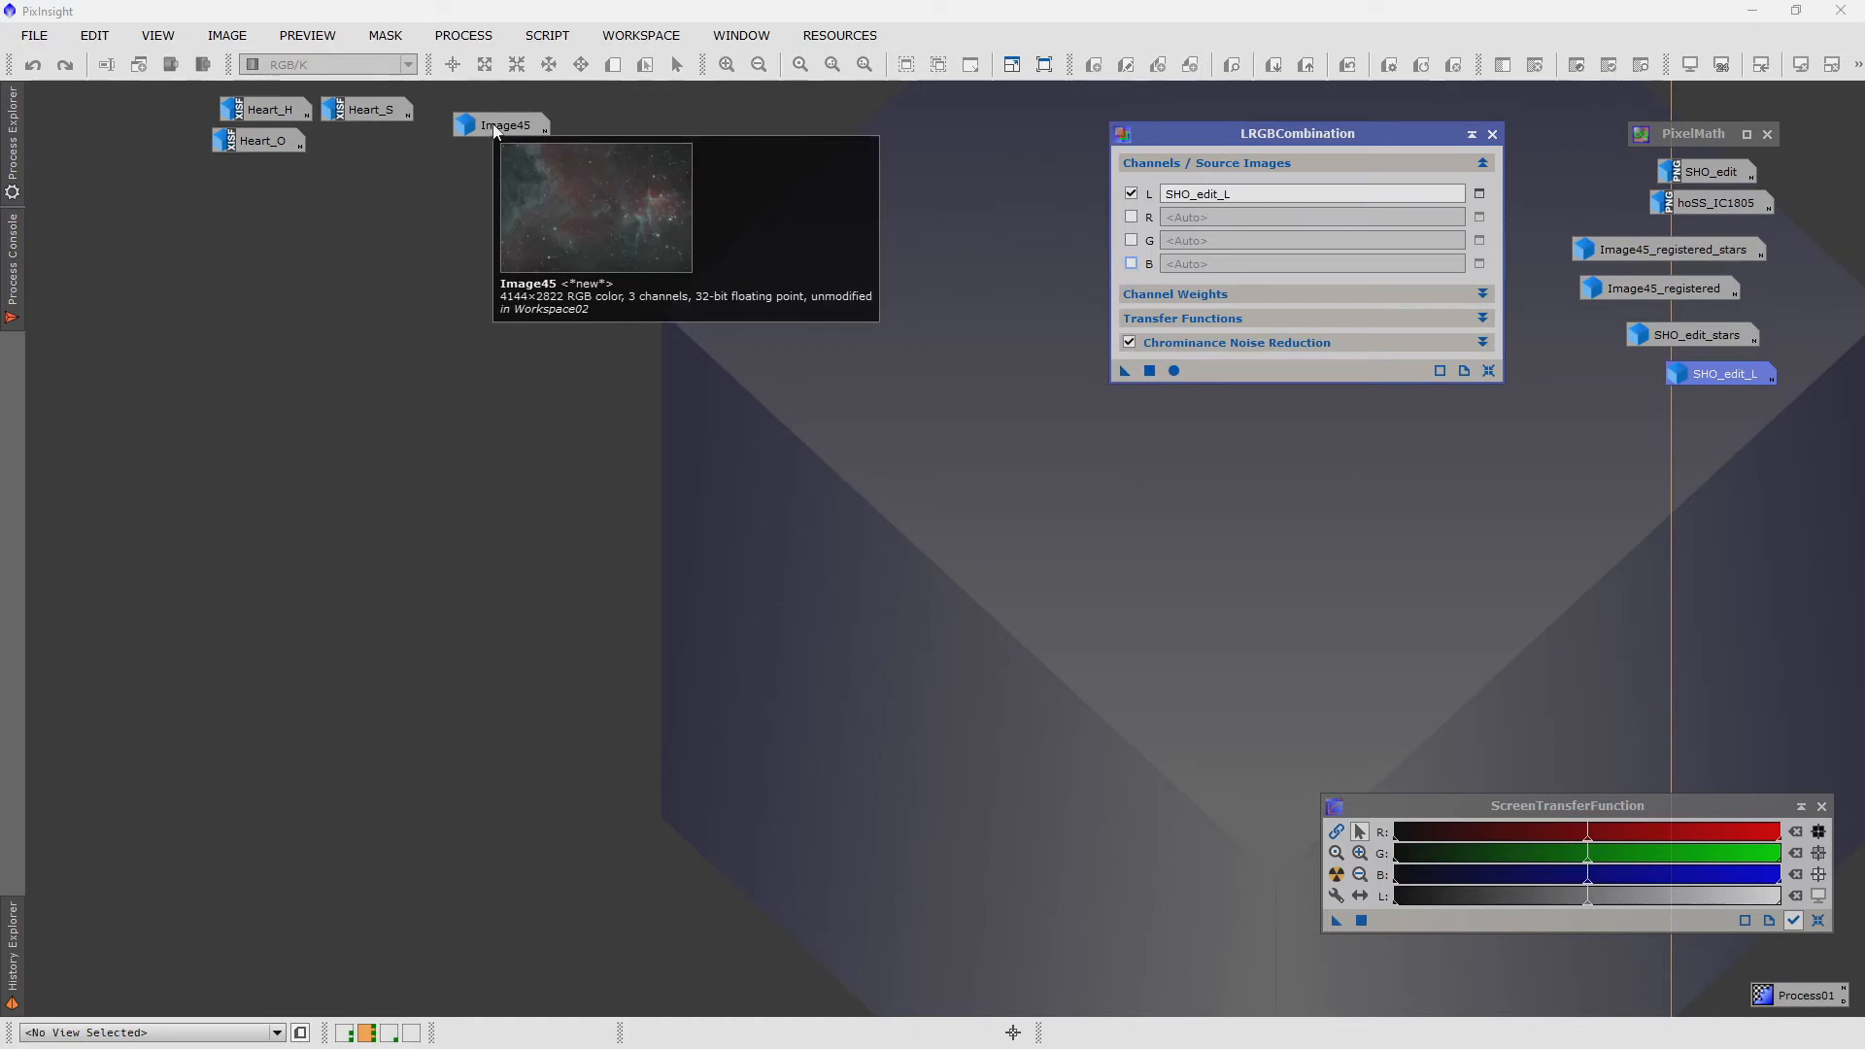
- Apply the SHO_edit_L luminance to starless Image45_registered via LRGBCombination
double_click(499, 125)
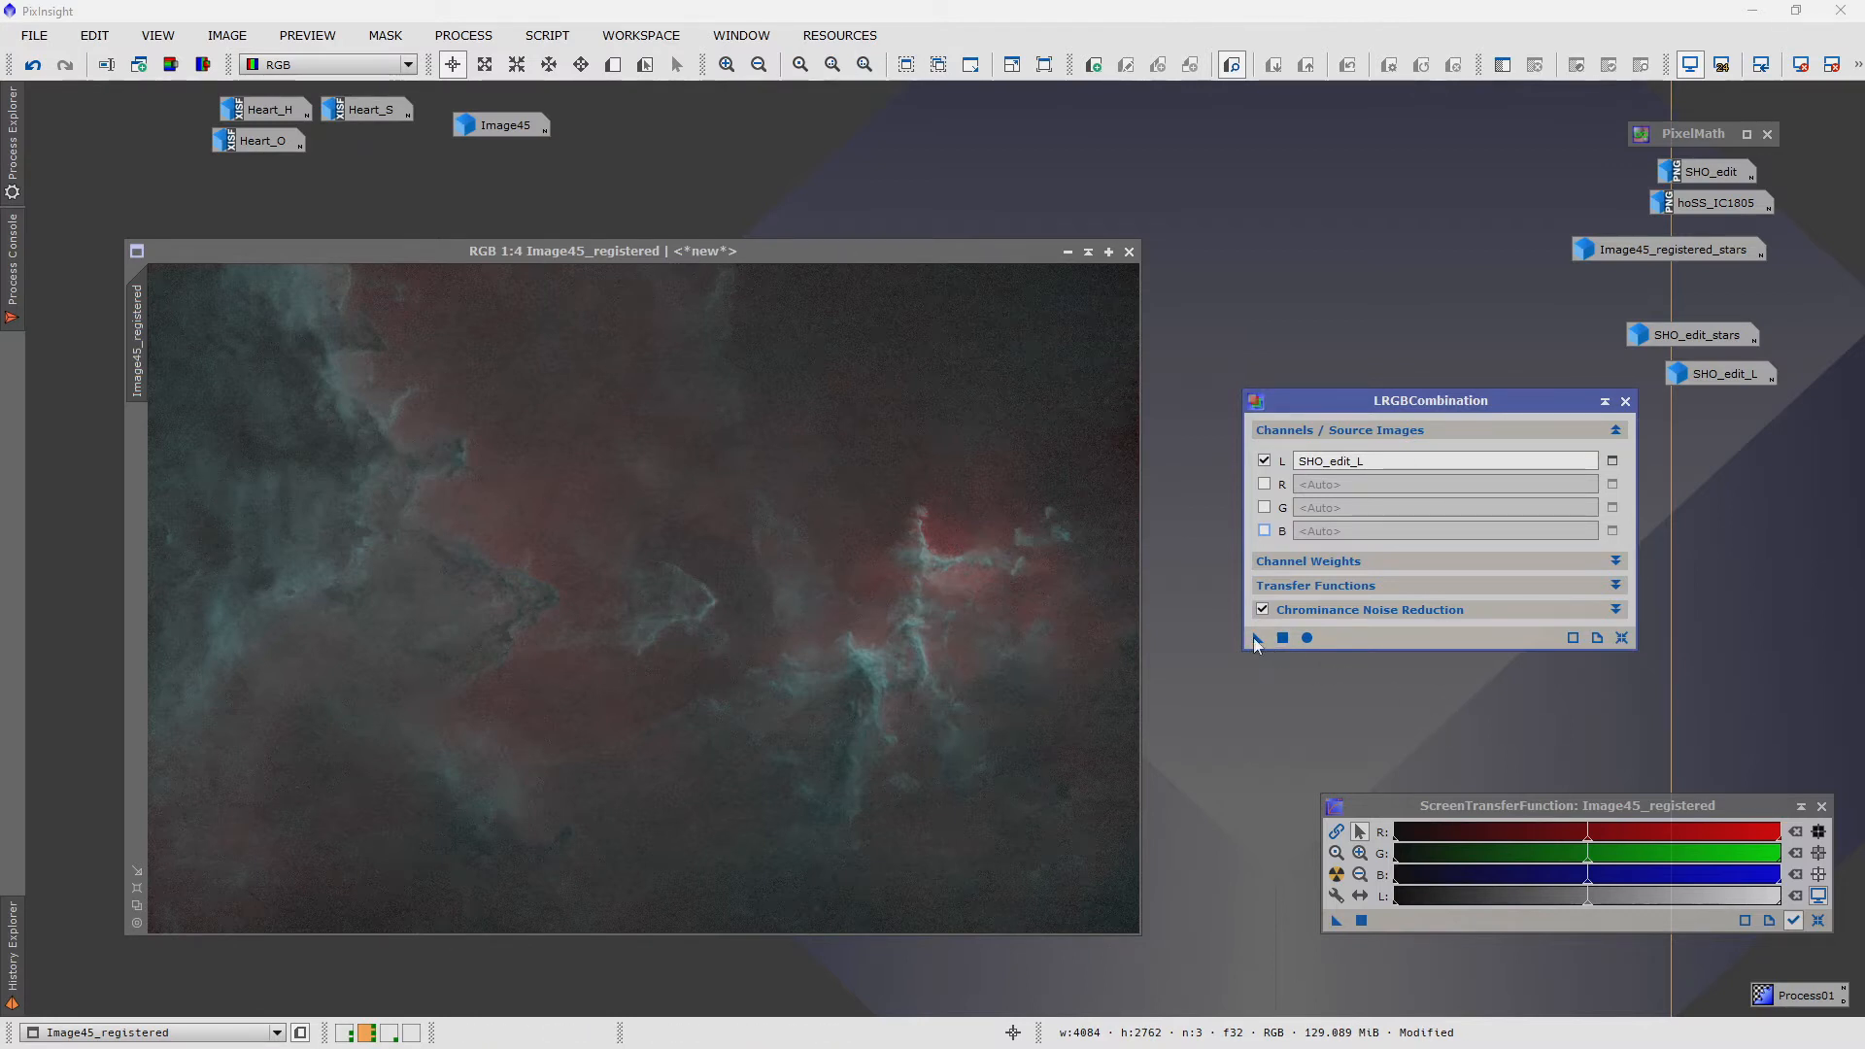
mouse_move(1256, 637)
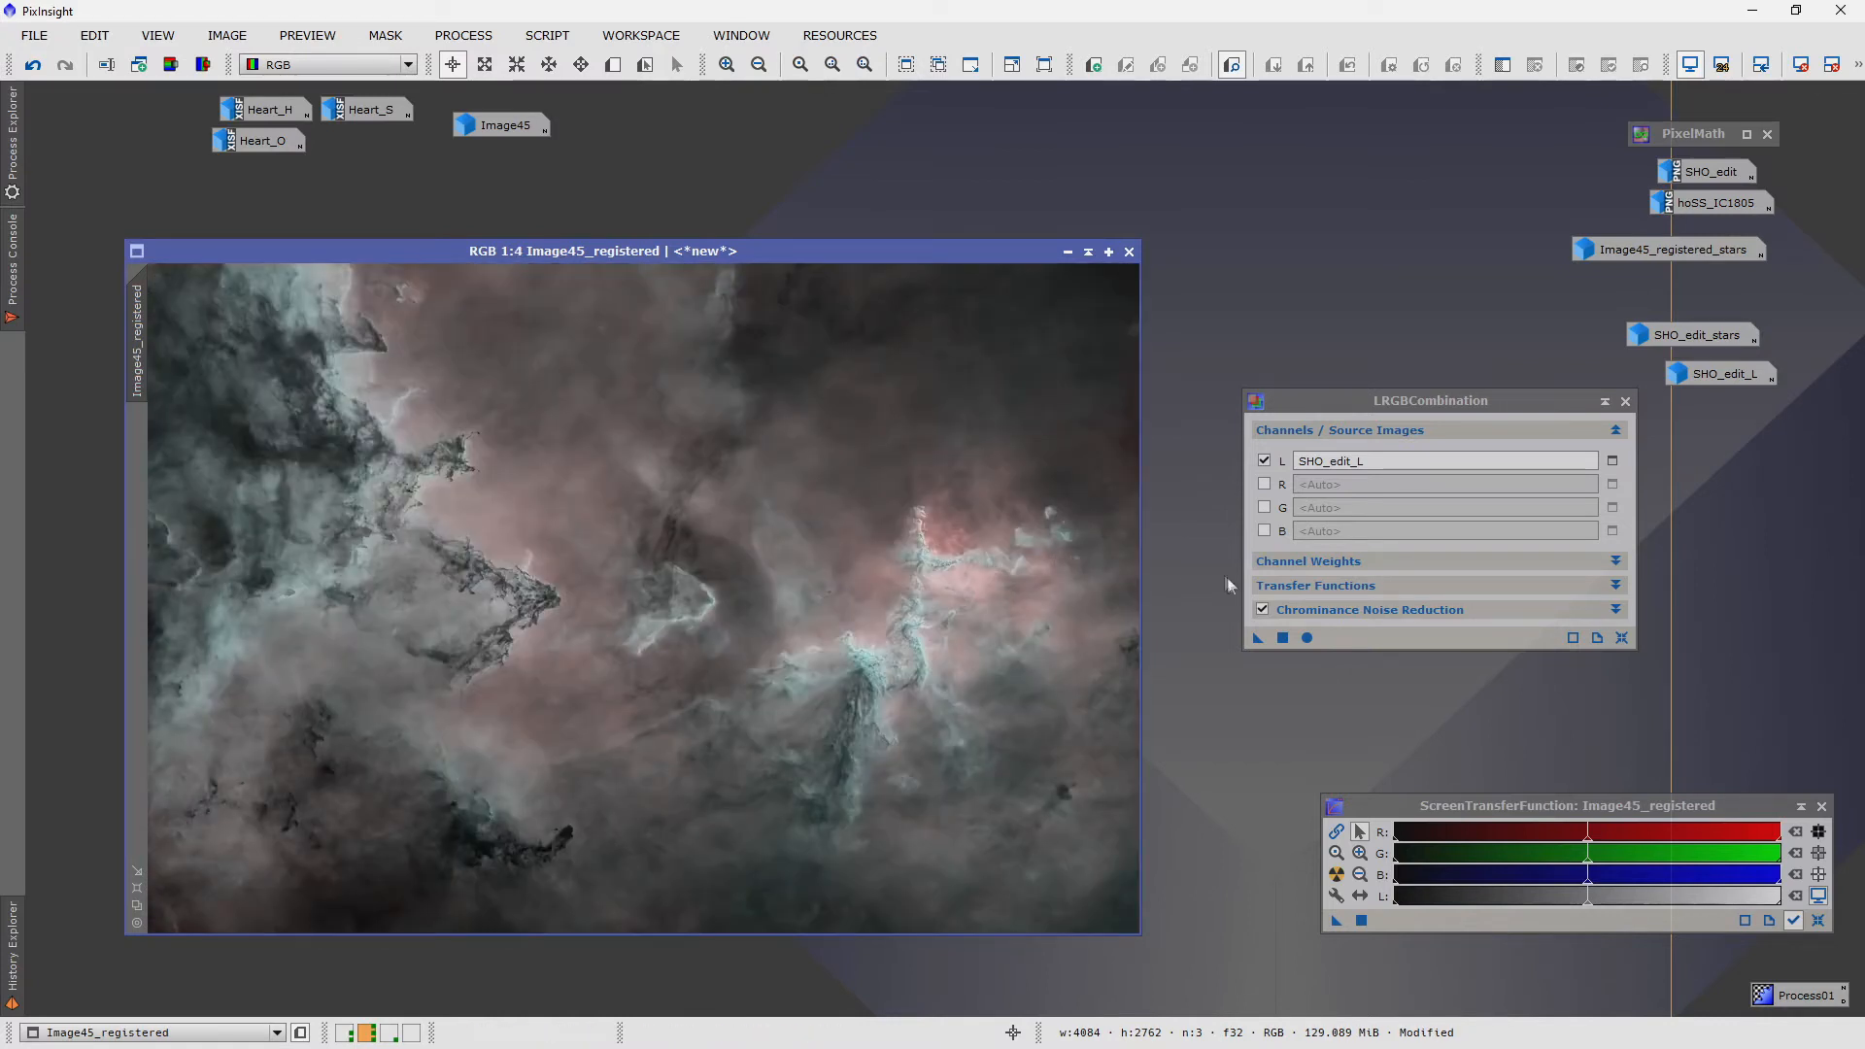
mouse_move(652, 594)
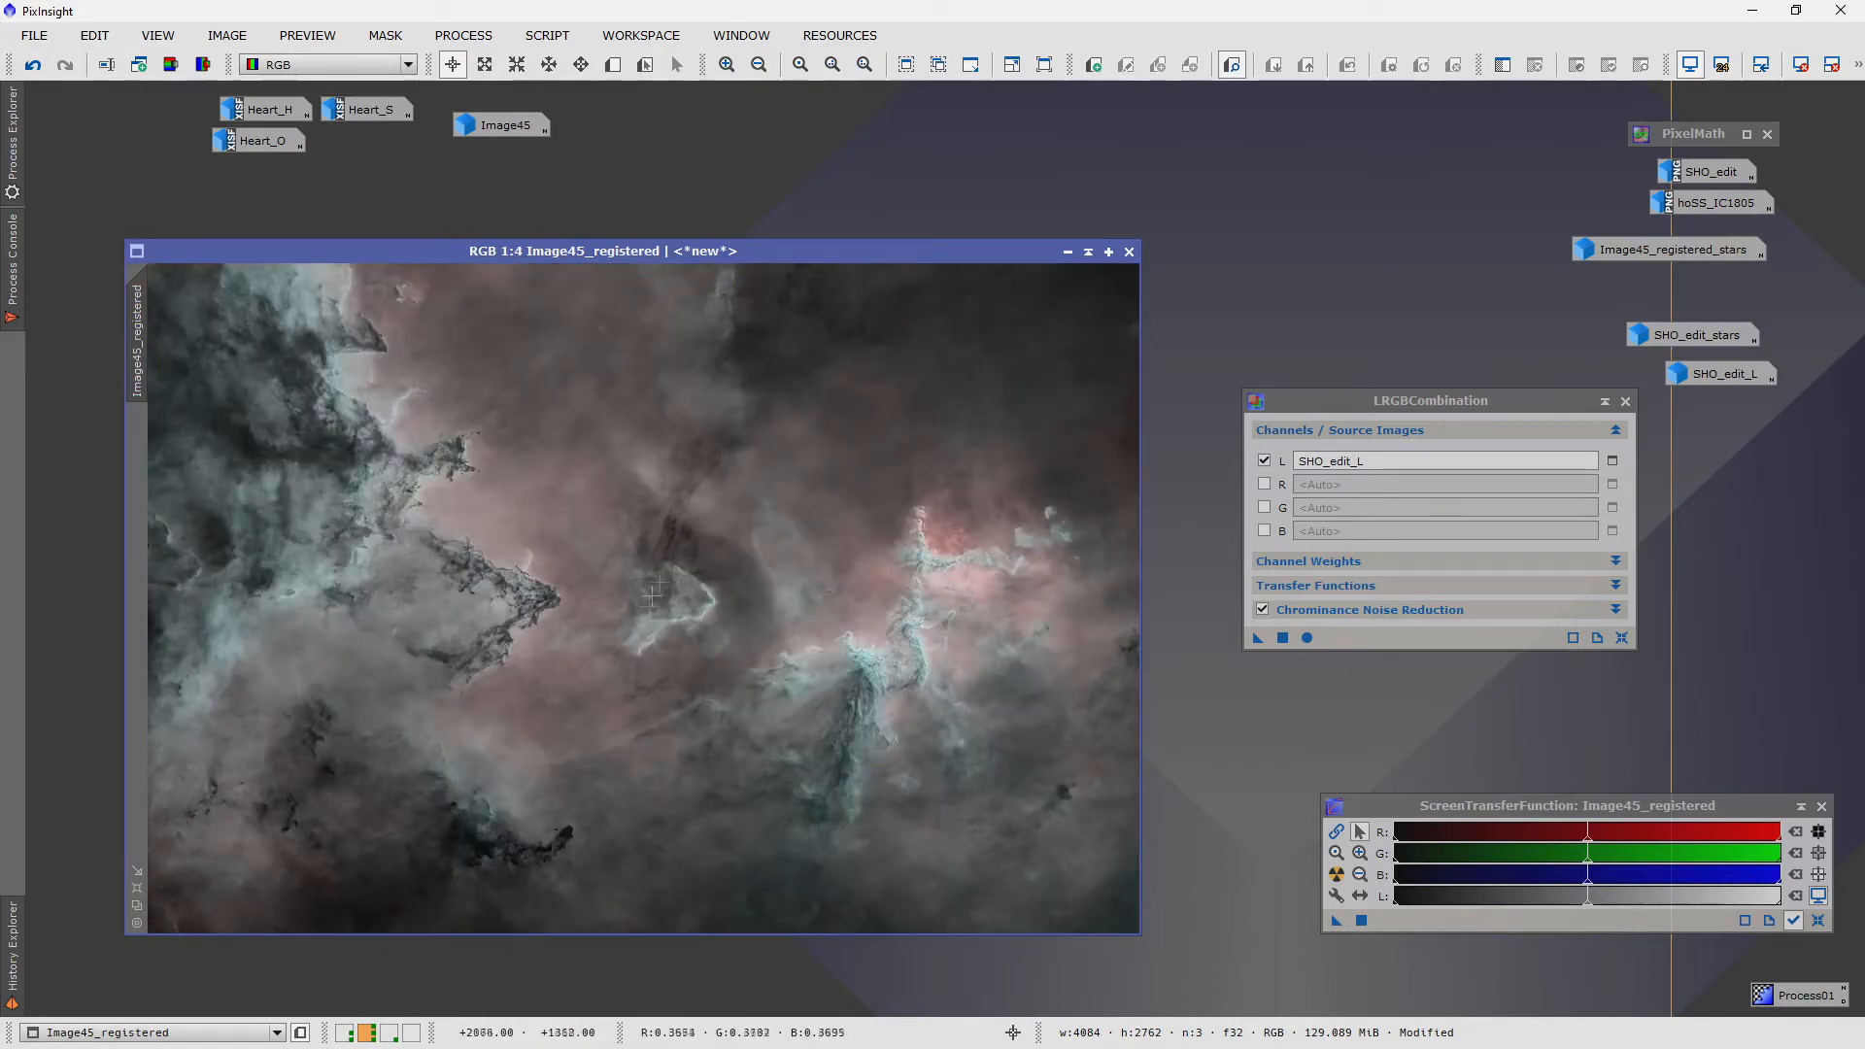
drag(643, 250, 643, 222)
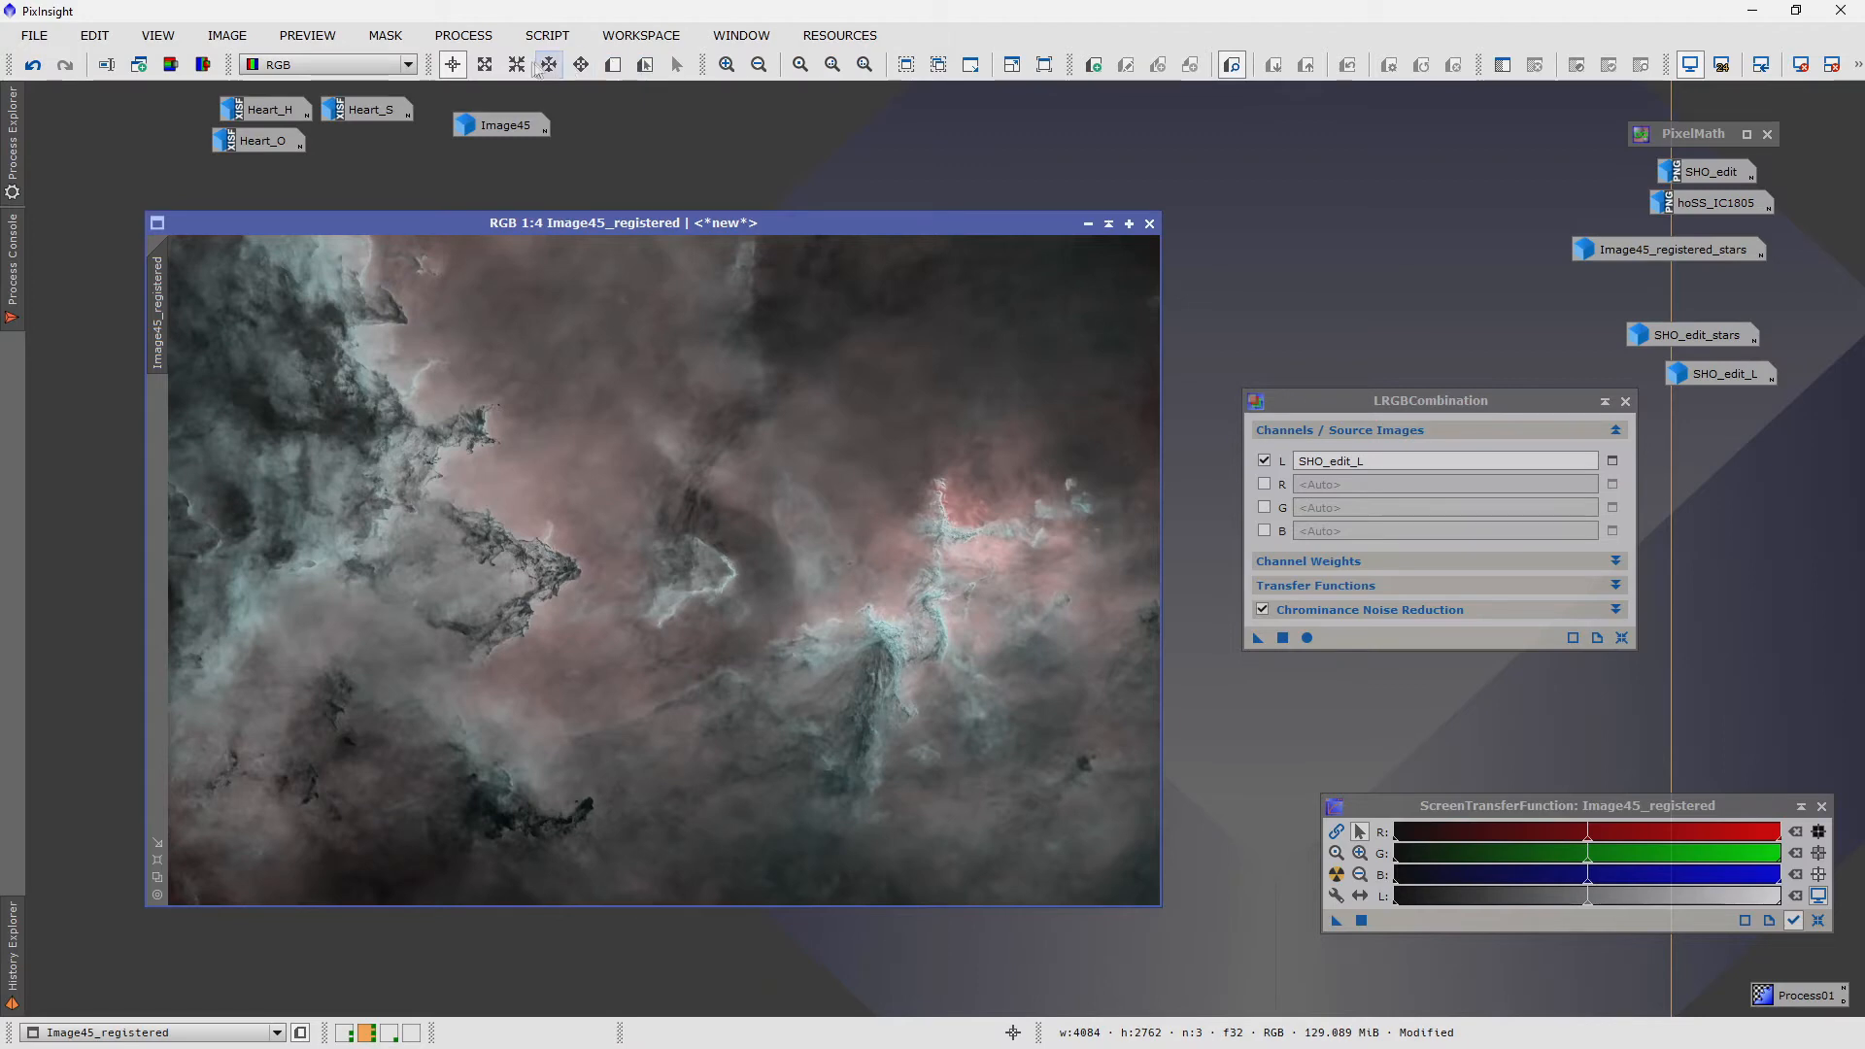
click(462, 35)
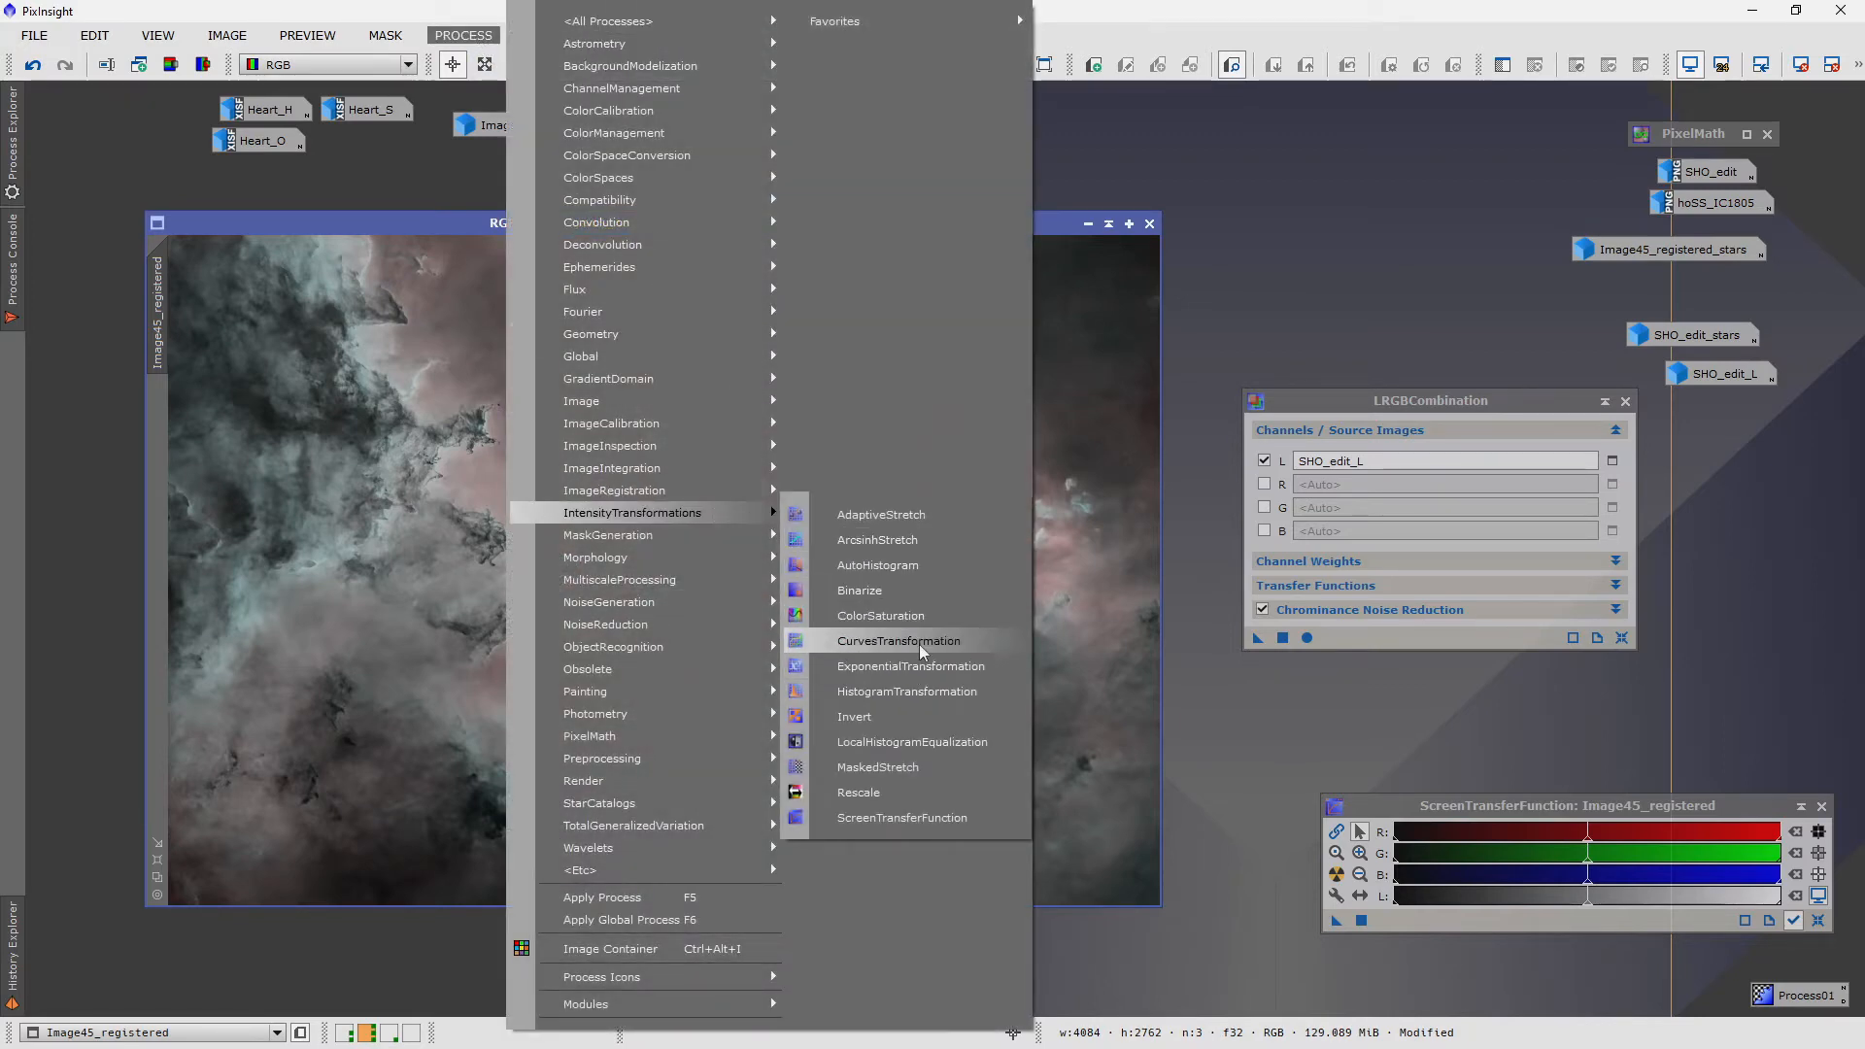
click(899, 639)
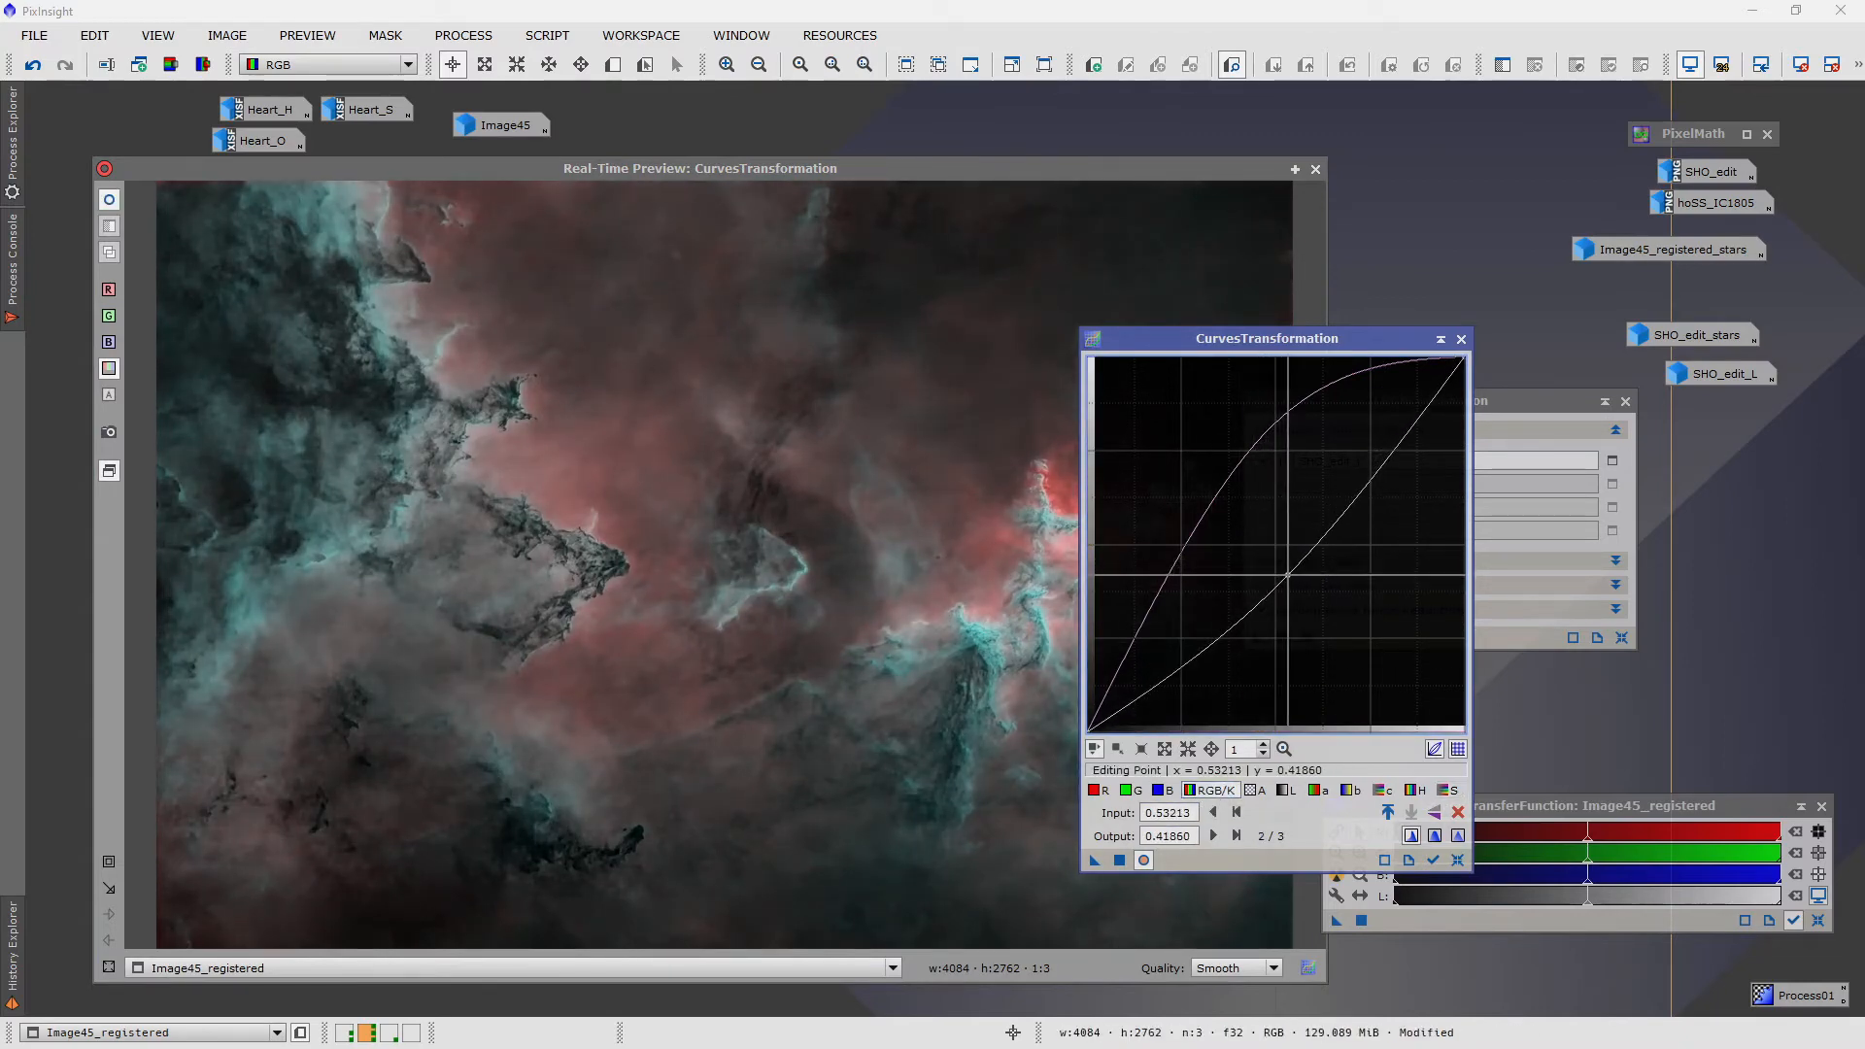
drag(1287, 581, 1272, 591)
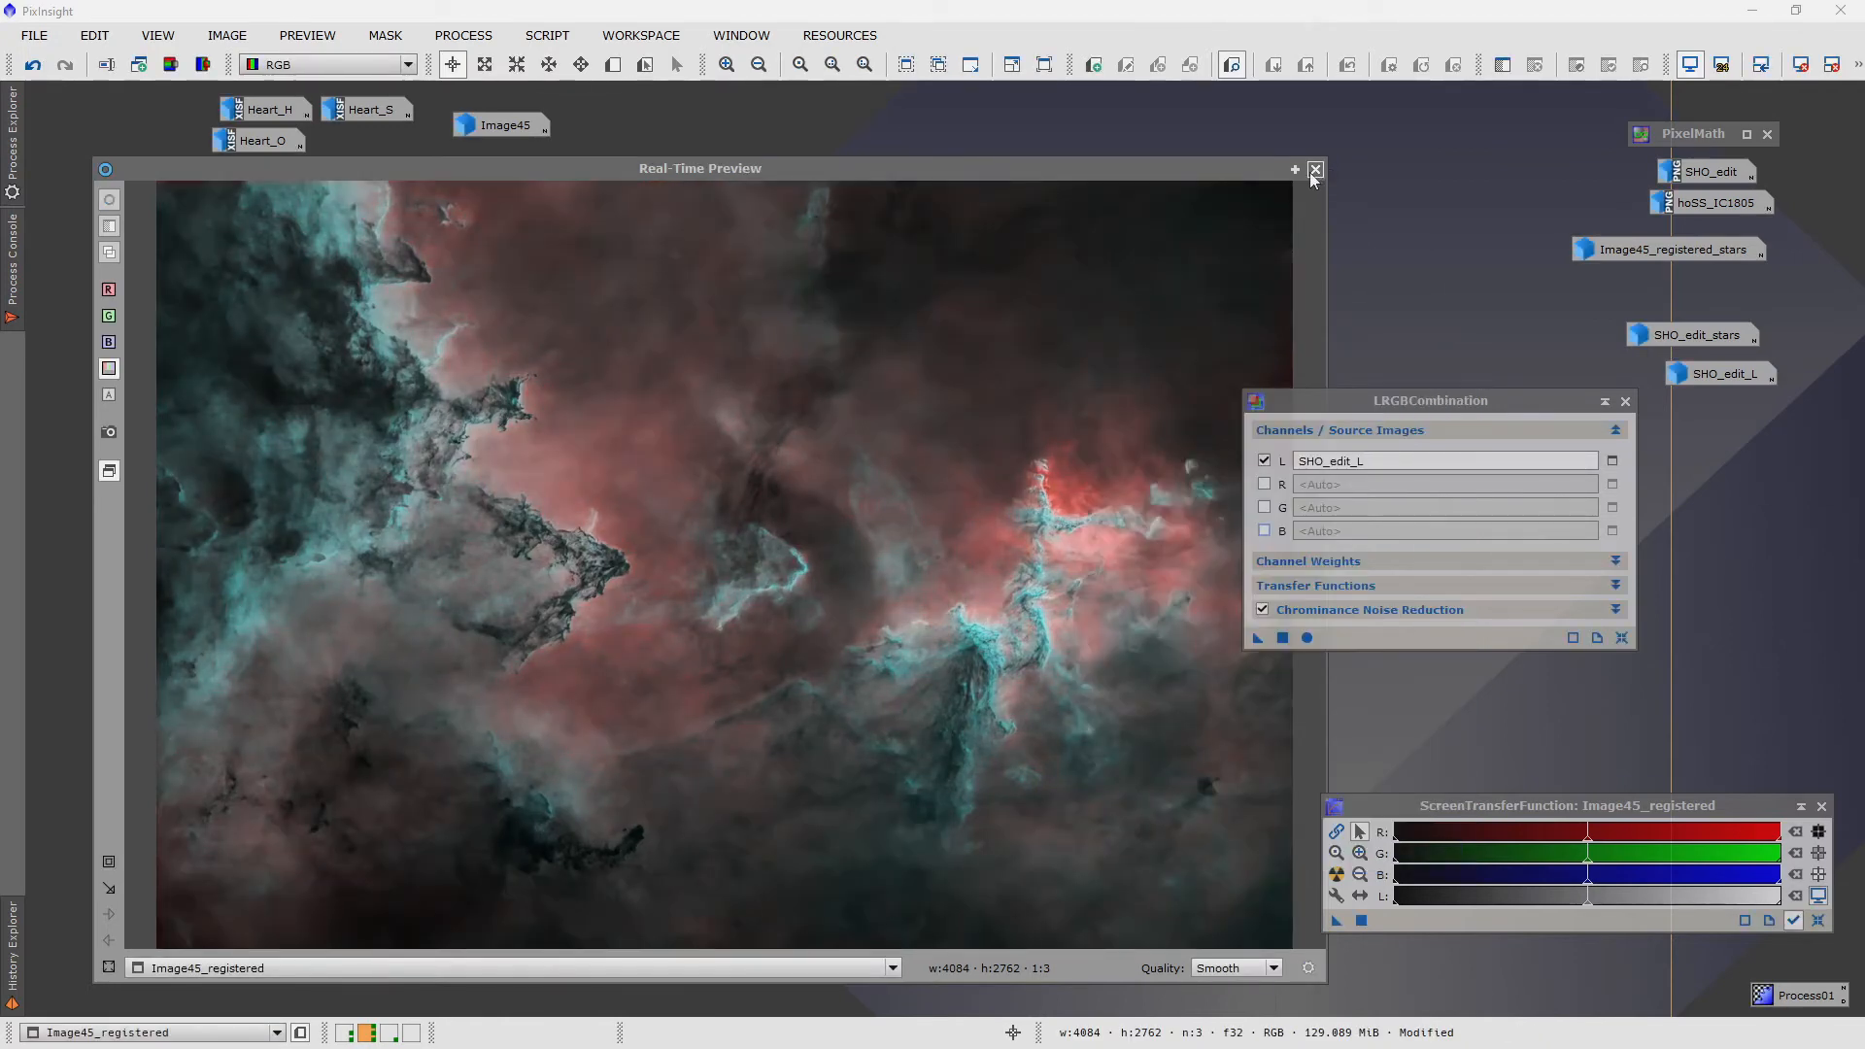
click(1315, 169)
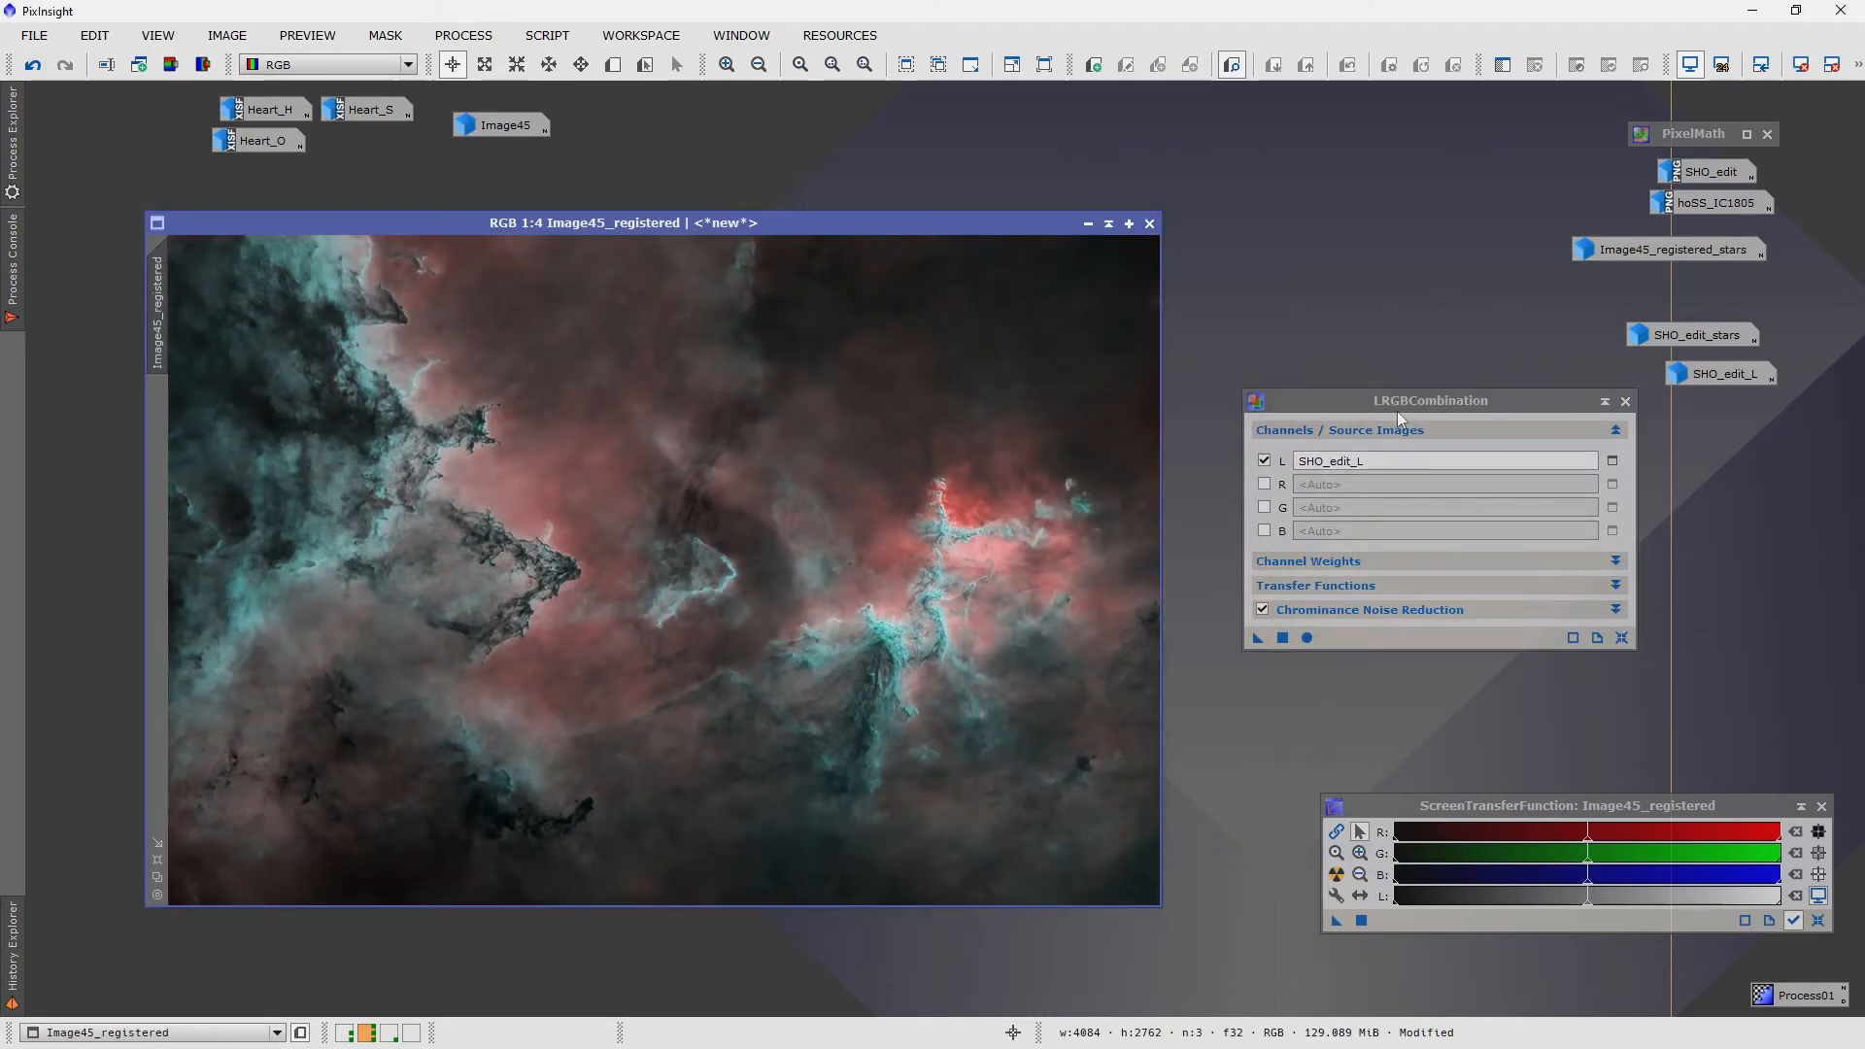
mouse_move(556, 637)
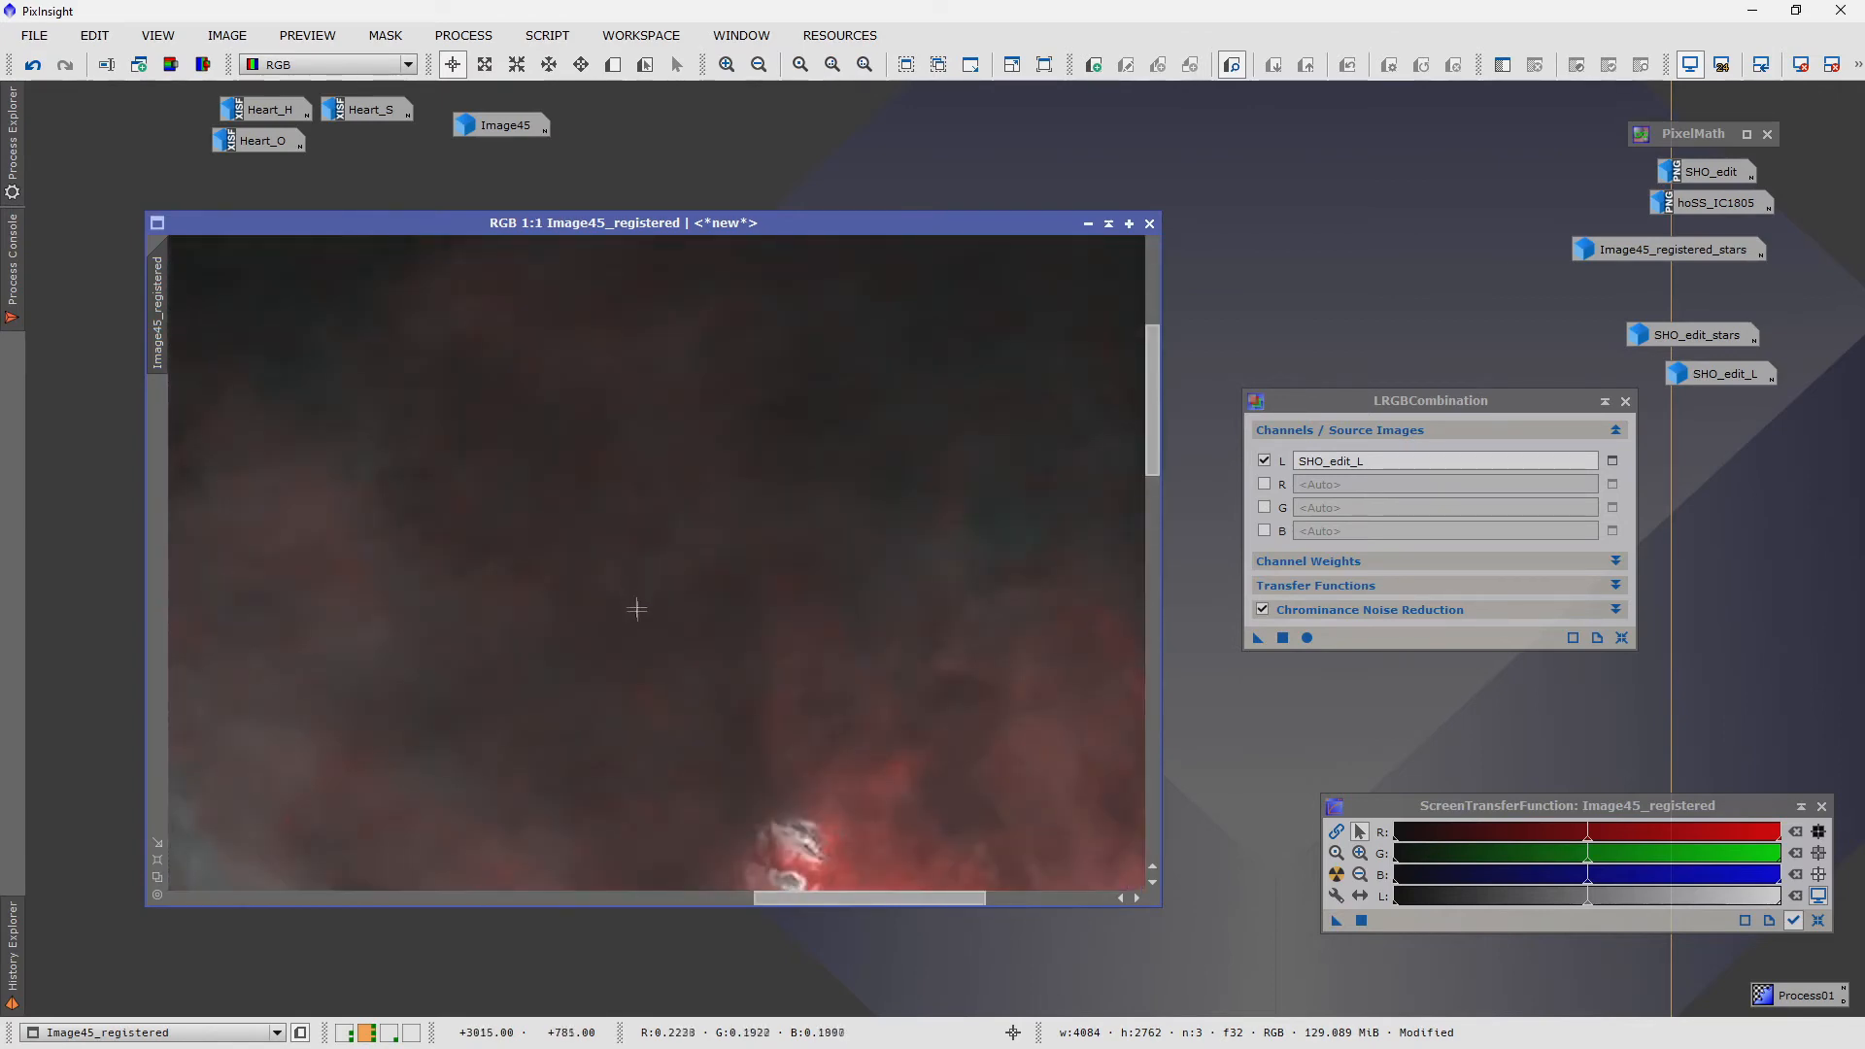
- Define Preview01 over the bright red nebula region and bring up ACDNR
click(798, 64)
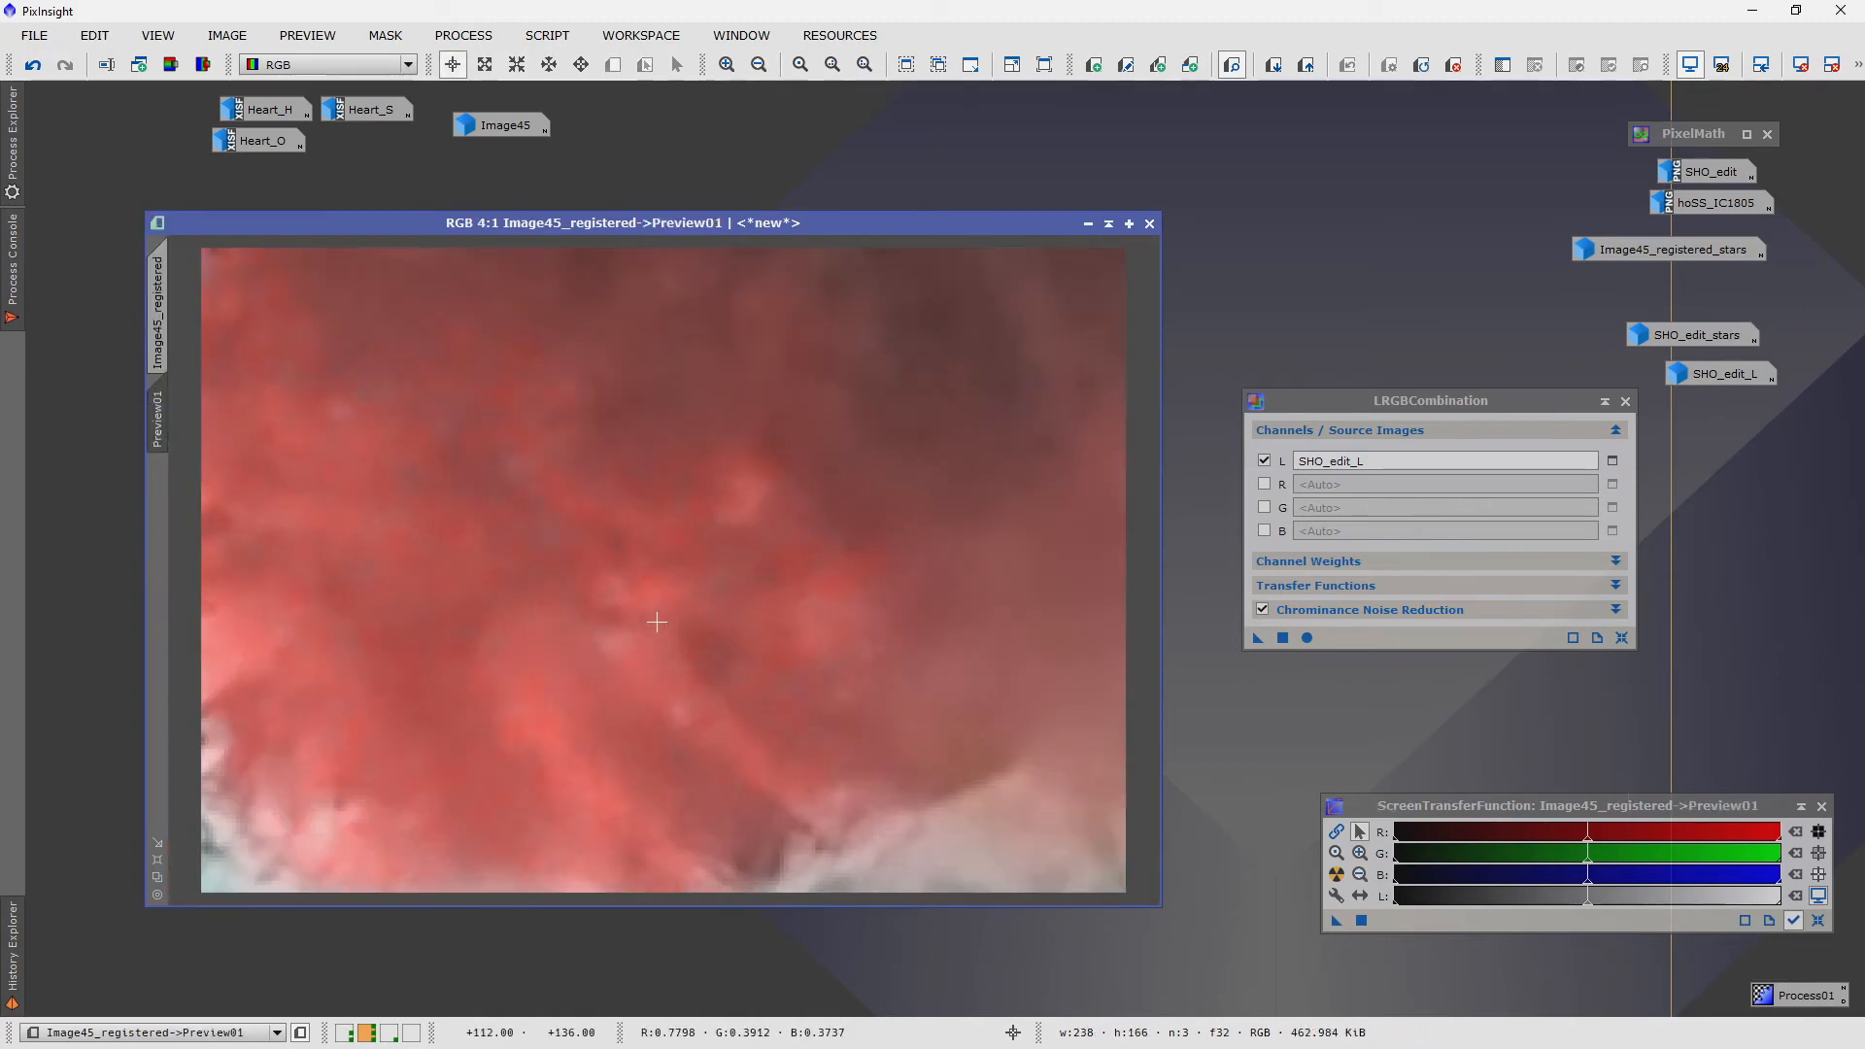
click(462, 35)
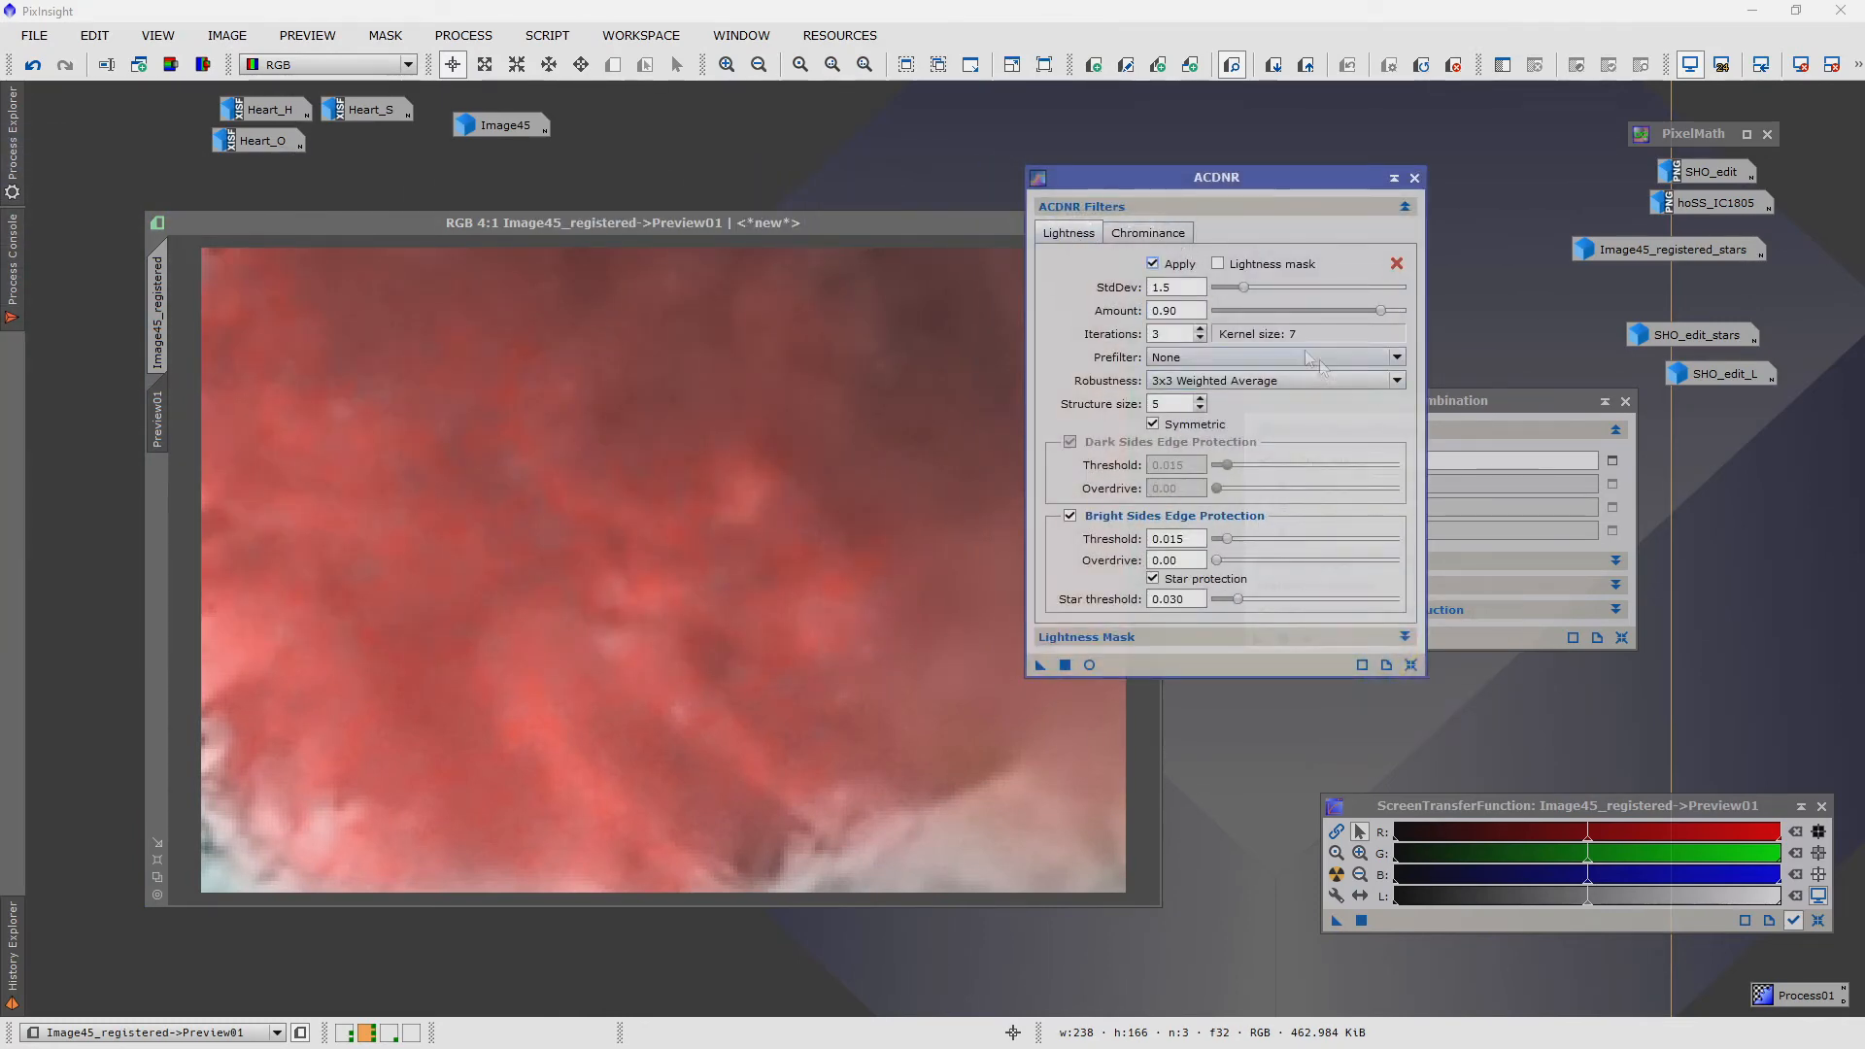
mouse_move(1151, 262)
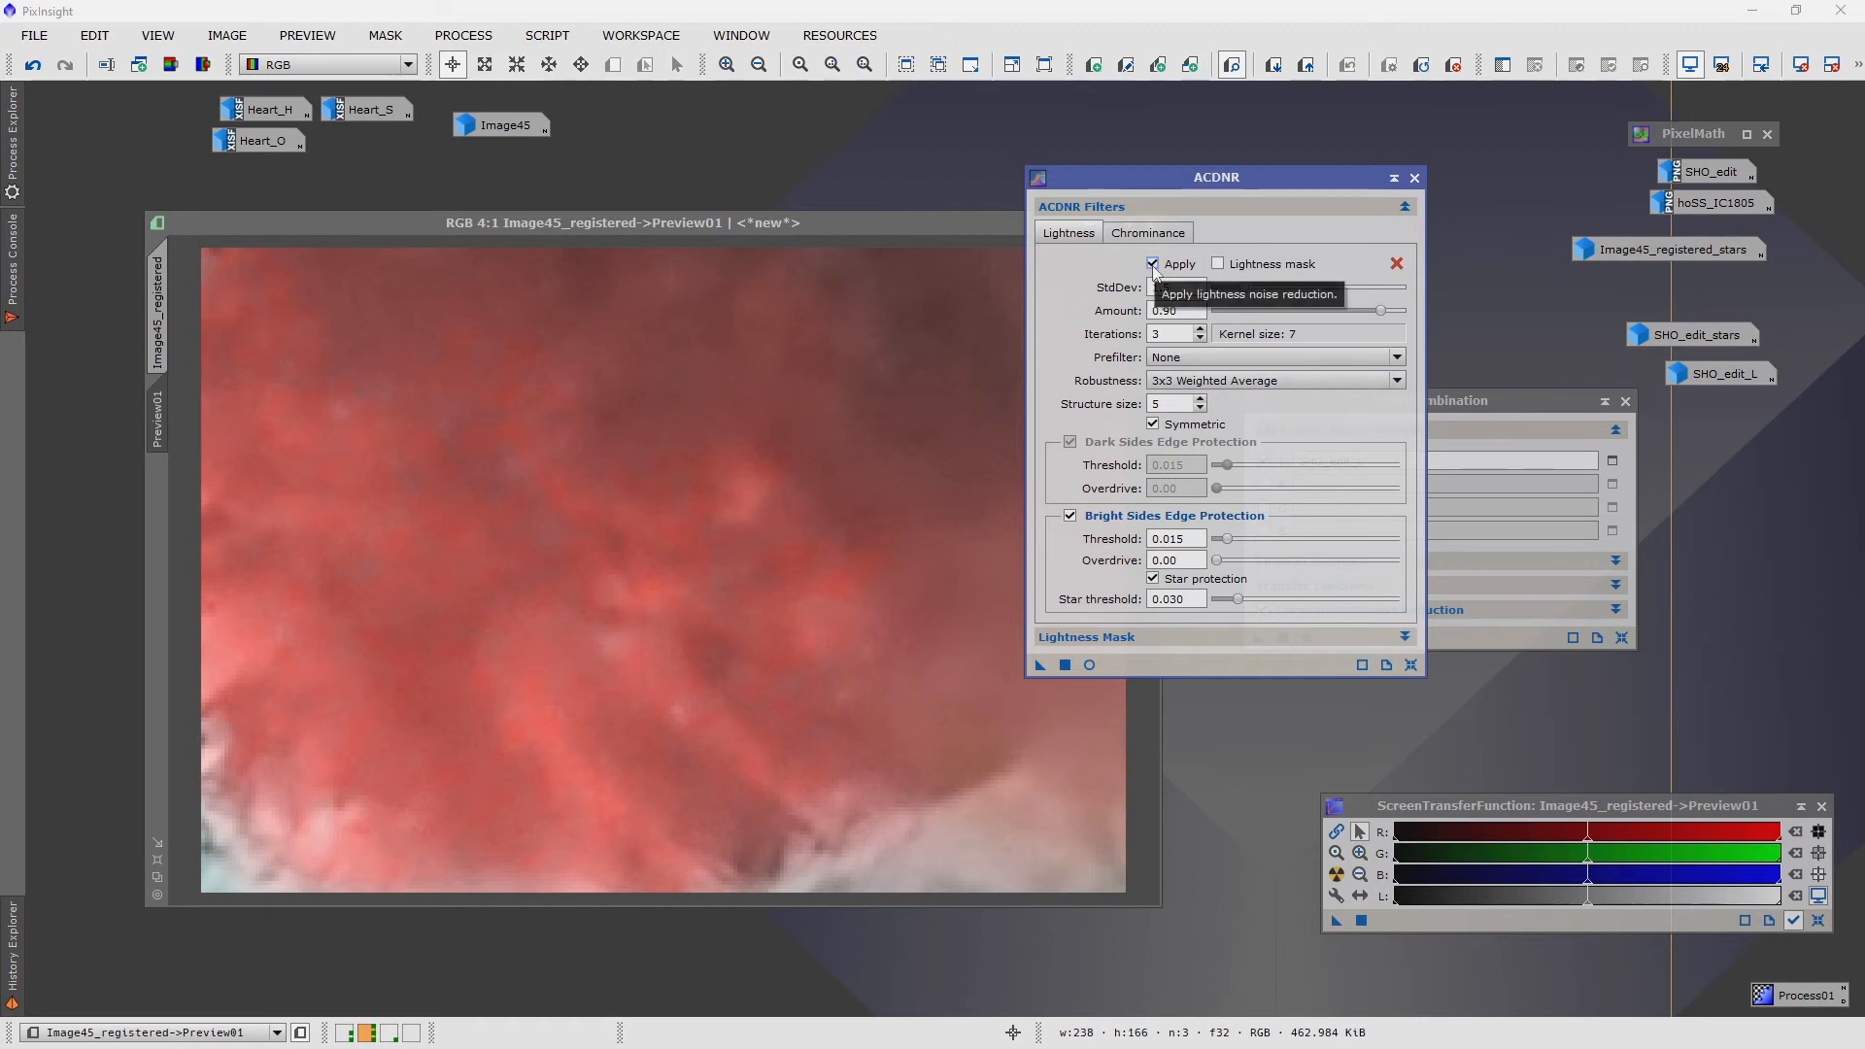
- Raise ACDNR lightness noise reduction (StdDev 2.0, amount 1.00, bright threshold 0.030) and check it on the real-time preview
click(1151, 262)
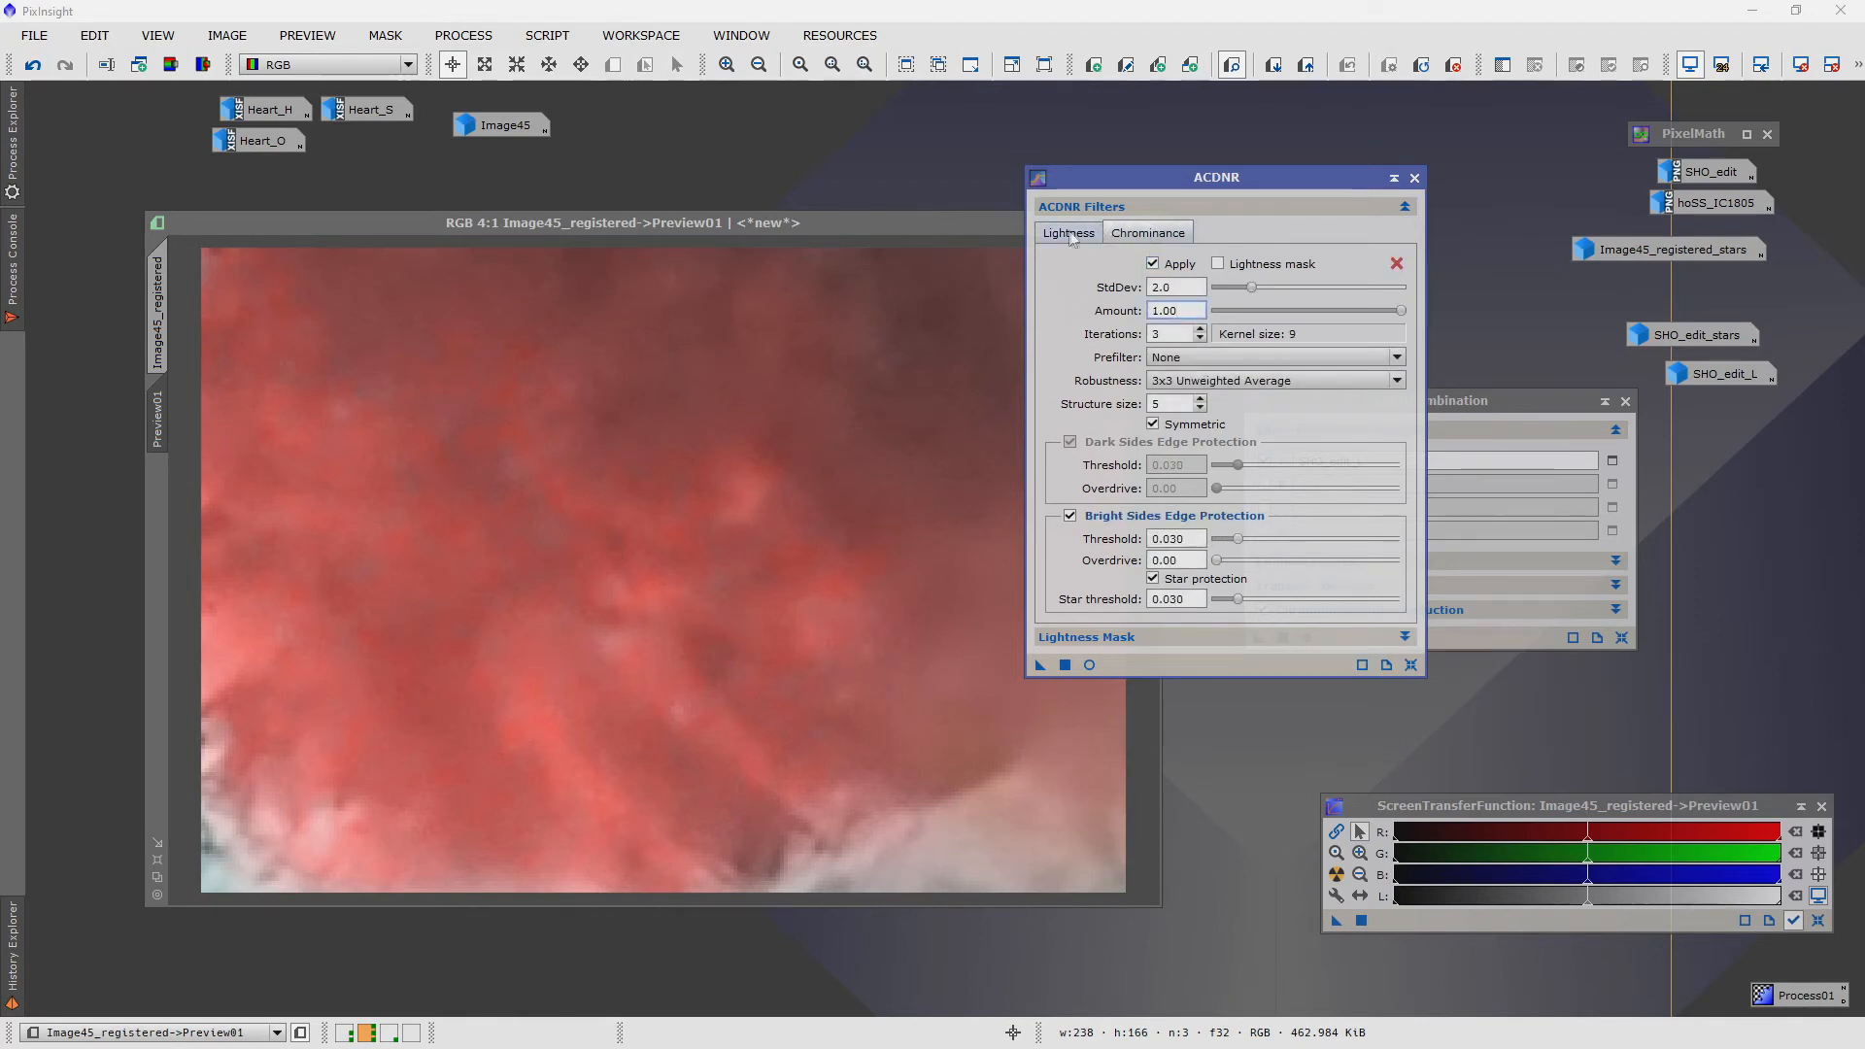
click(1146, 231)
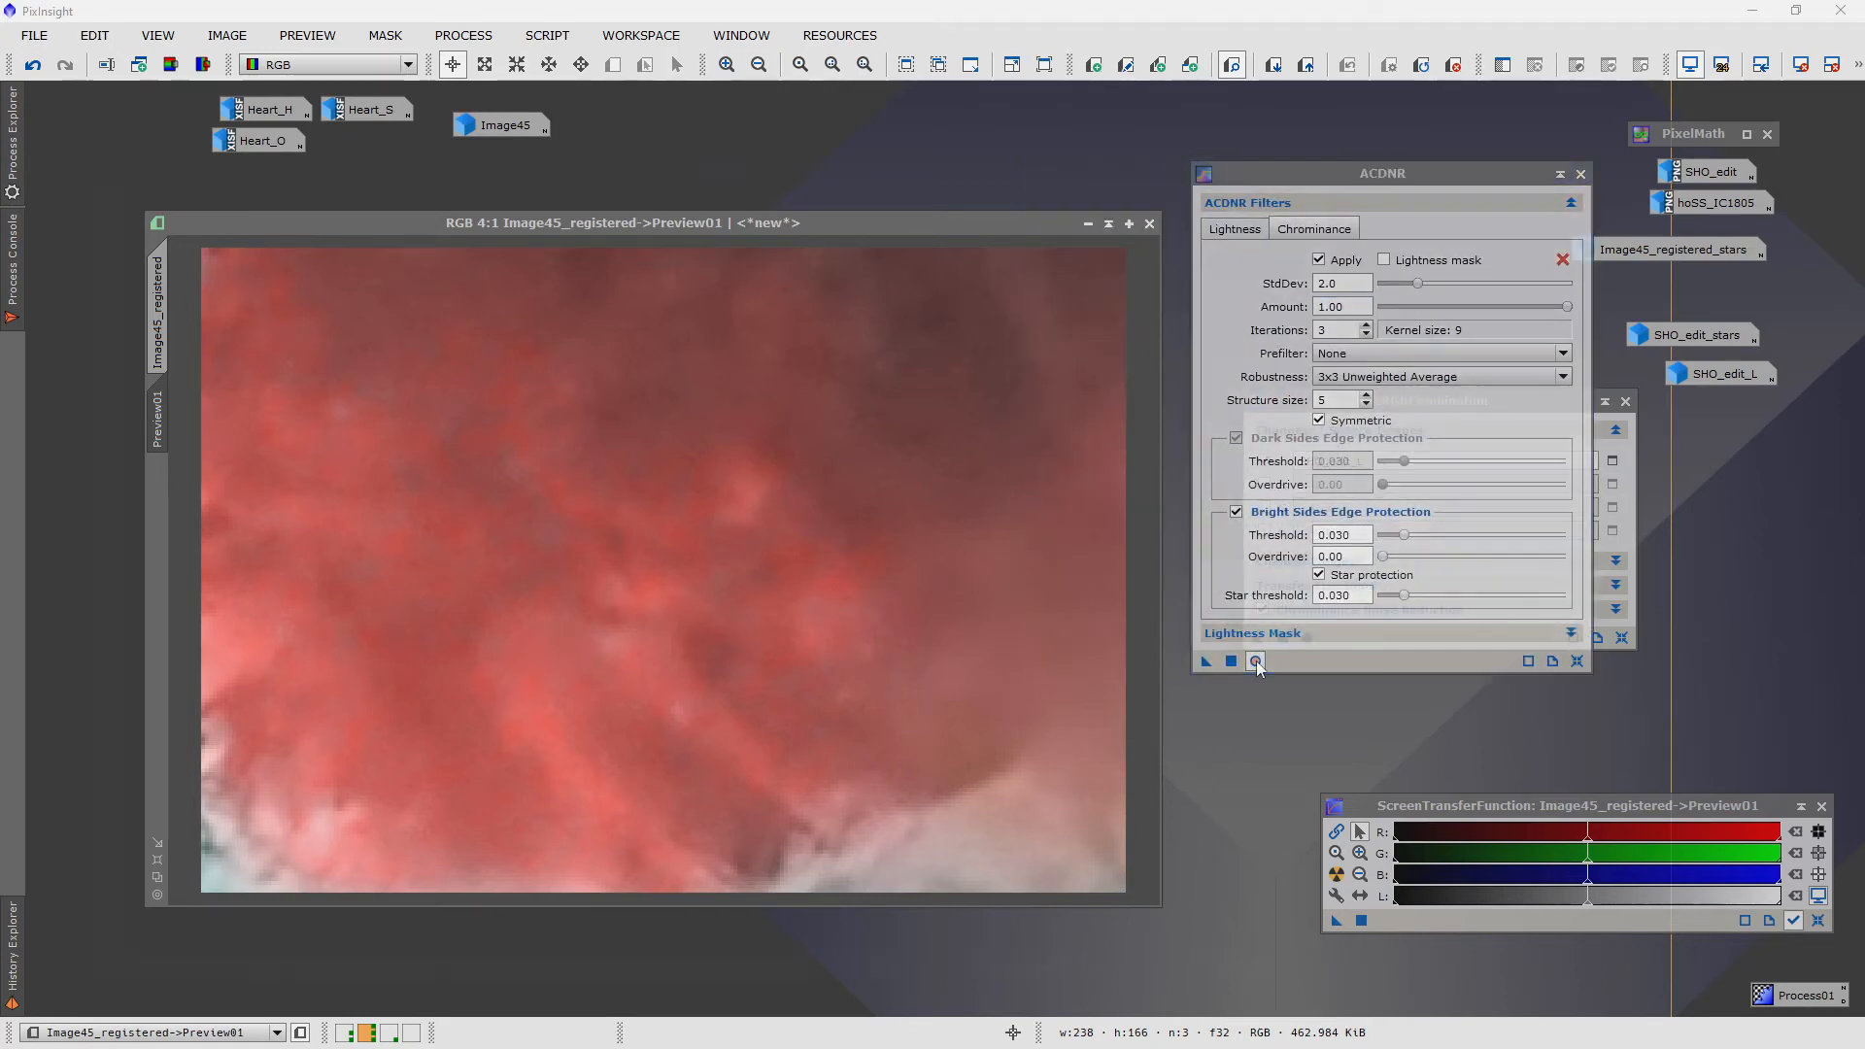
click(1254, 661)
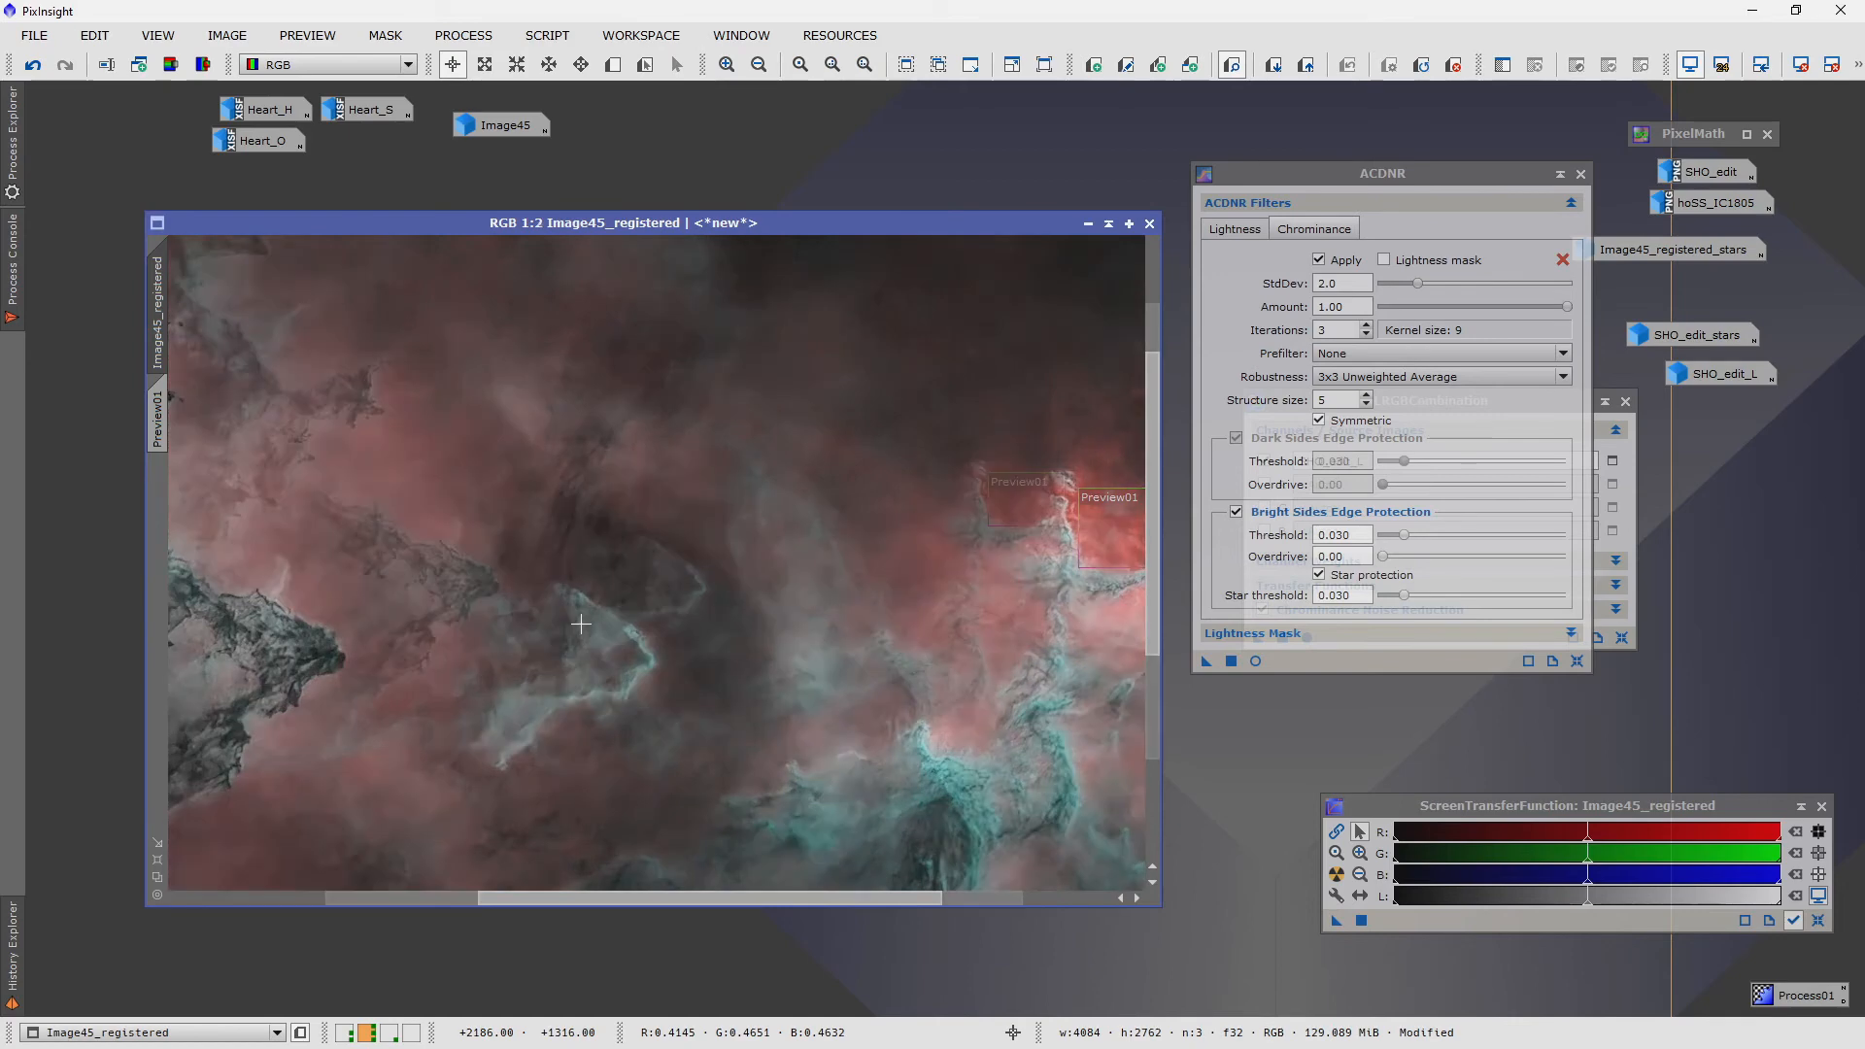
click(756, 64)
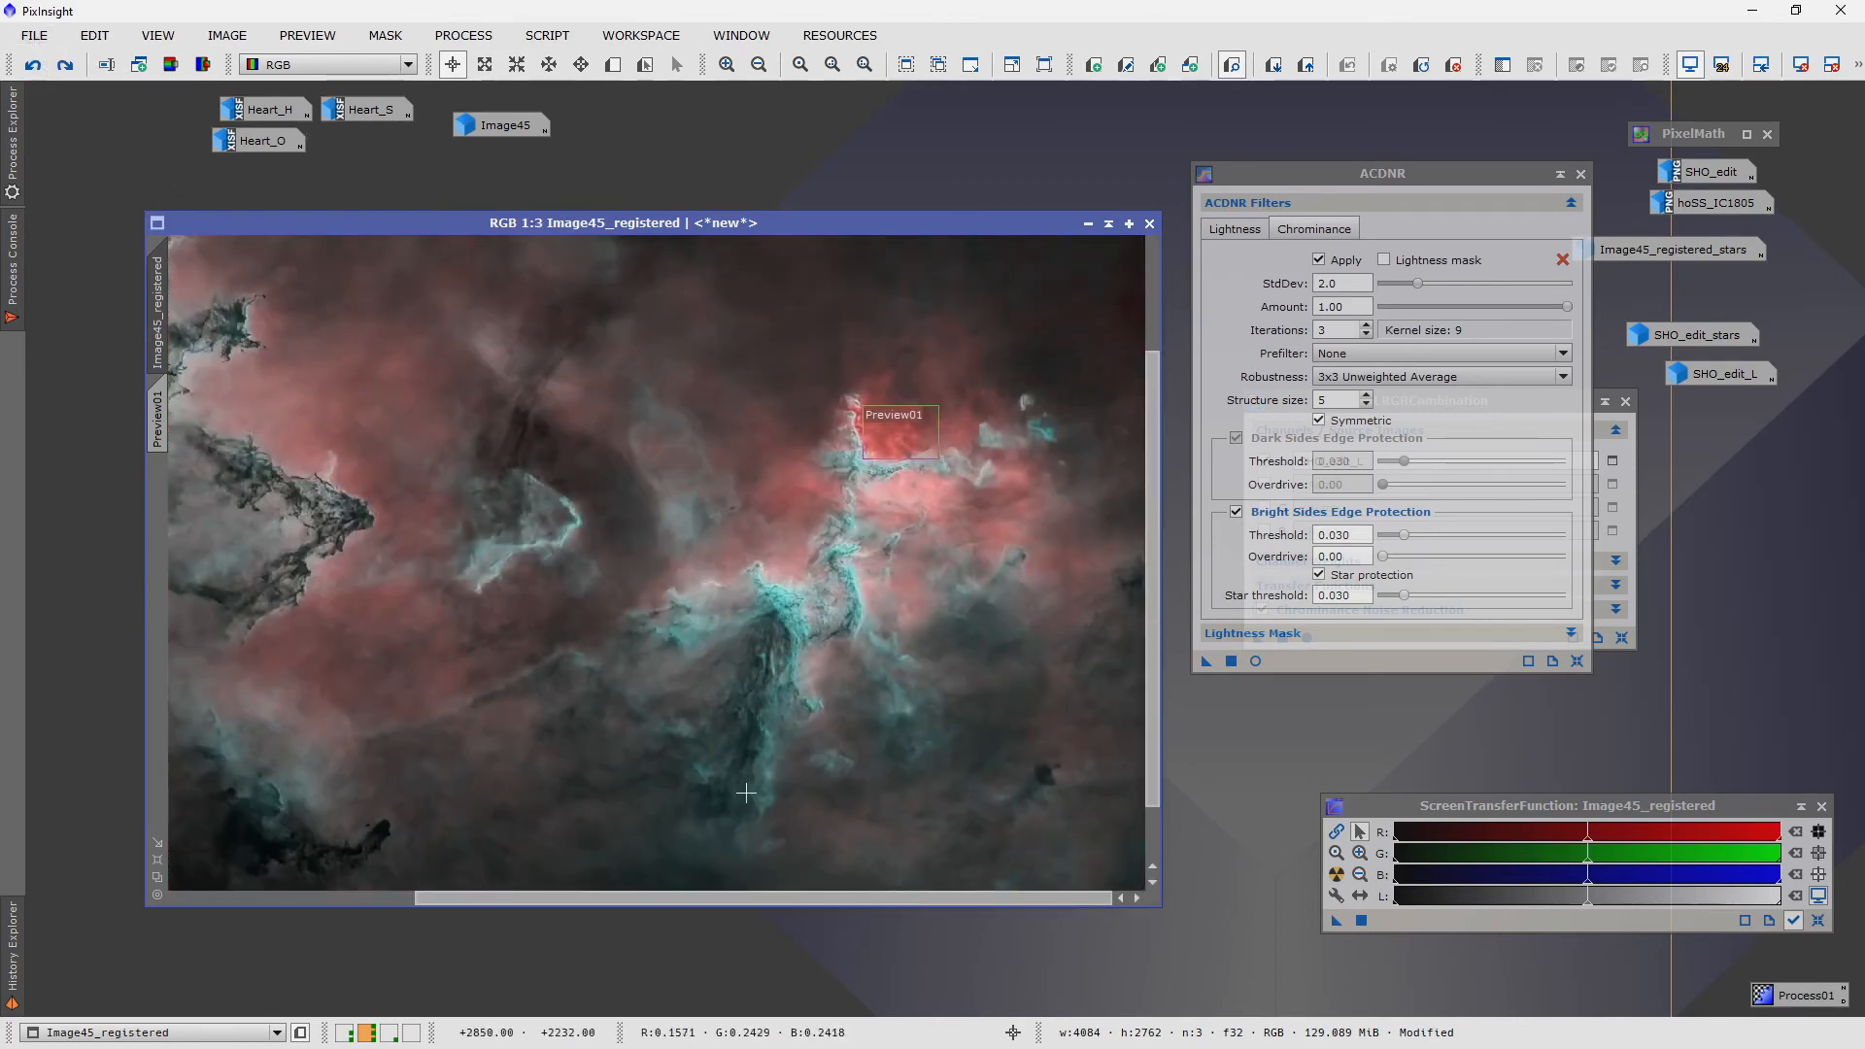
click(65, 66)
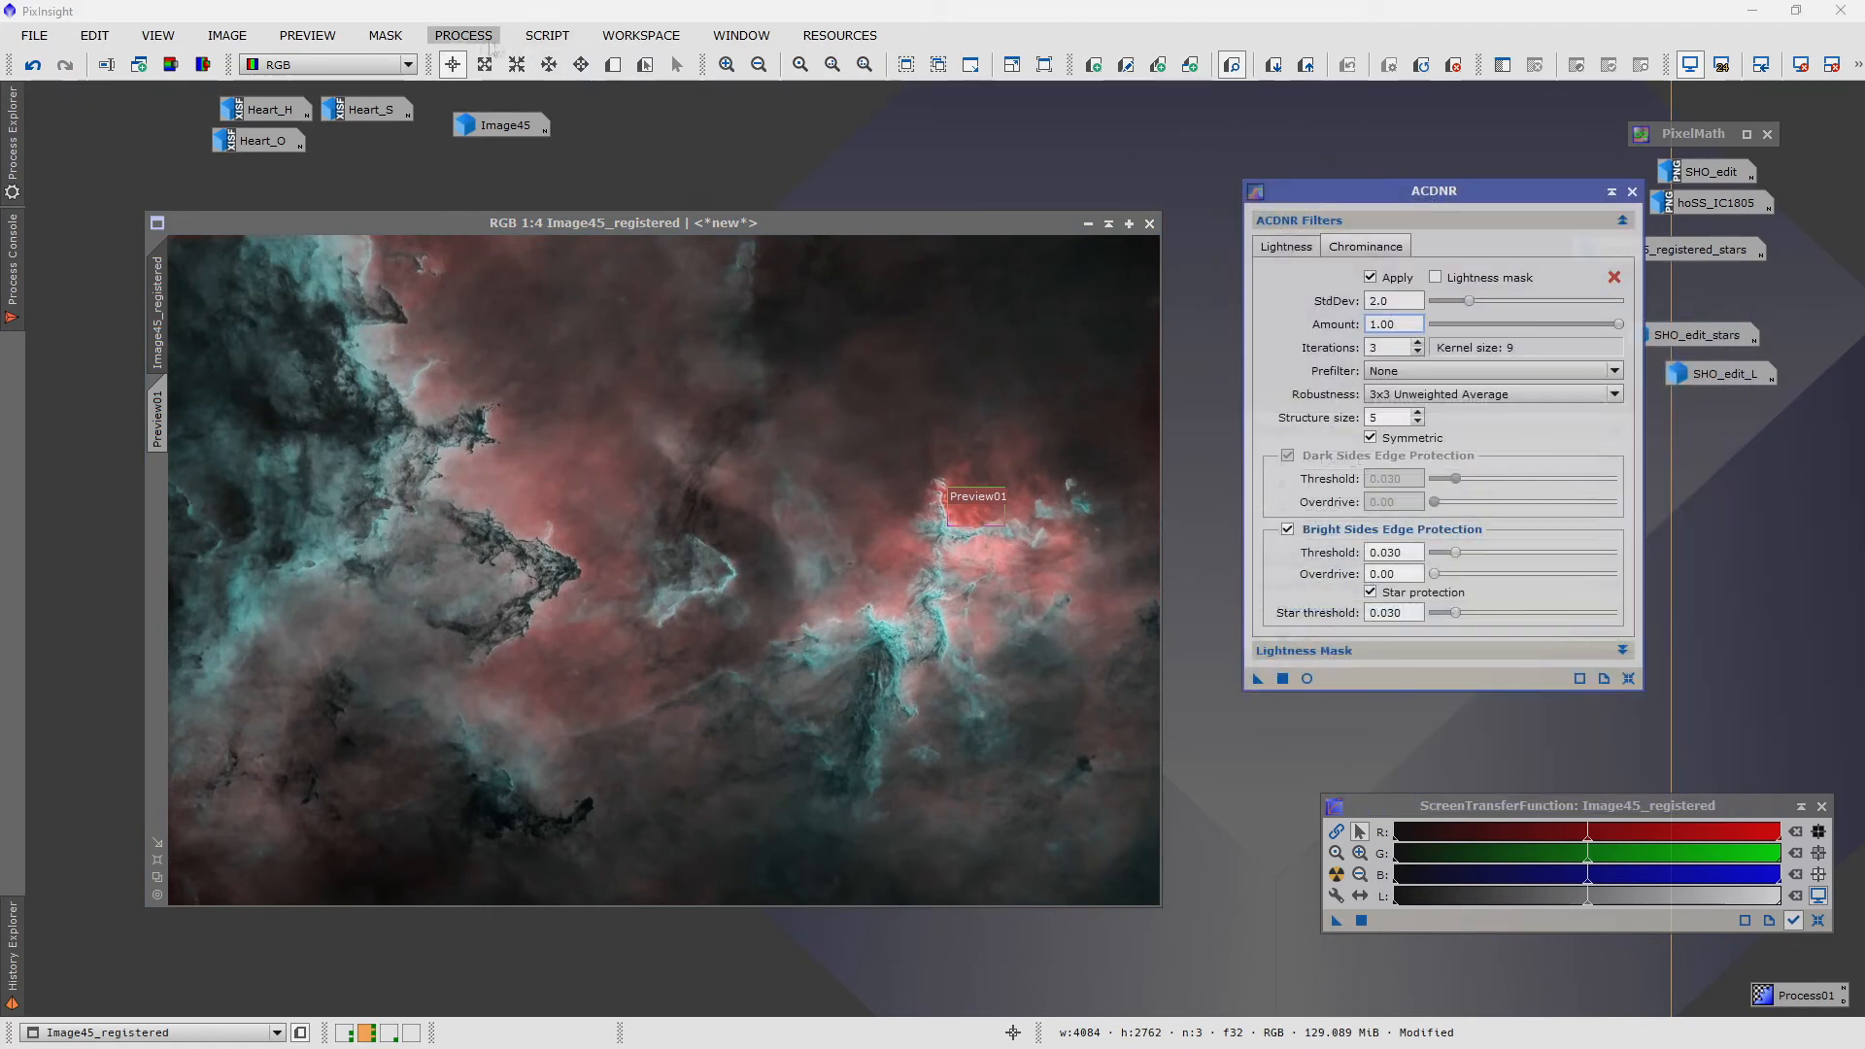
- With CurvesTransformation, raise the R curve's midtones and lower the G curve's midtones on Image45_registered
click(462, 35)
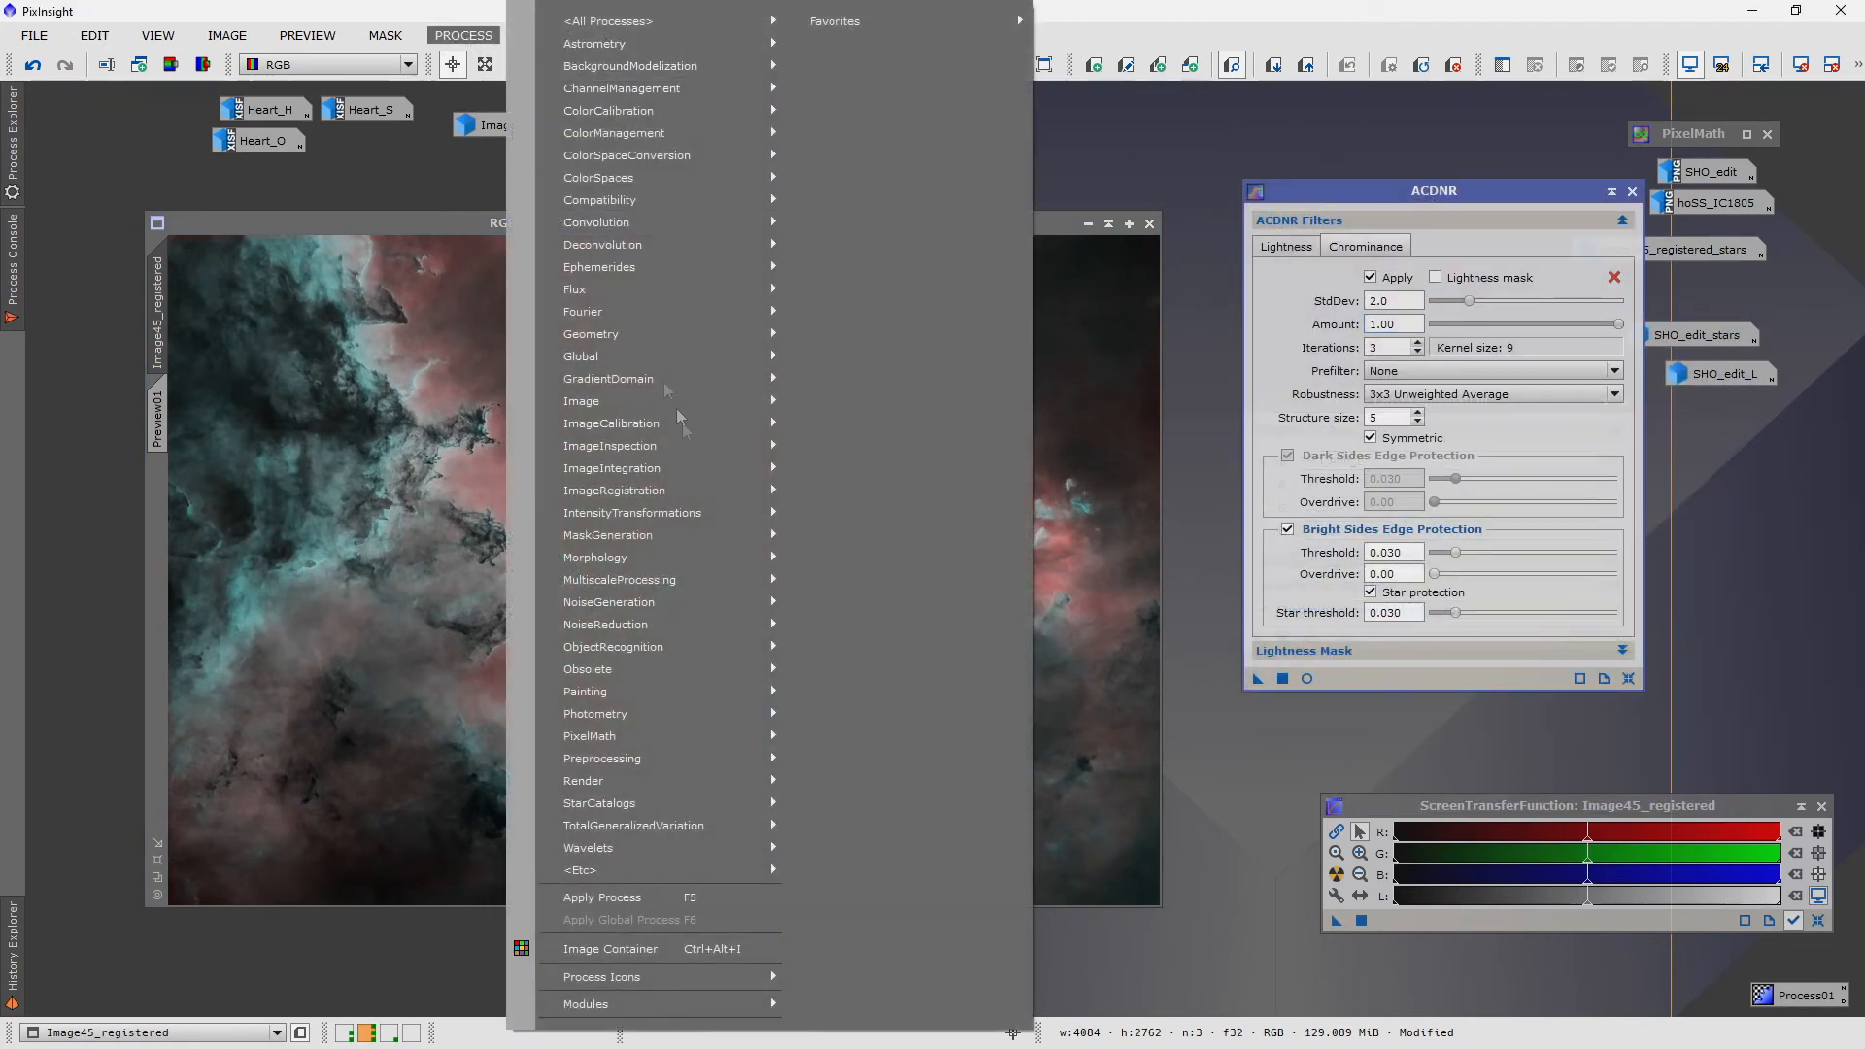
mouse_move(631, 513)
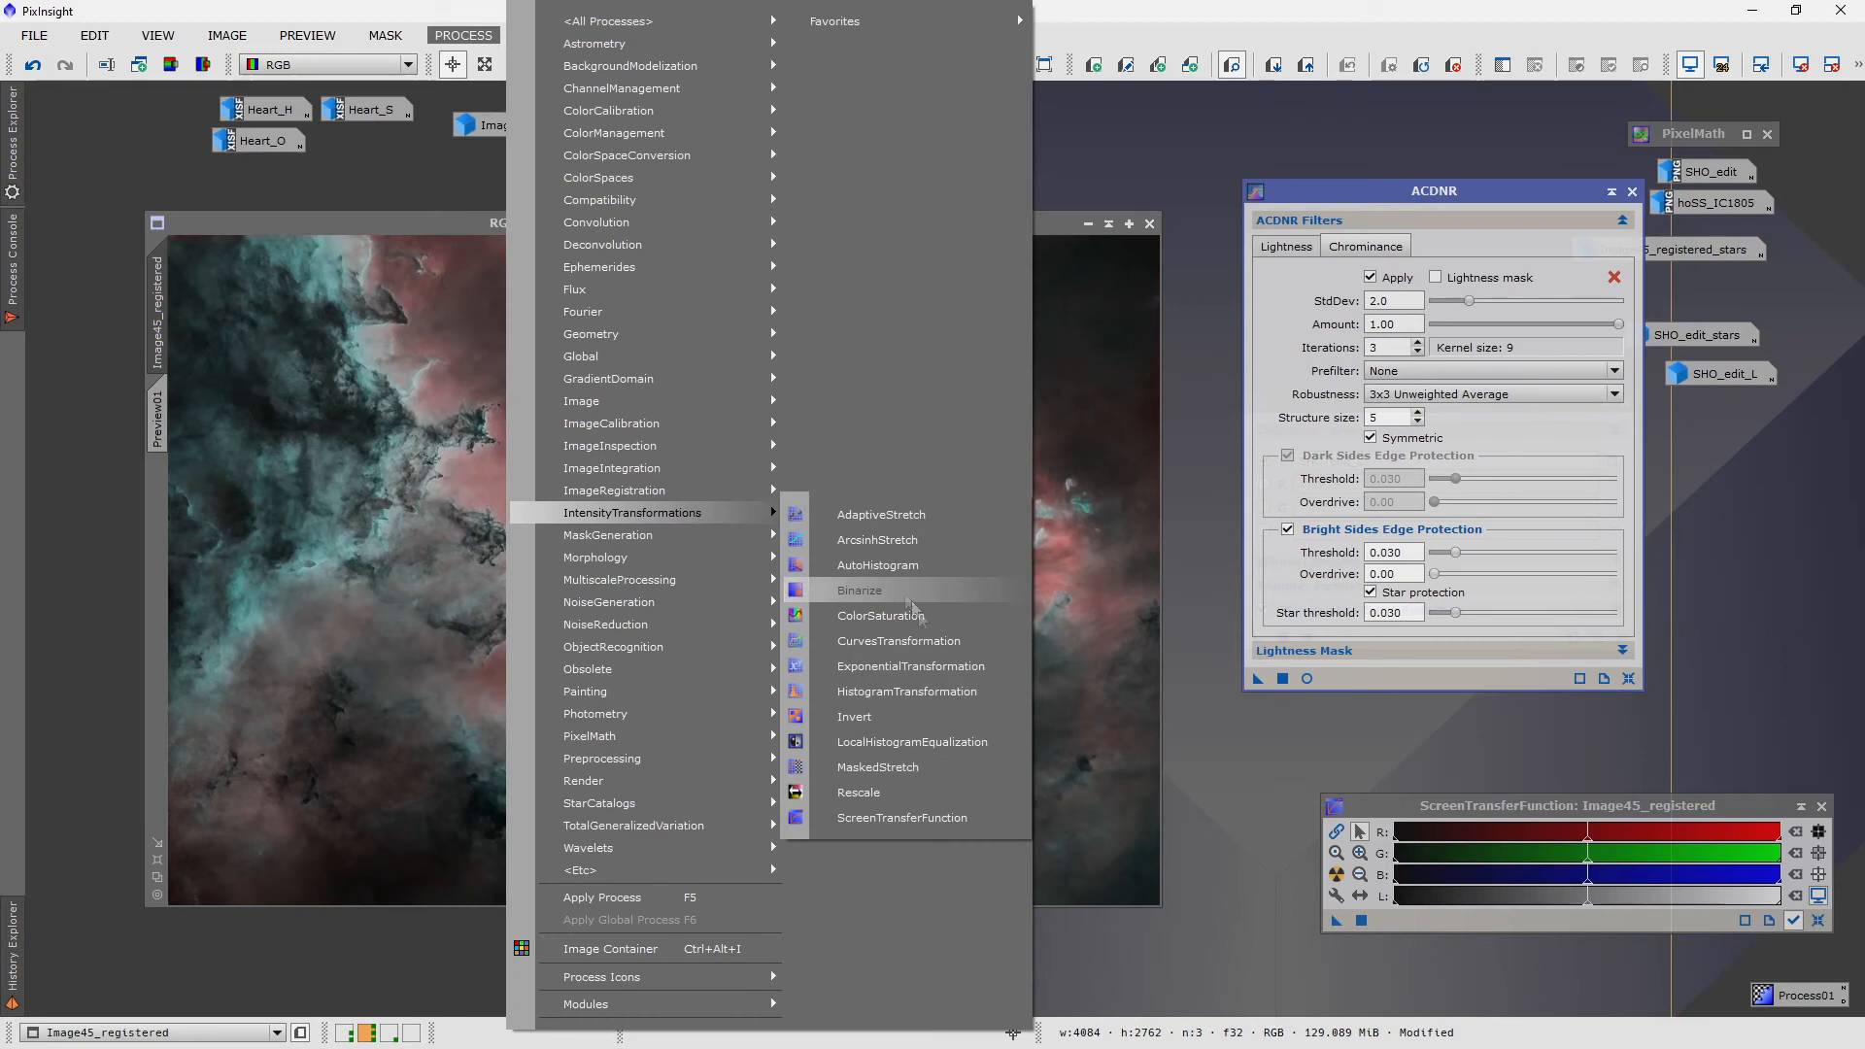
mouse_move(907, 691)
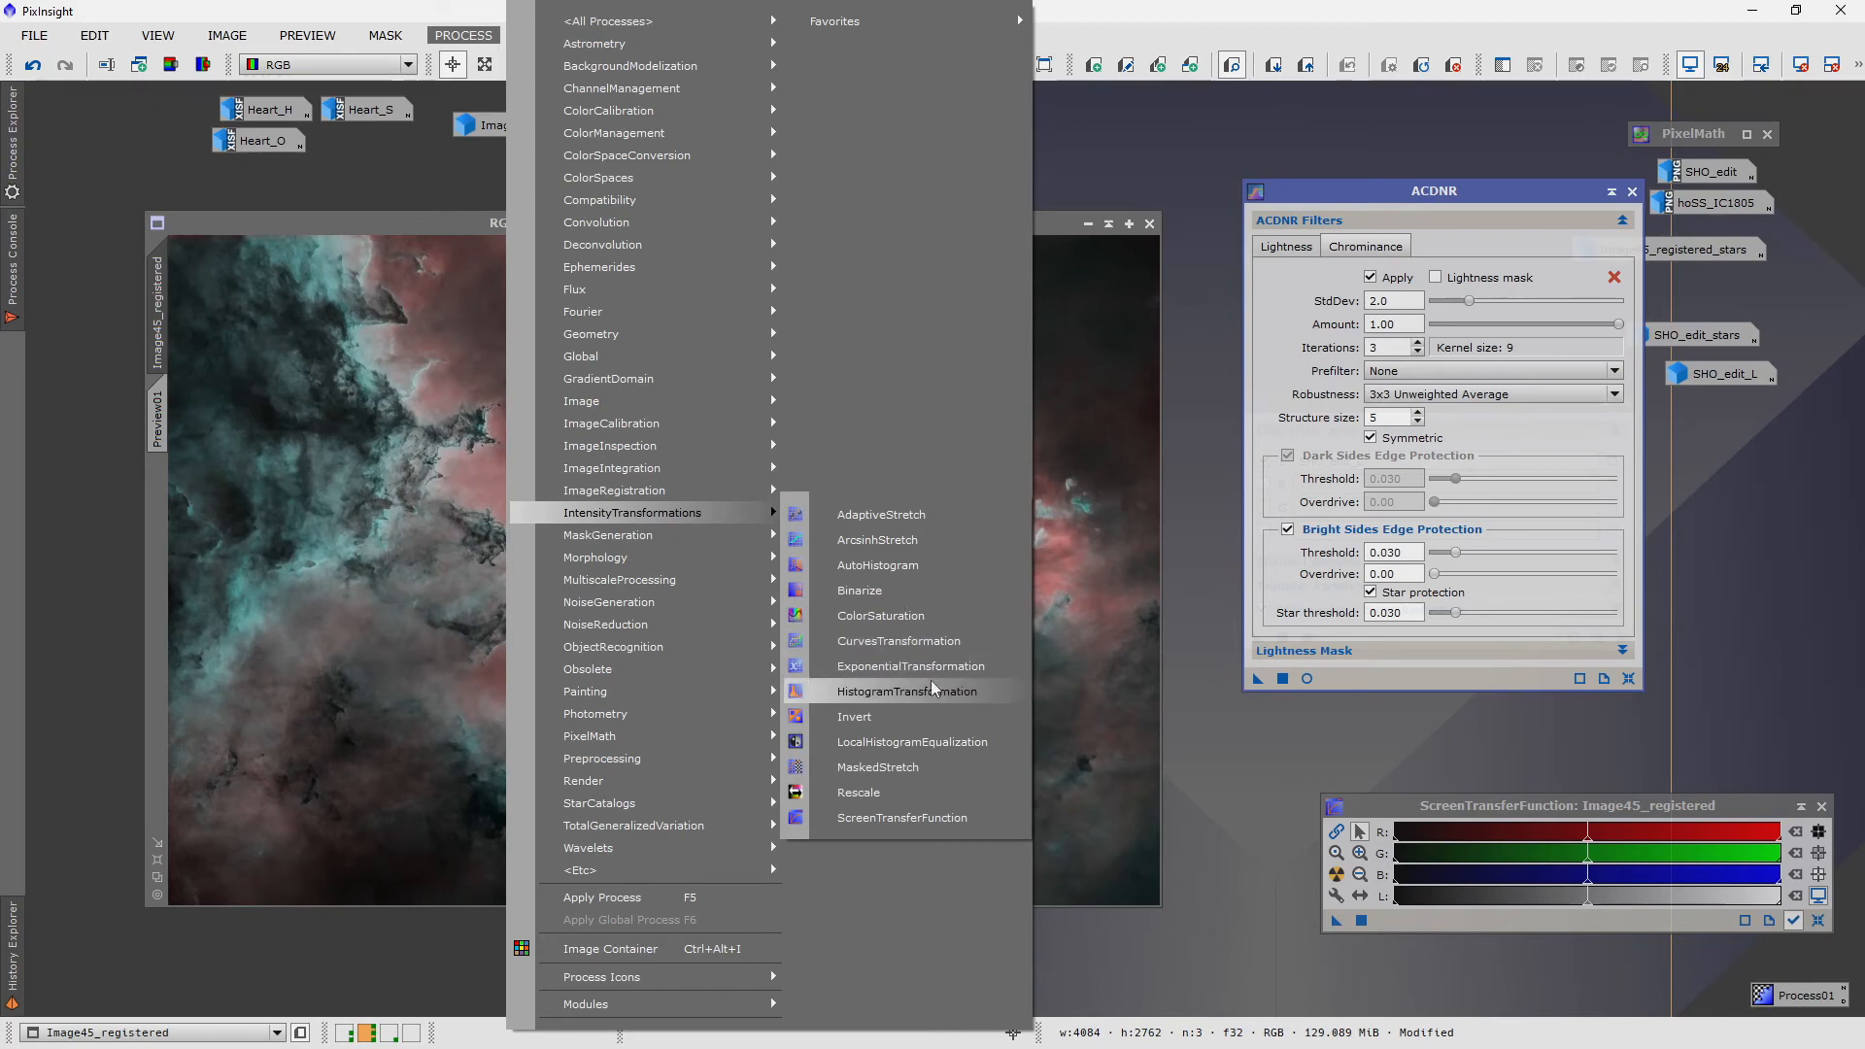
click(897, 639)
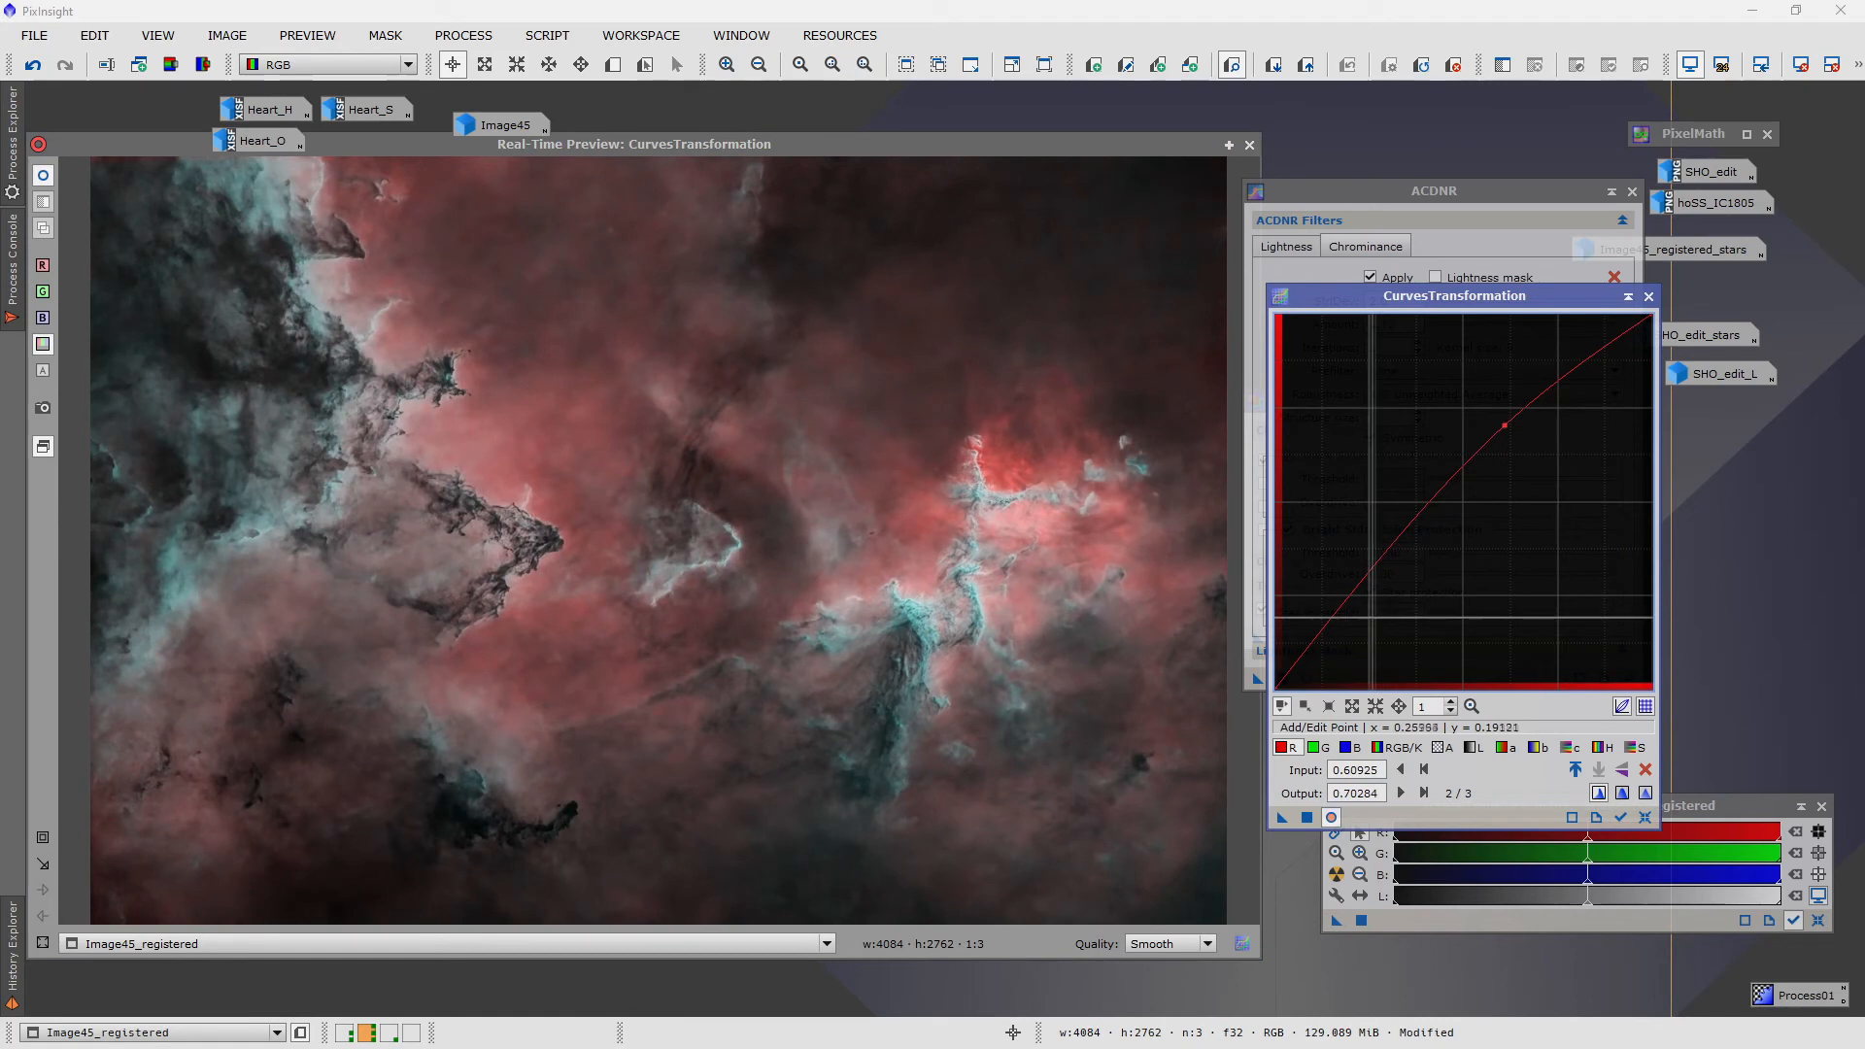
click(1307, 746)
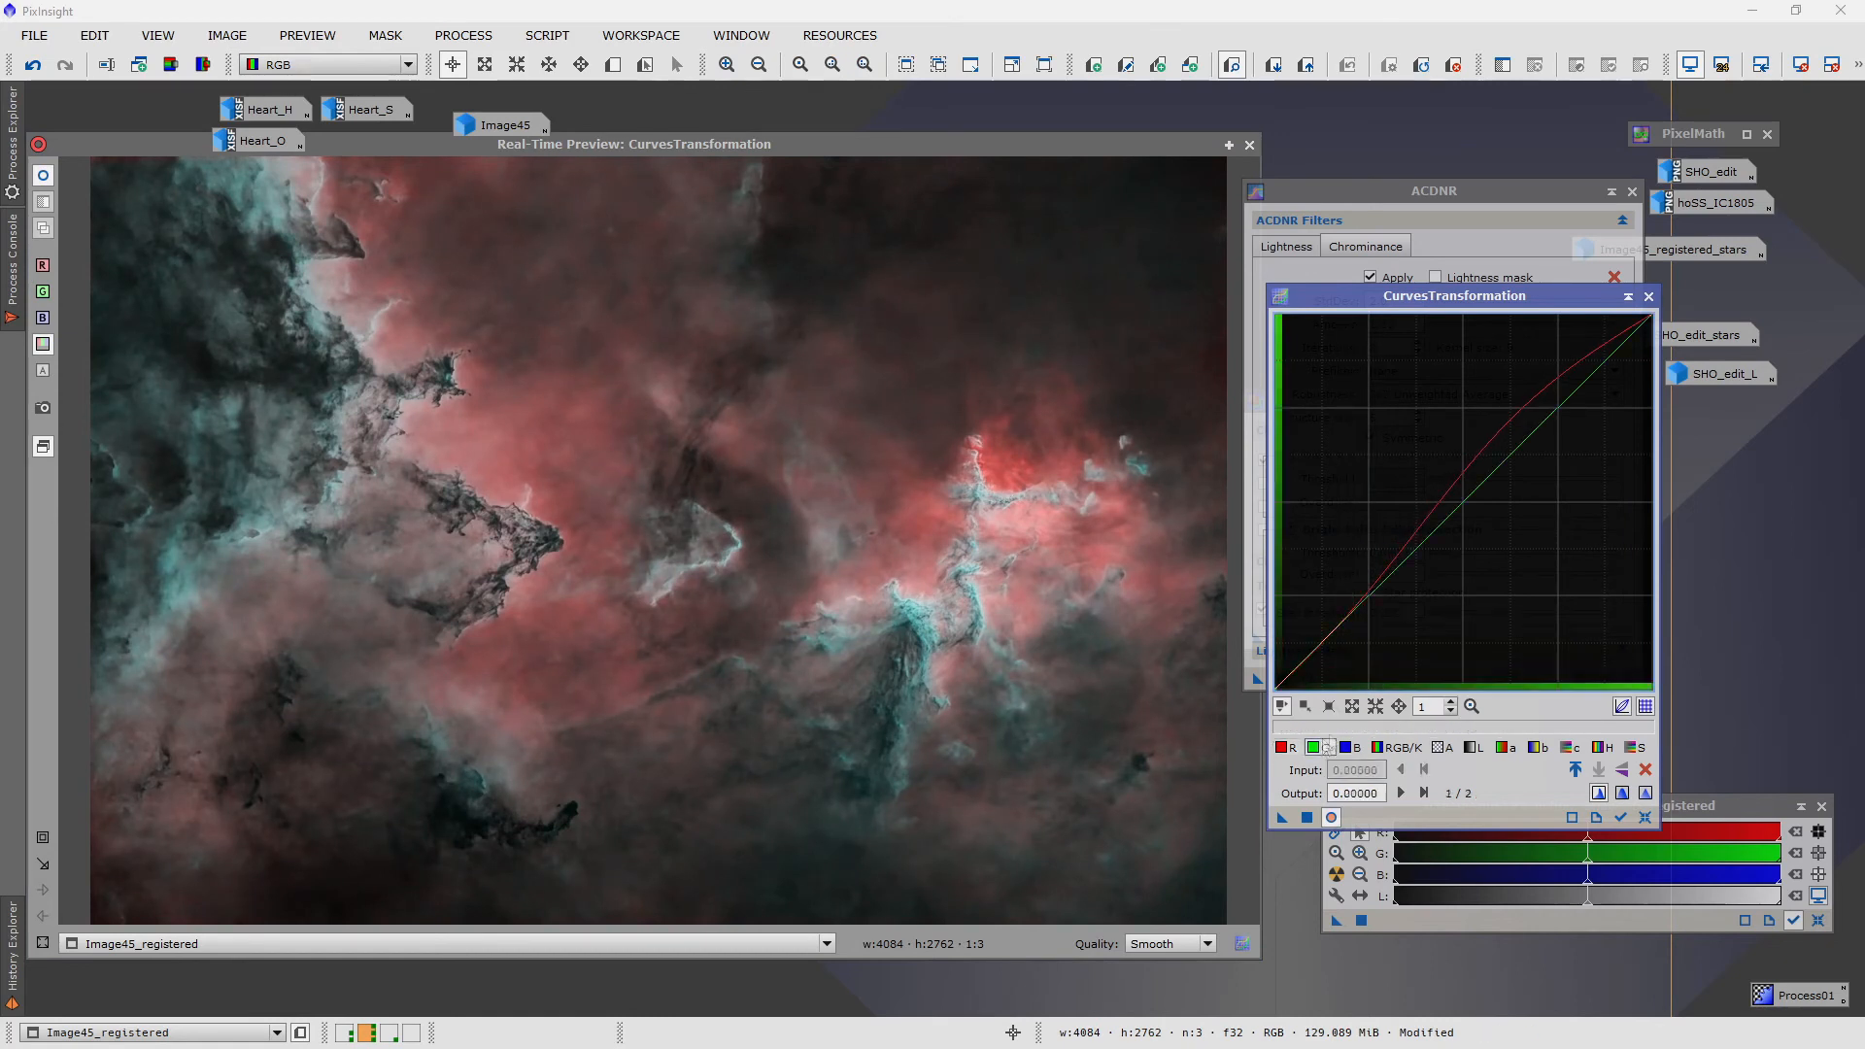
click(1465, 505)
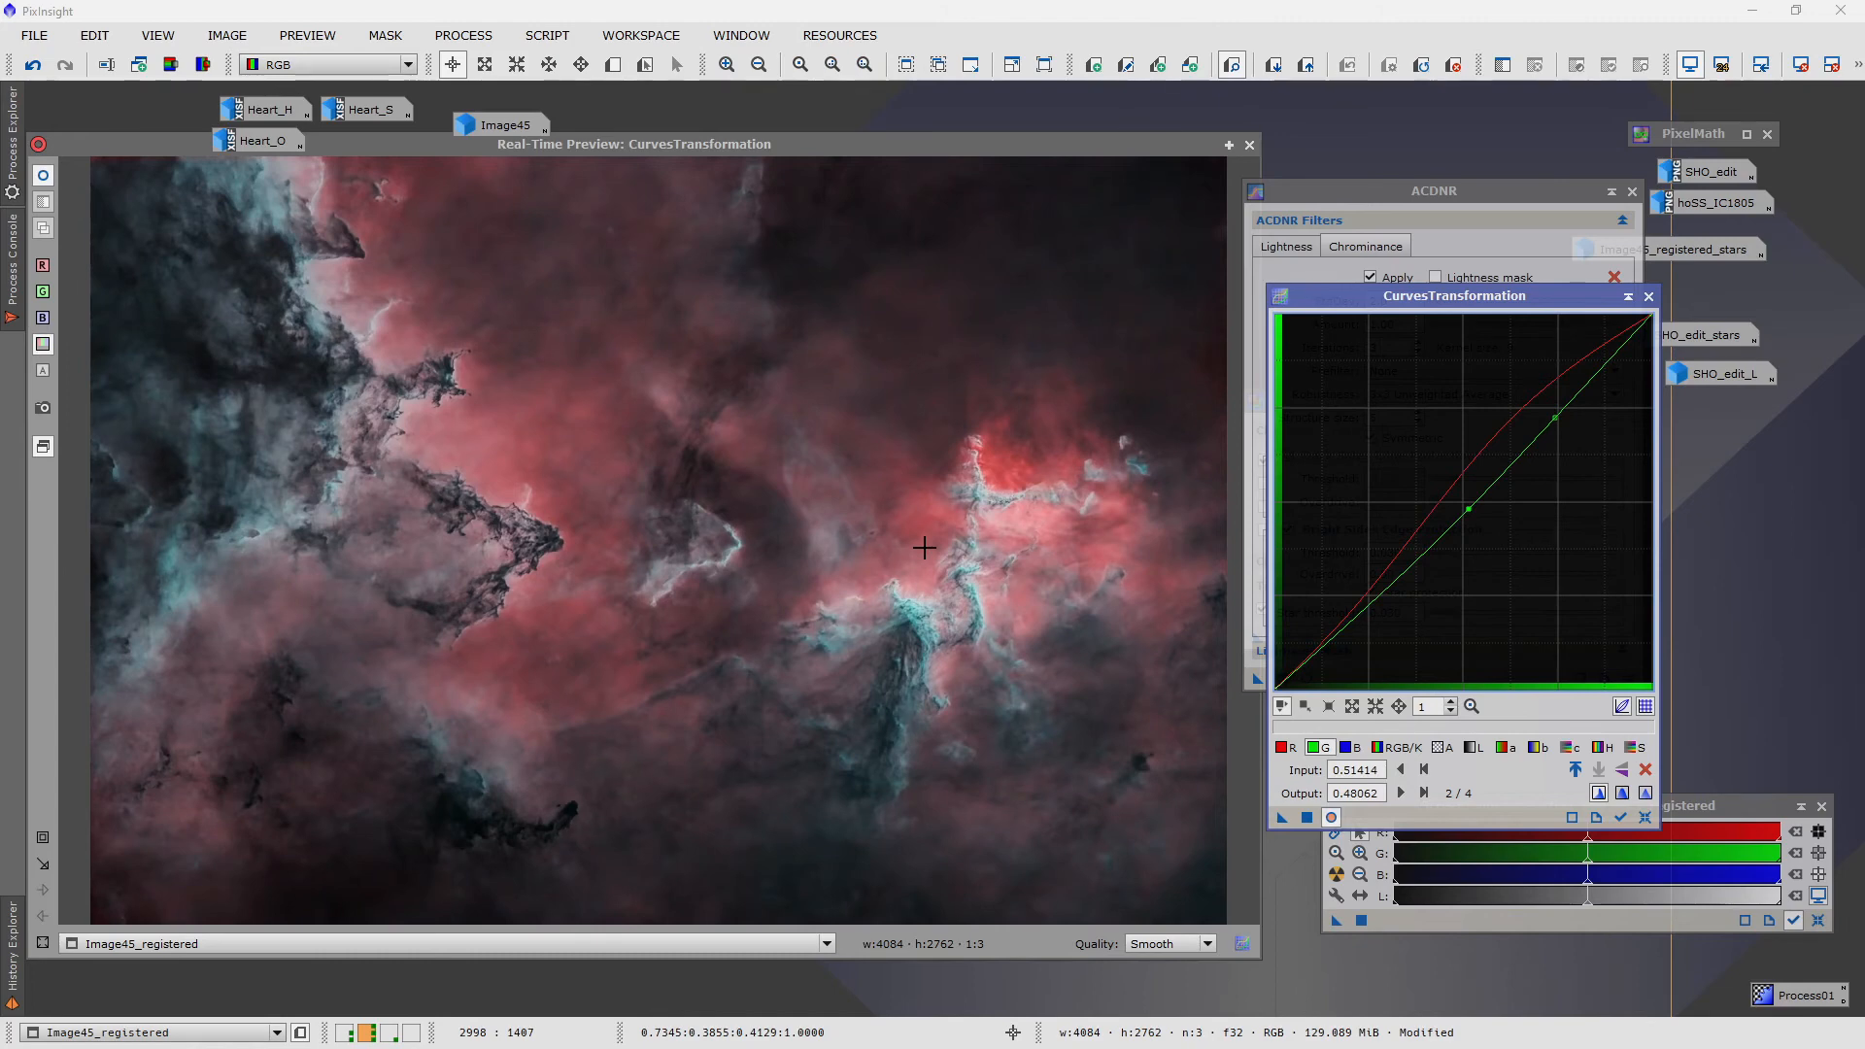
mouse_move(887, 250)
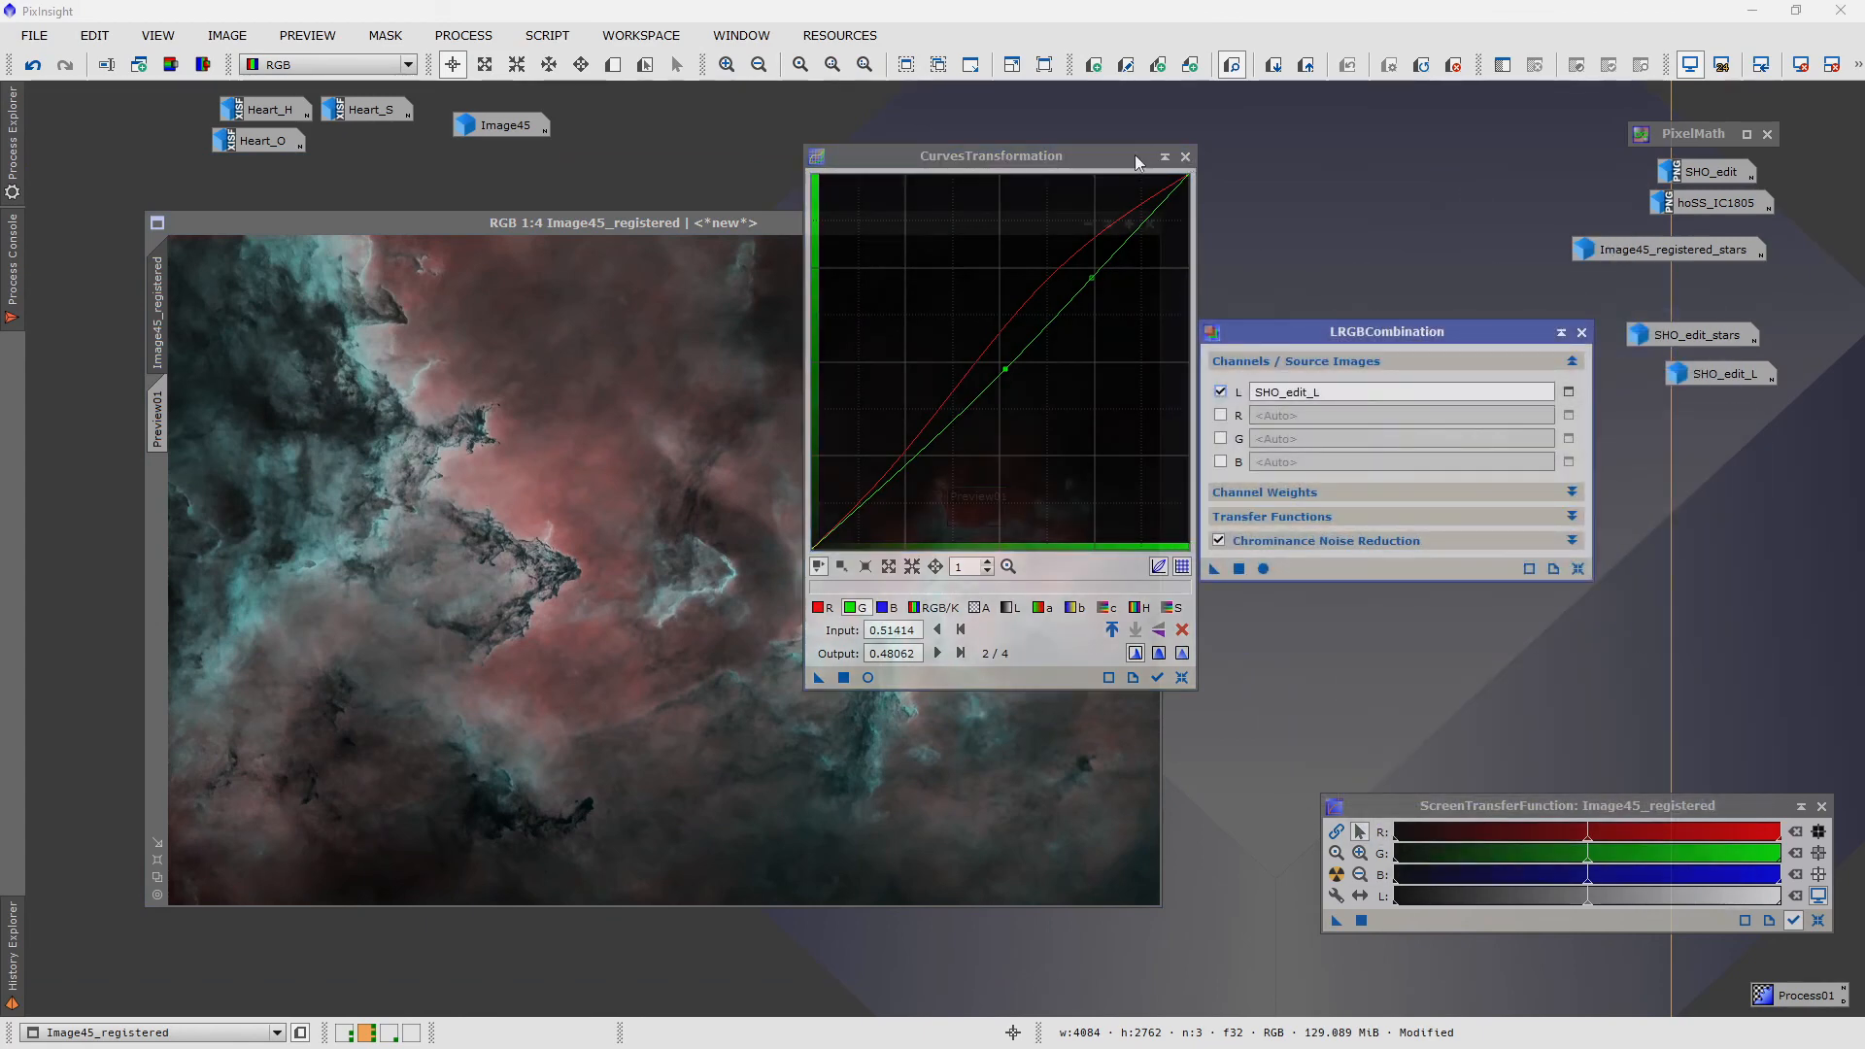
- Iconize CurvesTransformation and ACDNR, and move the LRGBCombination panel to the top right
click(1163, 155)
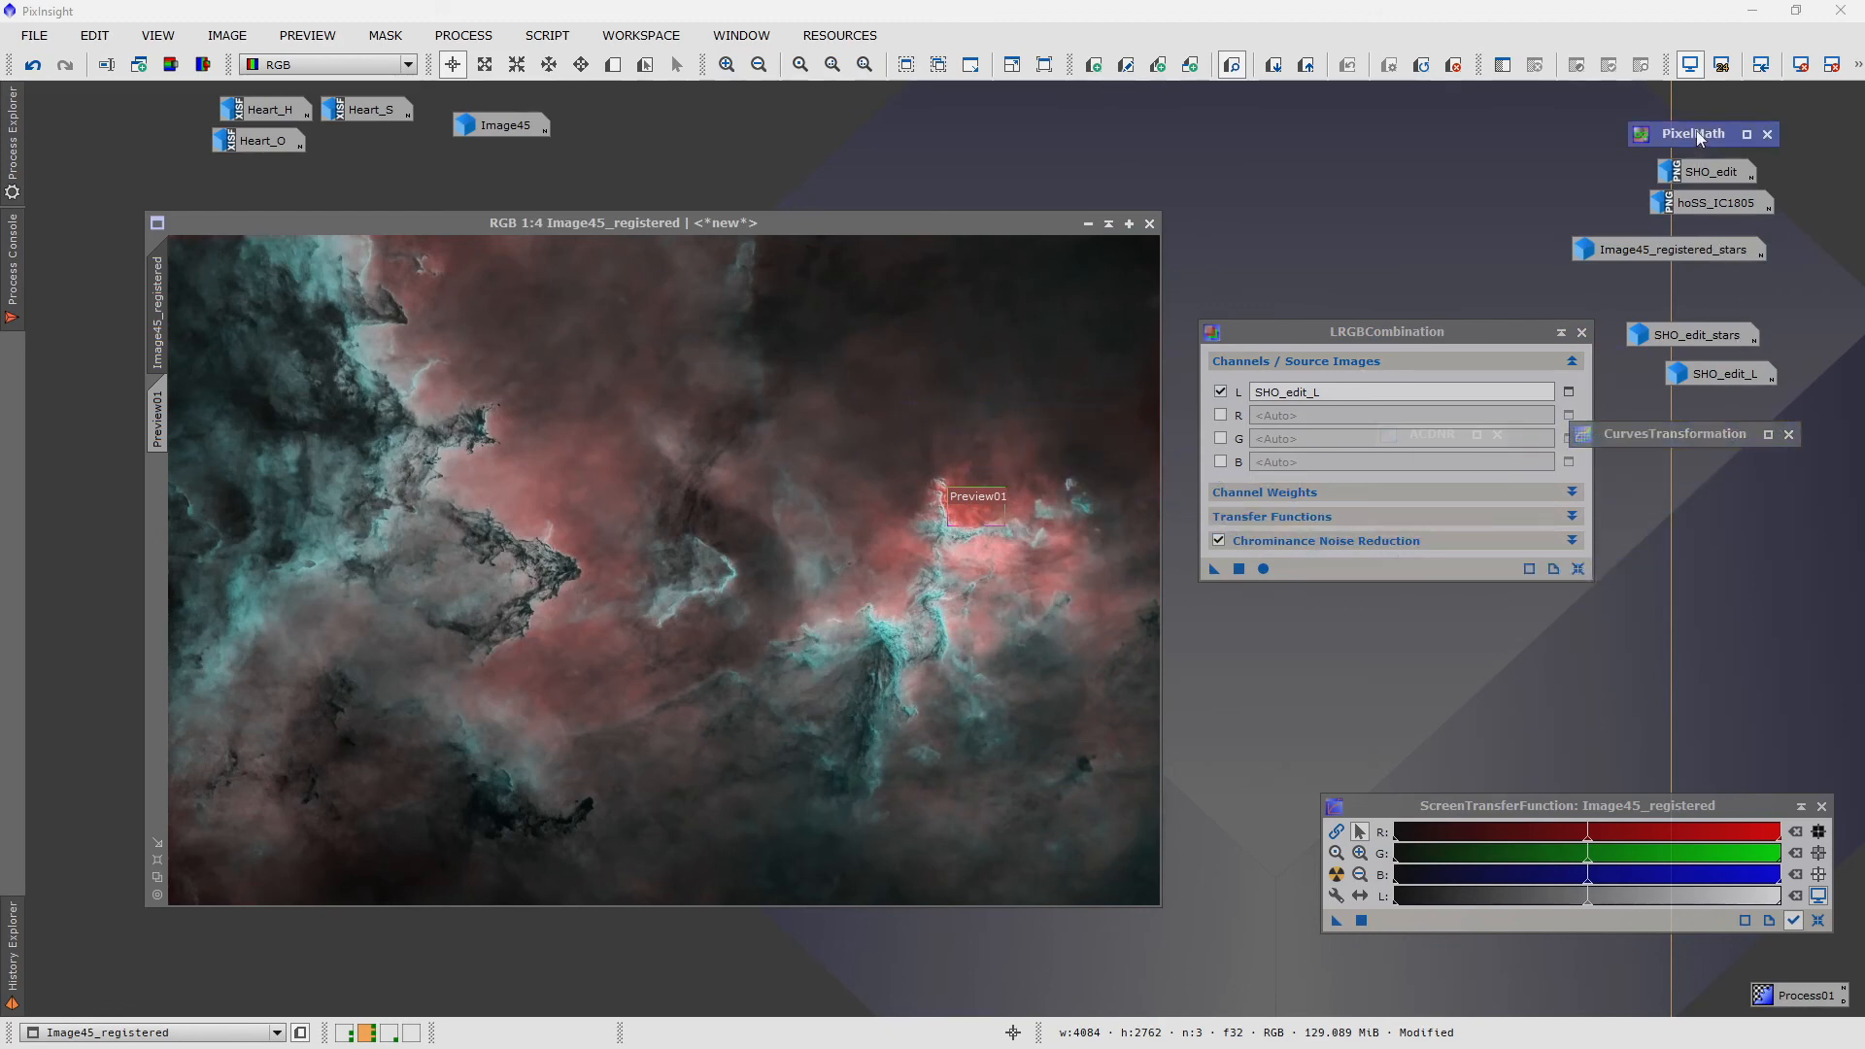
click(1693, 134)
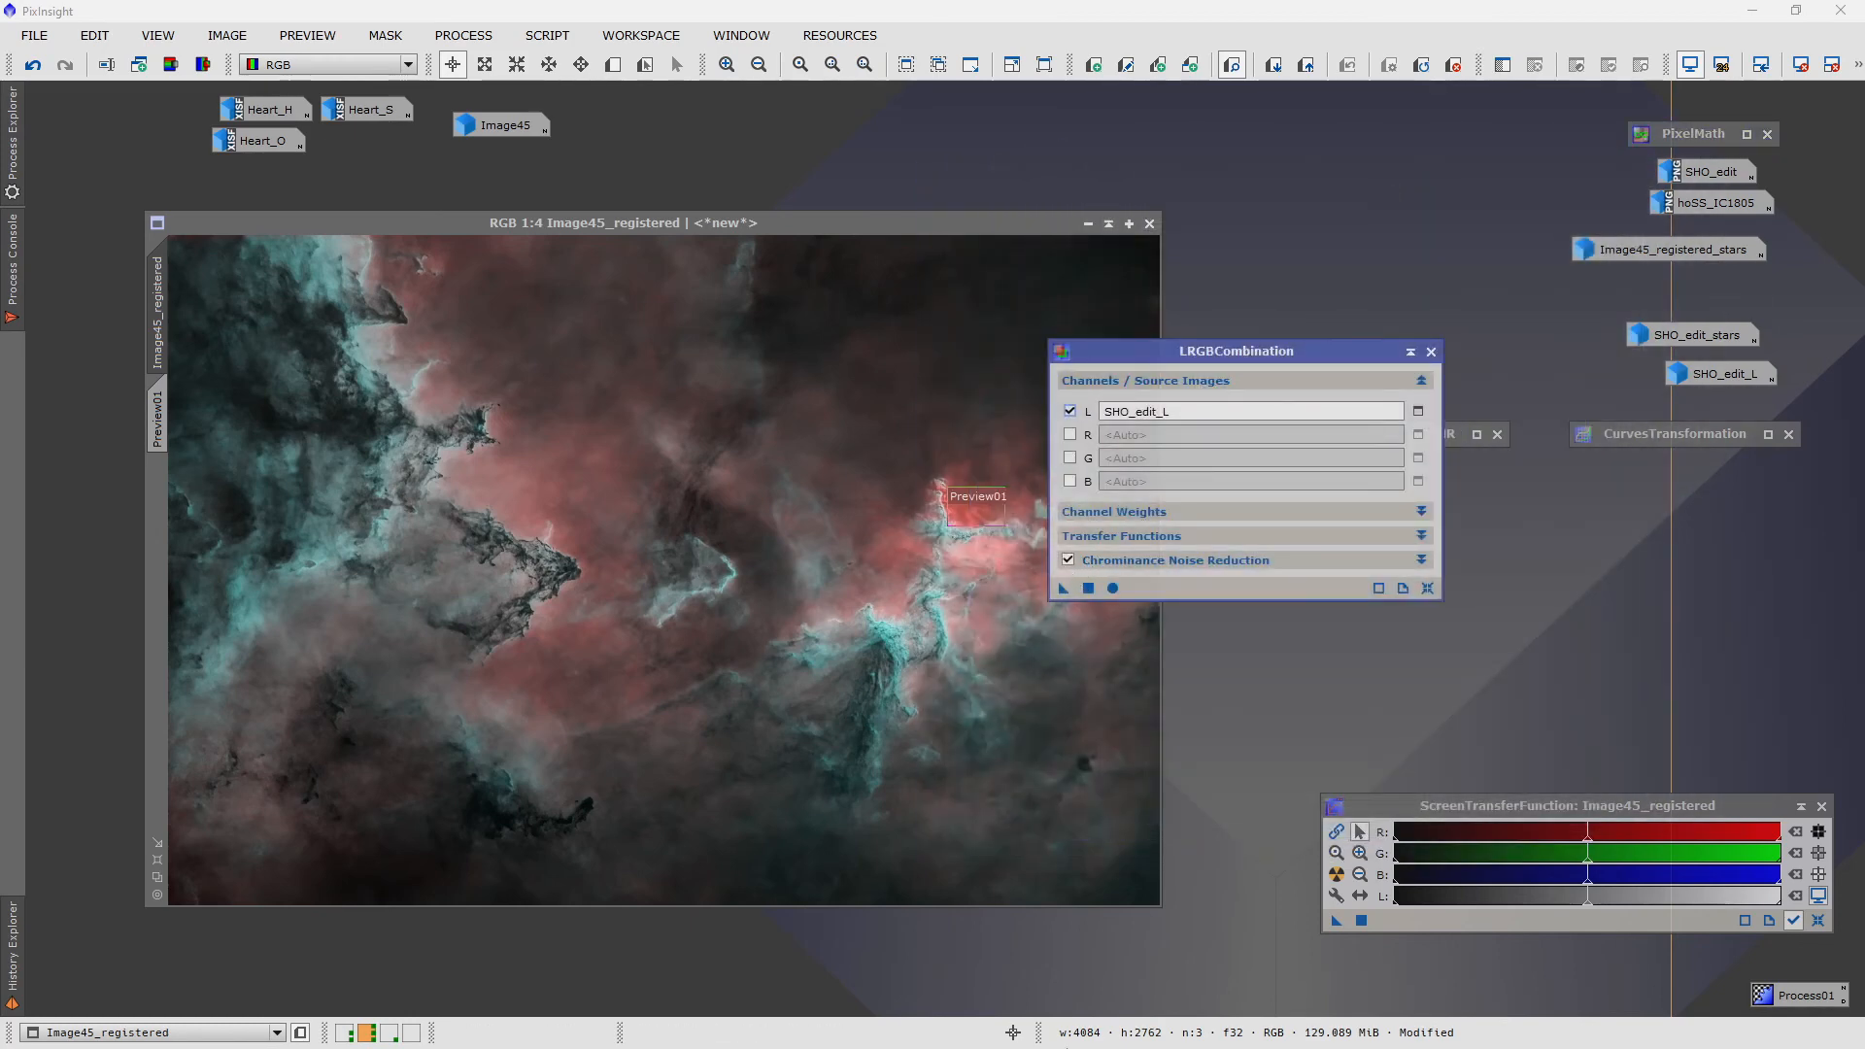
mouse_move(468, 623)
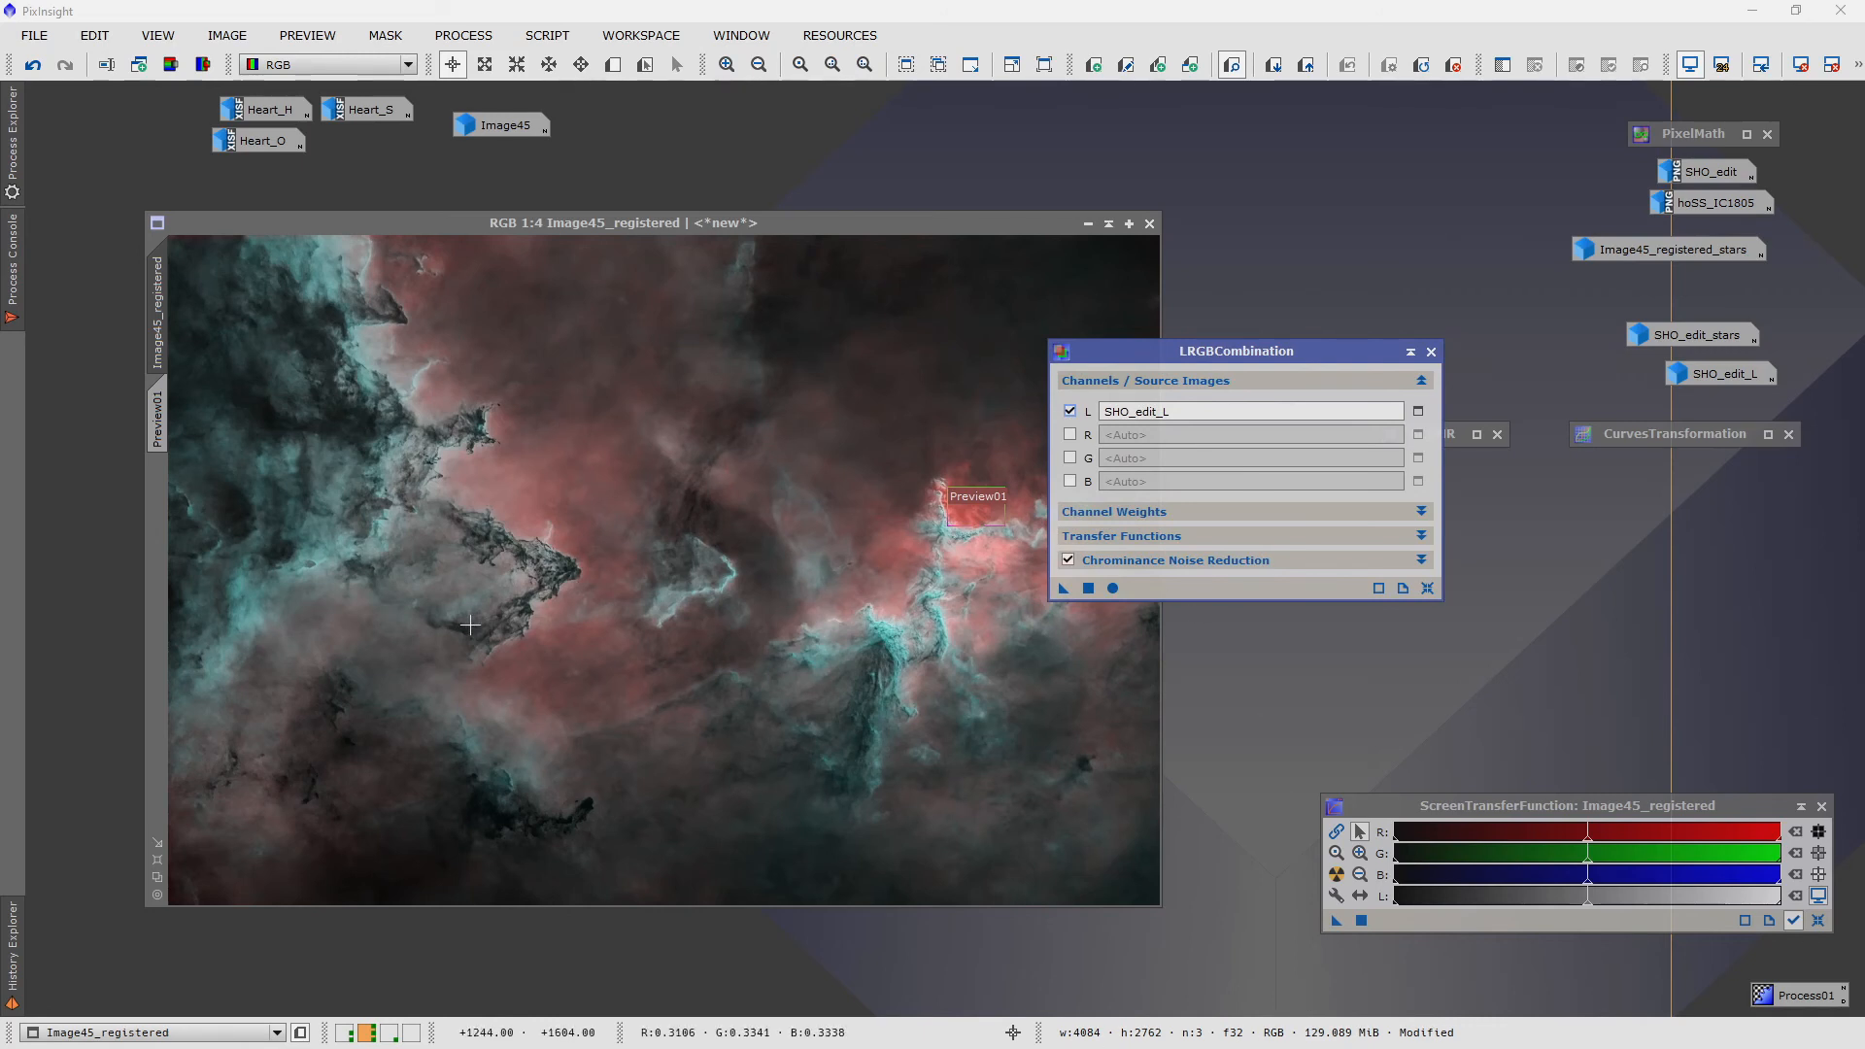
mouse_move(666, 867)
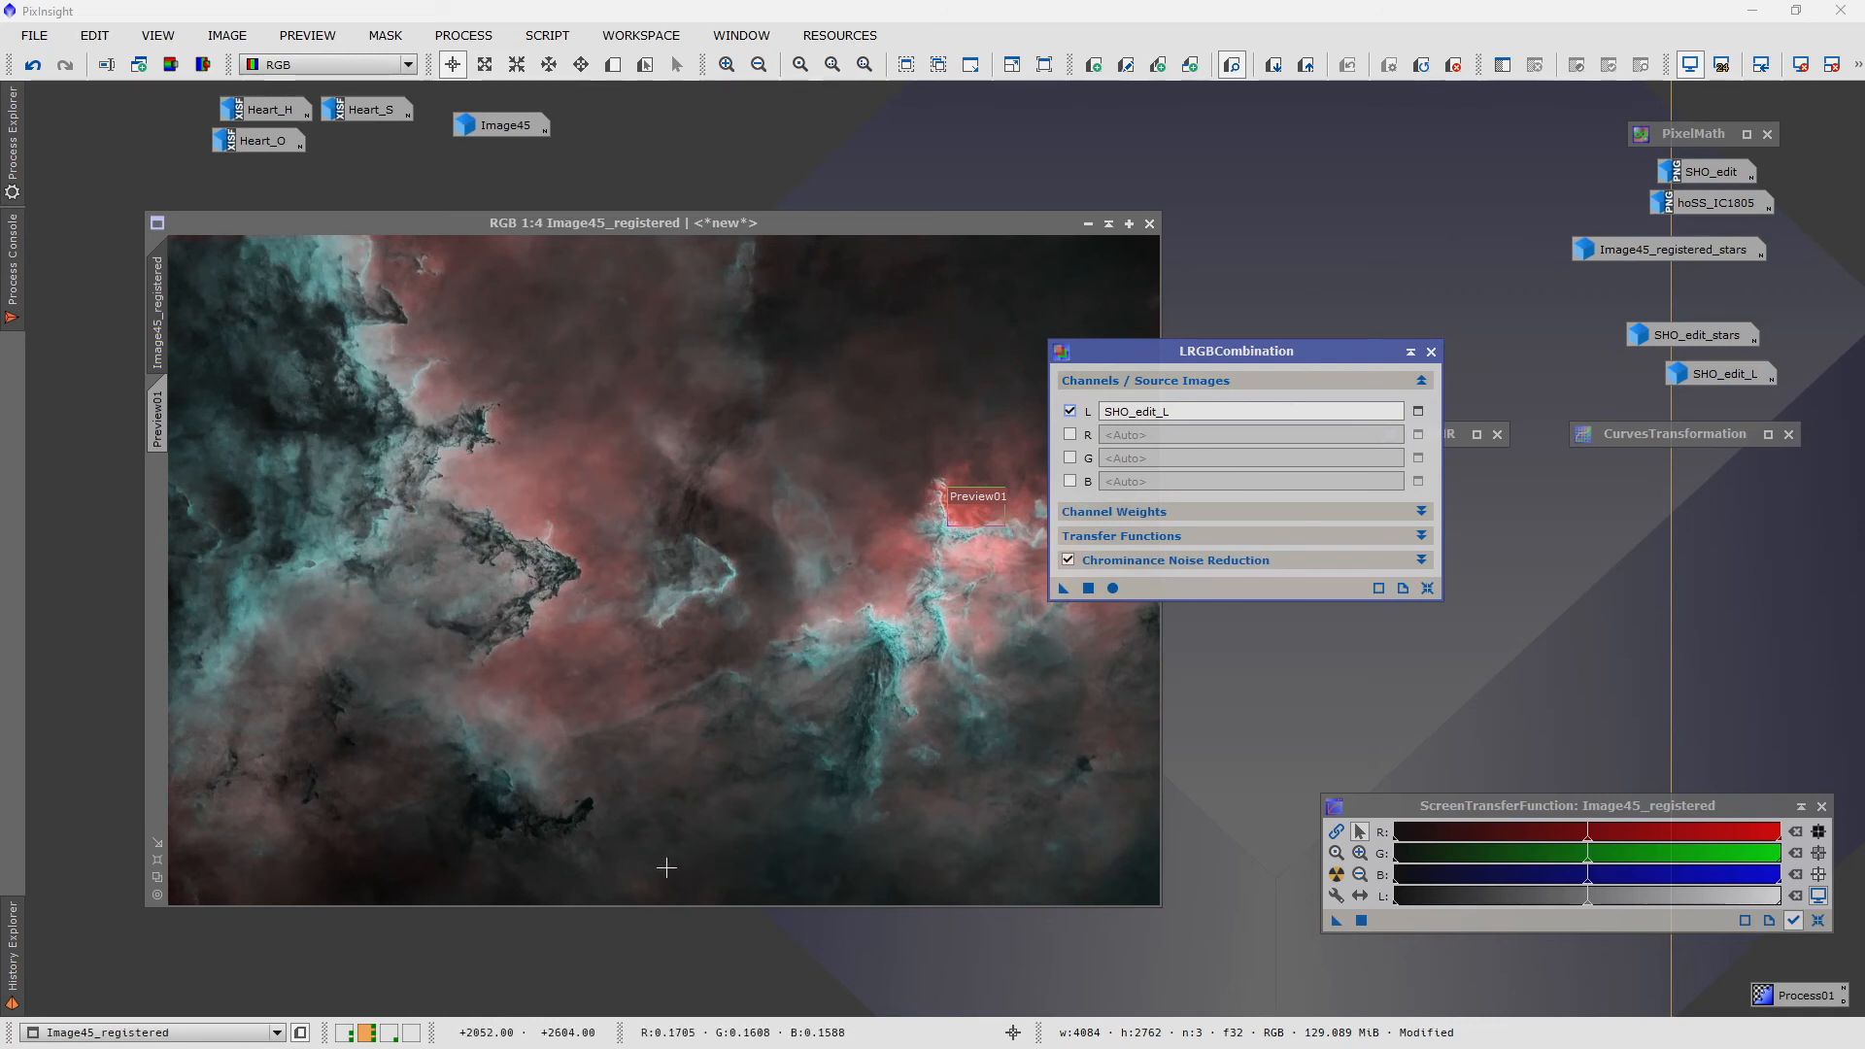
mouse_move(1043, 771)
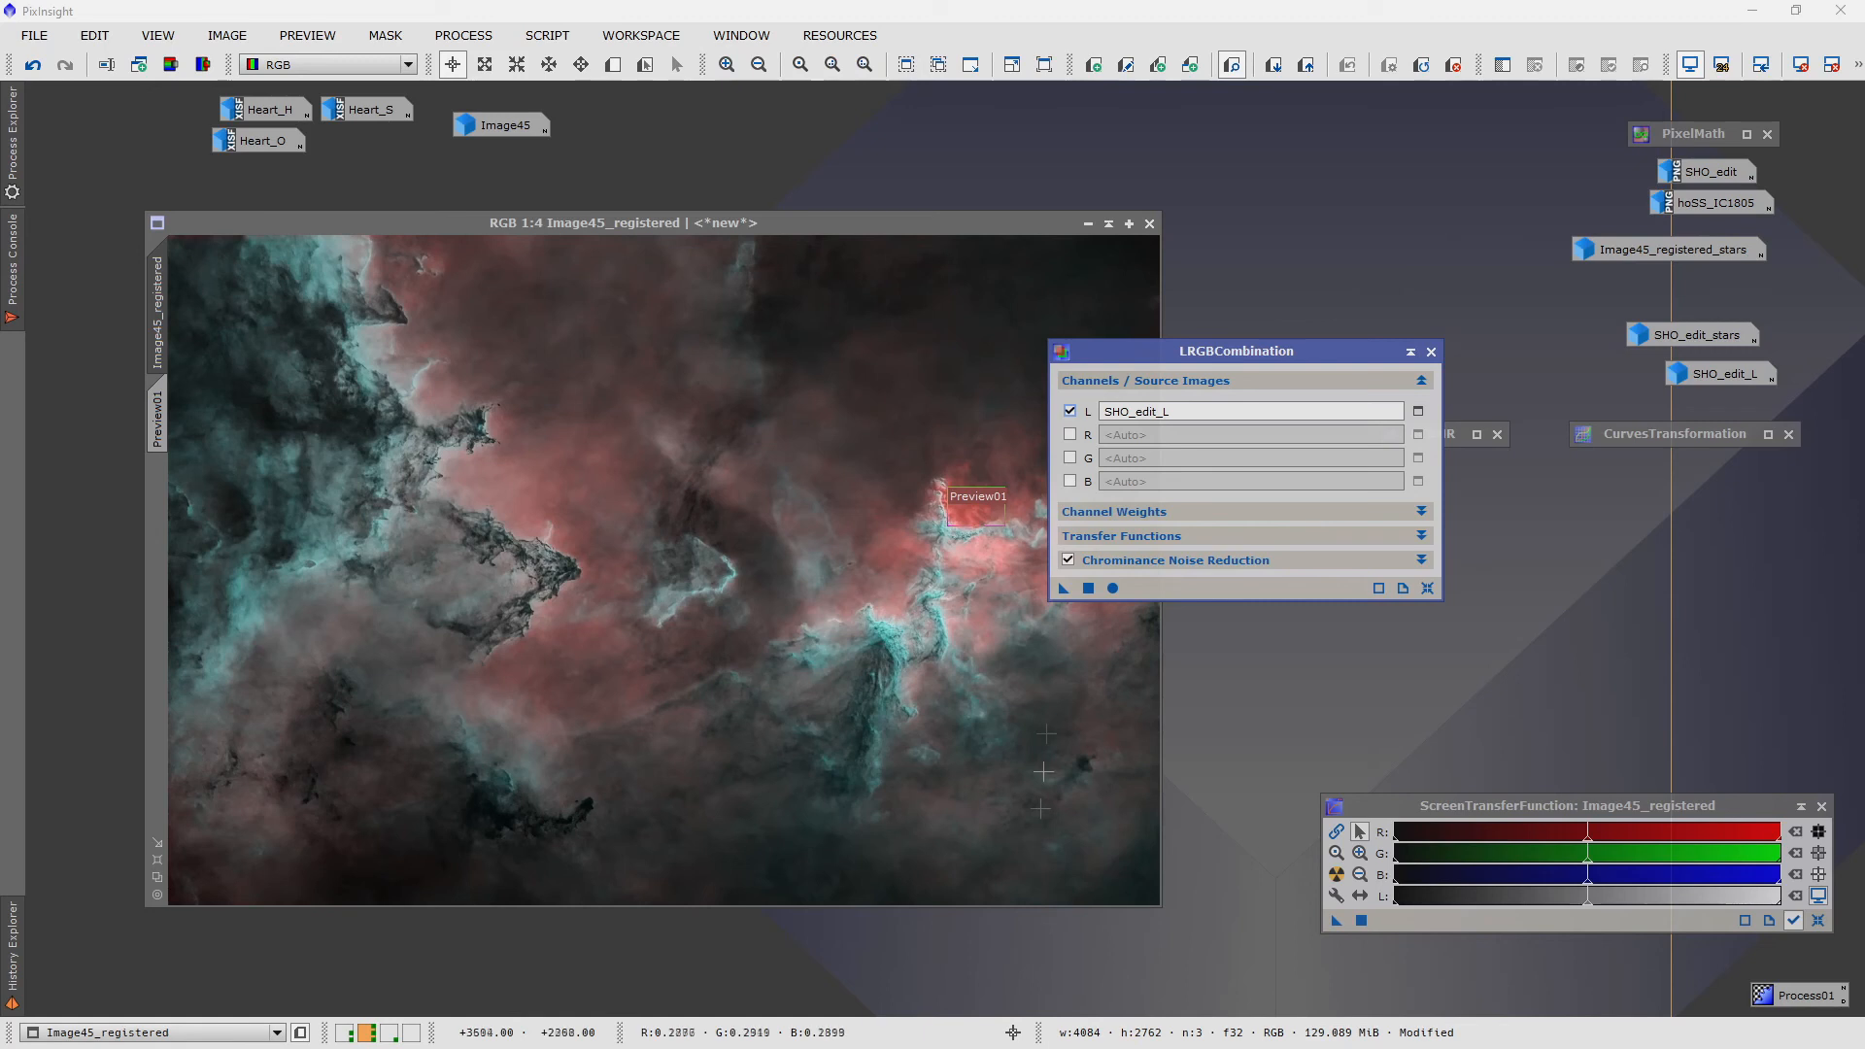
drag(1235, 349, 1403, 134)
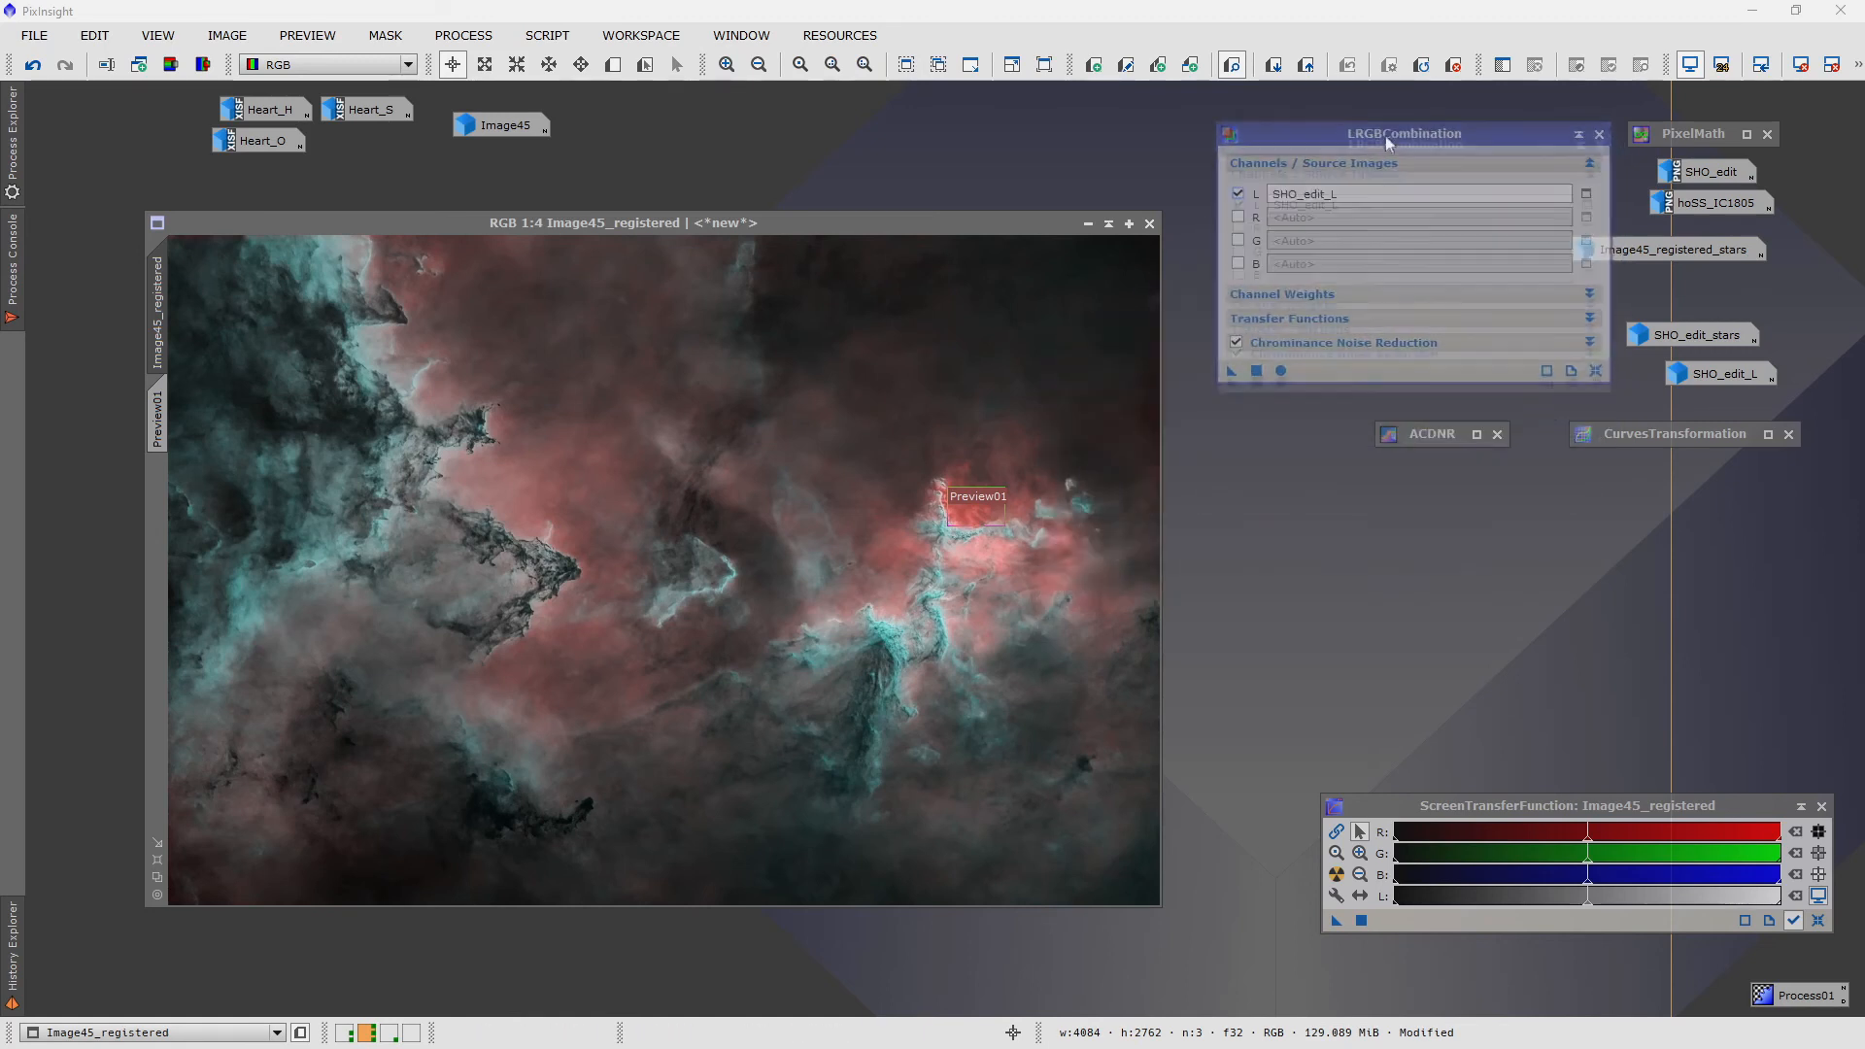